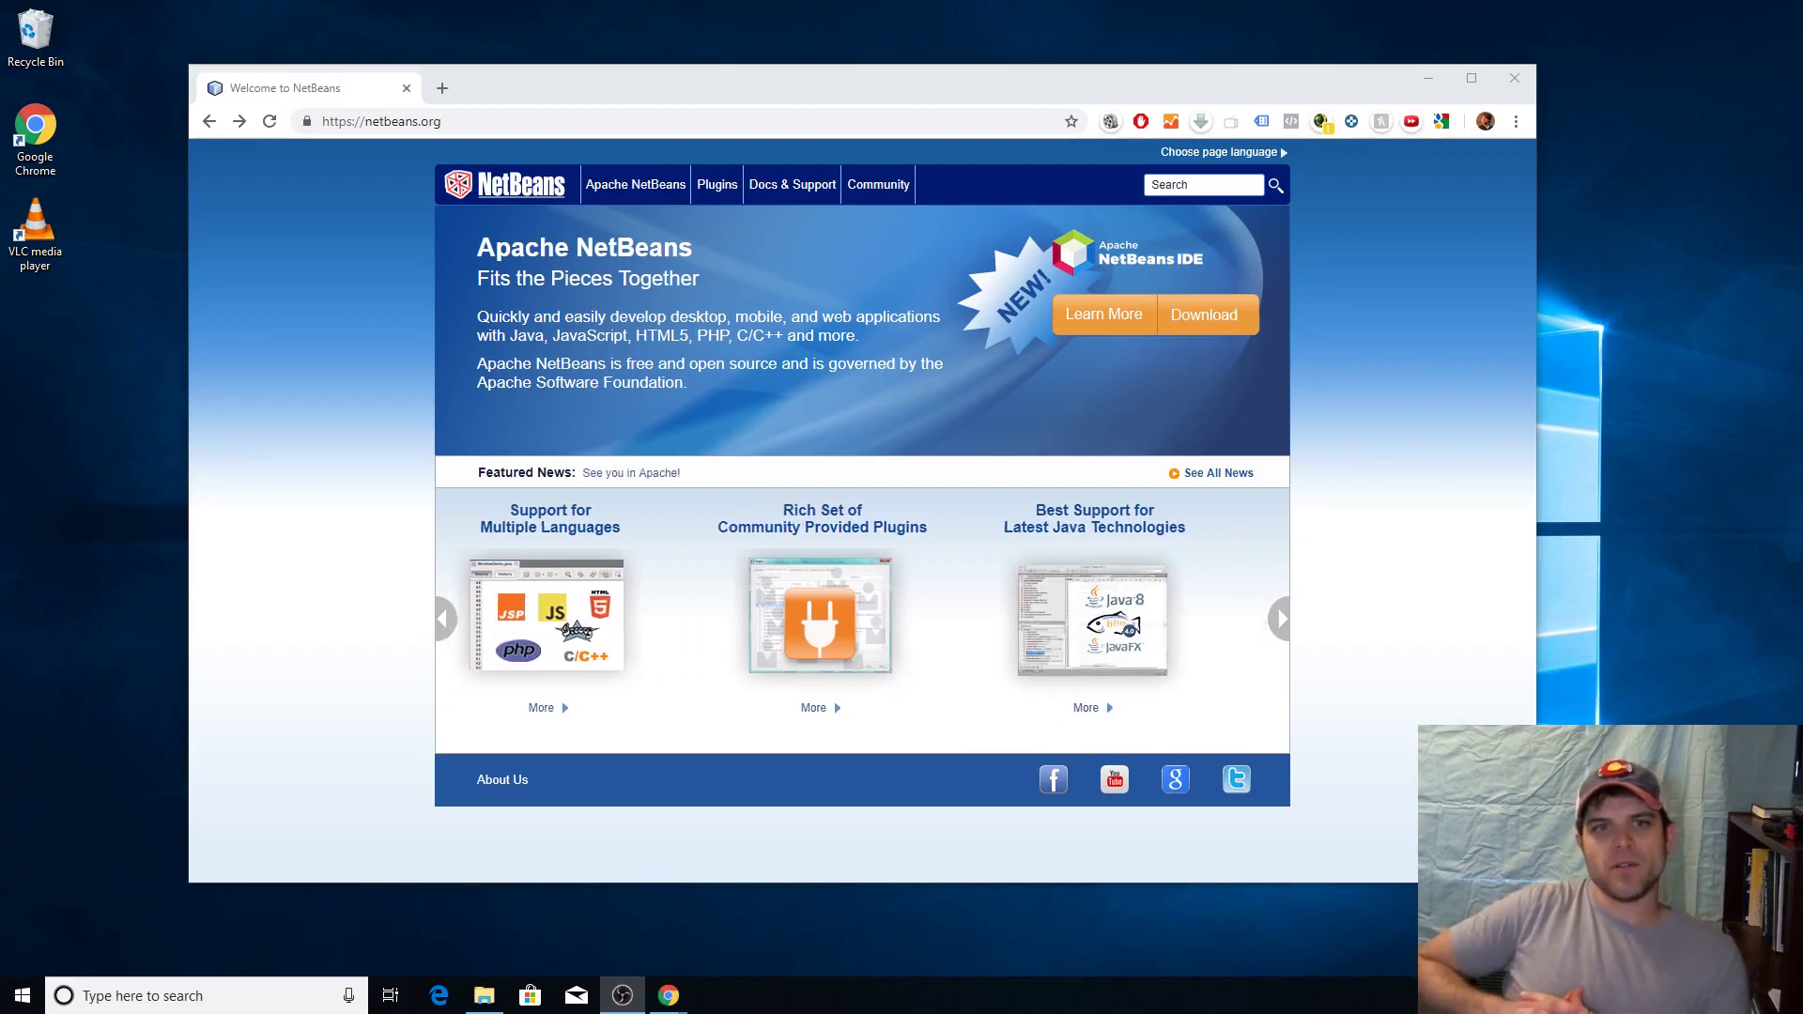
Maximize Chrome and open the Apache NetBeans 10.0 download page via the releases page
{"action": "left_click", "coordinate": [1280, 619]}
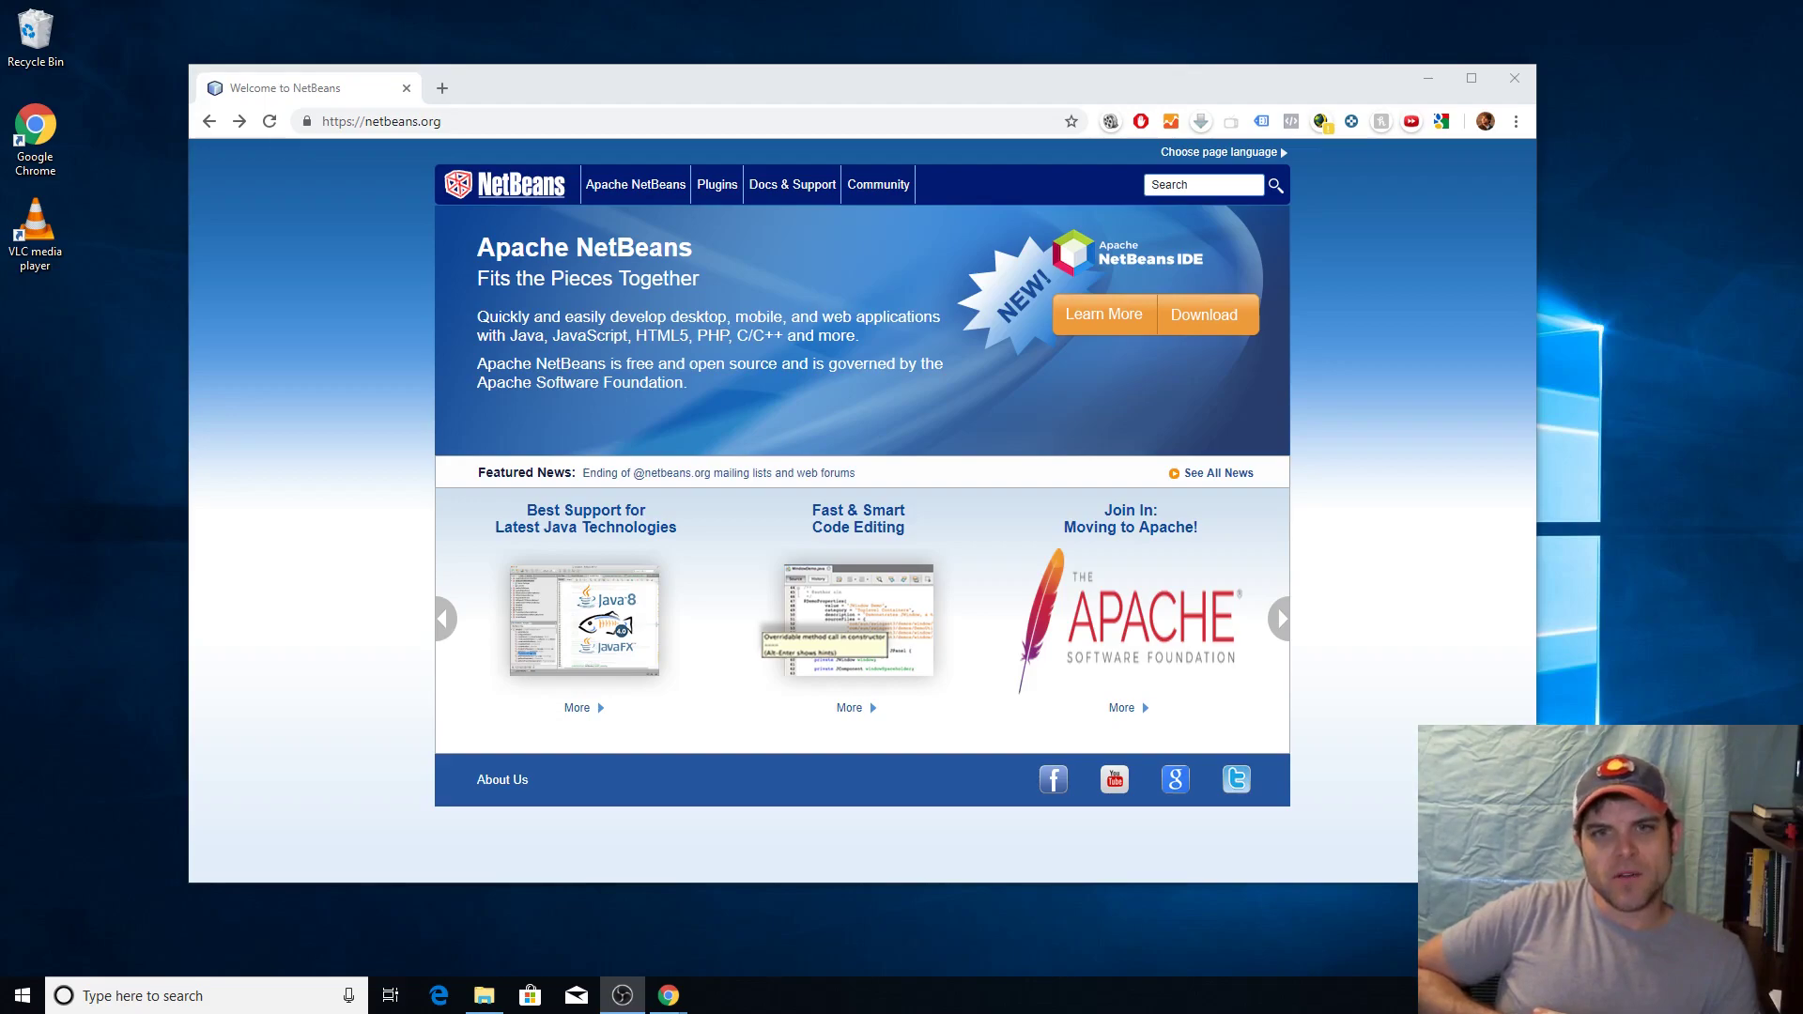
{"action": "left_click", "coordinate": [1280, 619]}
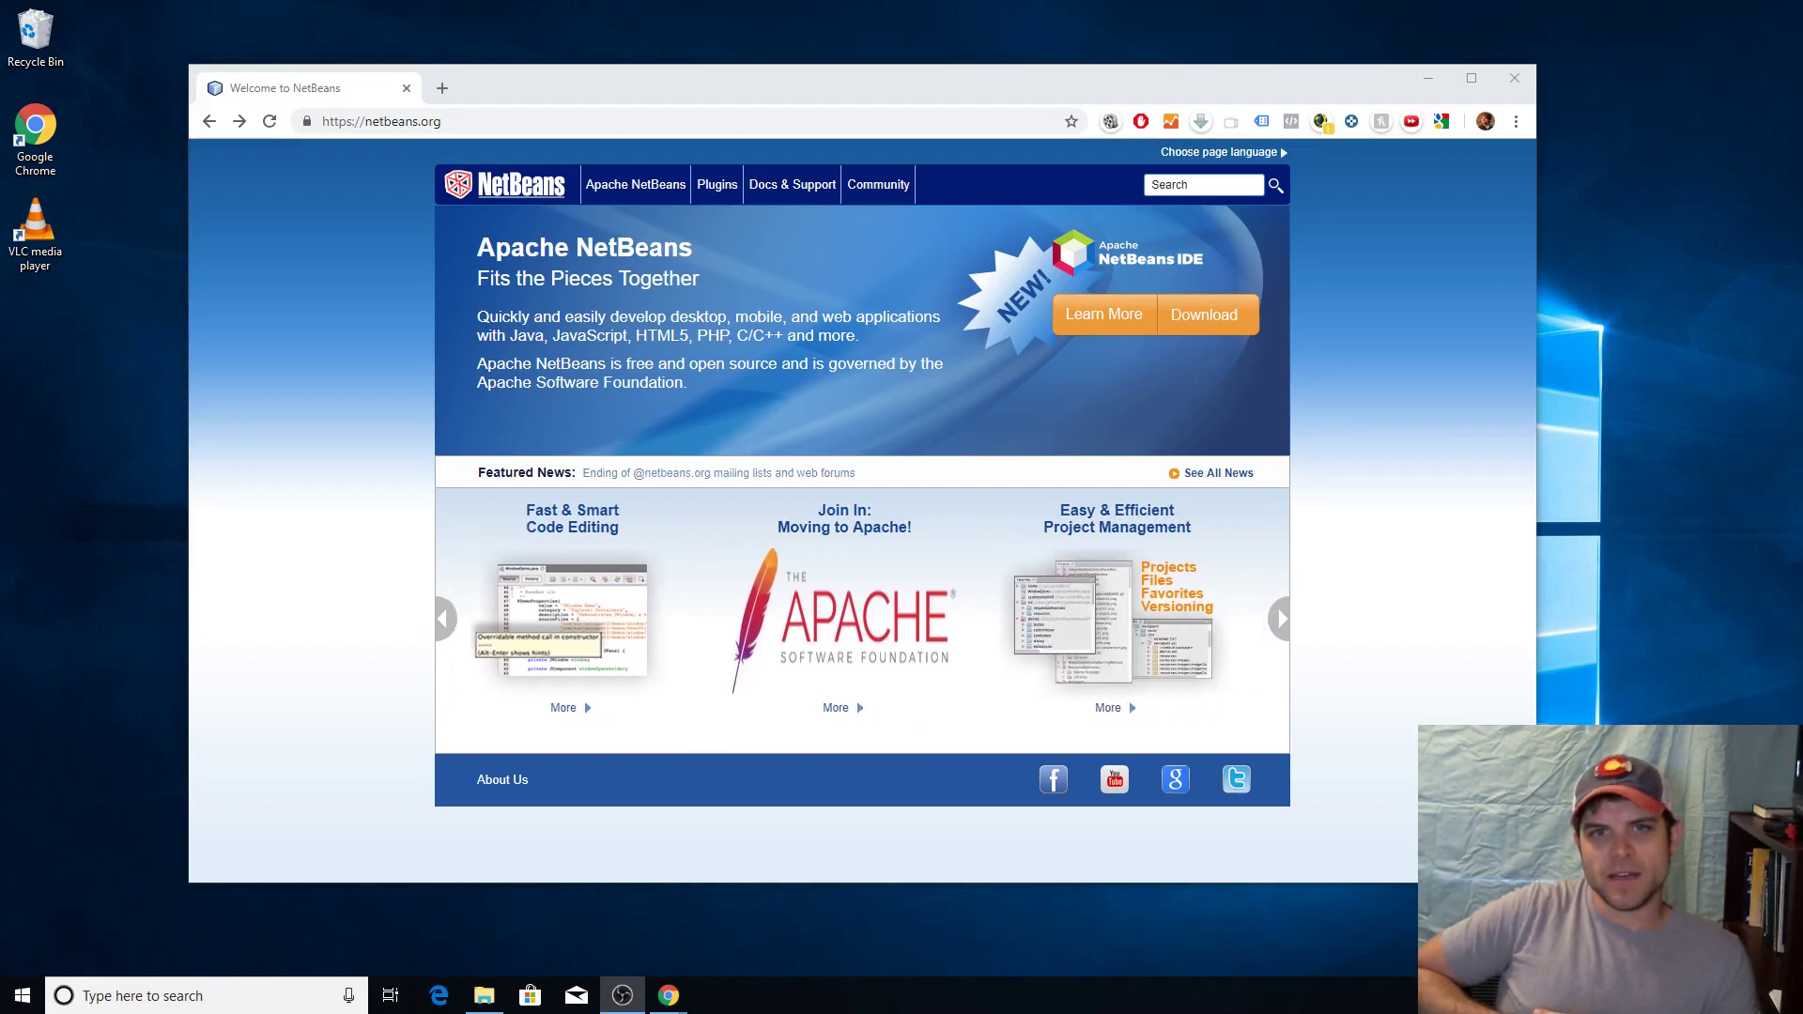
{"action": "left_click", "coordinate": [1280, 619]}
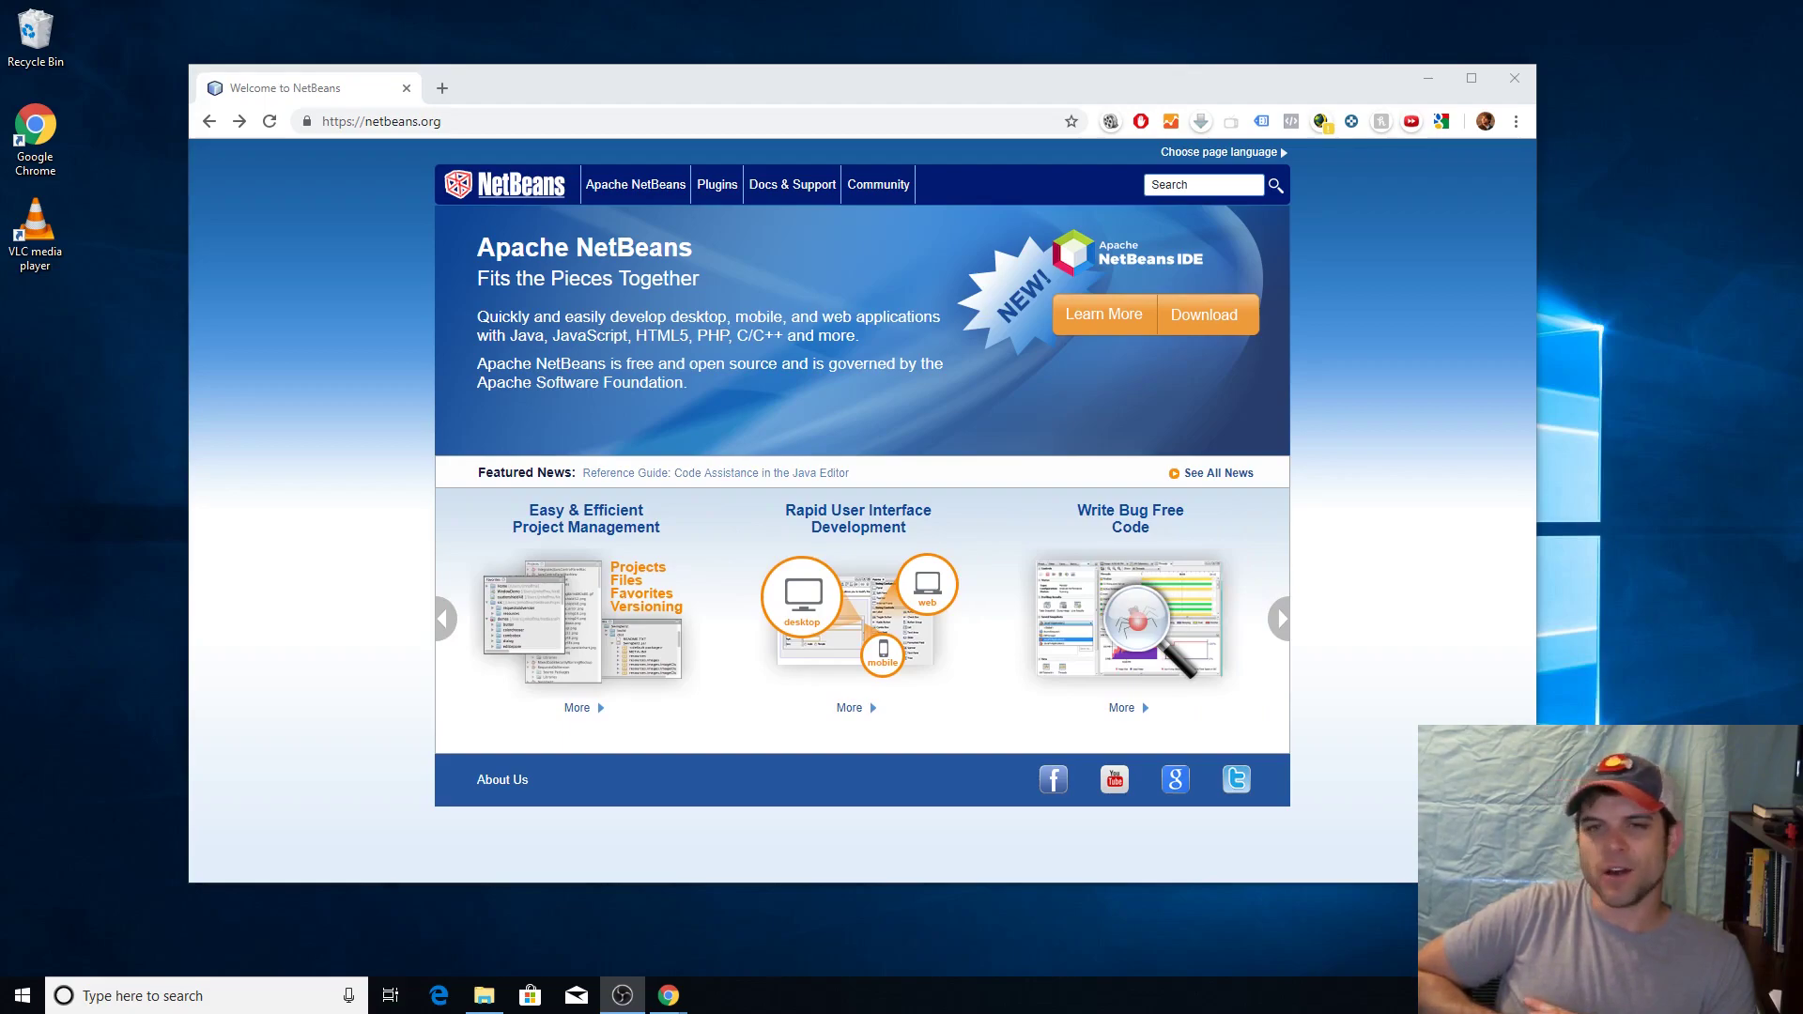
{"action": "left_click", "coordinate": [1280, 619]}
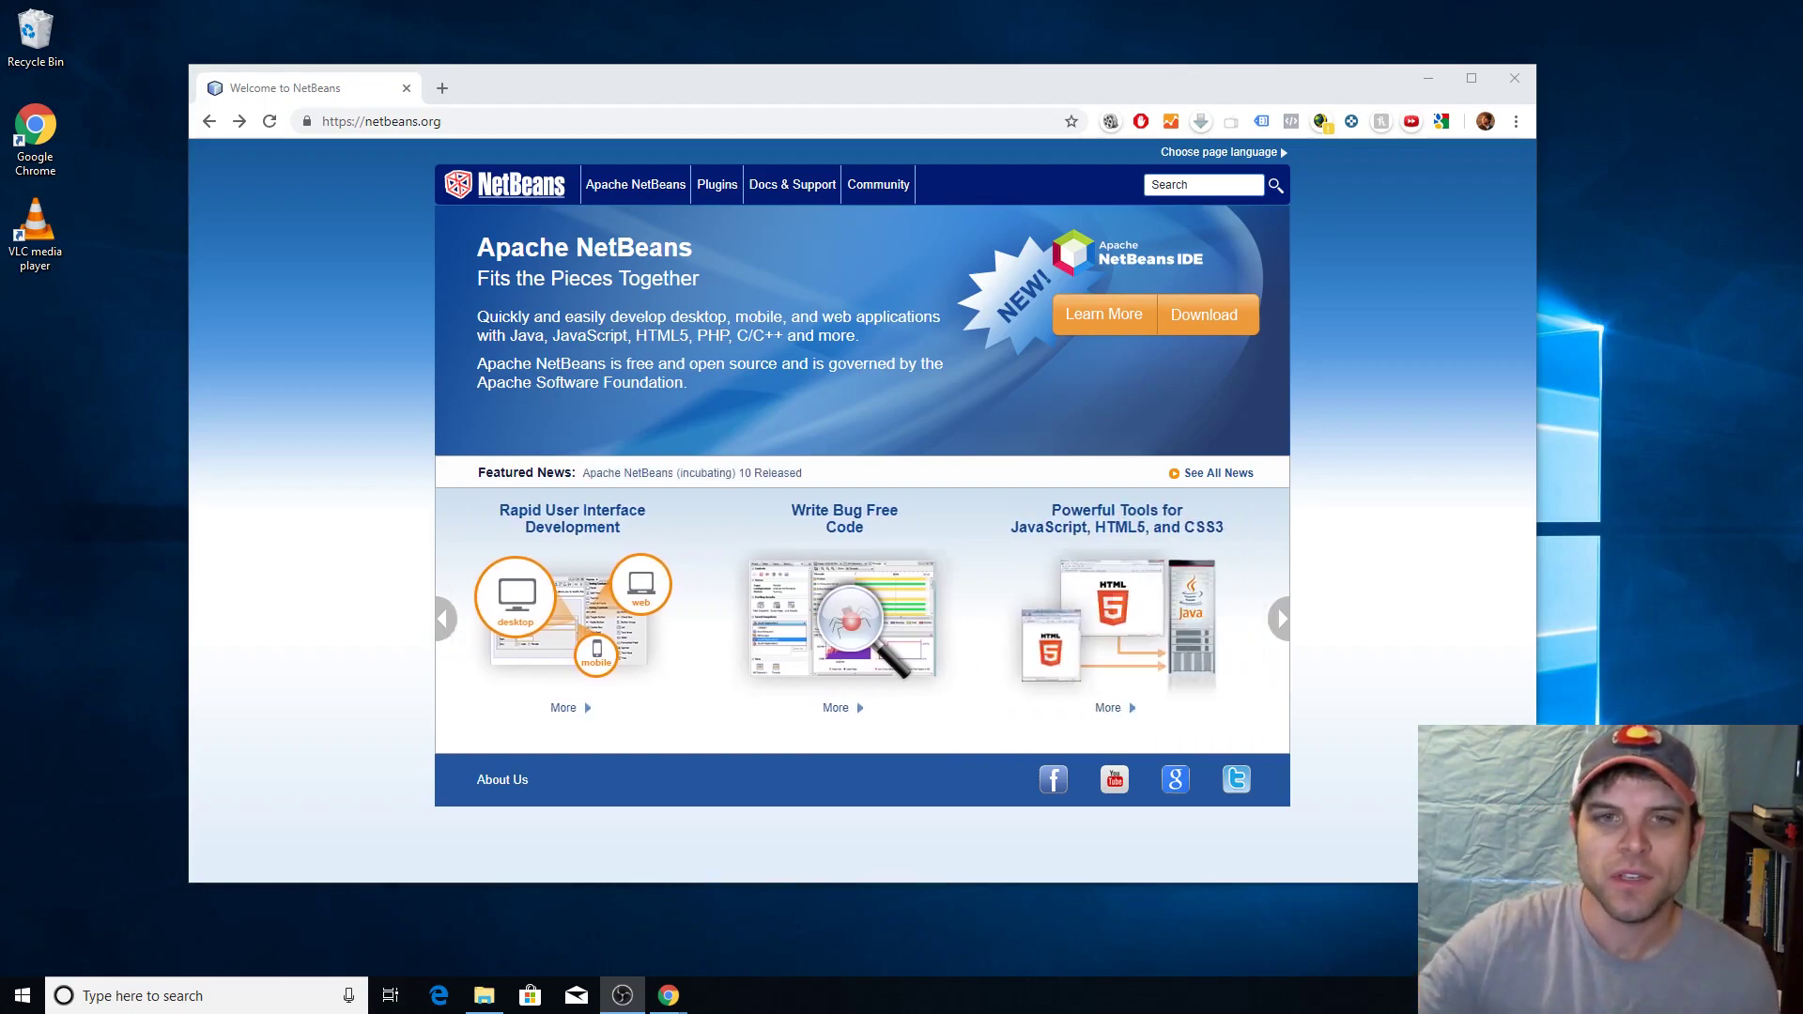
{"action": "left_click", "coordinate": [1279, 619]}
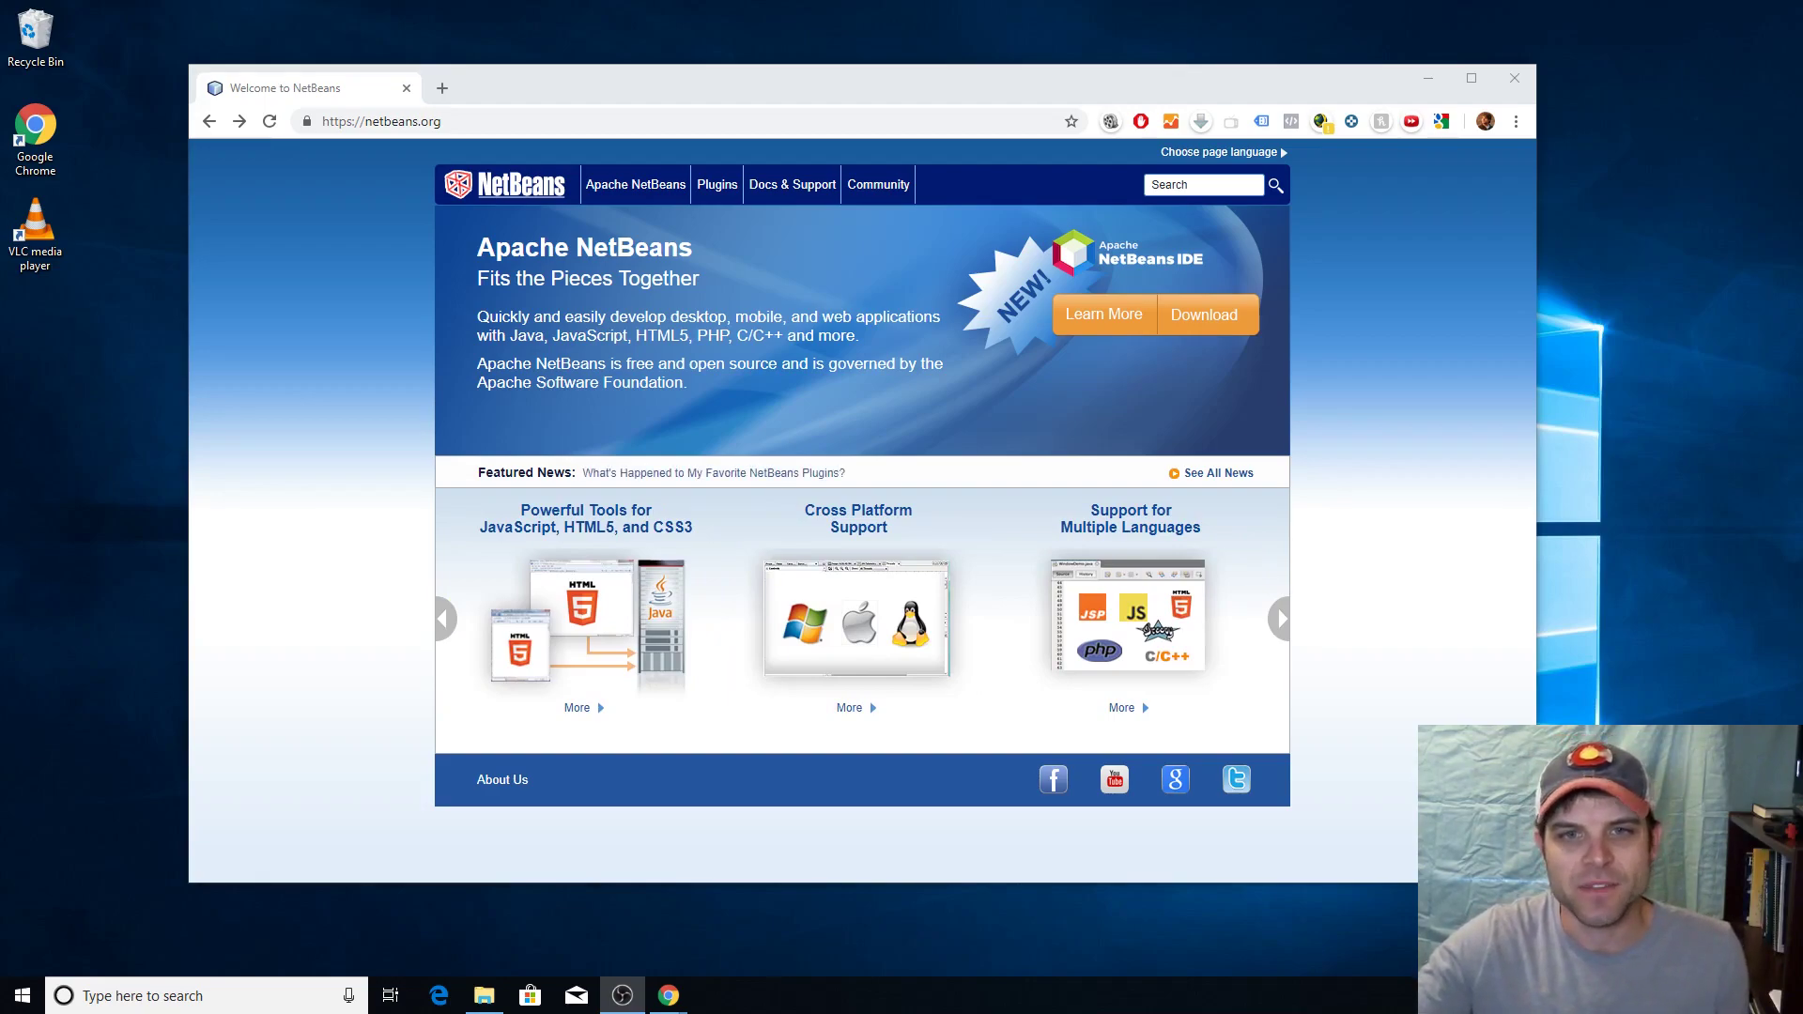
{"action": "left_click", "coordinate": [1280, 619]}
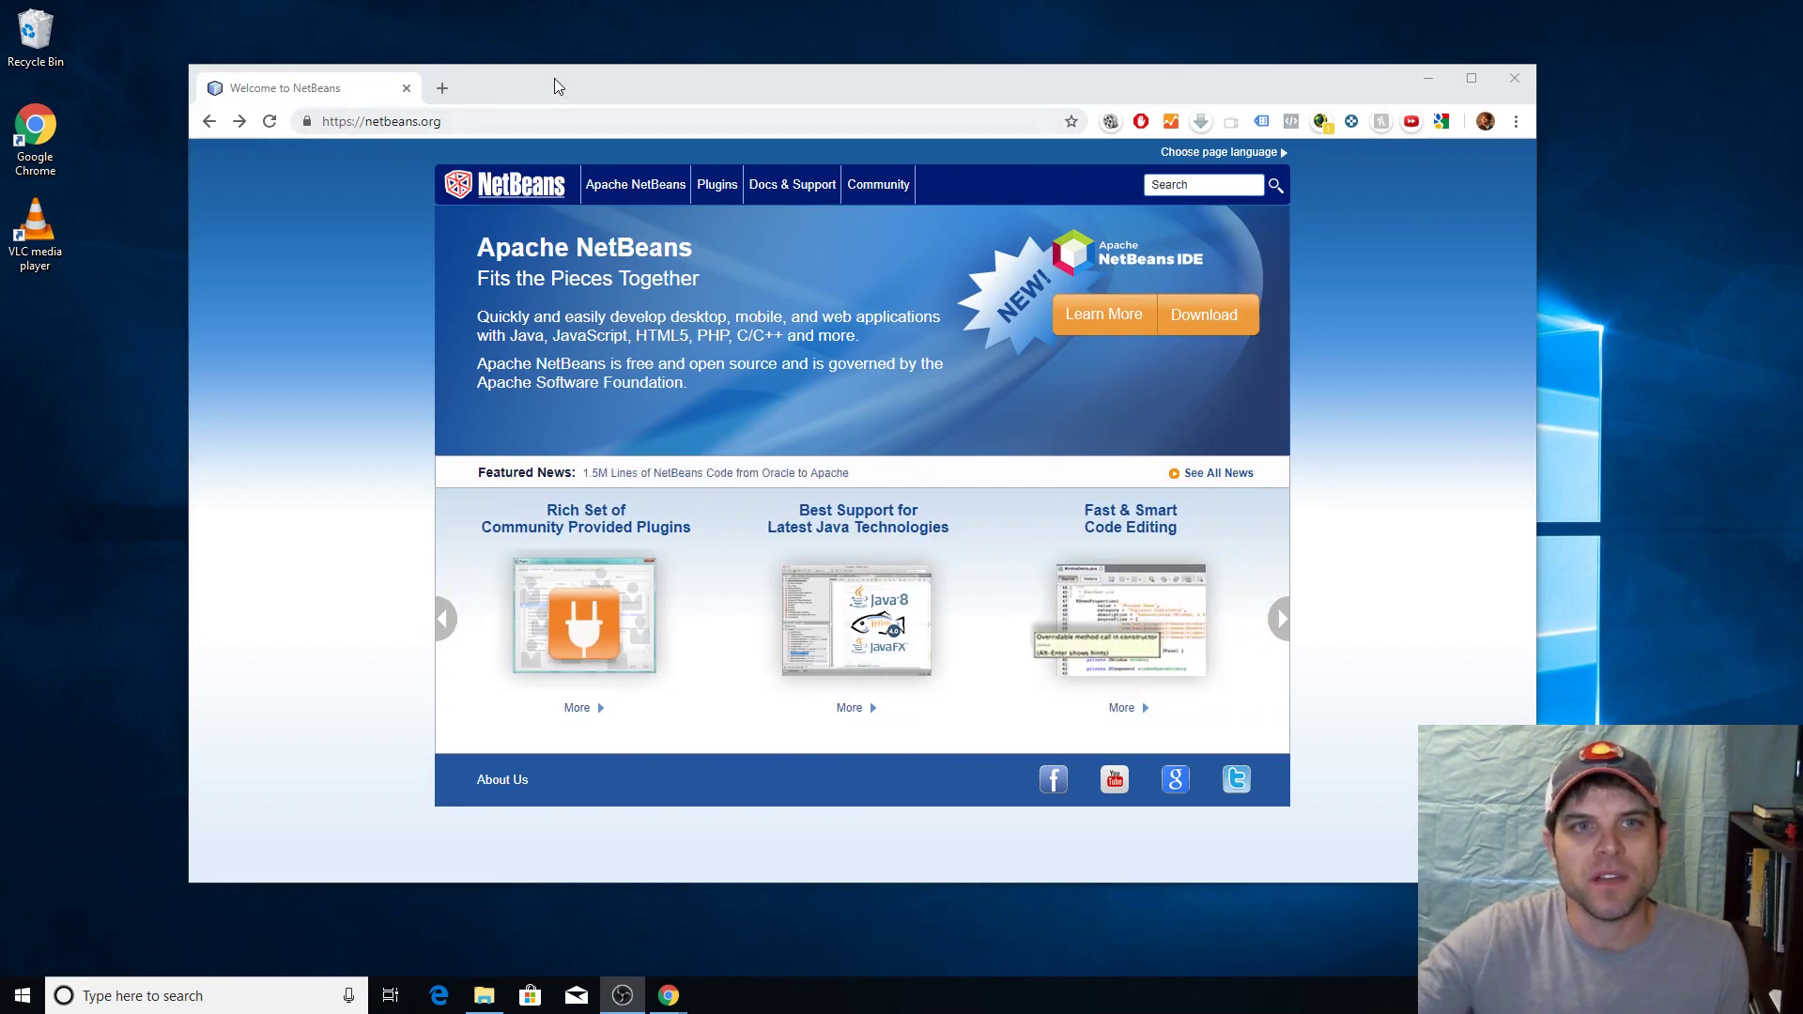
{"action": "left_click", "coordinate": [1469, 78]}
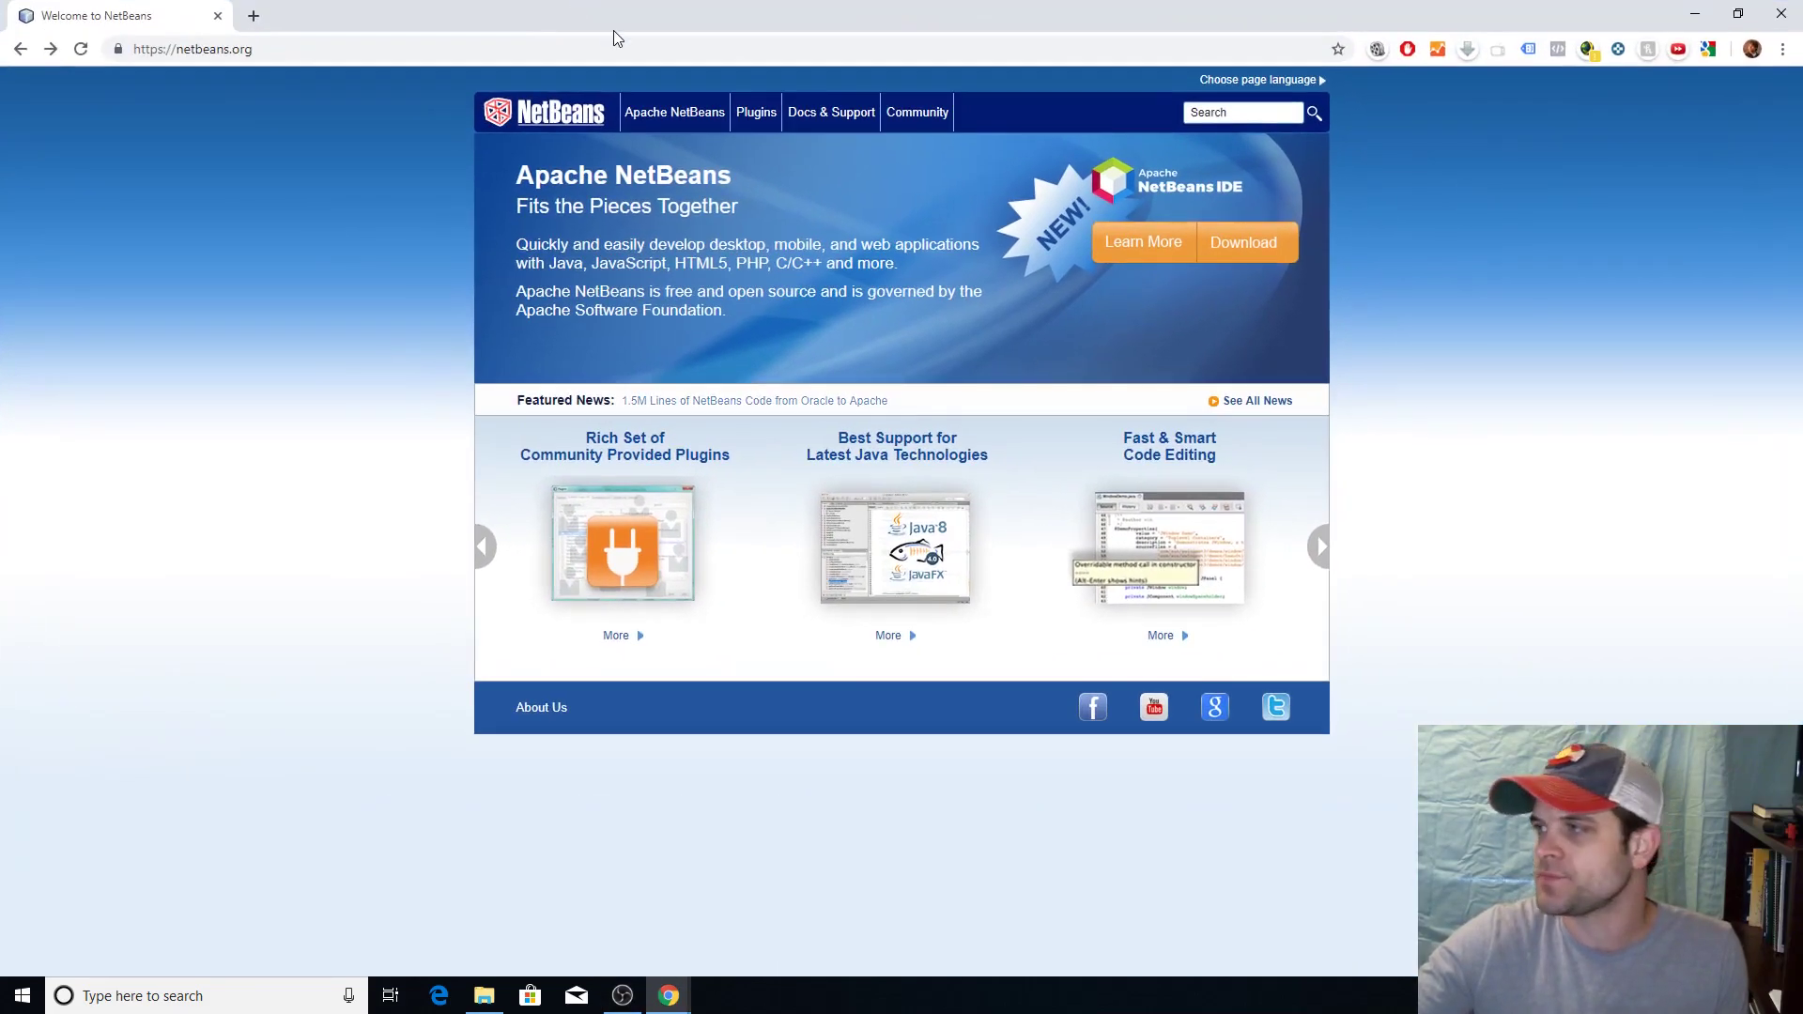
{"action": "left_click", "coordinate": [1318, 546]}
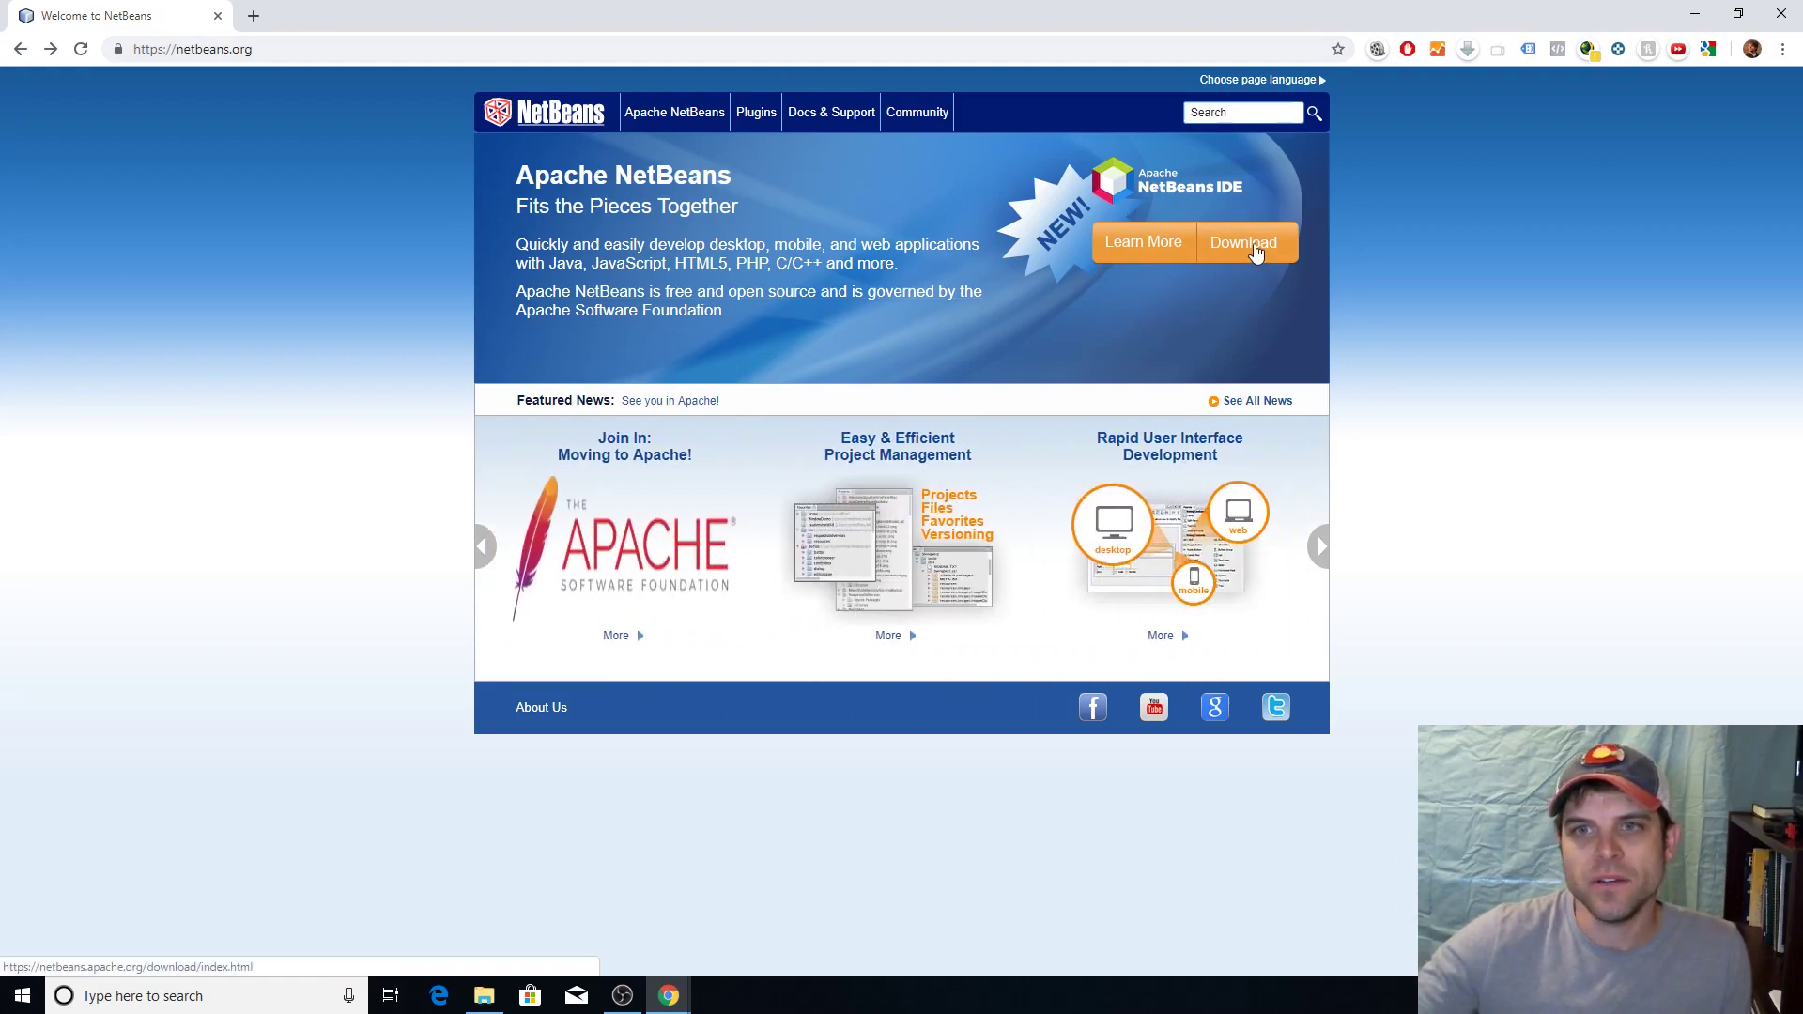
{"action": "left_click", "coordinate": [1243, 242]}
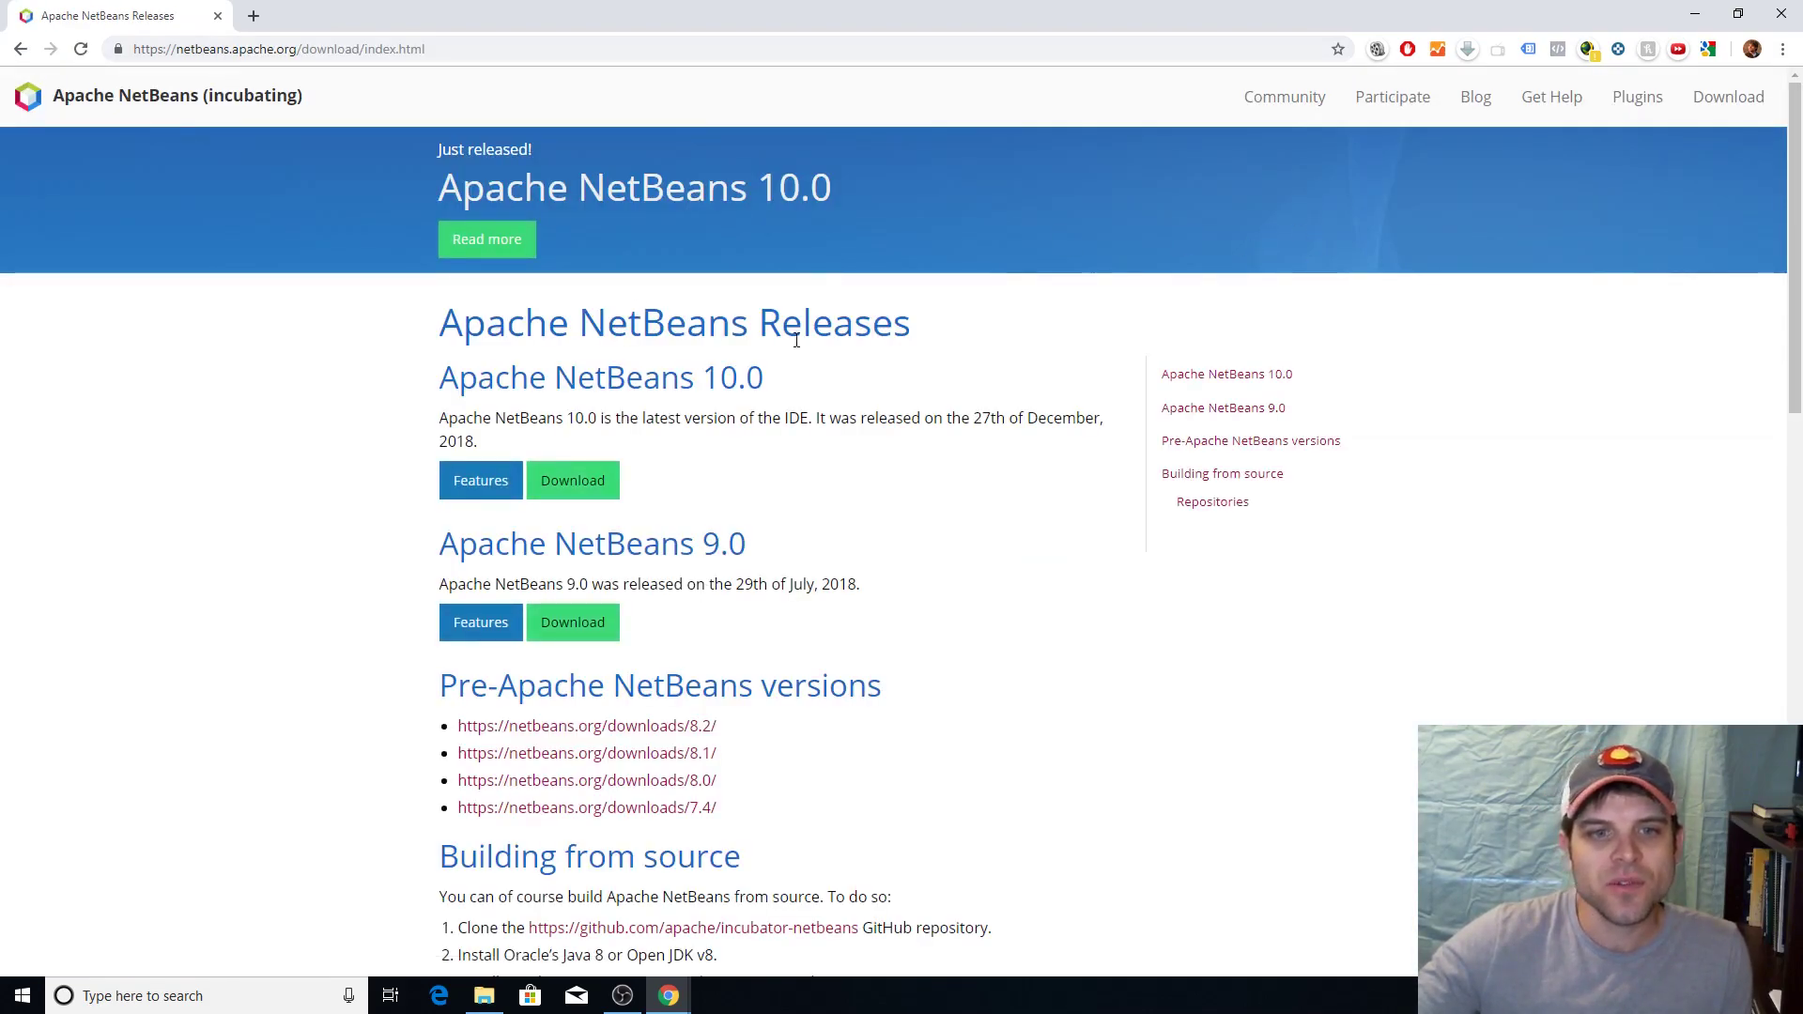
{"action": "mouse_move", "coordinate": [350, 308]}
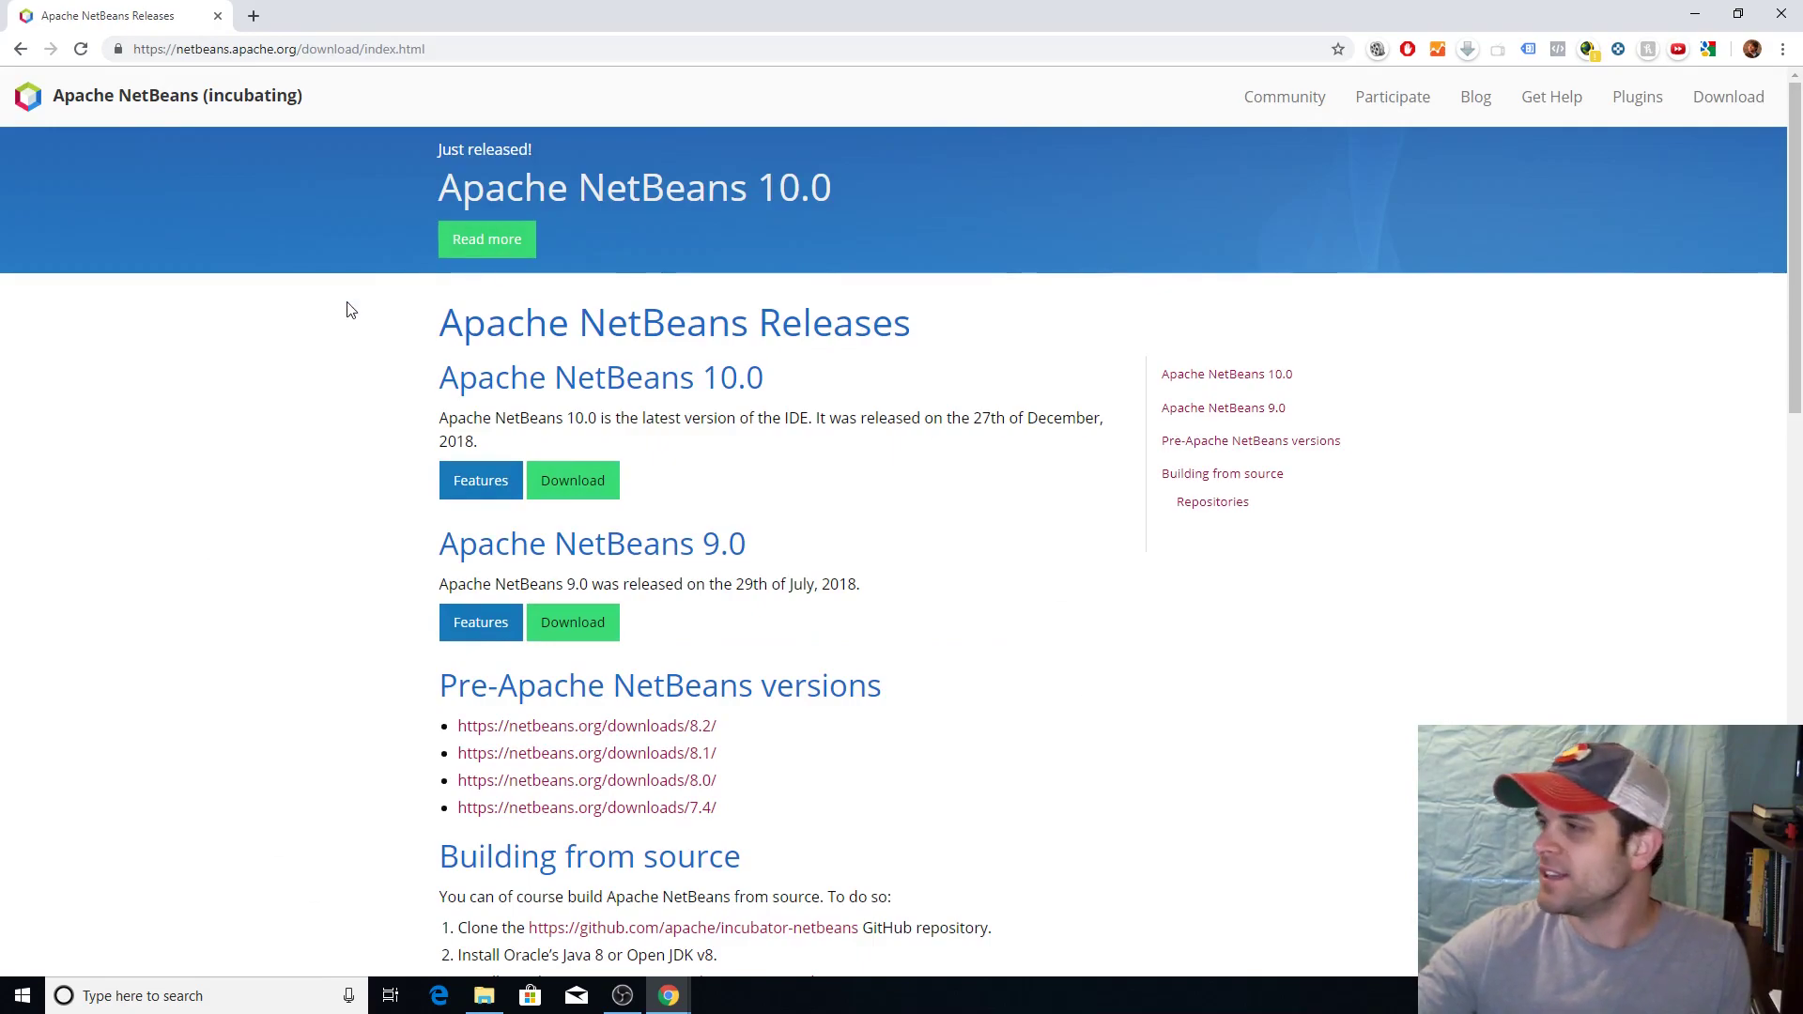
{"action": "mouse_move", "coordinate": [393, 365]}
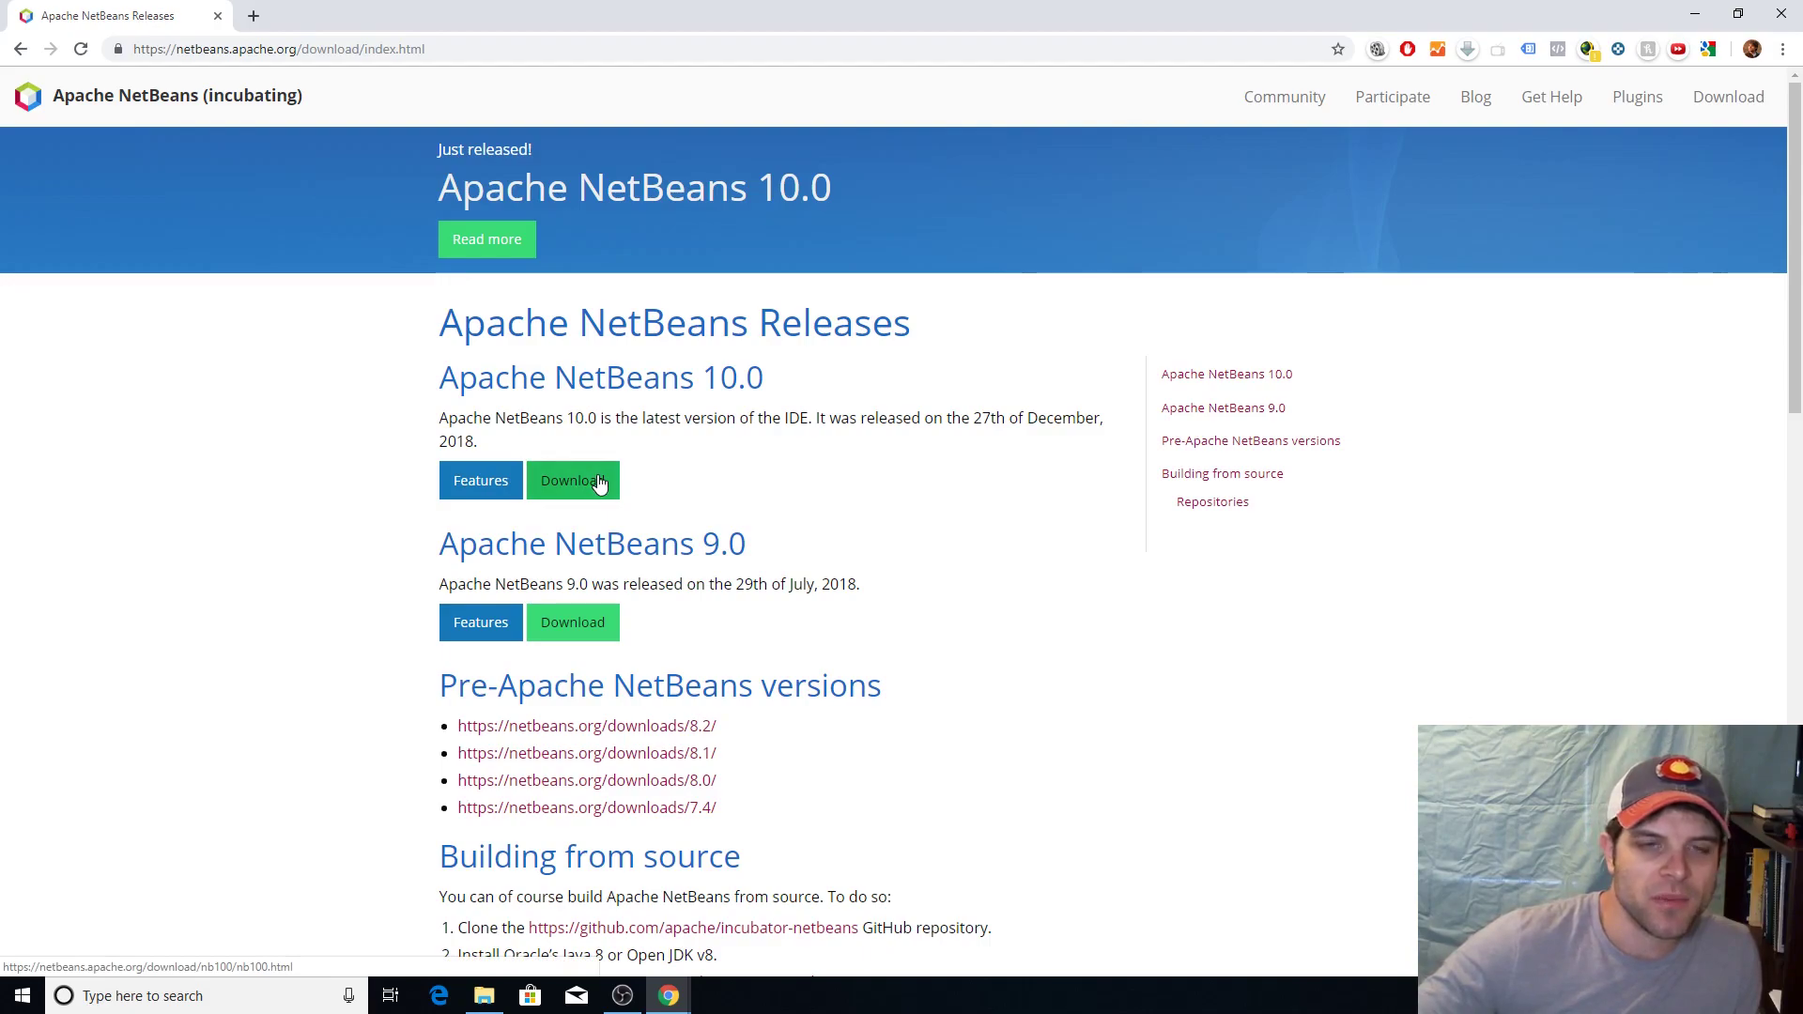
{"action": "left_click", "coordinate": [573, 479]}
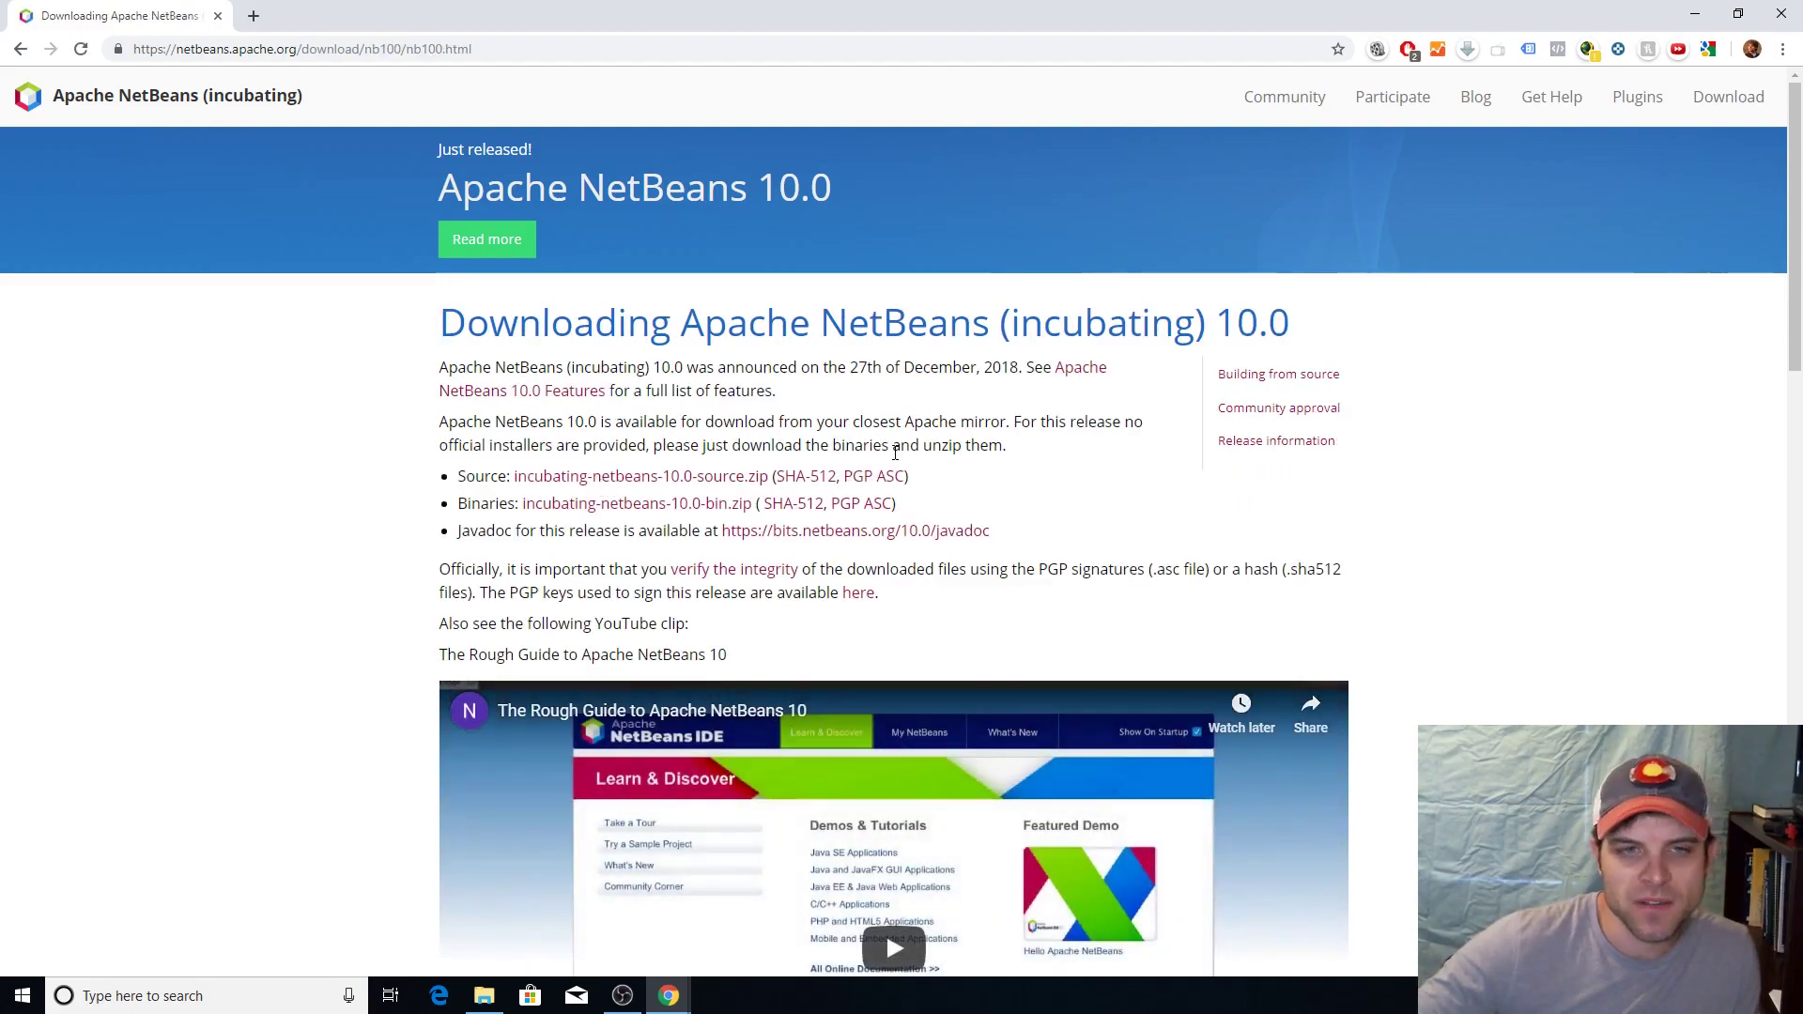
{"action": "mouse_move", "coordinate": [647, 507]}
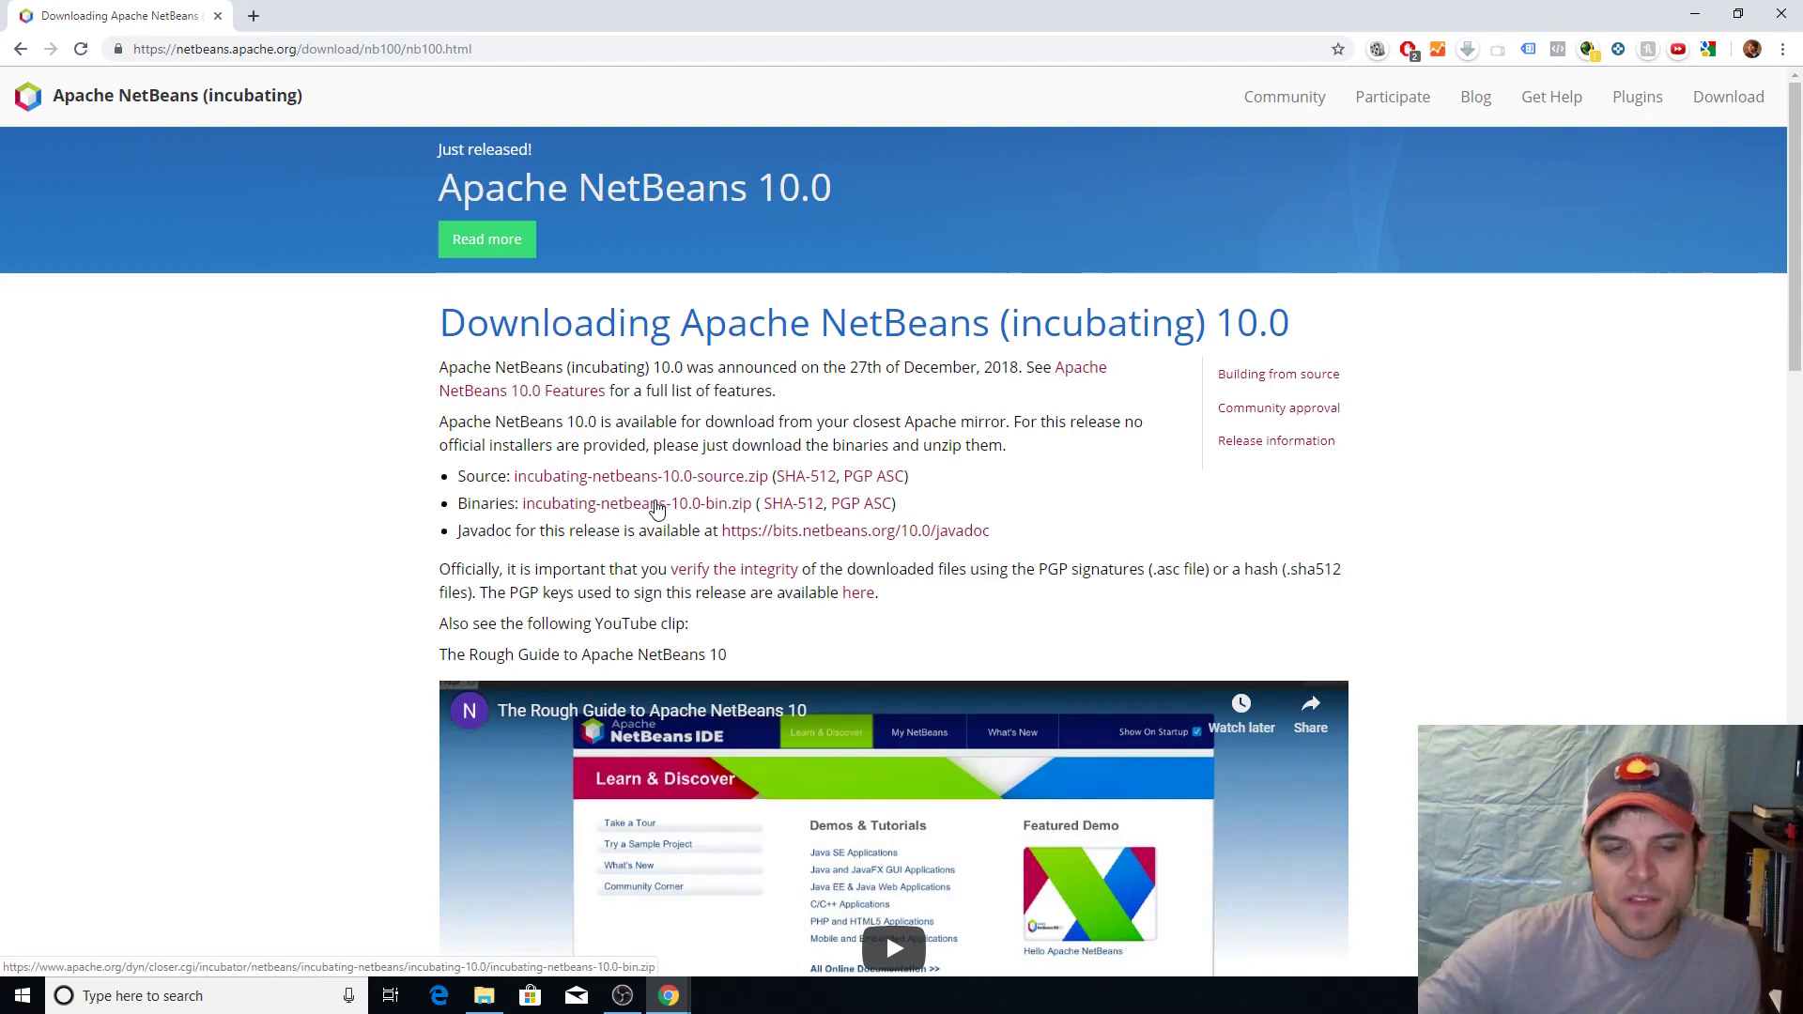
{"action": "mouse_move", "coordinate": [544, 905]}
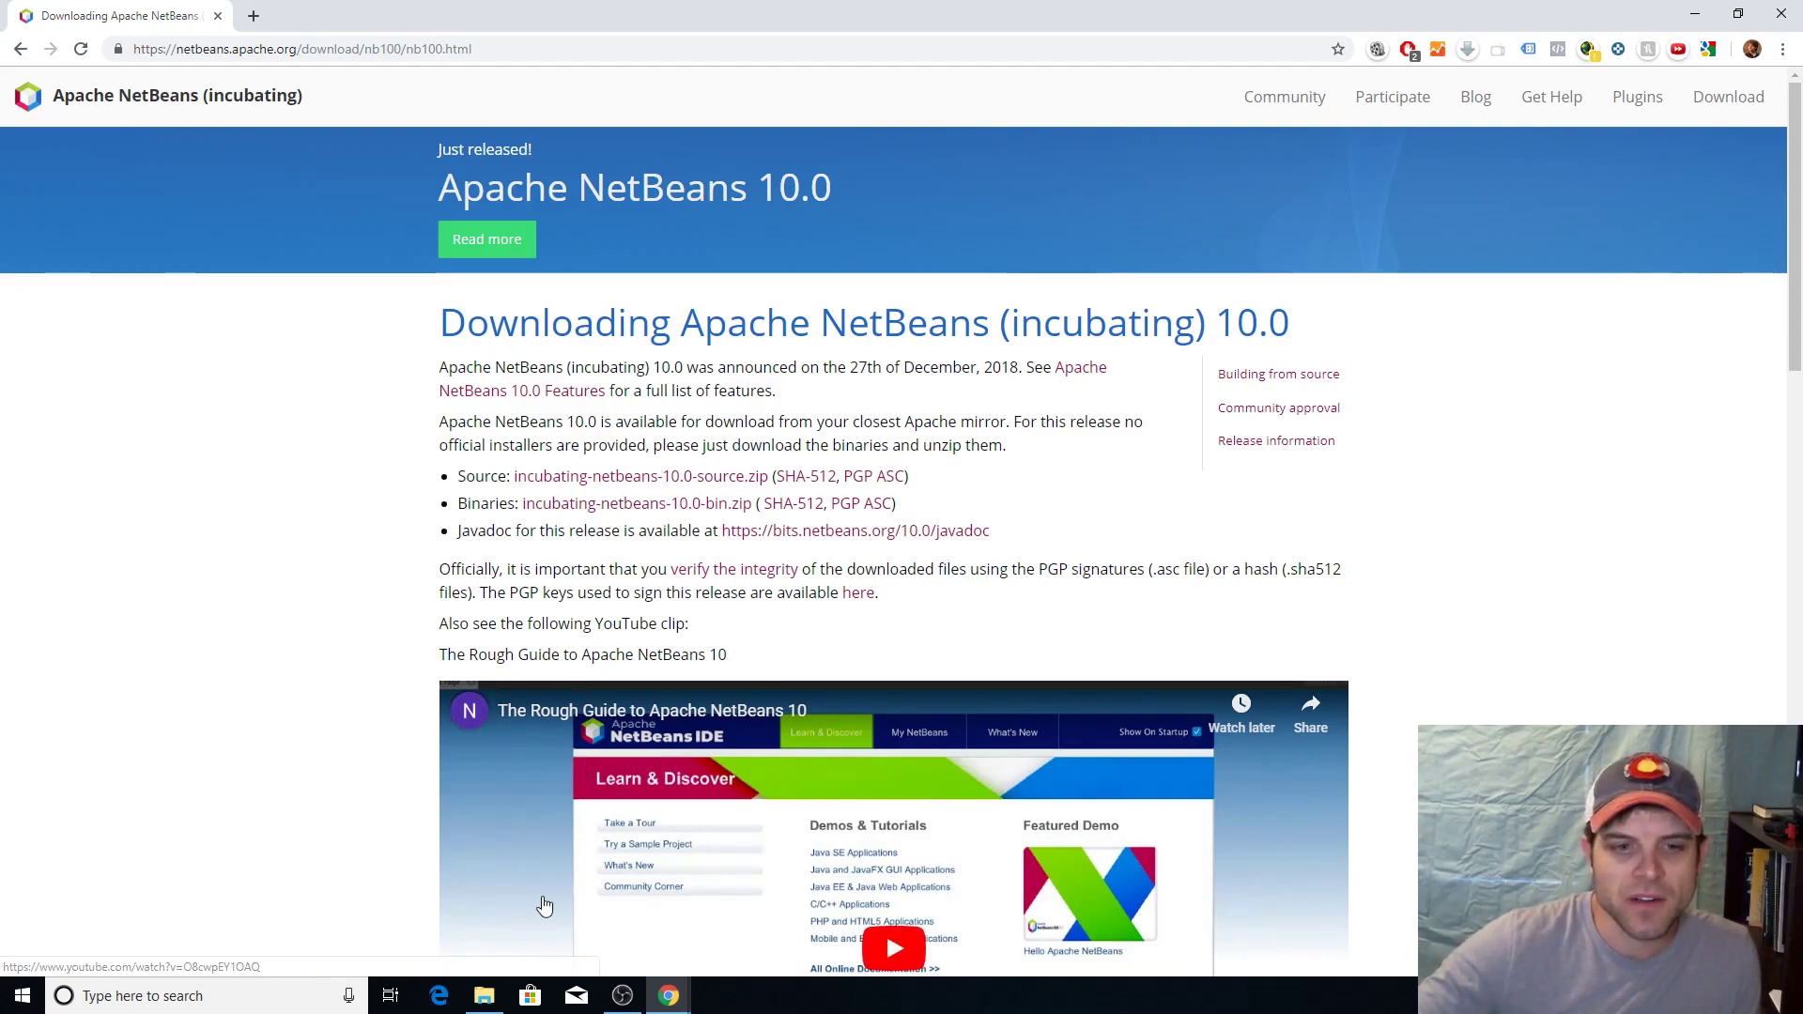
{"action": "mouse_move", "coordinate": [482, 995]}
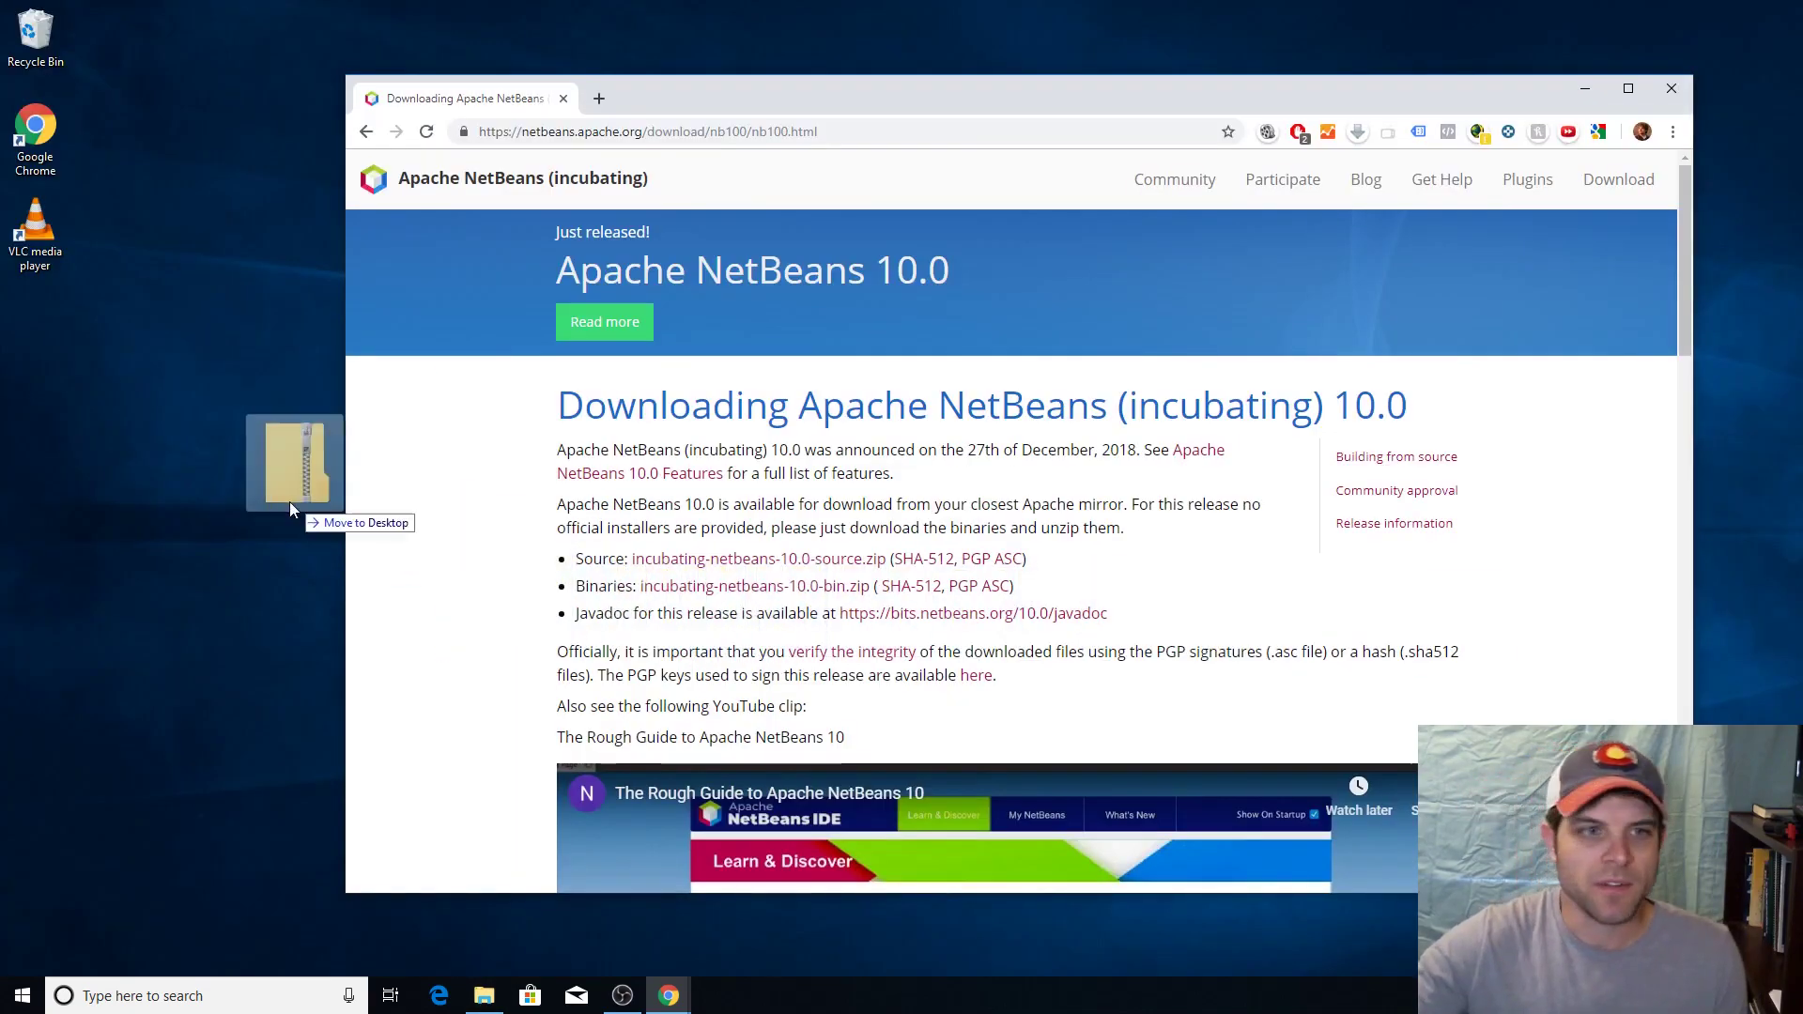
Move the incubating-netbeans-10.0-bin zip to the desktop and extract it with Extract All
{"action": "left_click_drag", "start_coordinate": [293, 460], "coordinate": [179, 426]}
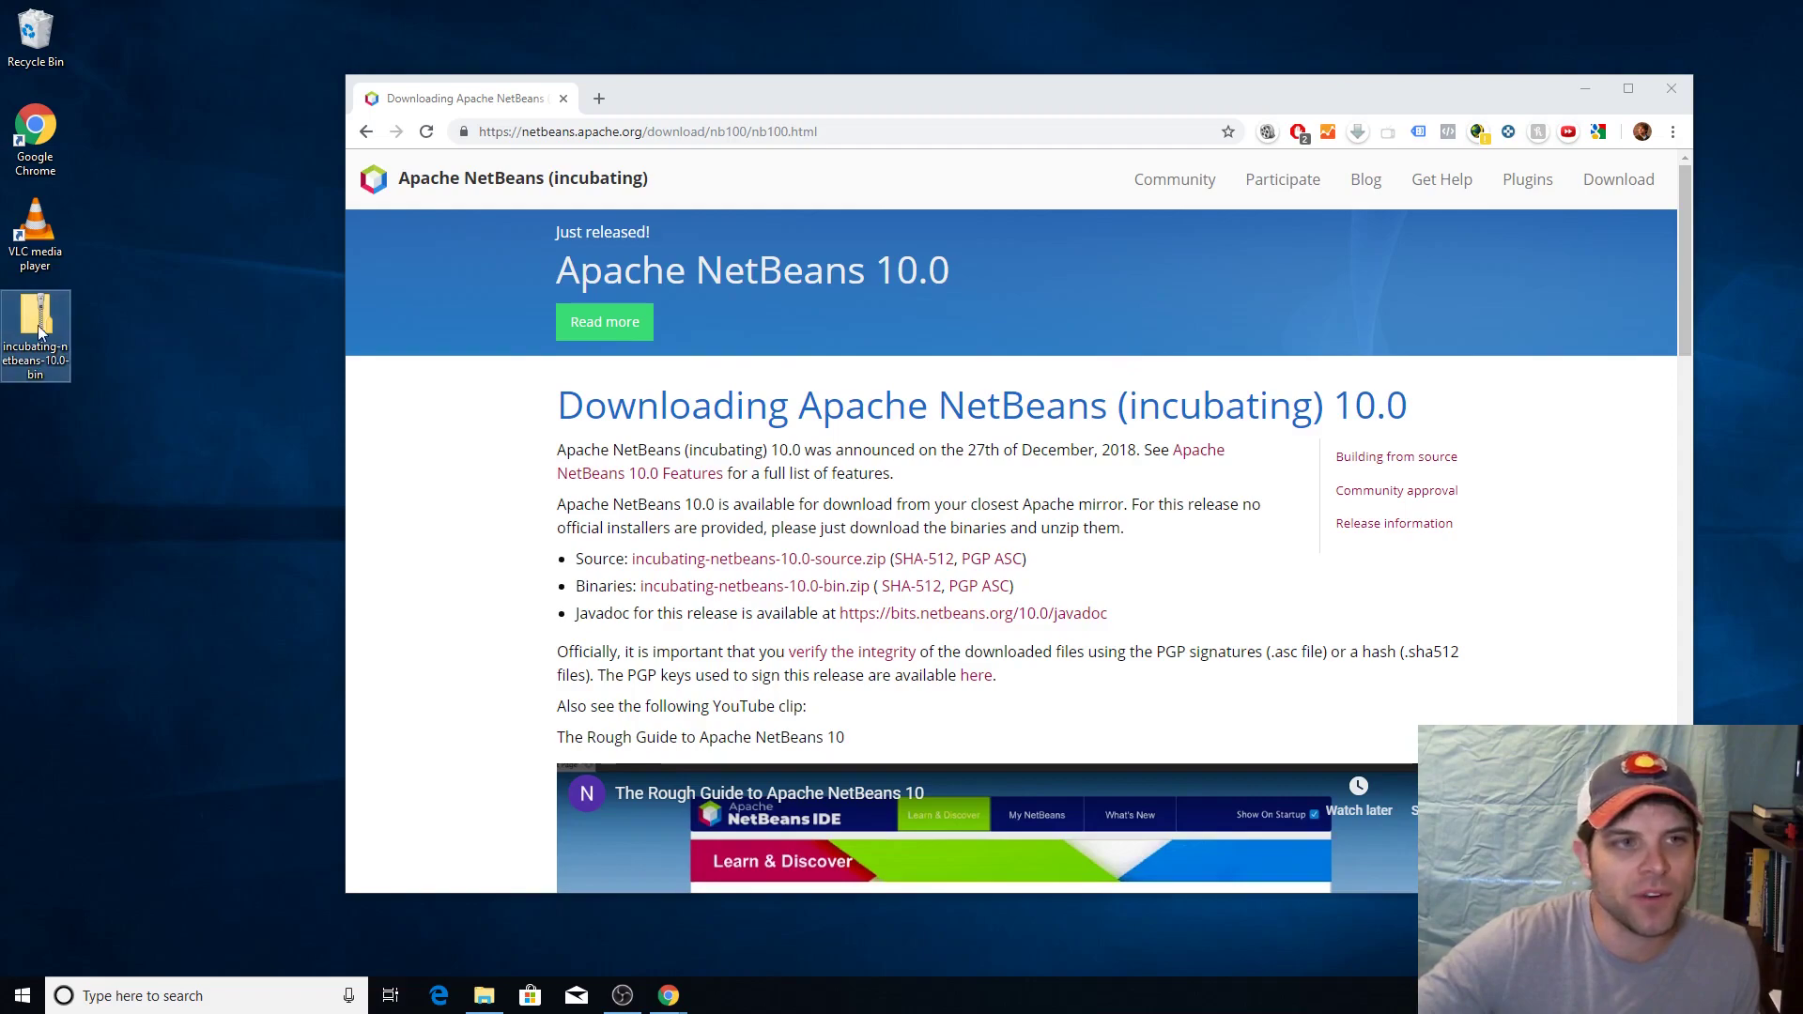
{"action": "right_click", "coordinate": [36, 334]}
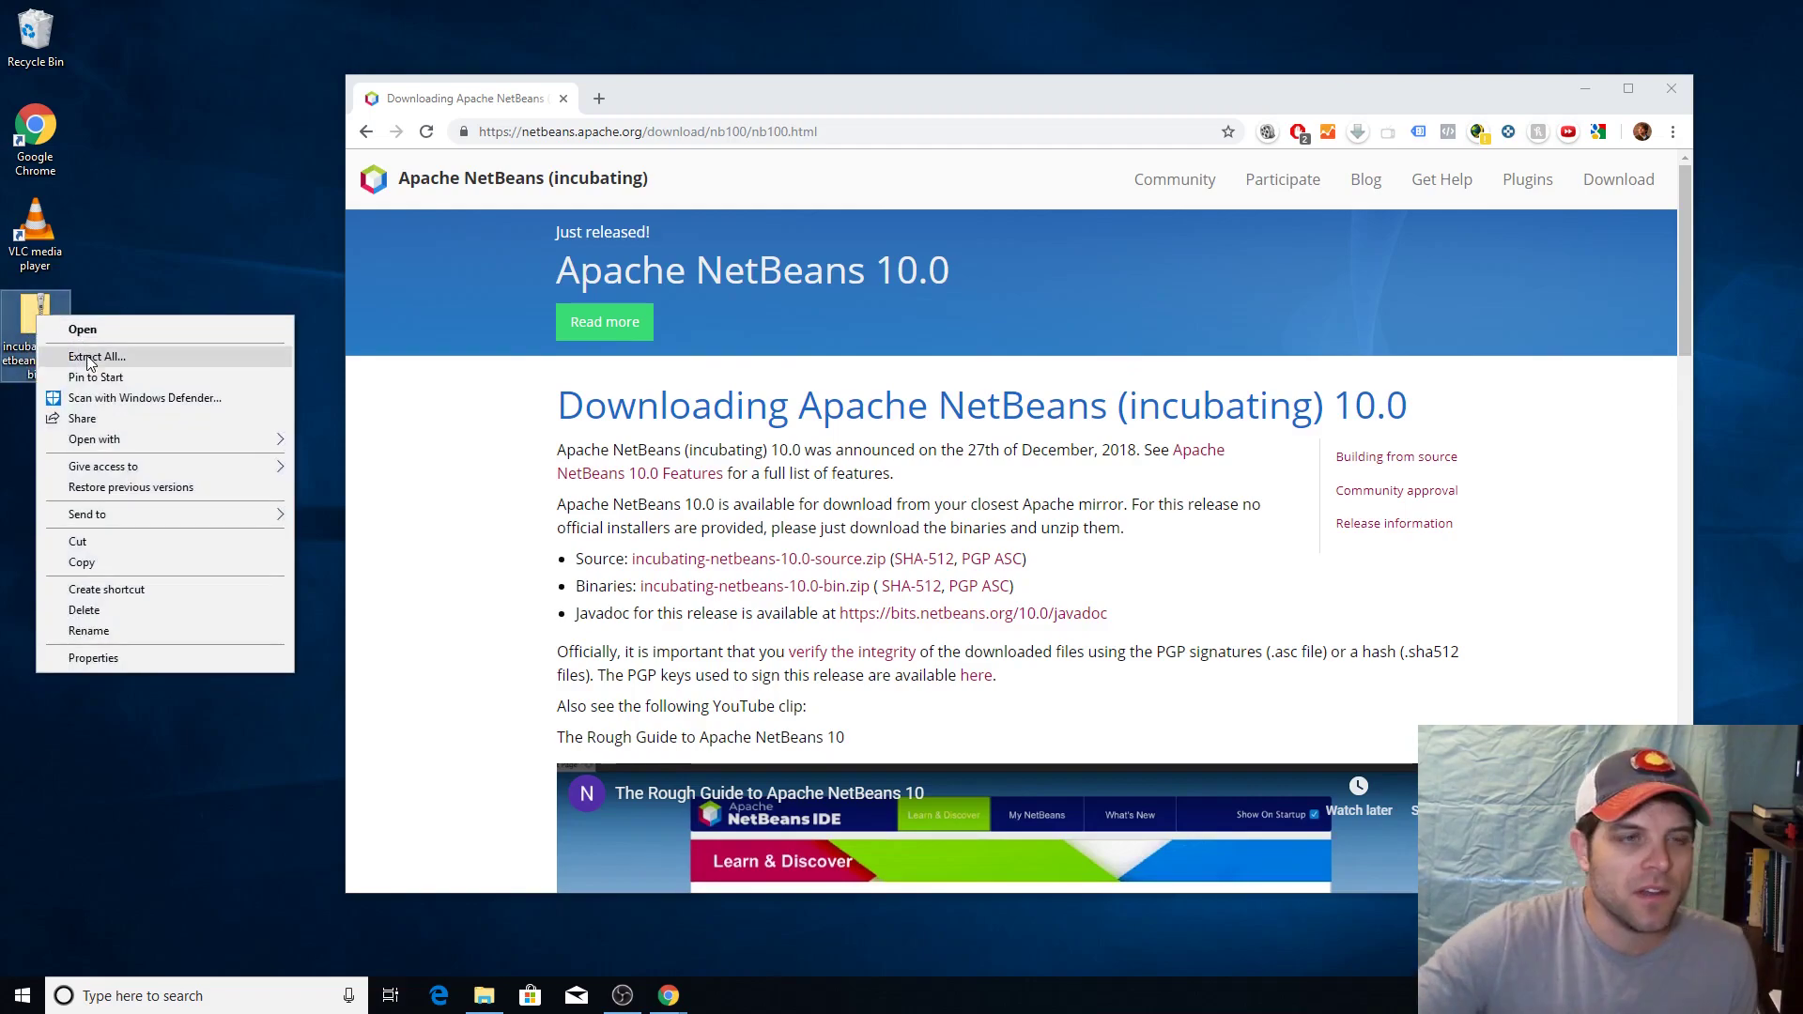
{"action": "left_click", "coordinate": [97, 355]}
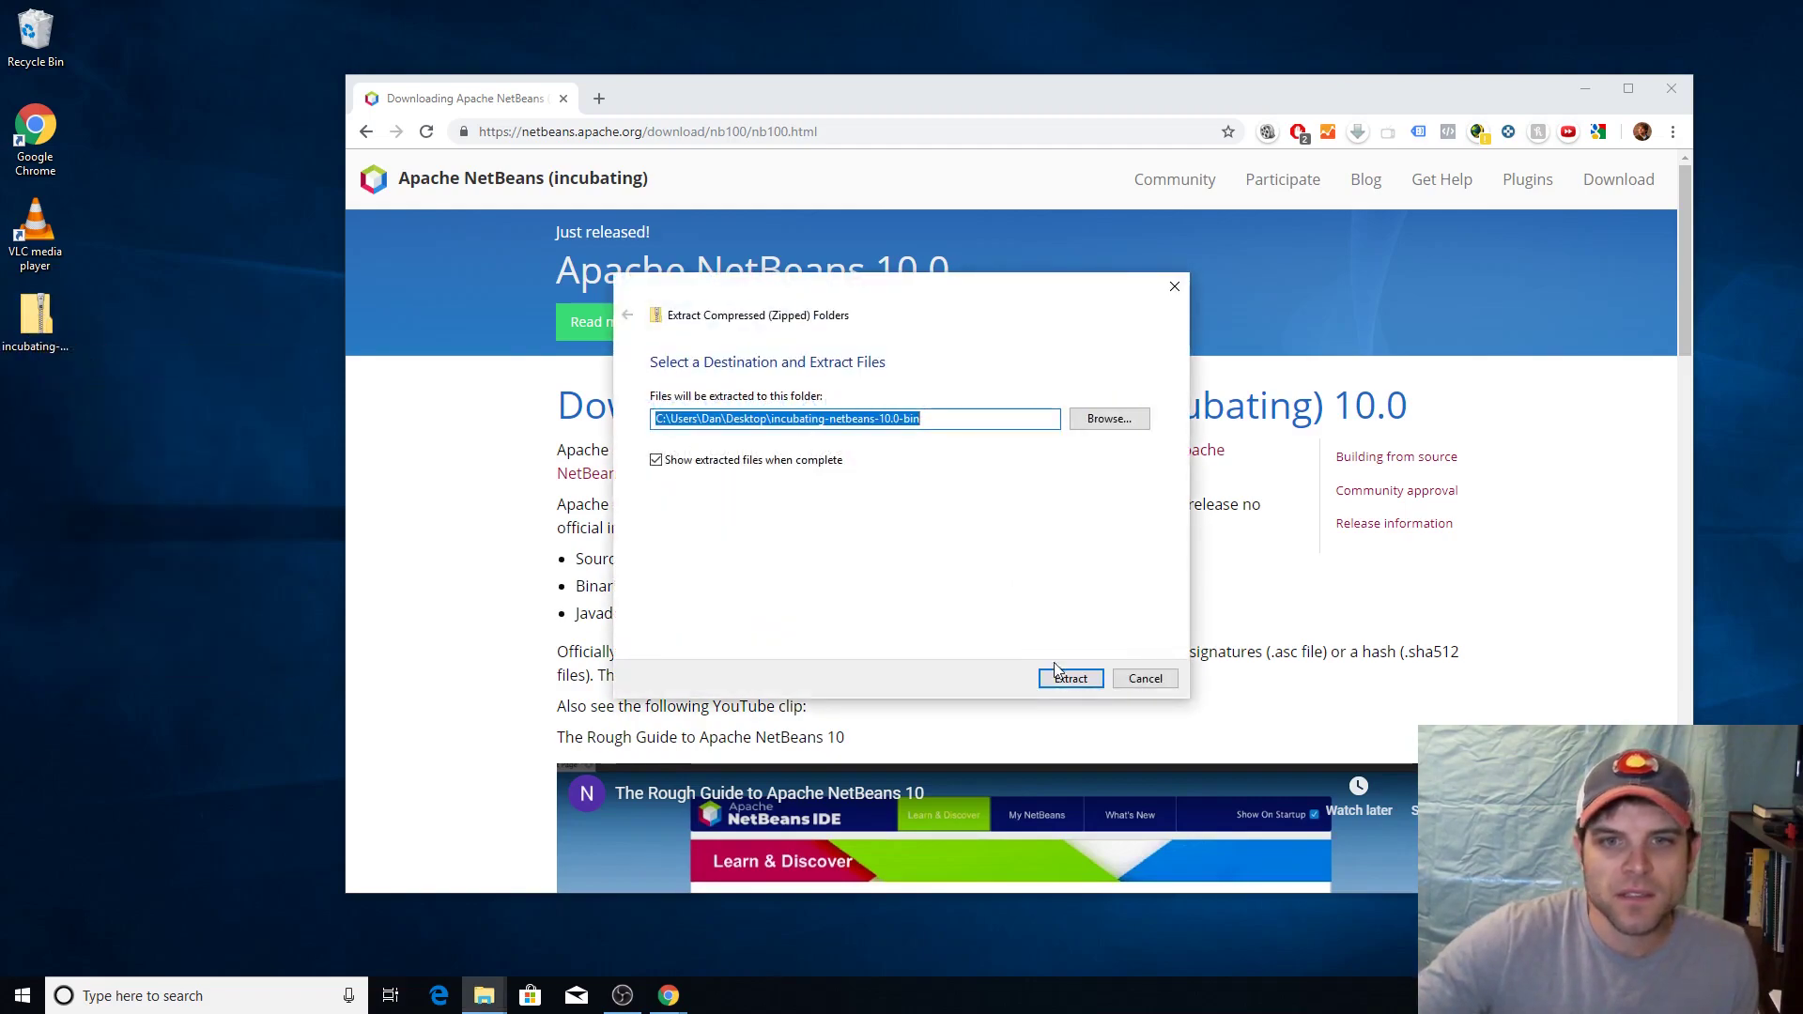
{"action": "left_click", "coordinate": [1068, 677]}
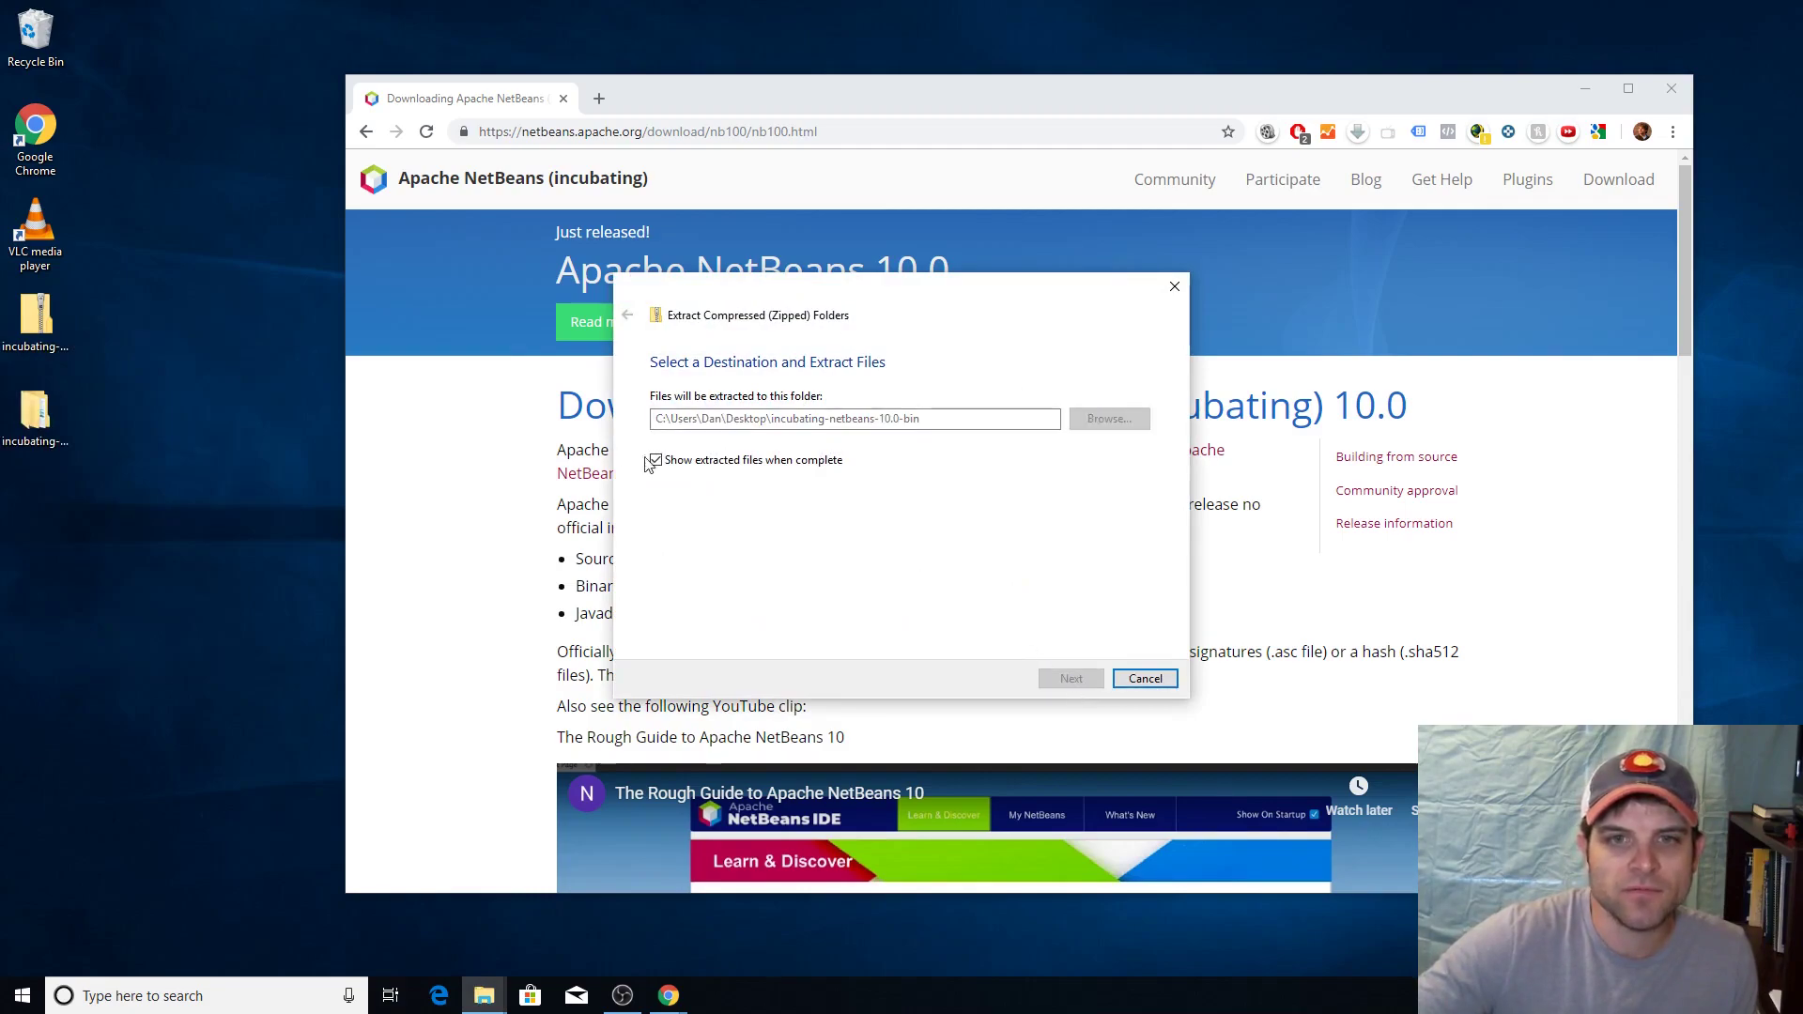
{"action": "left_click", "coordinate": [1068, 678]}
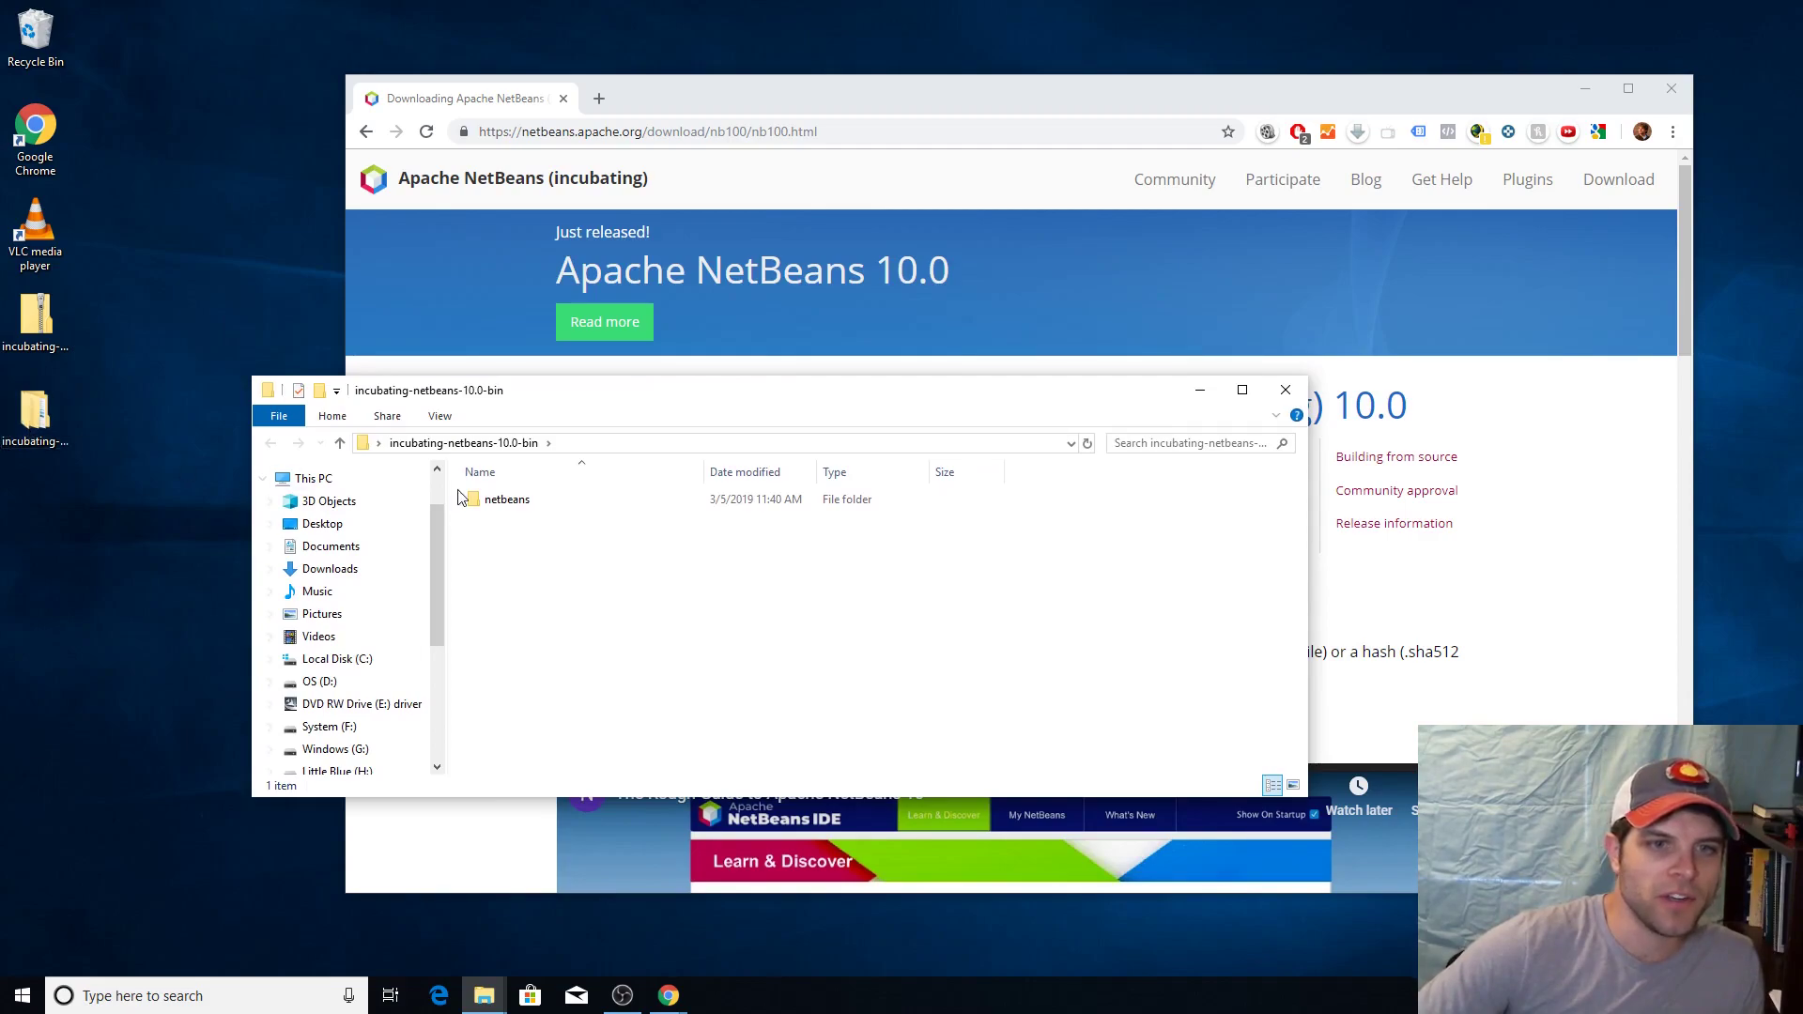
{"action": "mouse_move", "coordinate": [507, 497]}
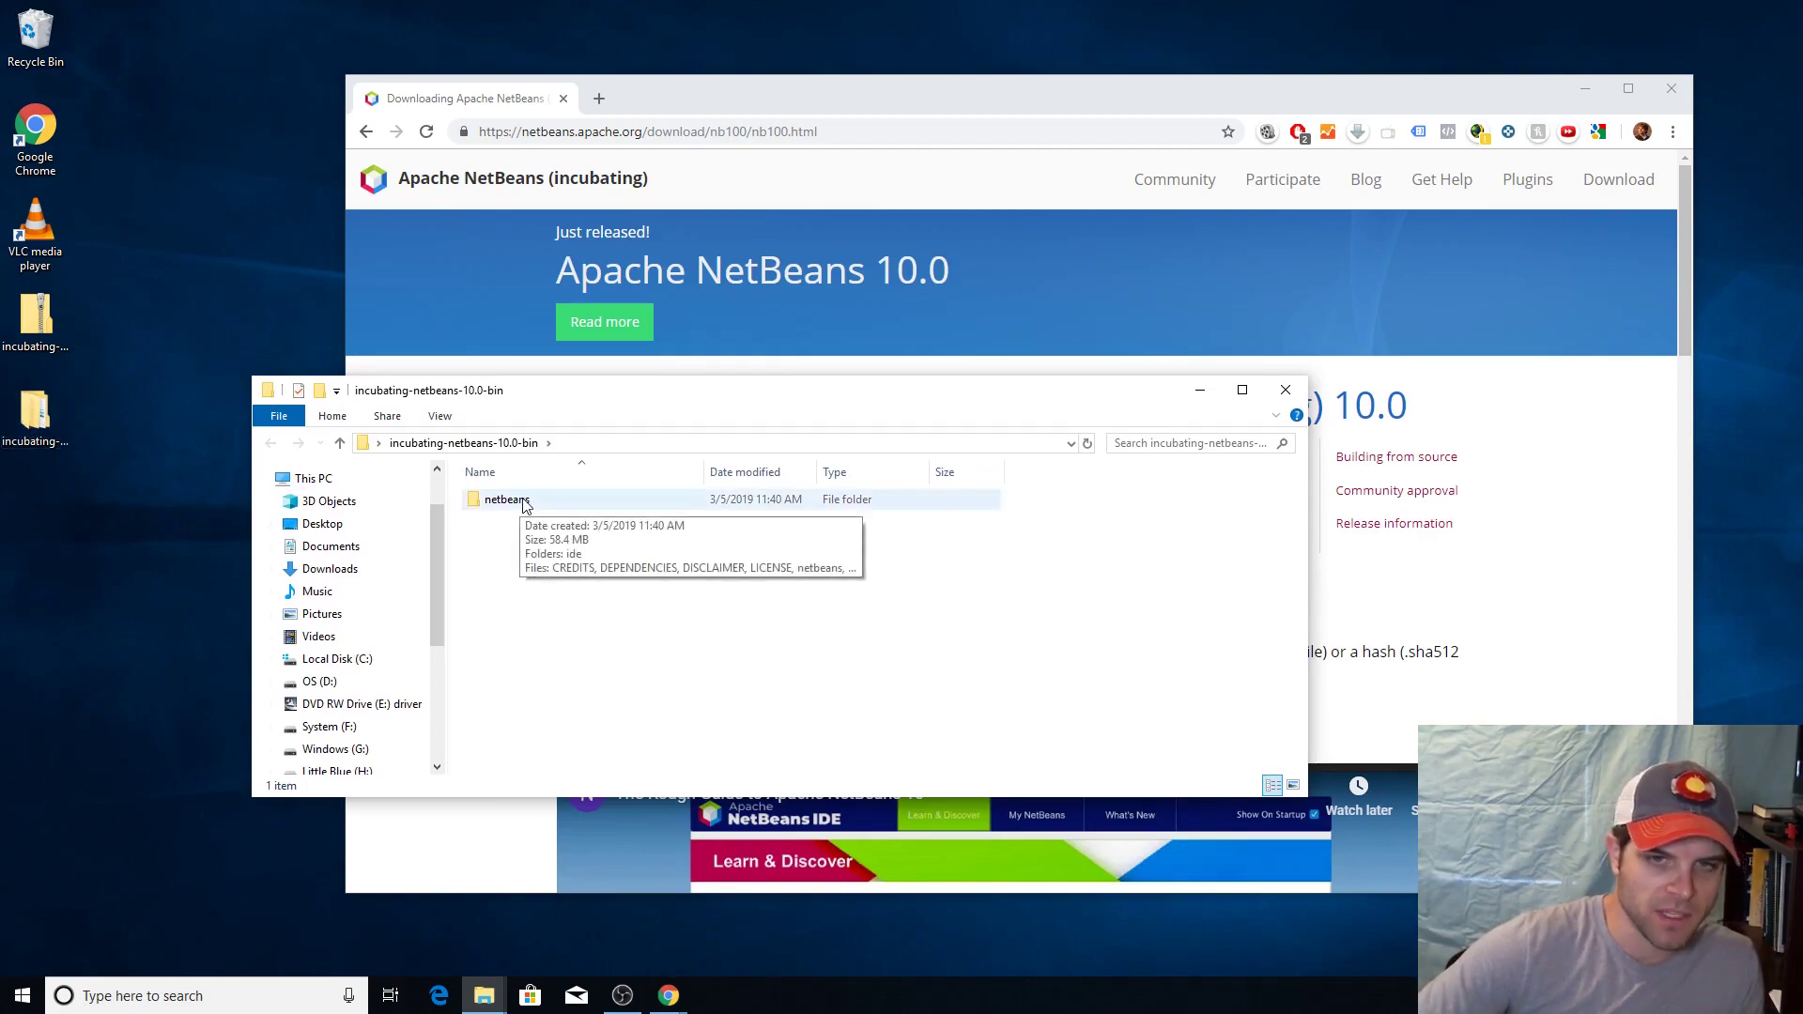
{"action": "mouse_move", "coordinate": [548, 501]}
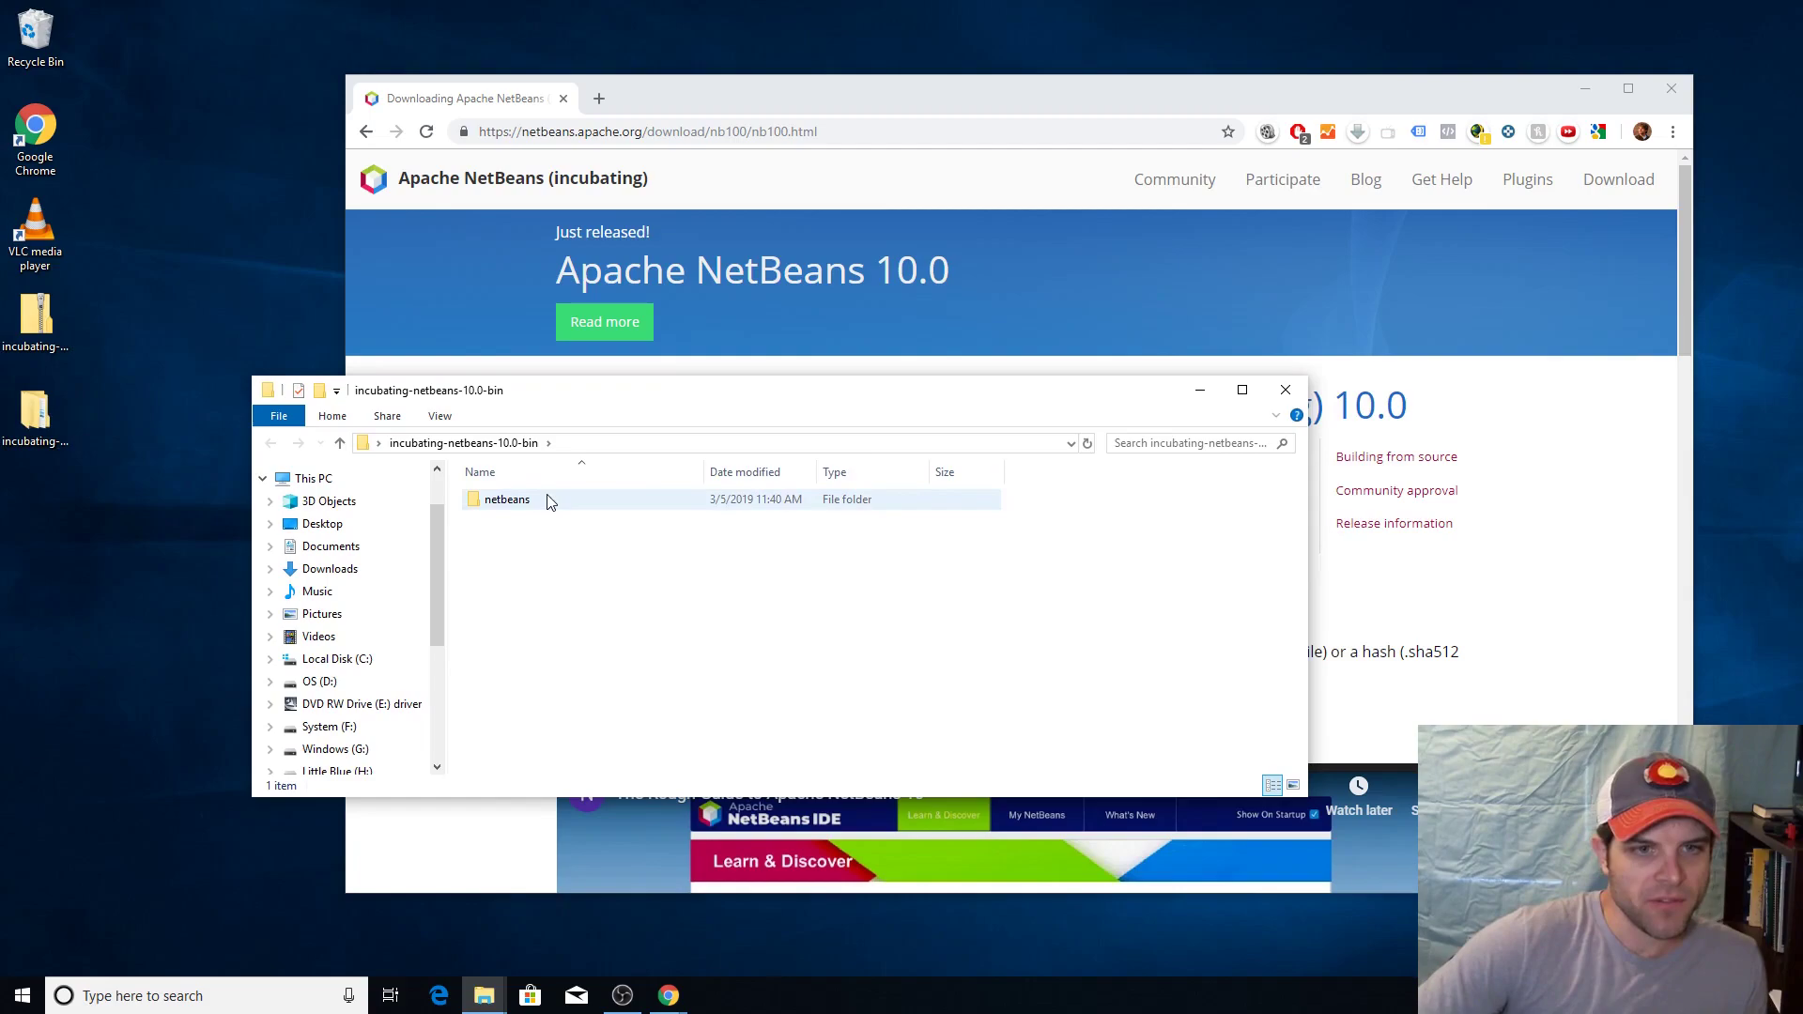
{"action": "mouse_move", "coordinate": [507, 499]}
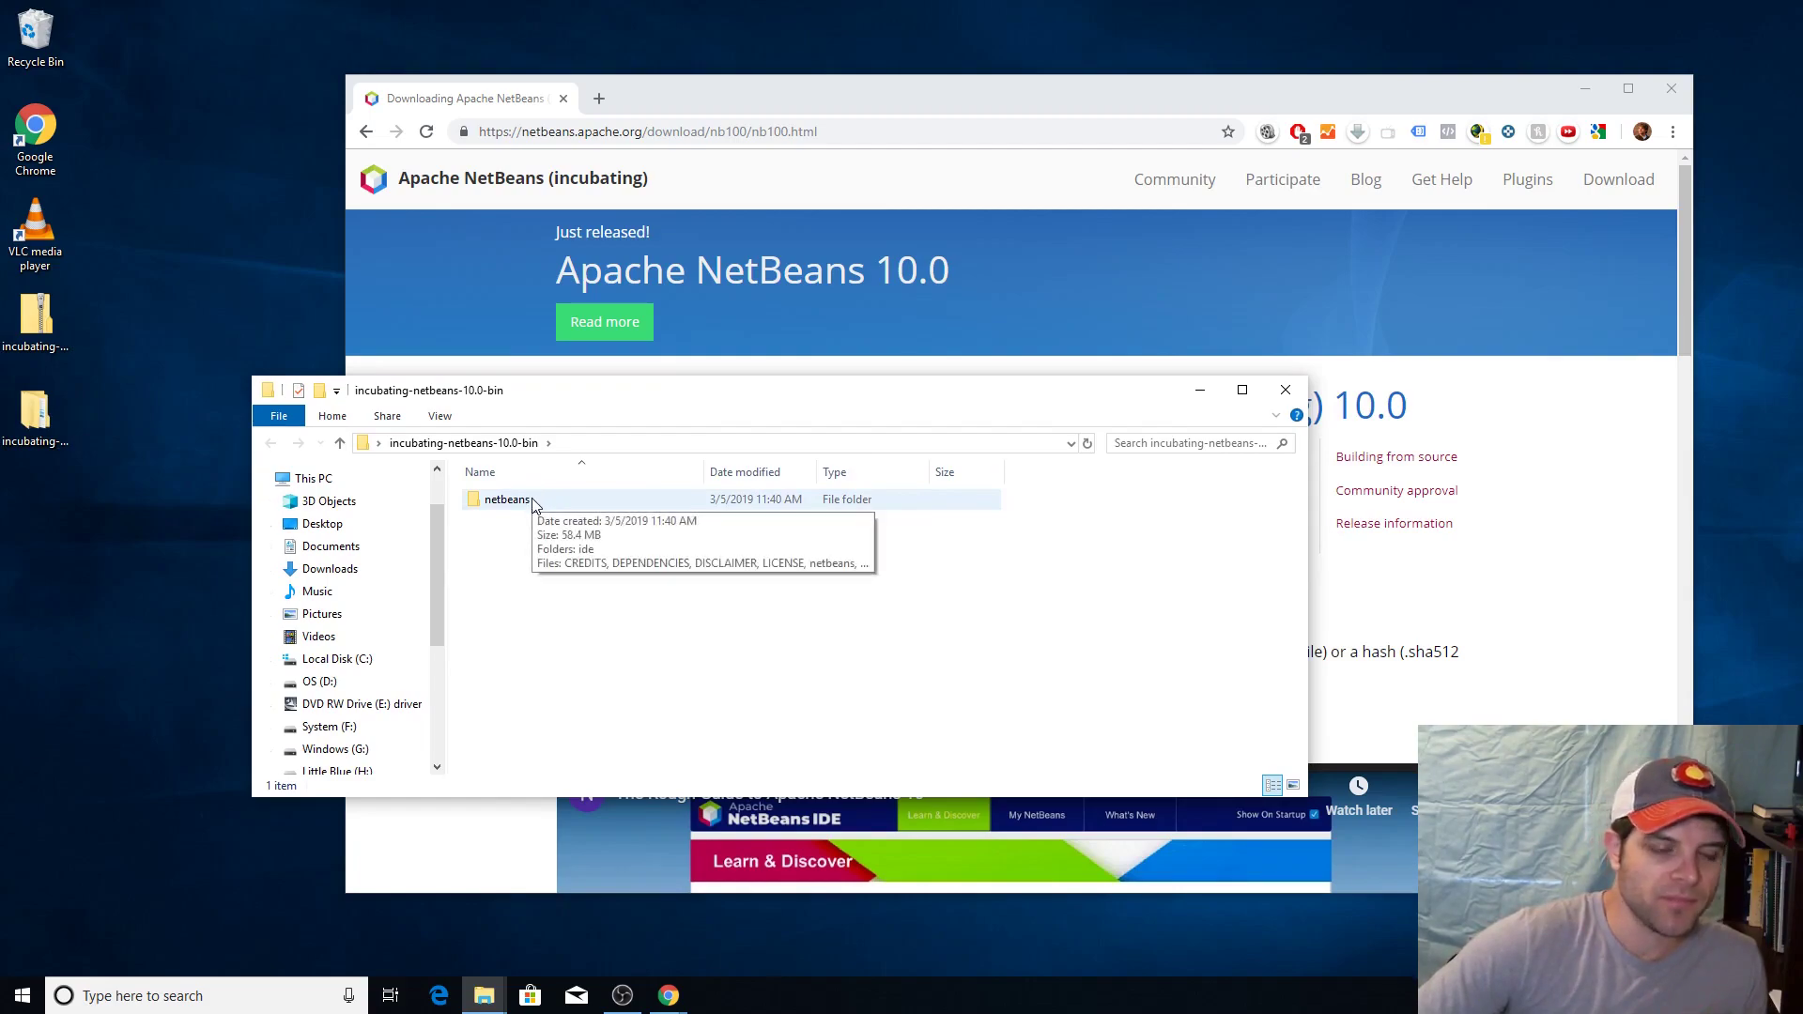
{"action": "mouse_move", "coordinate": [513, 513]}
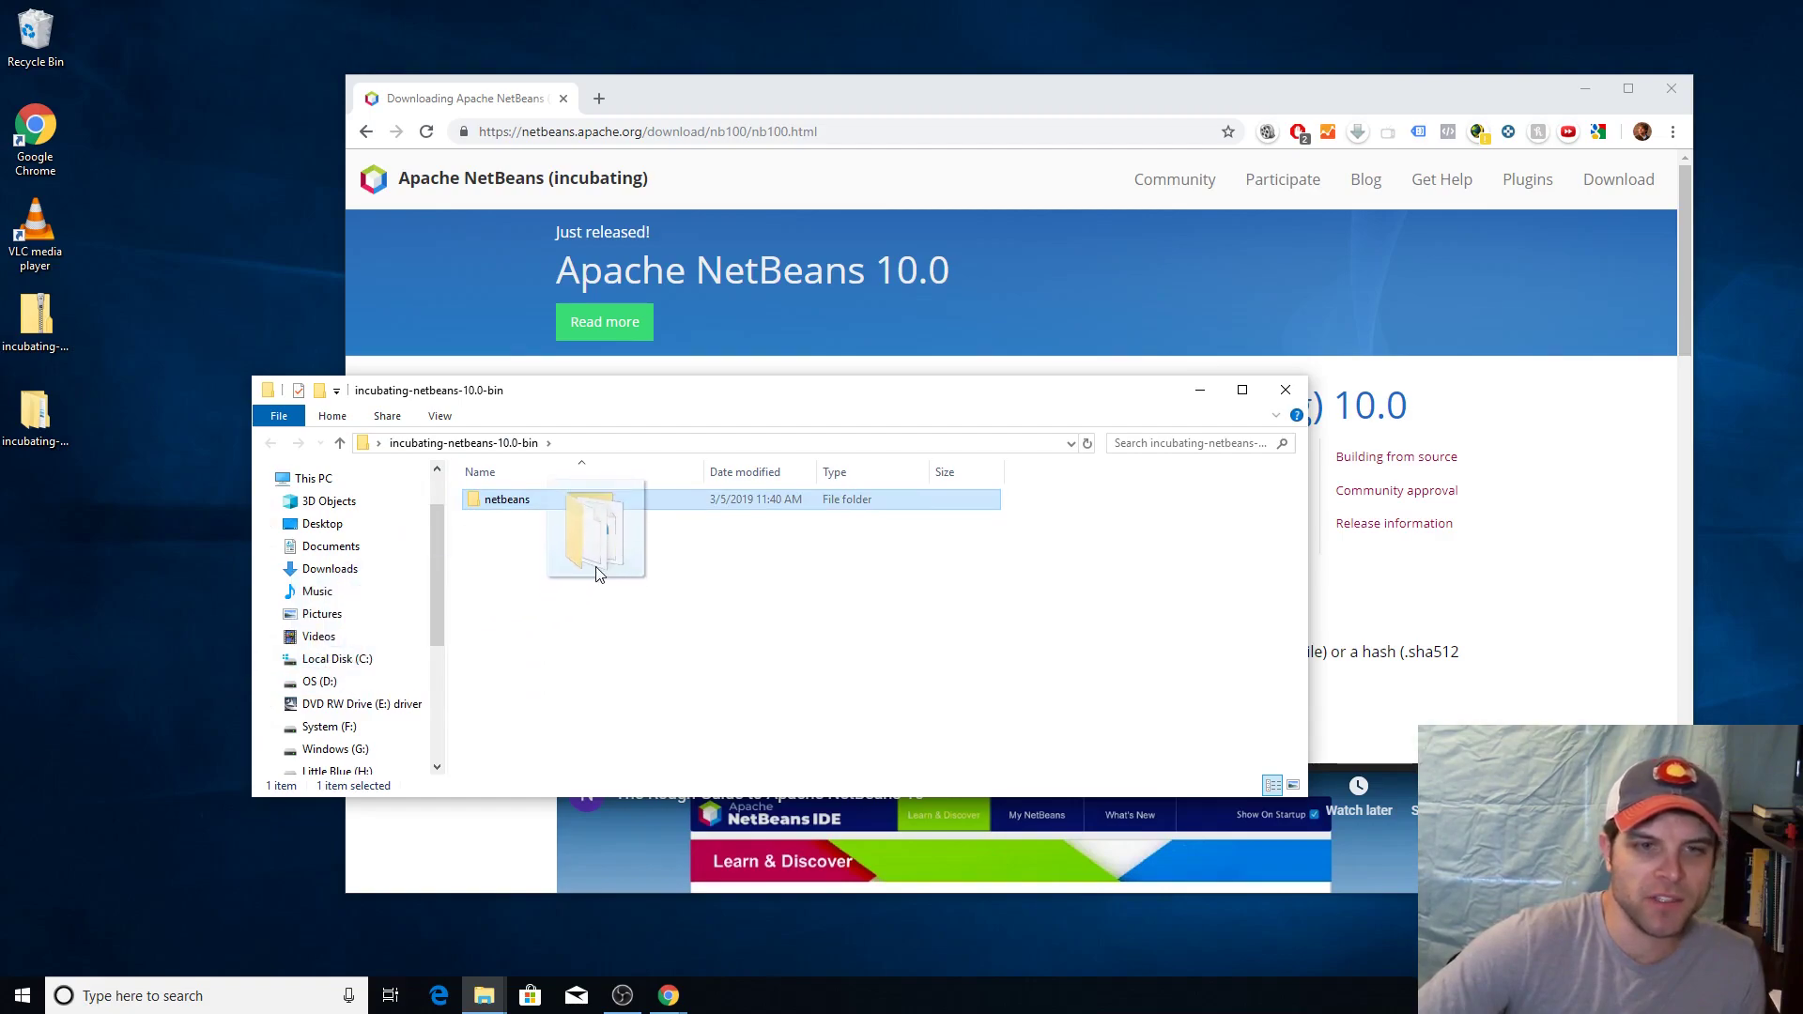
Browse to Local Disk (C:) and select the NetBeans_10.0 folder
{"action": "left_click", "coordinate": [337, 659]}
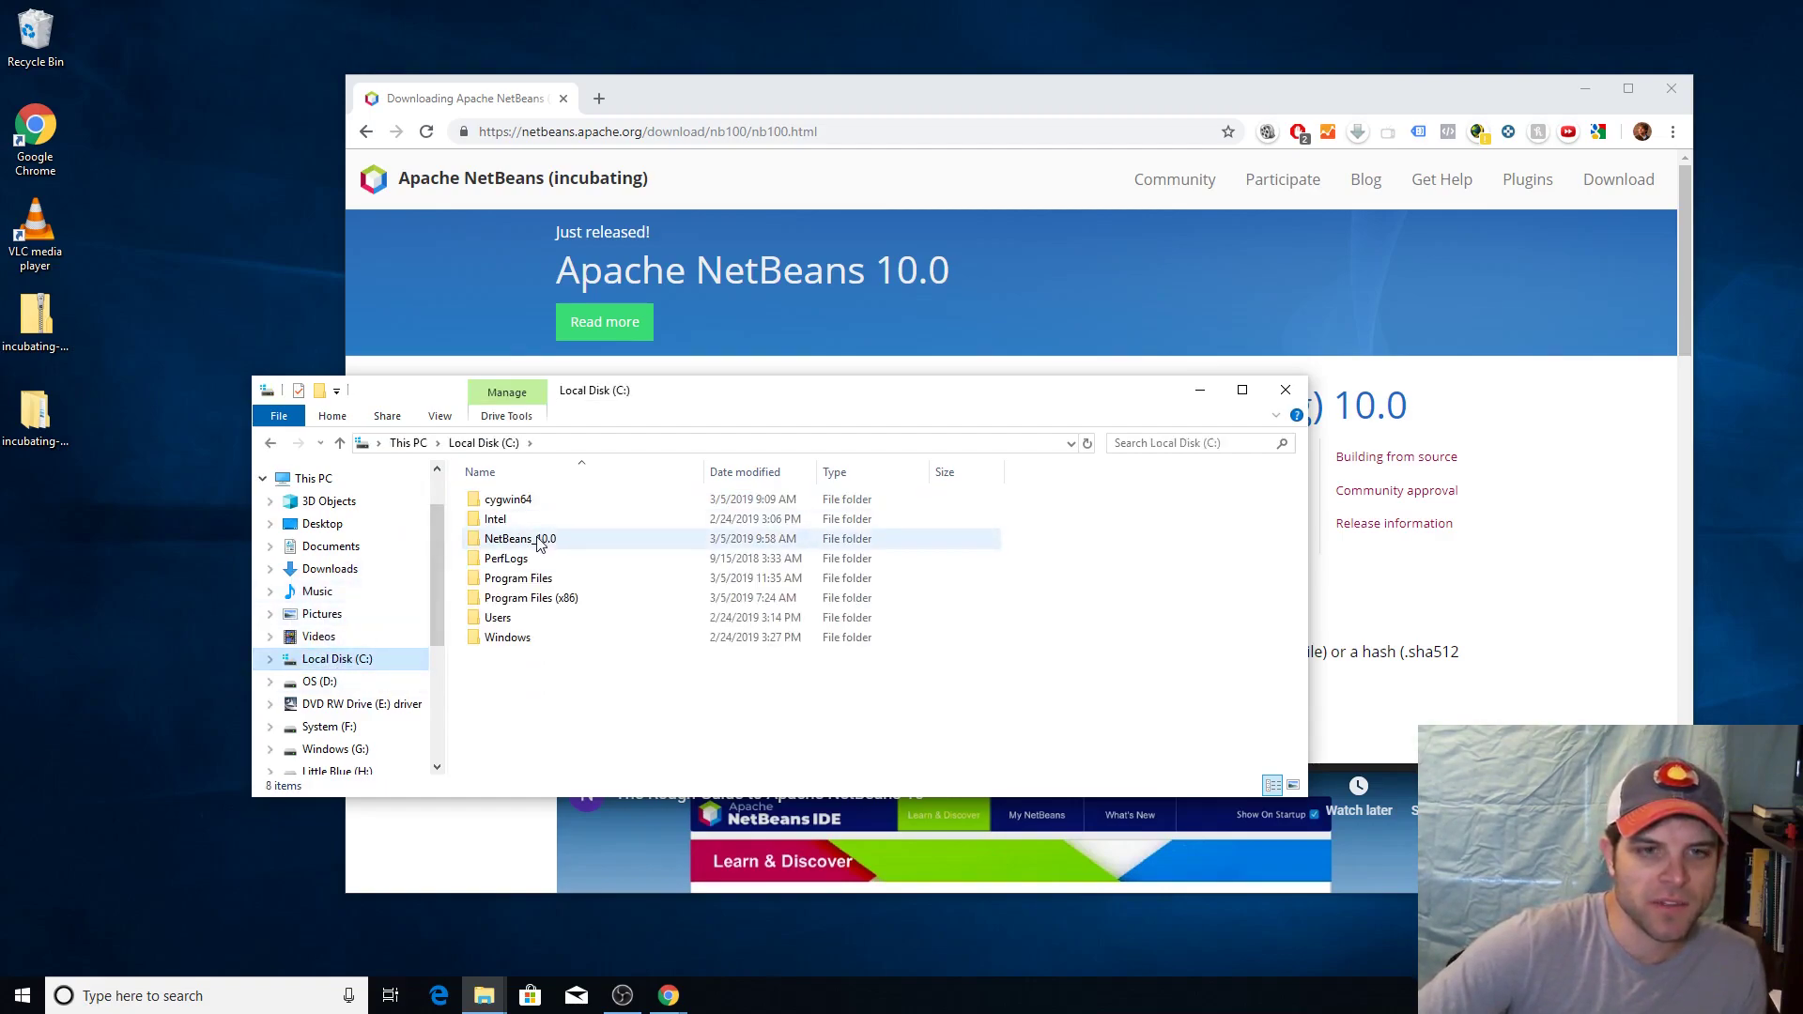
{"action": "left_click", "coordinate": [519, 538]}
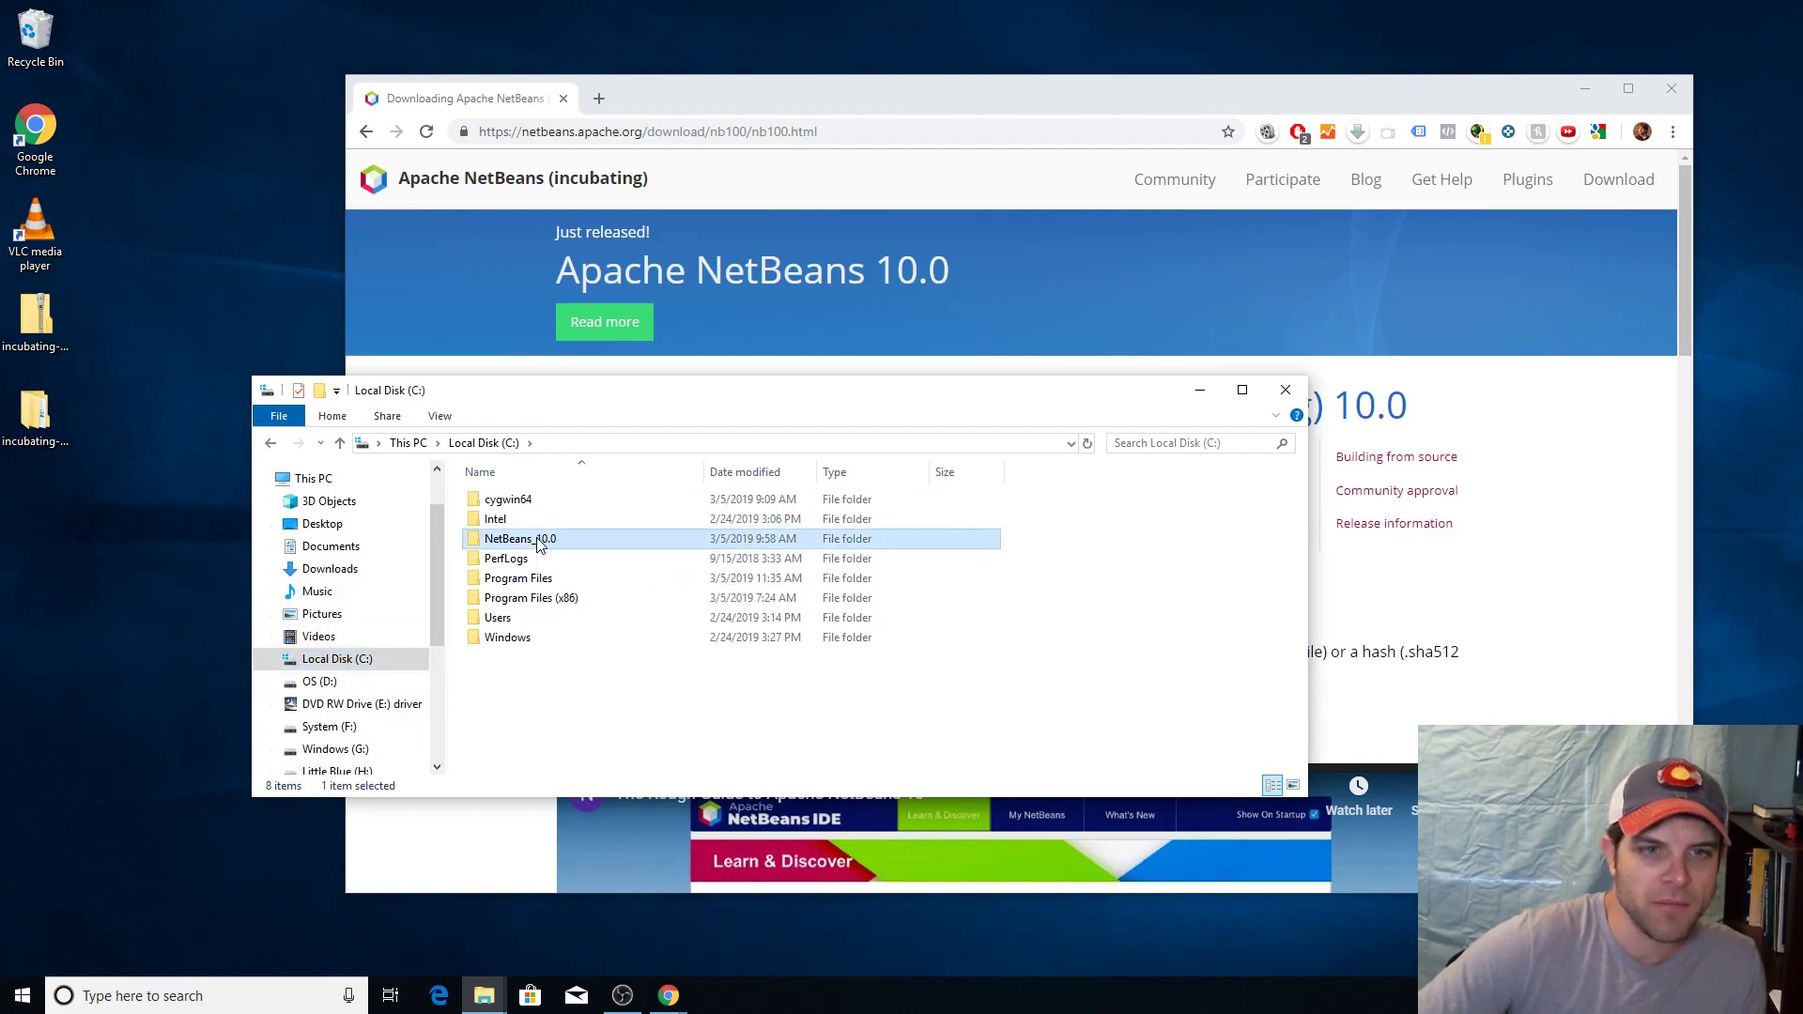
{"action": "double_click", "coordinate": [519, 538]}
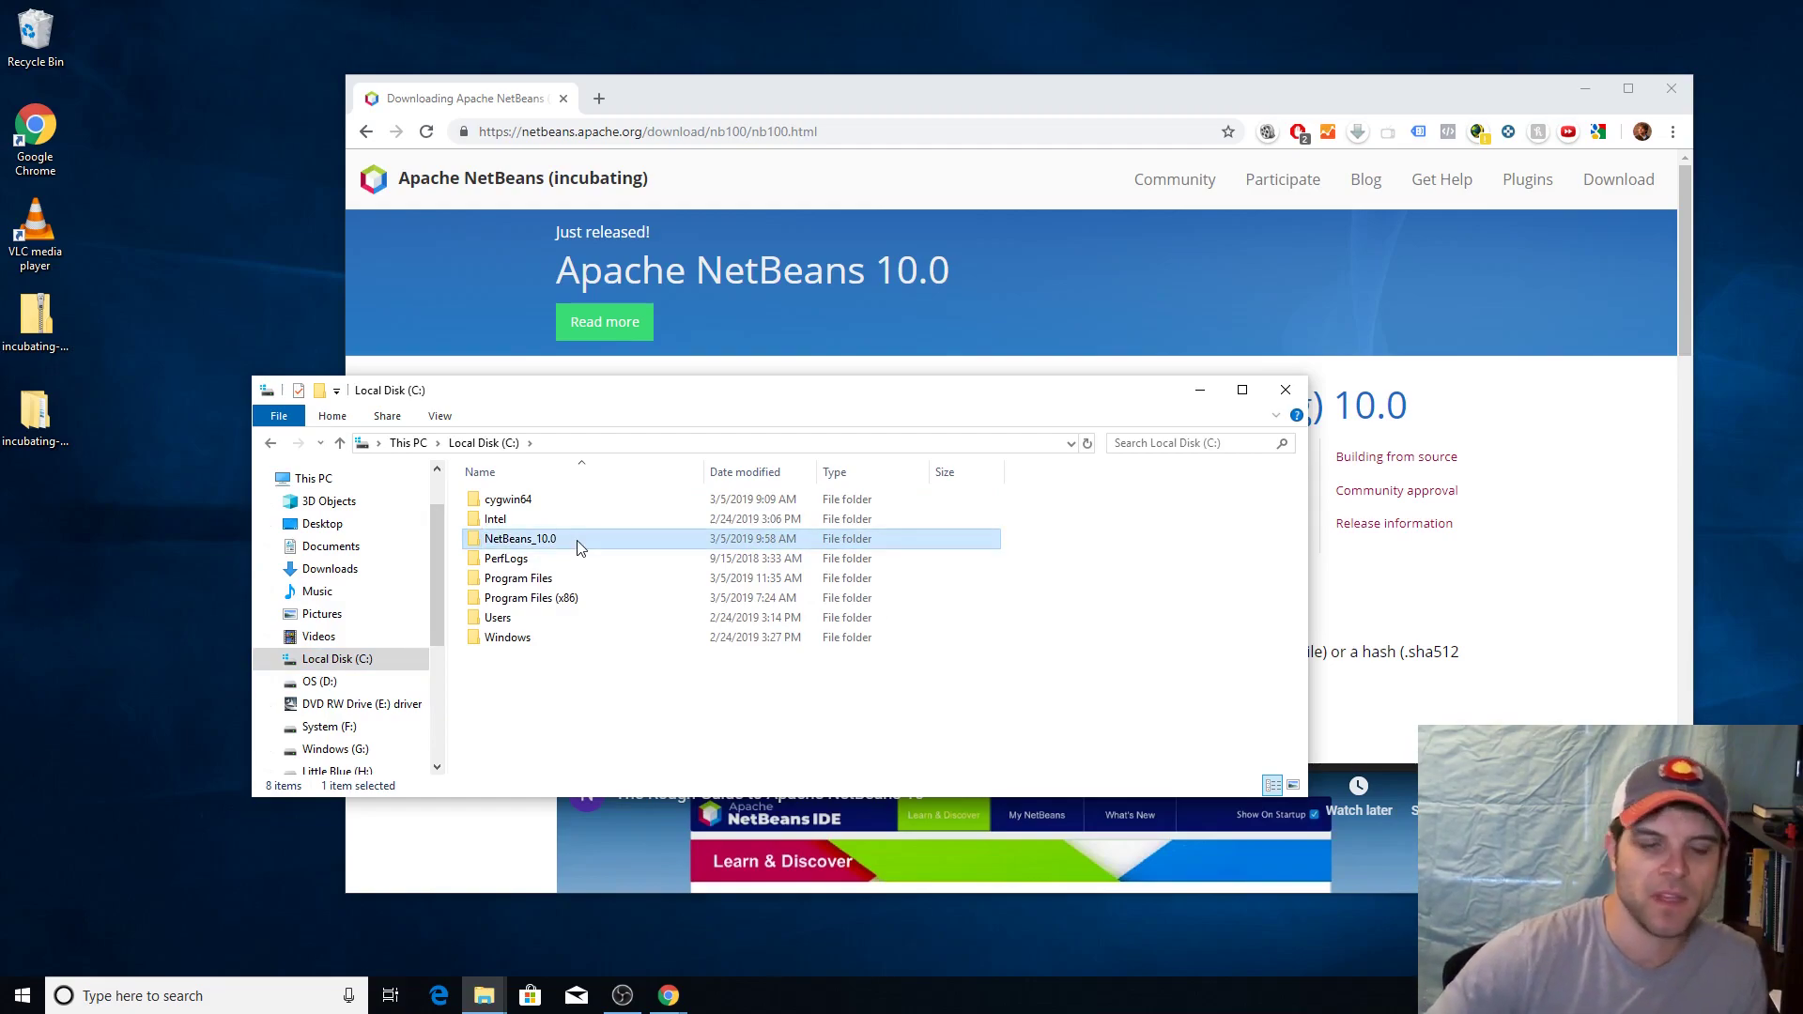
{"action": "mouse_move", "coordinate": [542, 547]}
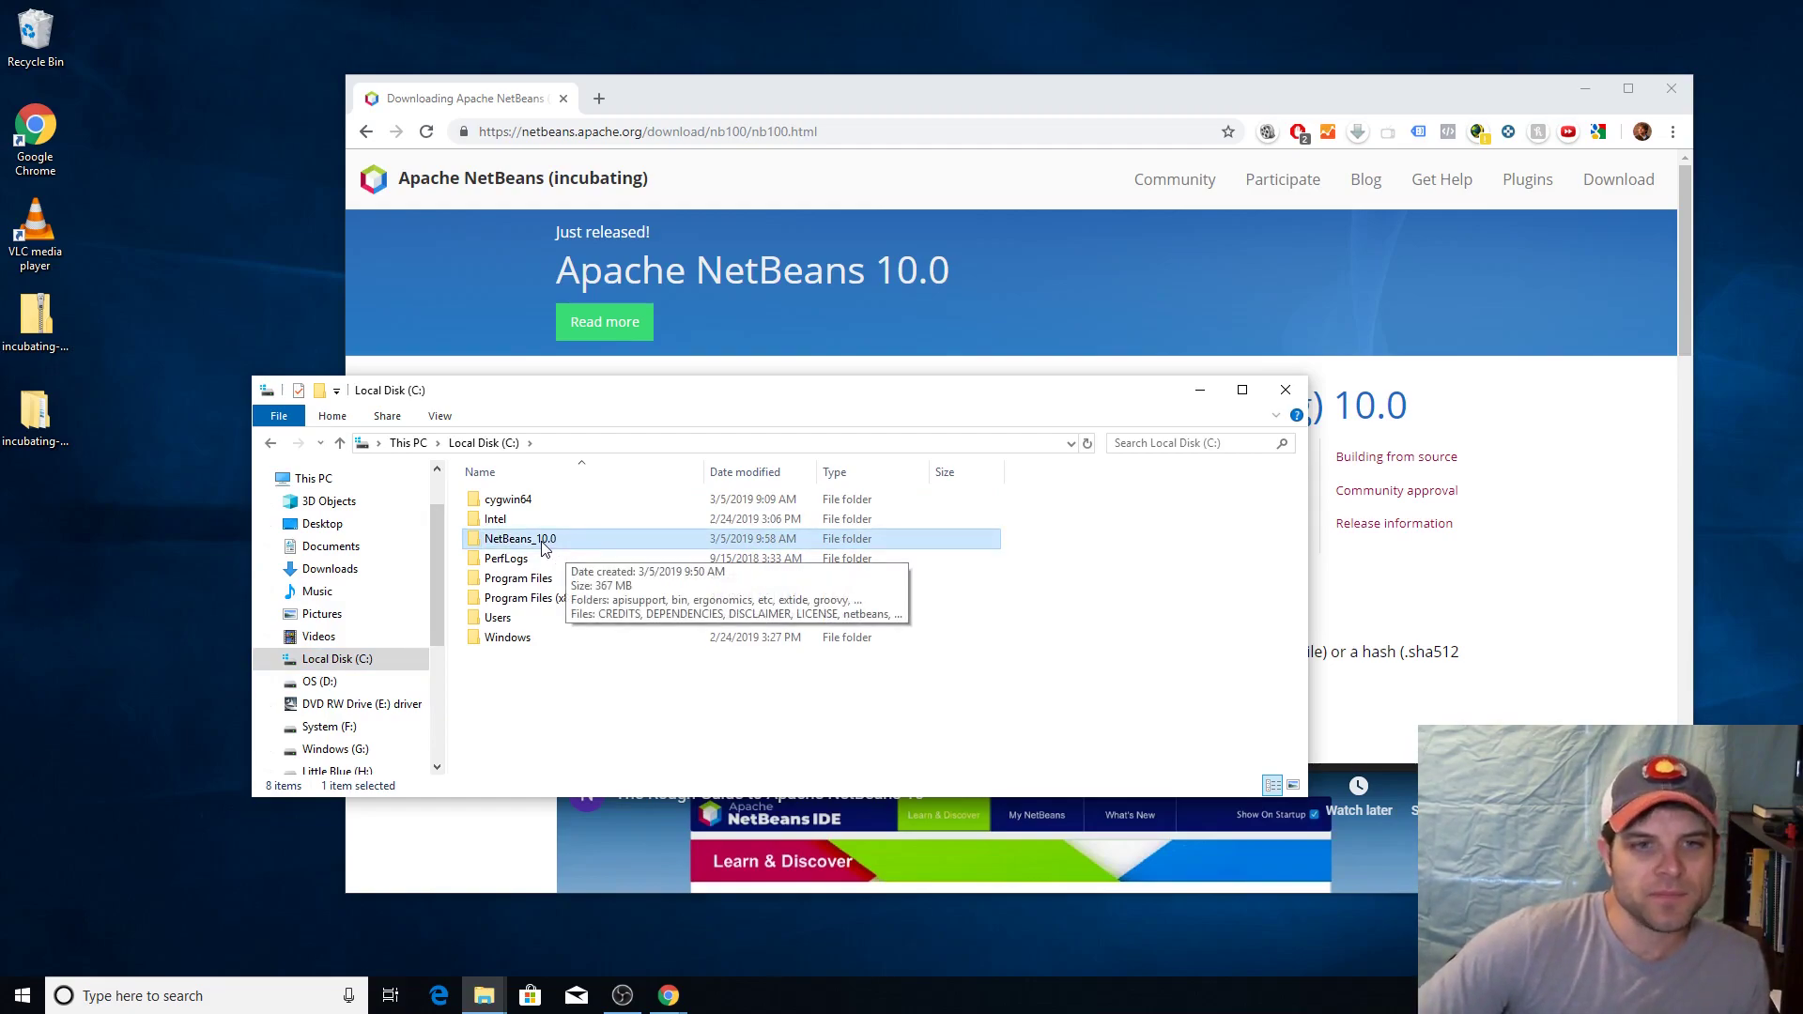
Open NetBeans_10.0 > bin and bring up the netbeans64 shortcut's context menu
{"action": "double_click", "coordinate": [519, 538]}
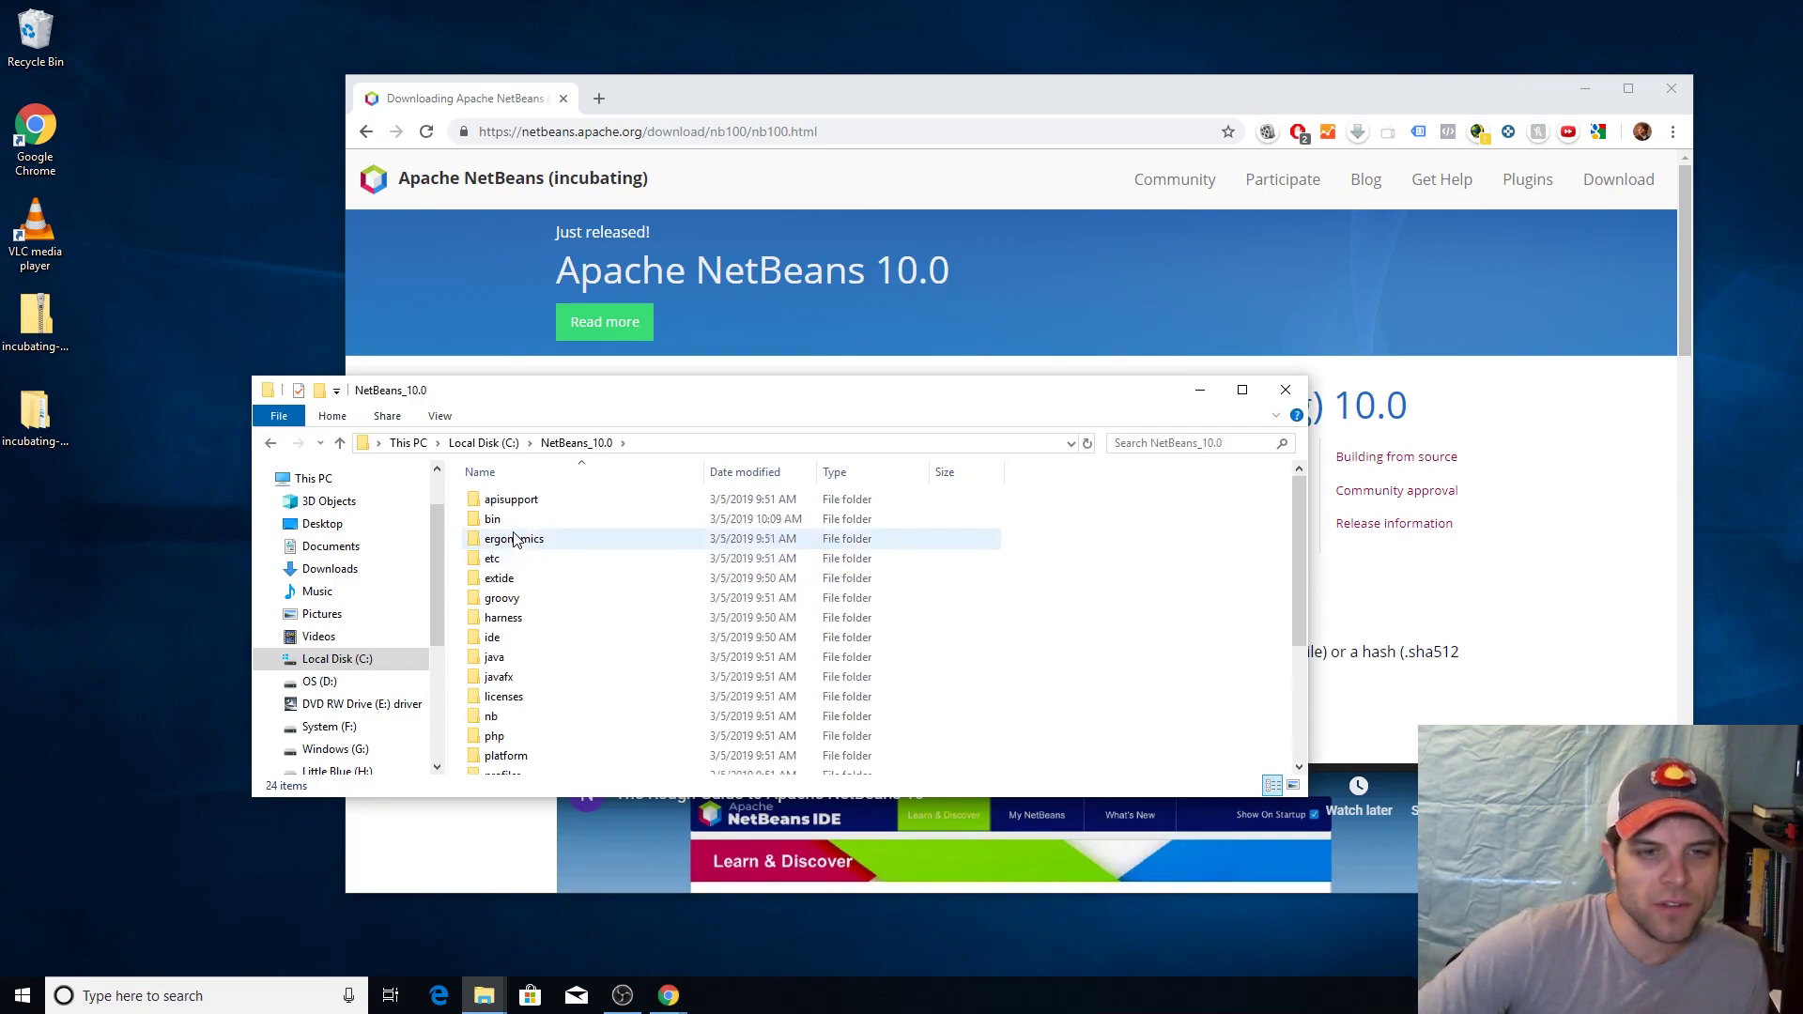
{"action": "mouse_move", "coordinate": [492, 518]}
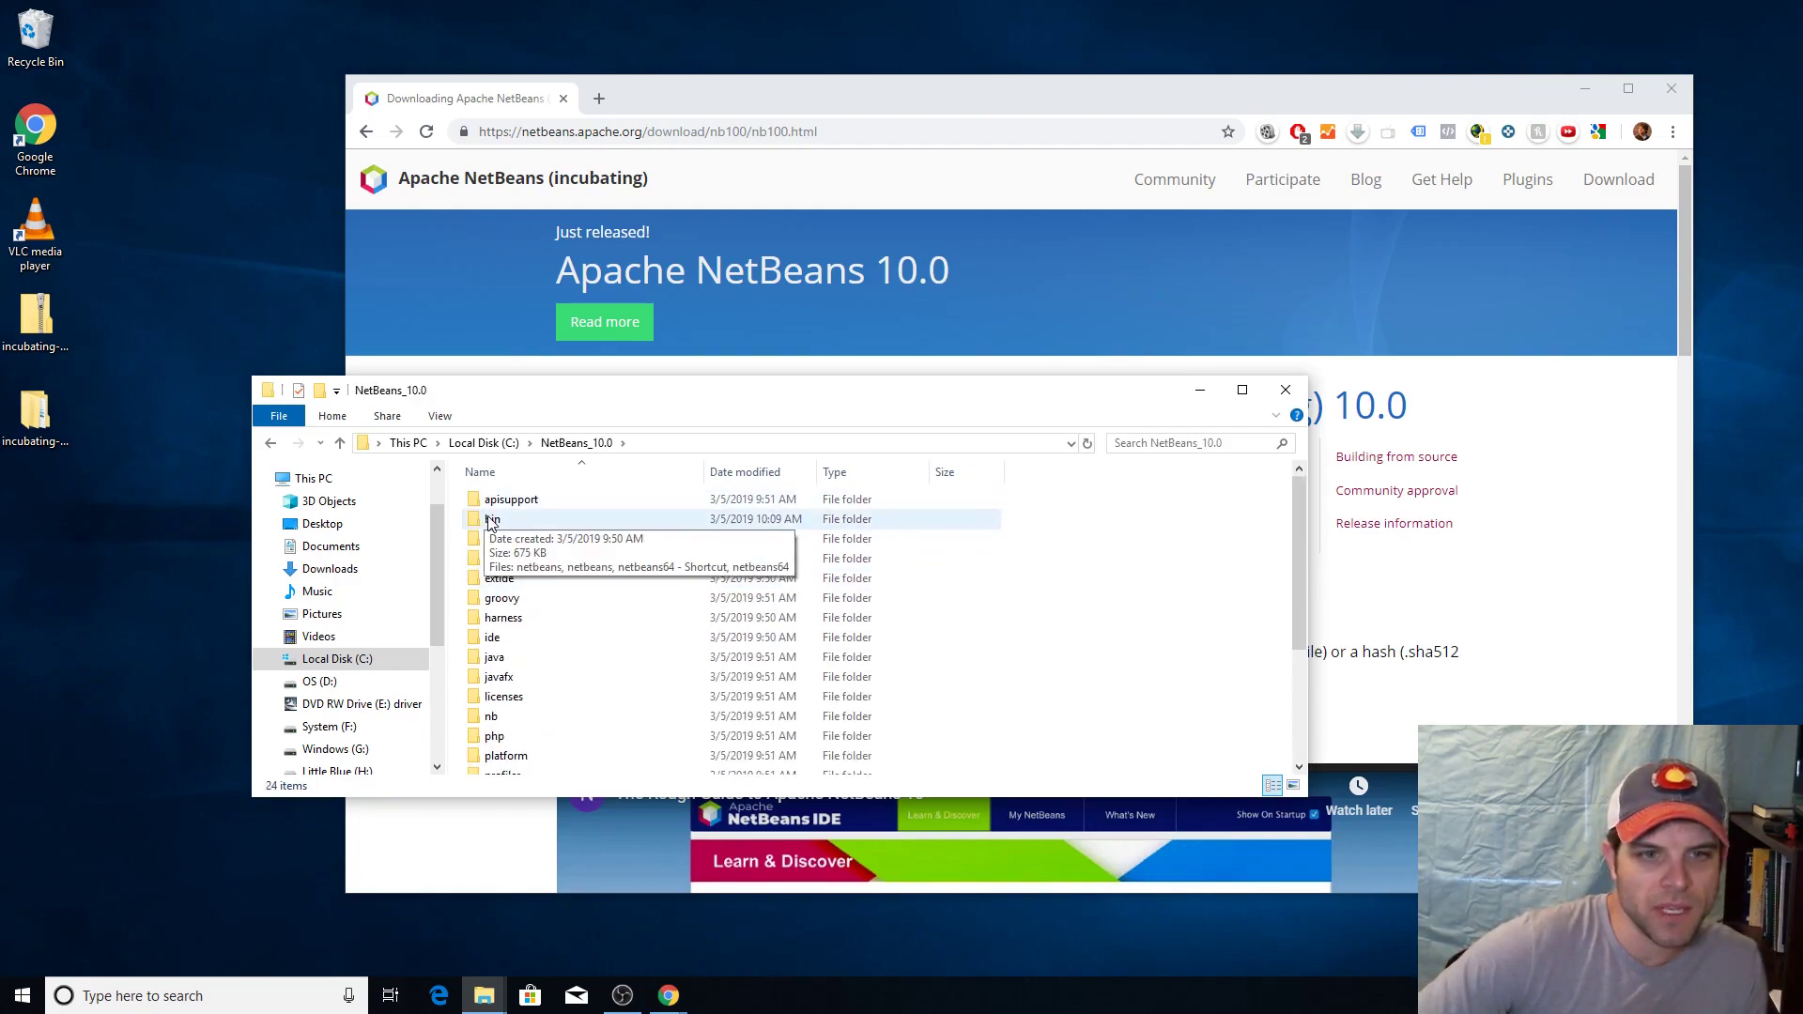
{"action": "double_click", "coordinate": [491, 519]}
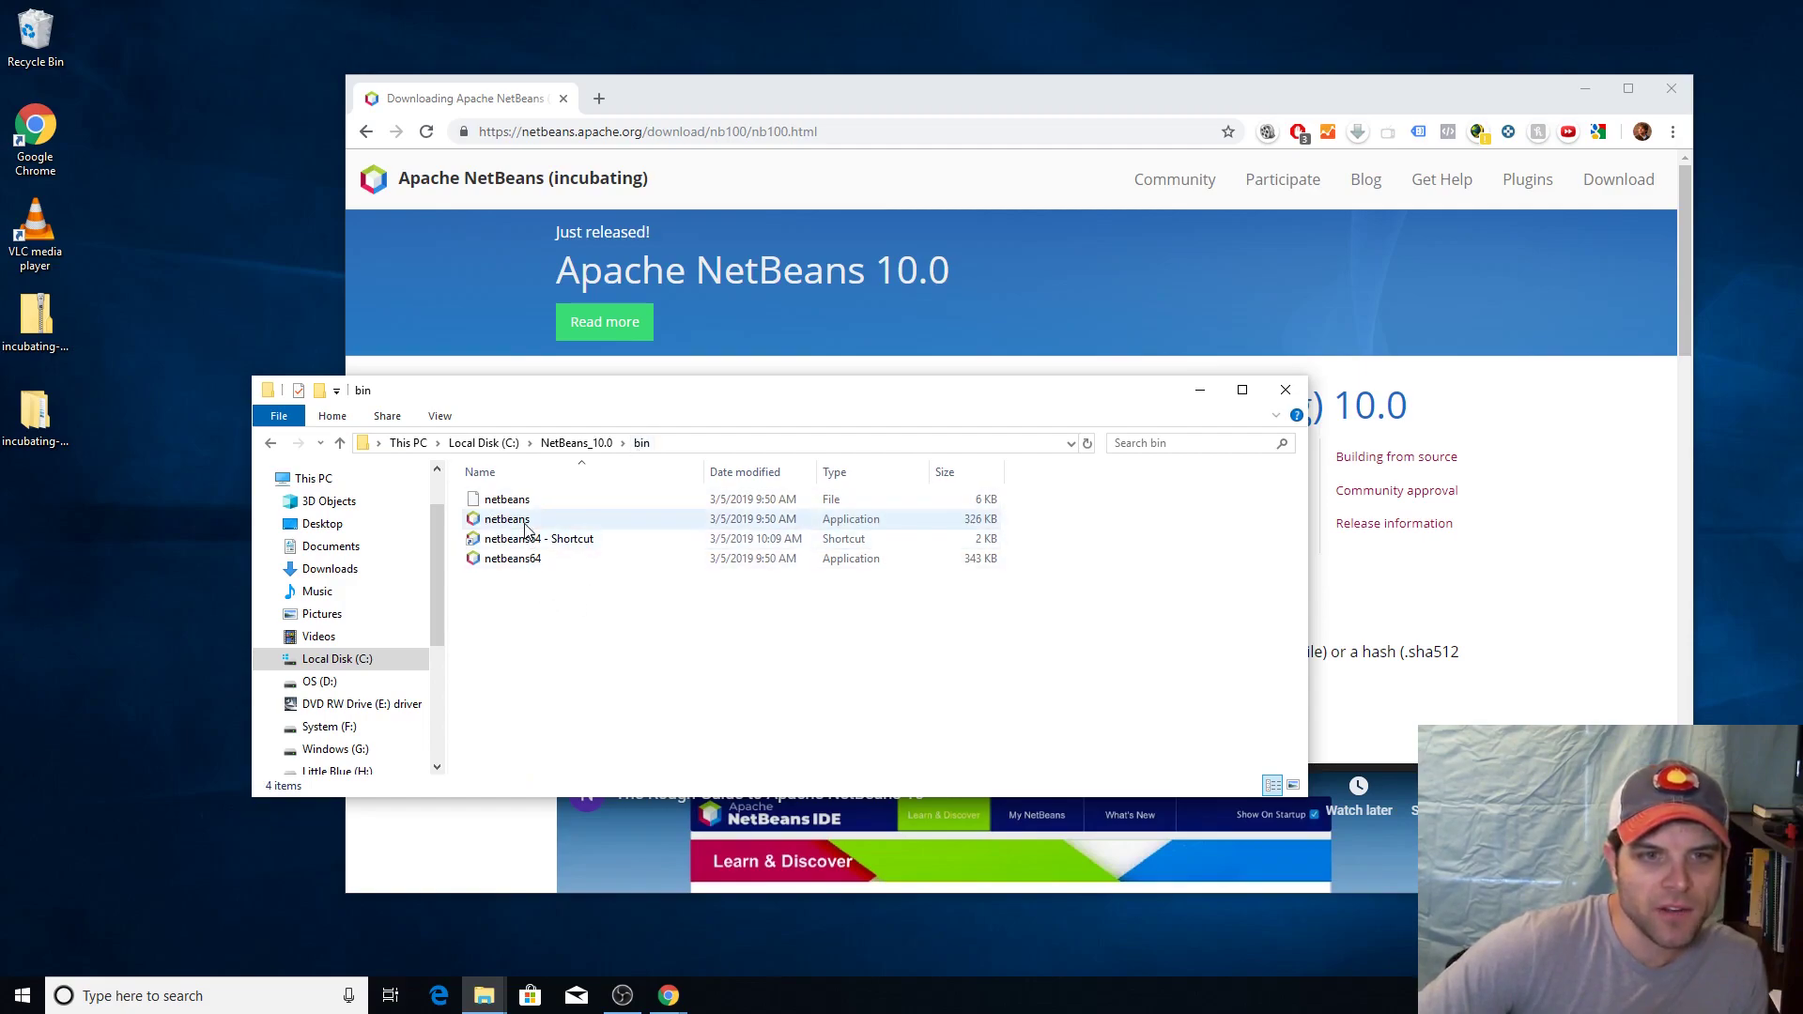
{"action": "right_click", "coordinate": [537, 538]}
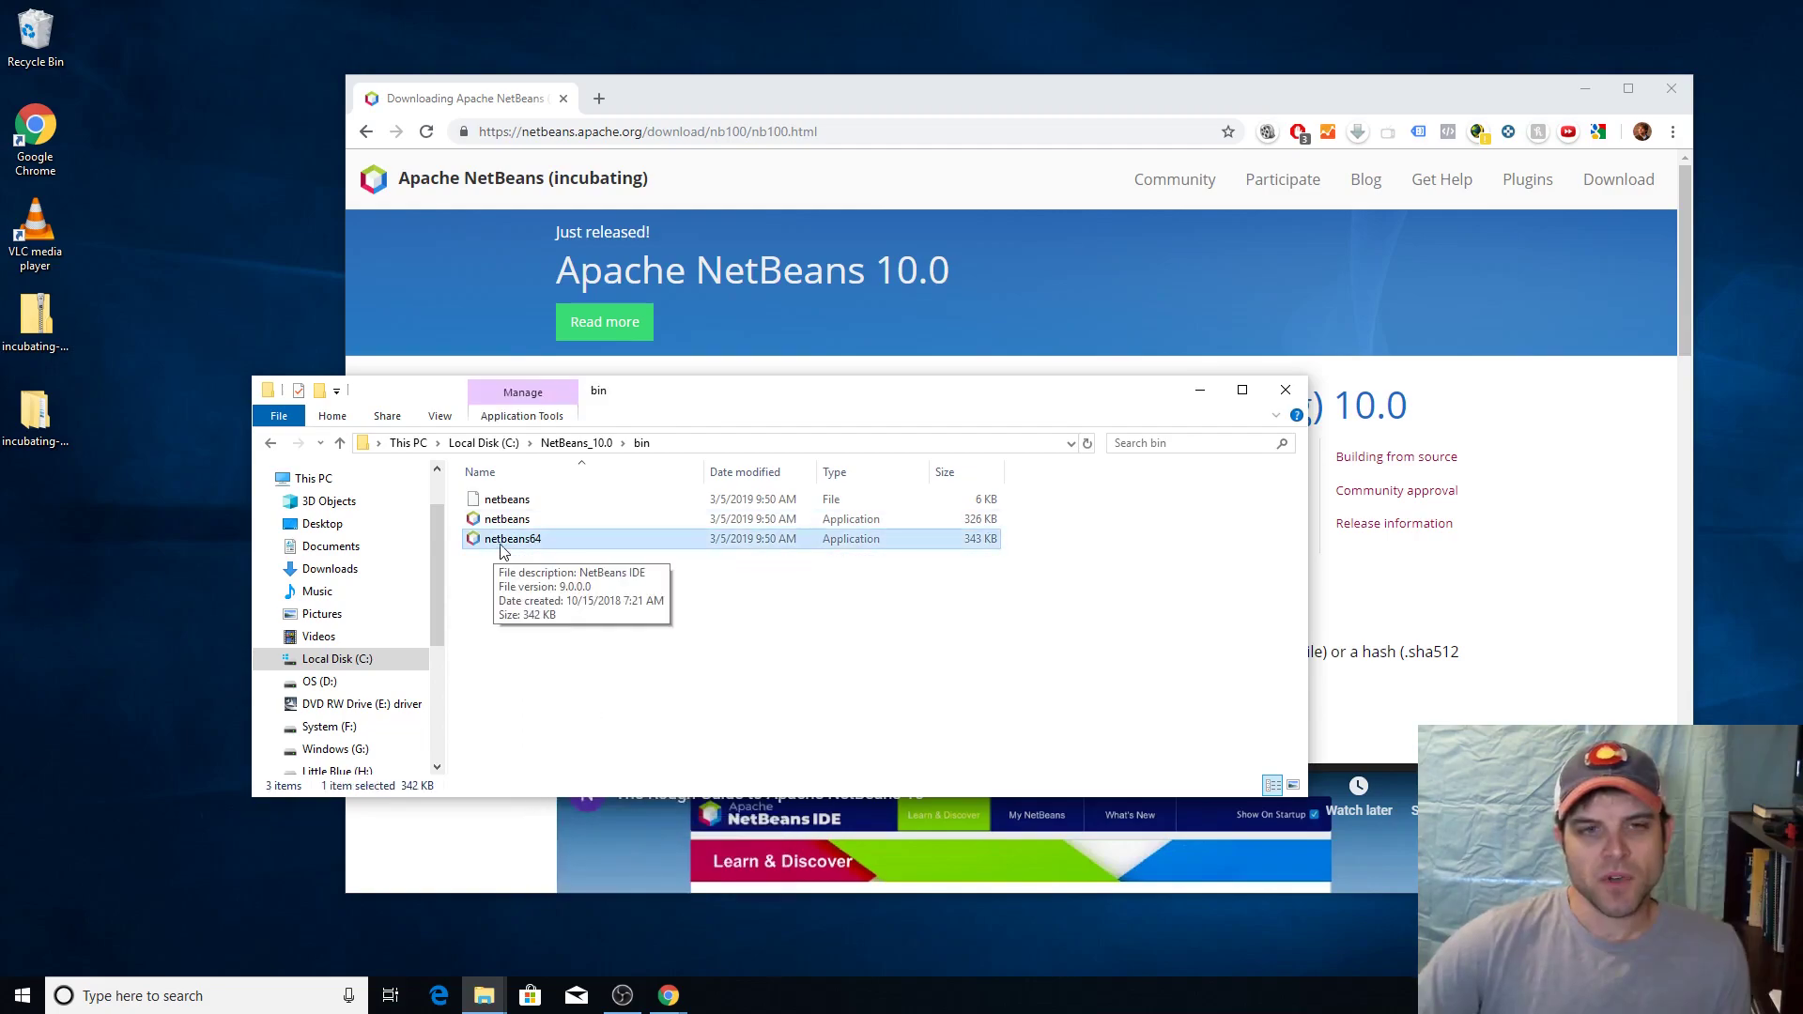
{"action": "mouse_move", "coordinate": [524, 548]}
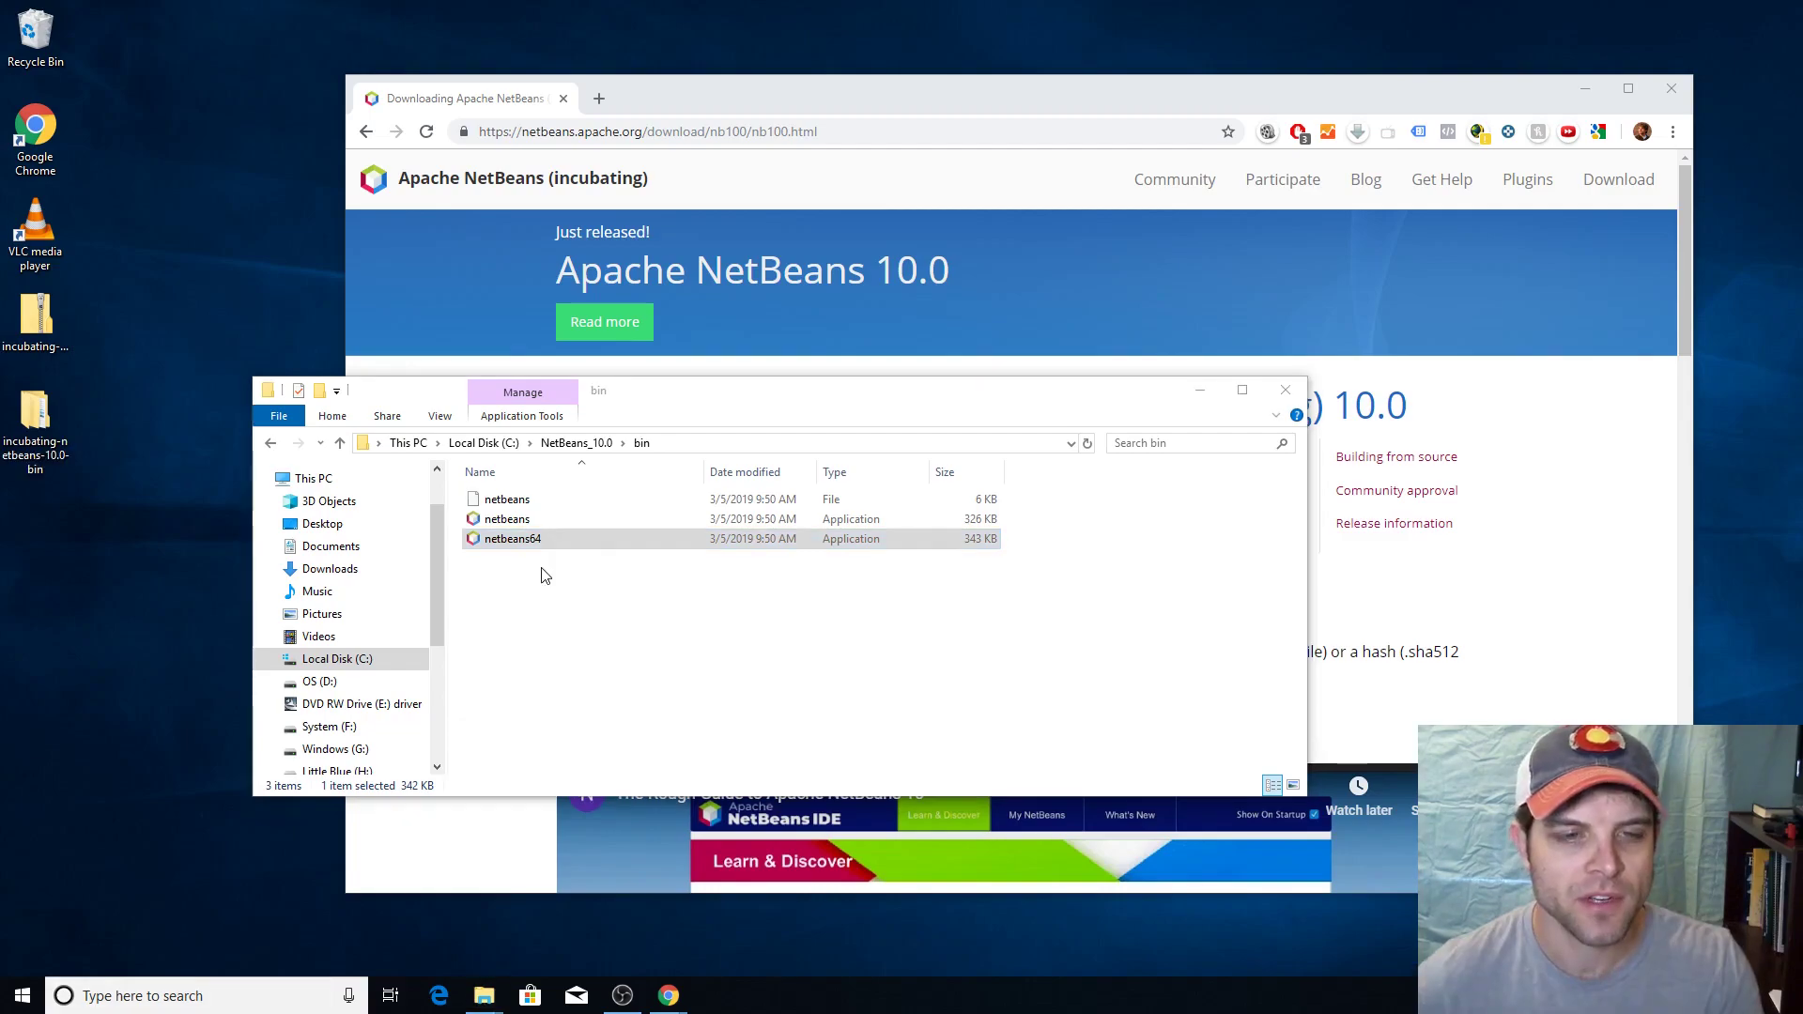
{"action": "mouse_move", "coordinate": [215, 988]}
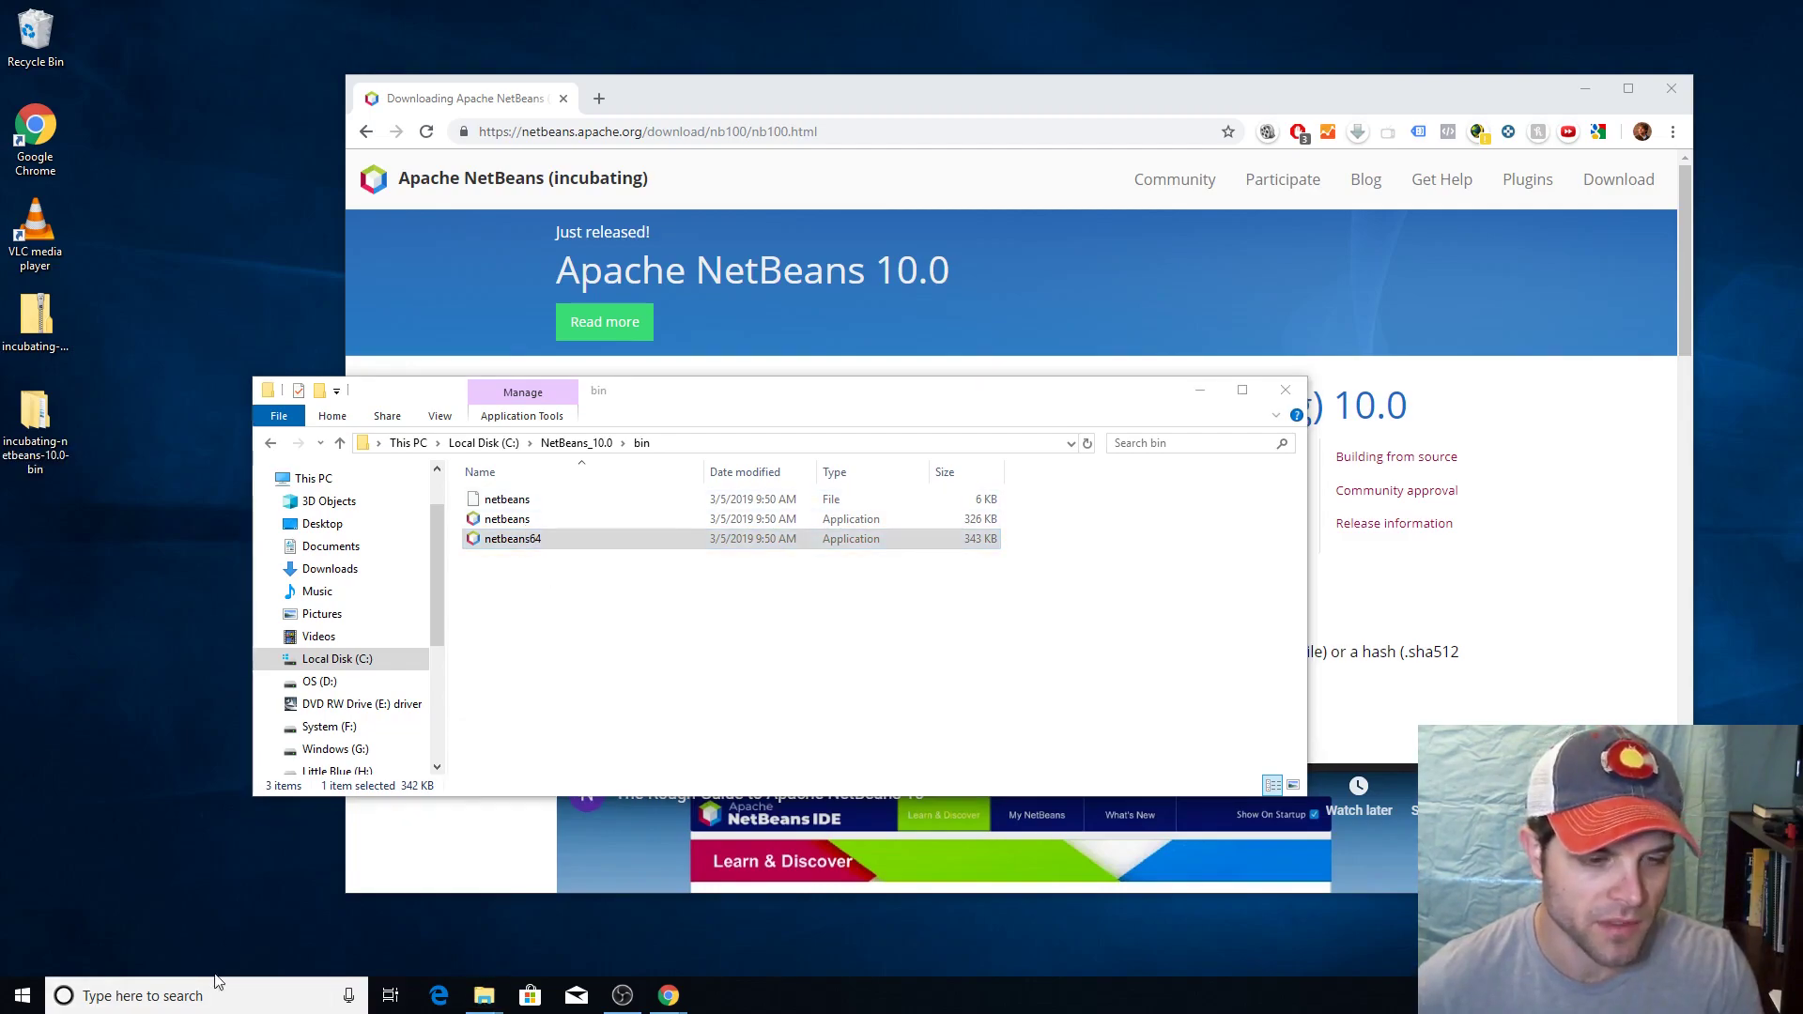
{"action": "type", "text": "about"}
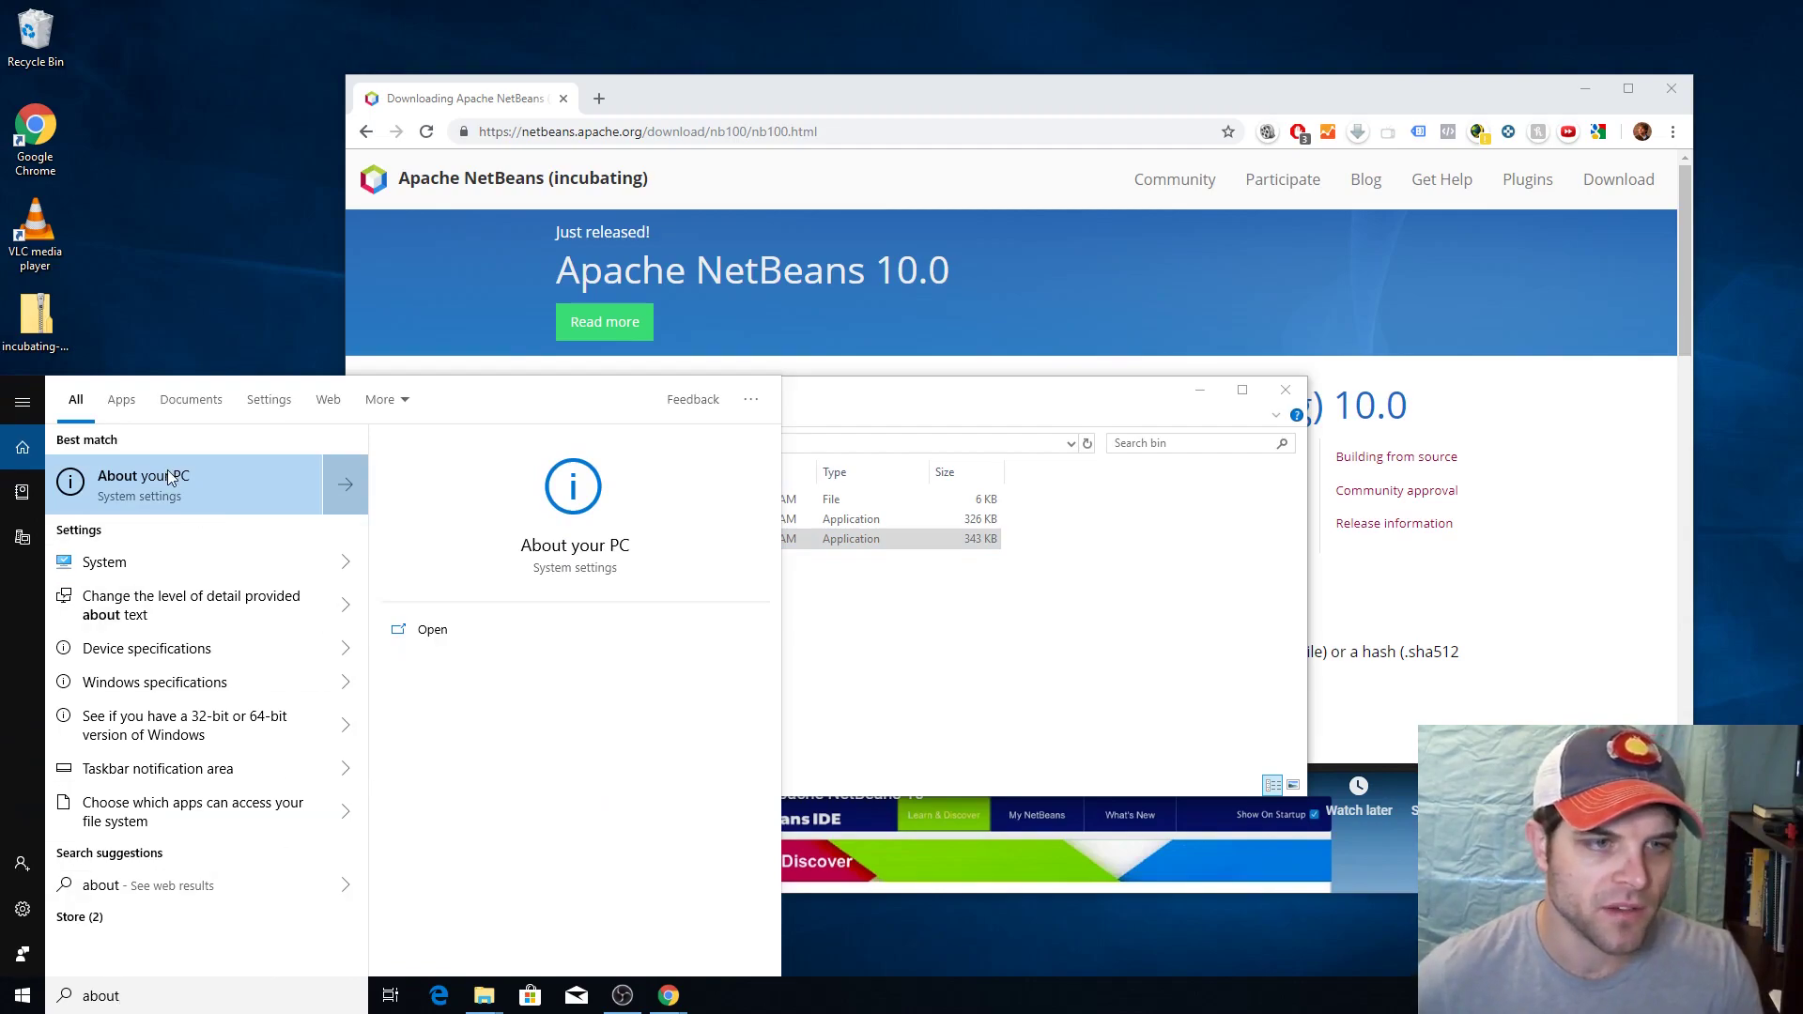
{"action": "mouse_move", "coordinate": [933, 415]}
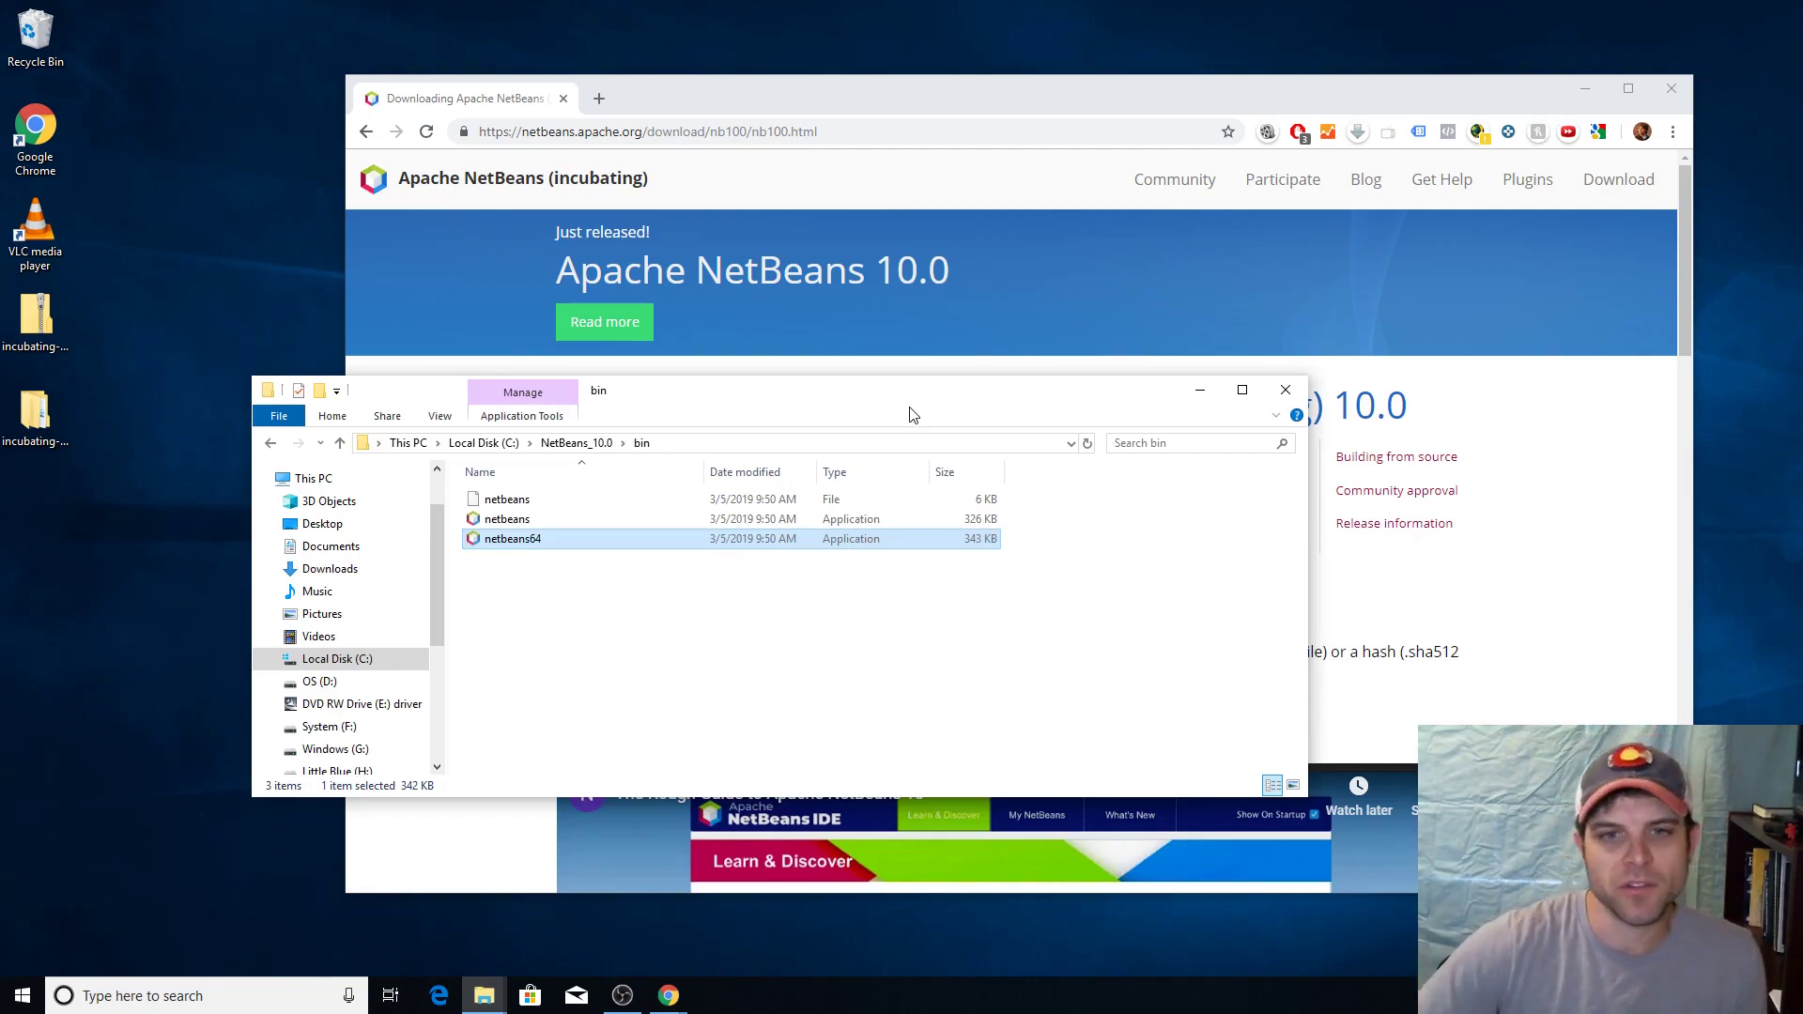
{"action": "mouse_move", "coordinate": [543, 559]}
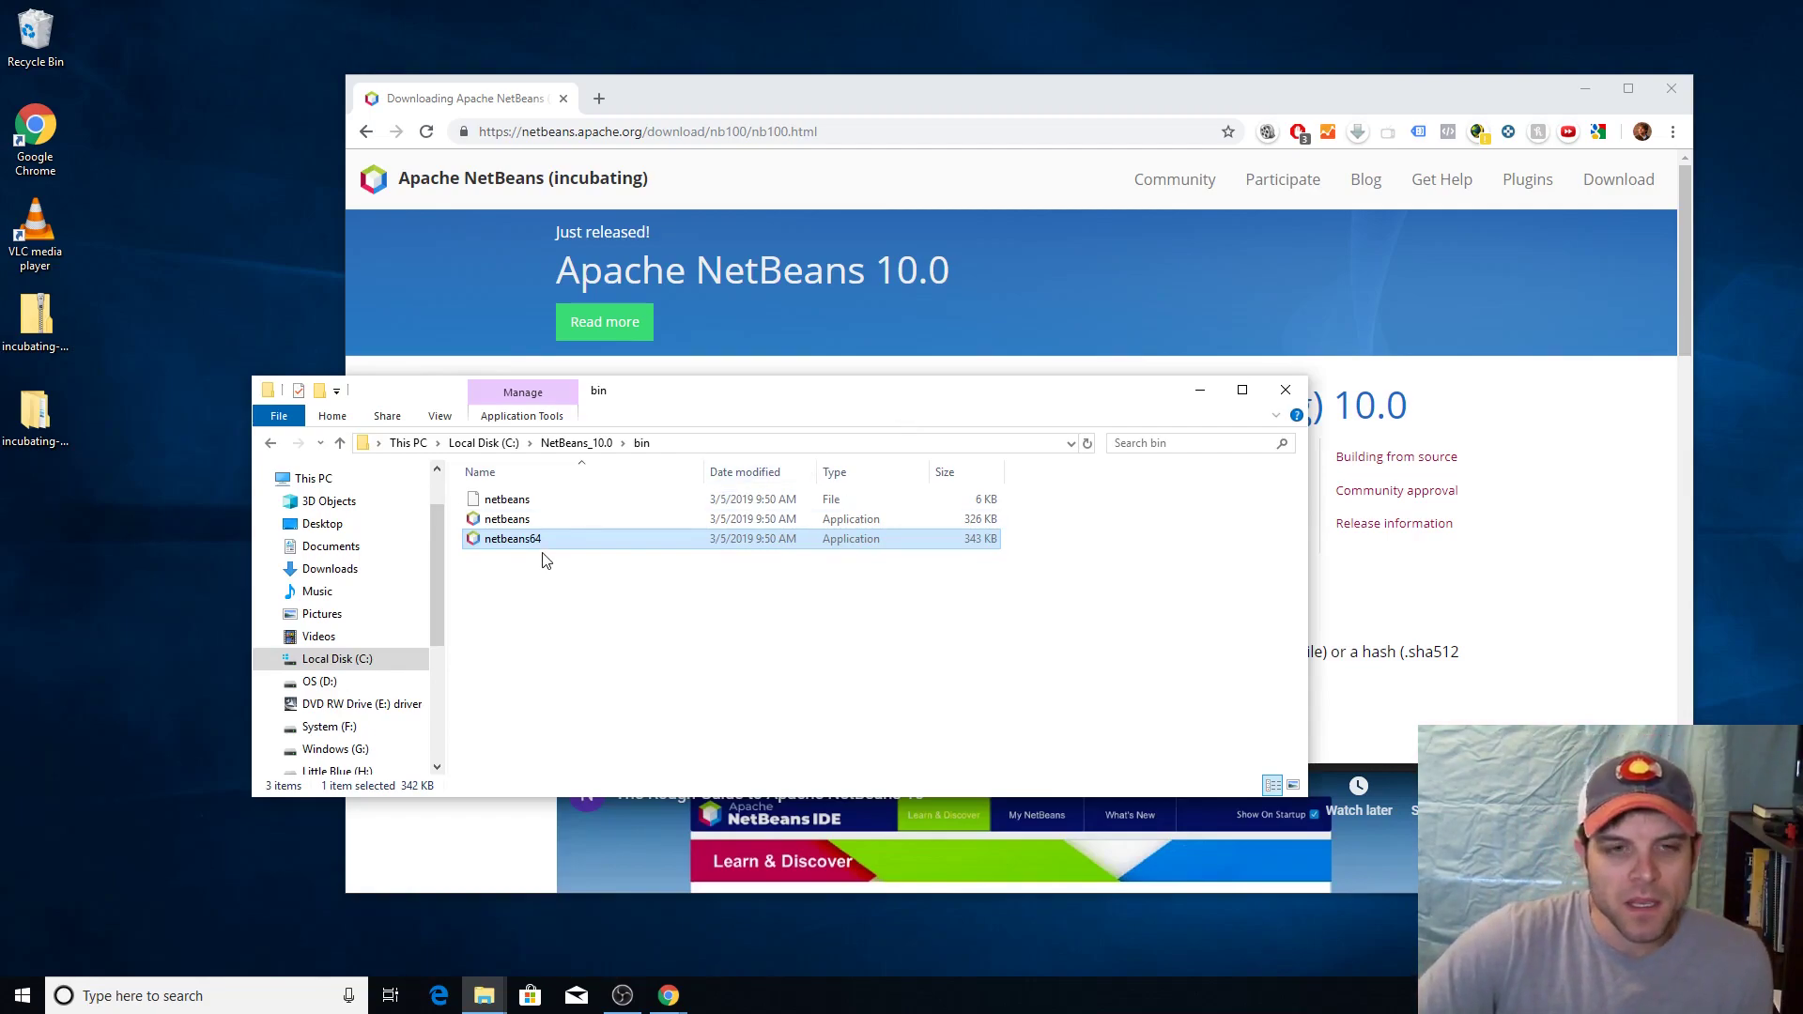
{"action": "mouse_move", "coordinate": [512, 538]}
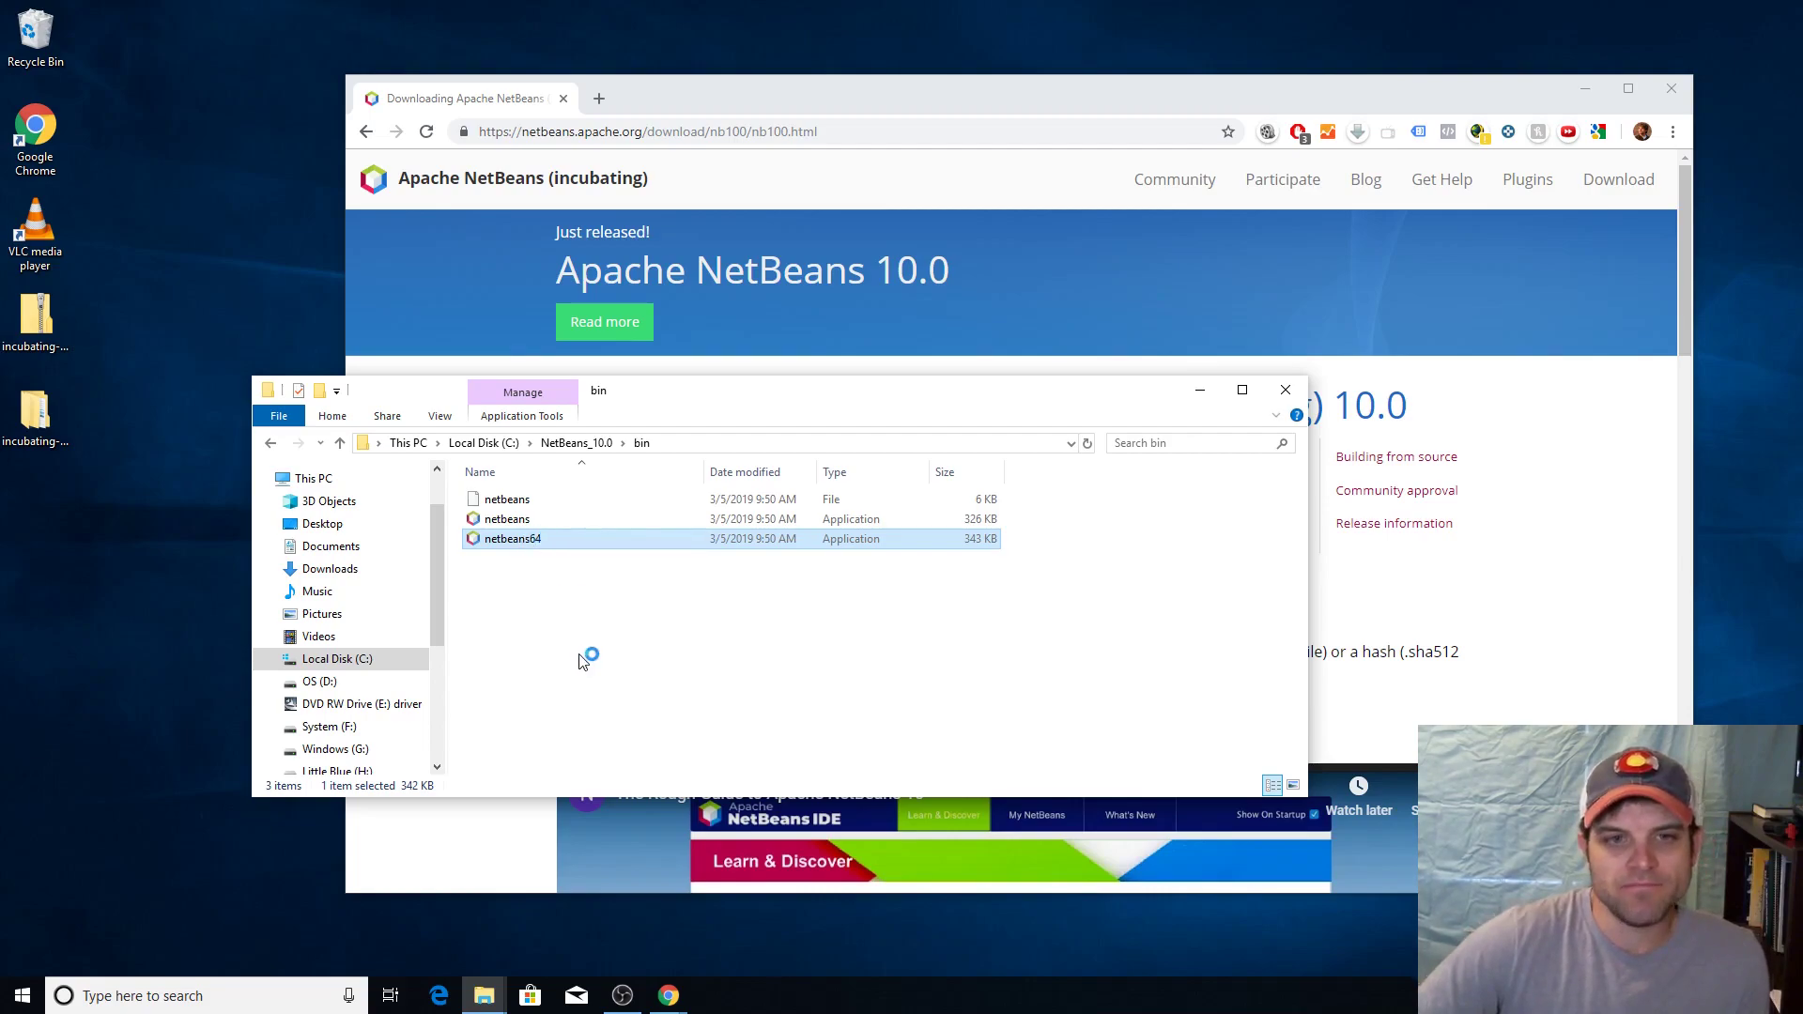
Launch netbeans64, dismiss the Usage Statistics prompt, and view the Learn & Discover tab
{"action": "double_click", "coordinate": [513, 538]}
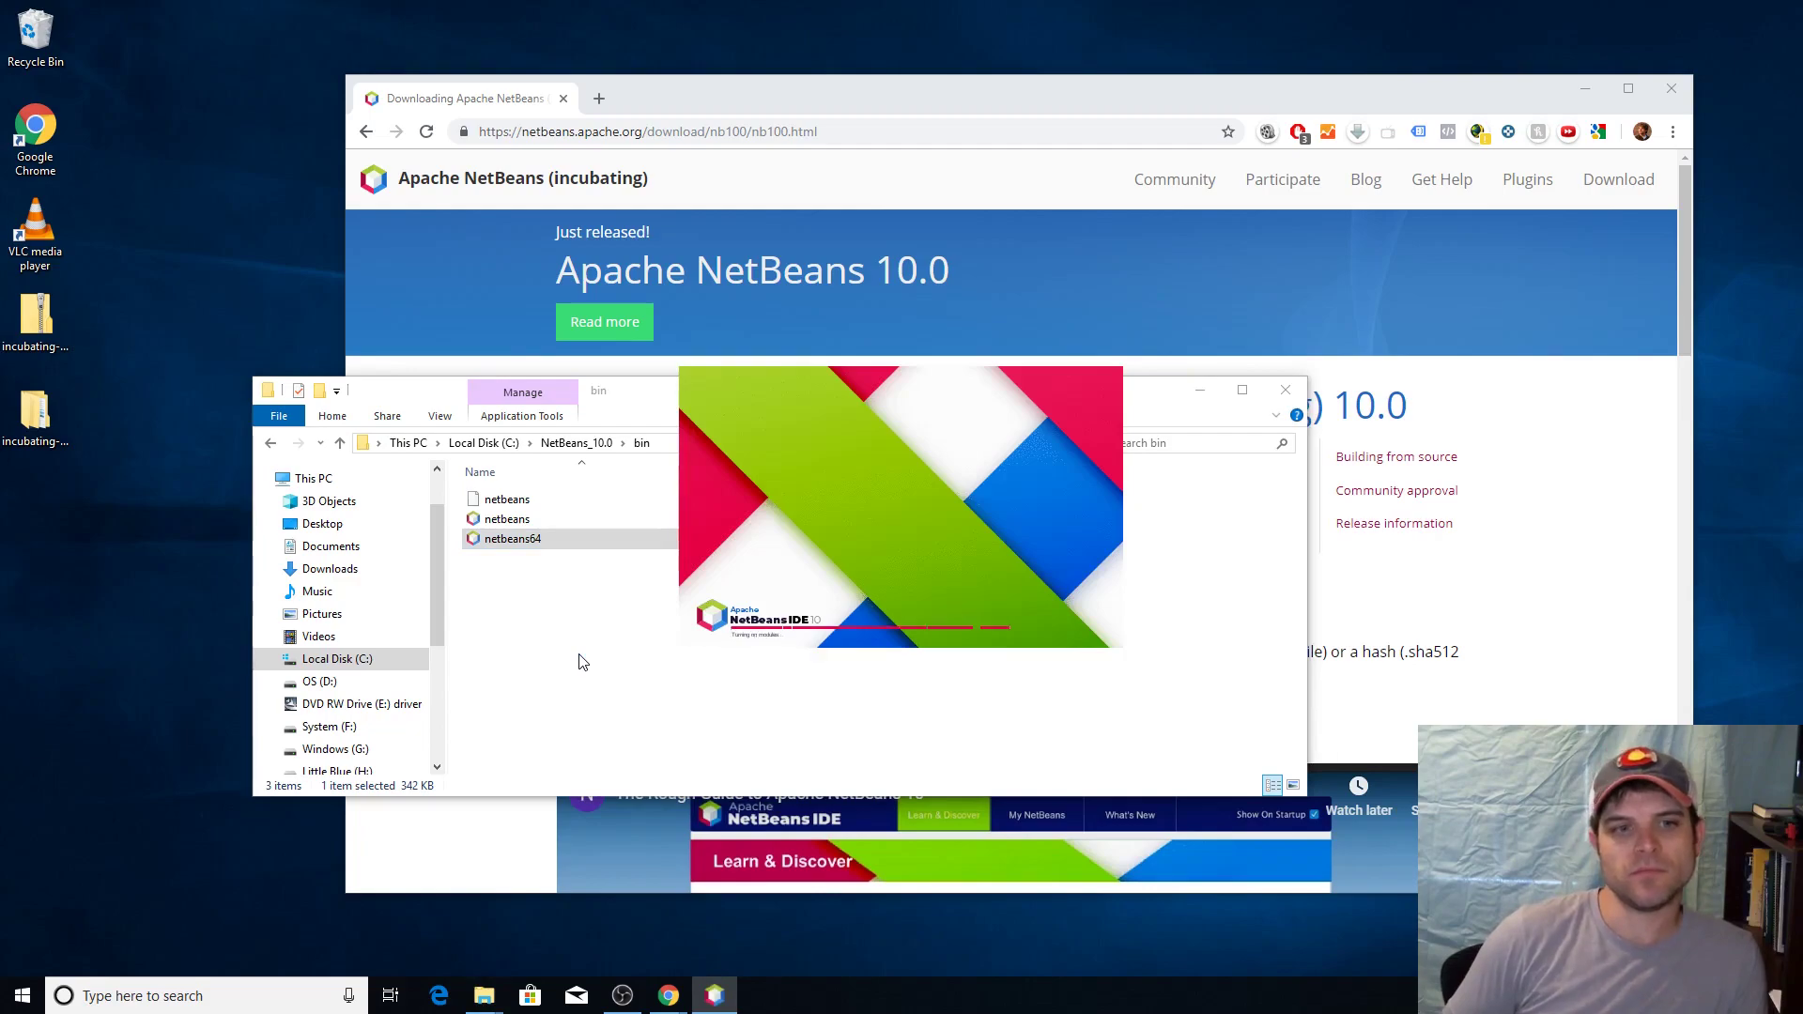
{"action": "double_click", "coordinate": [514, 538]}
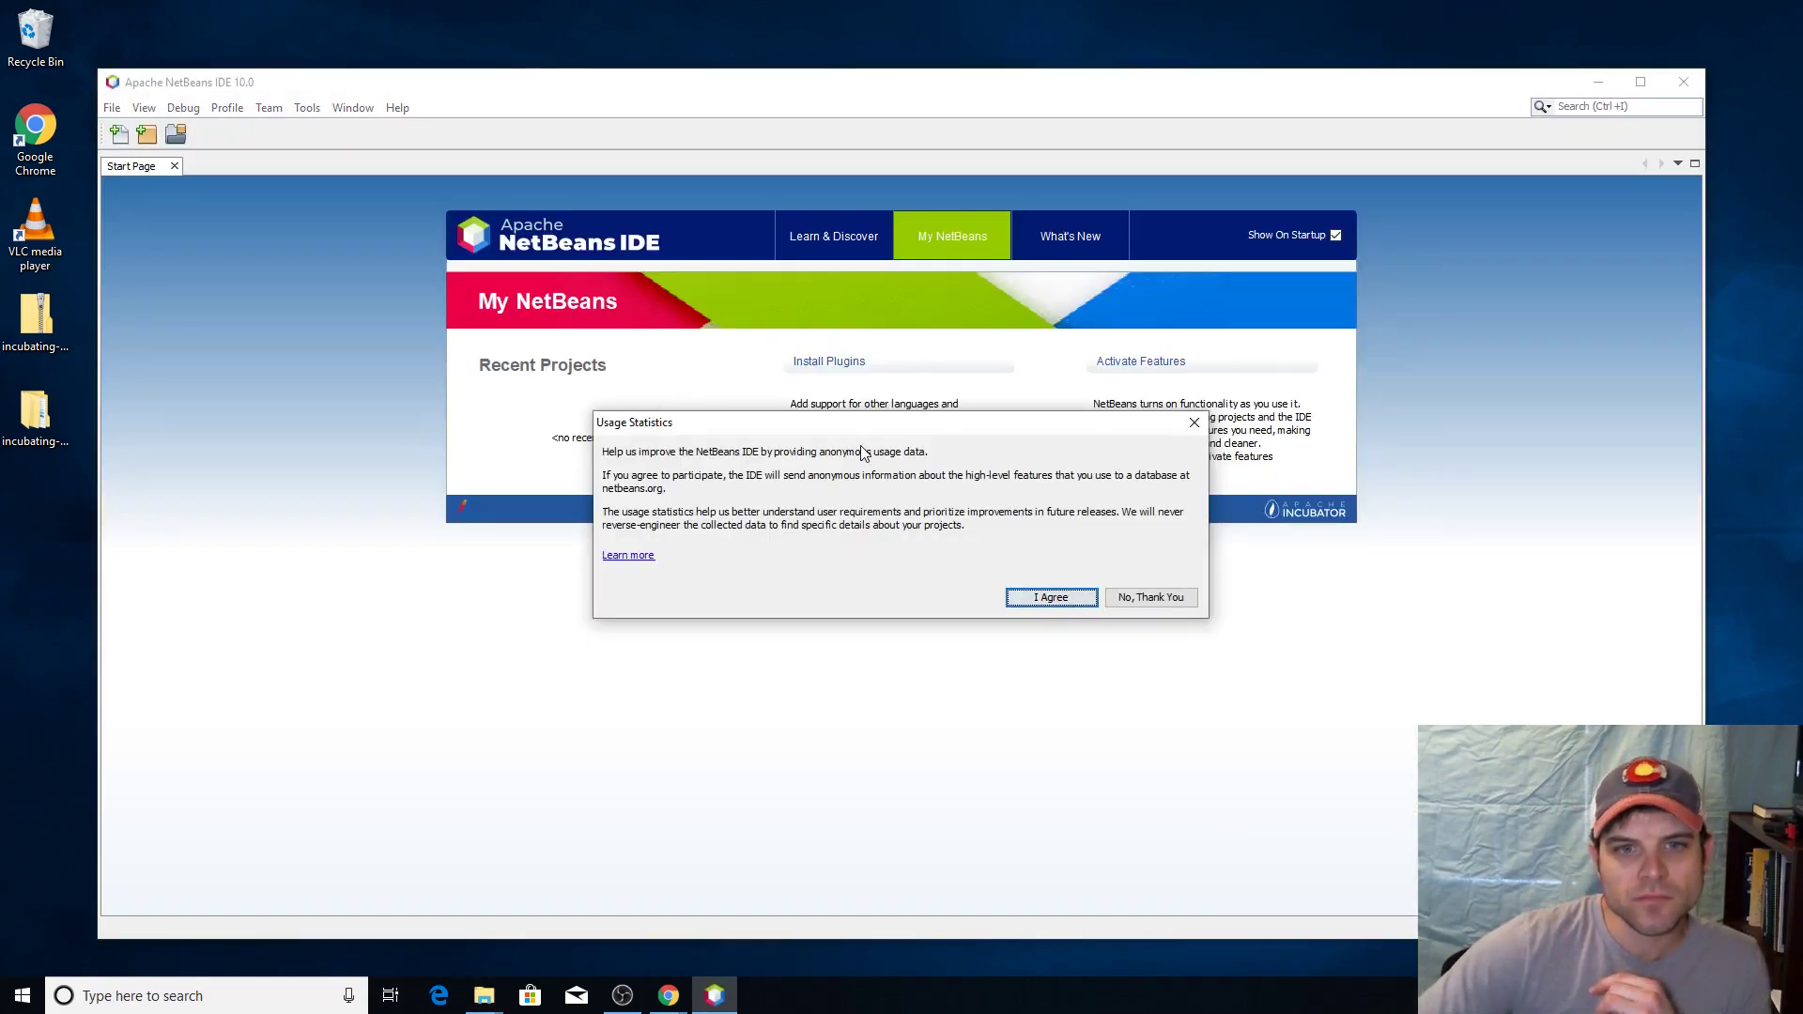
{"action": "left_click", "coordinate": [1149, 597]}
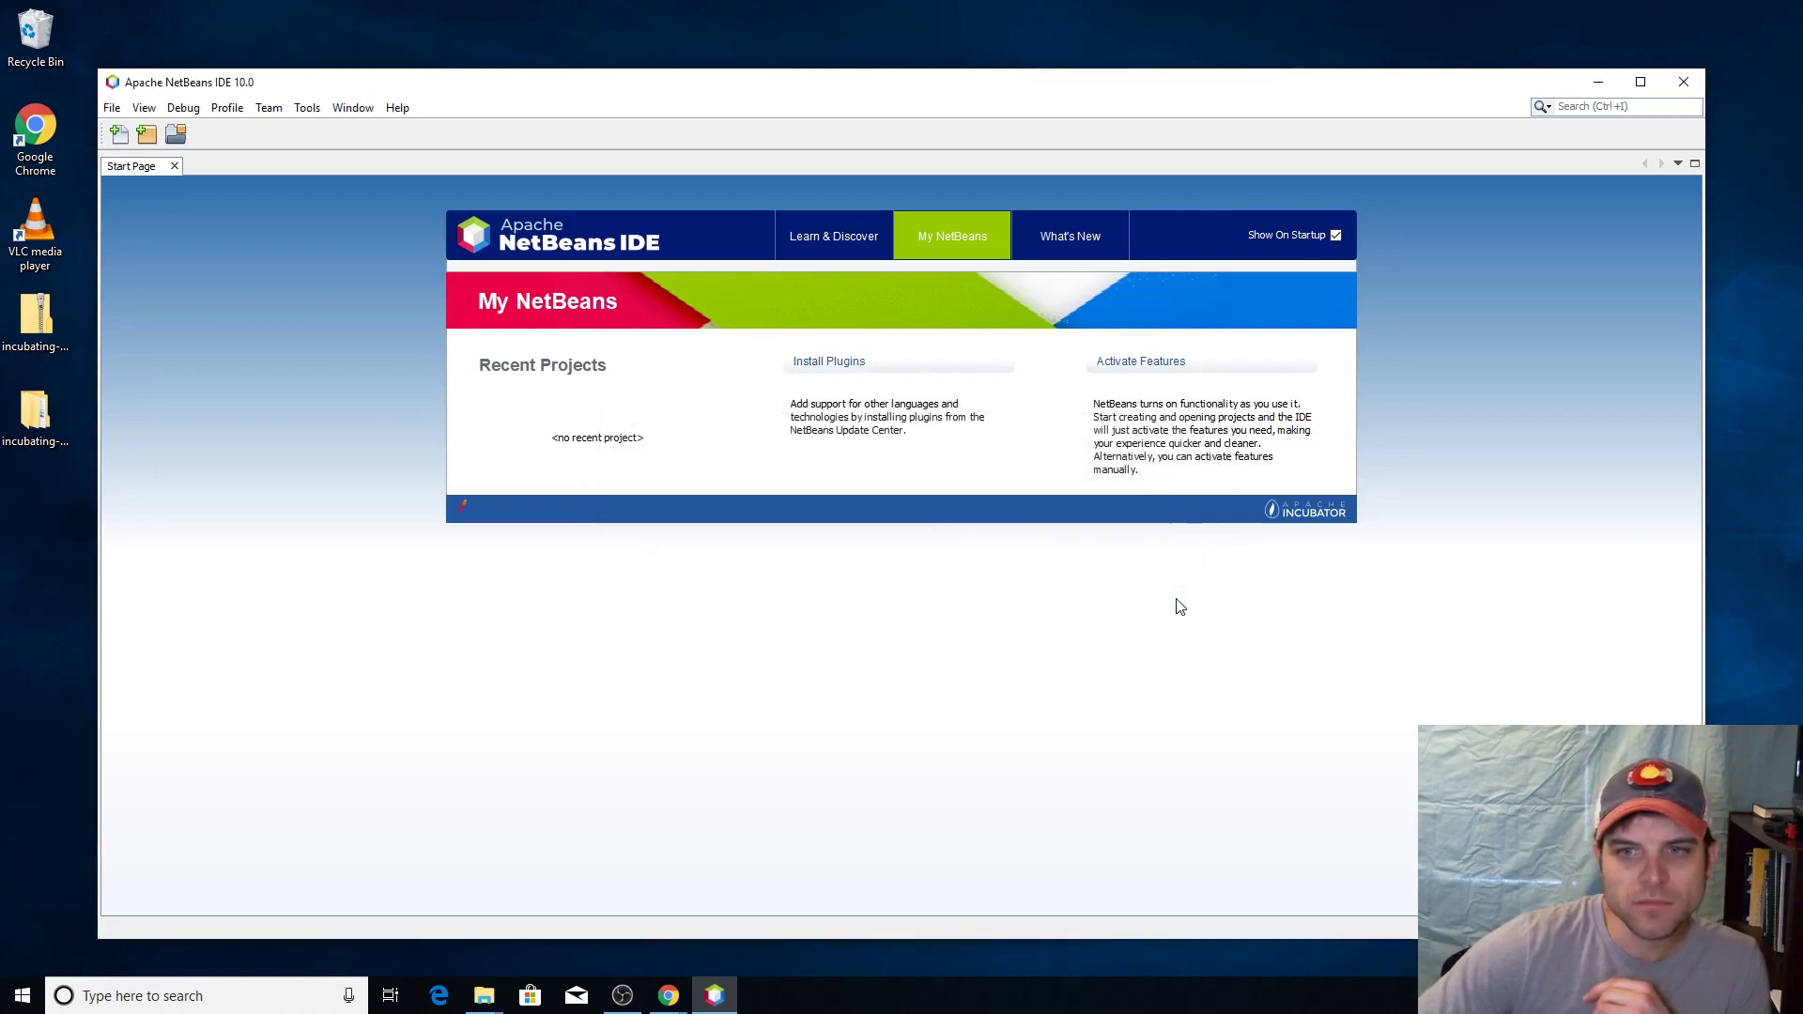
{"action": "mouse_move", "coordinate": [1030, 606]}
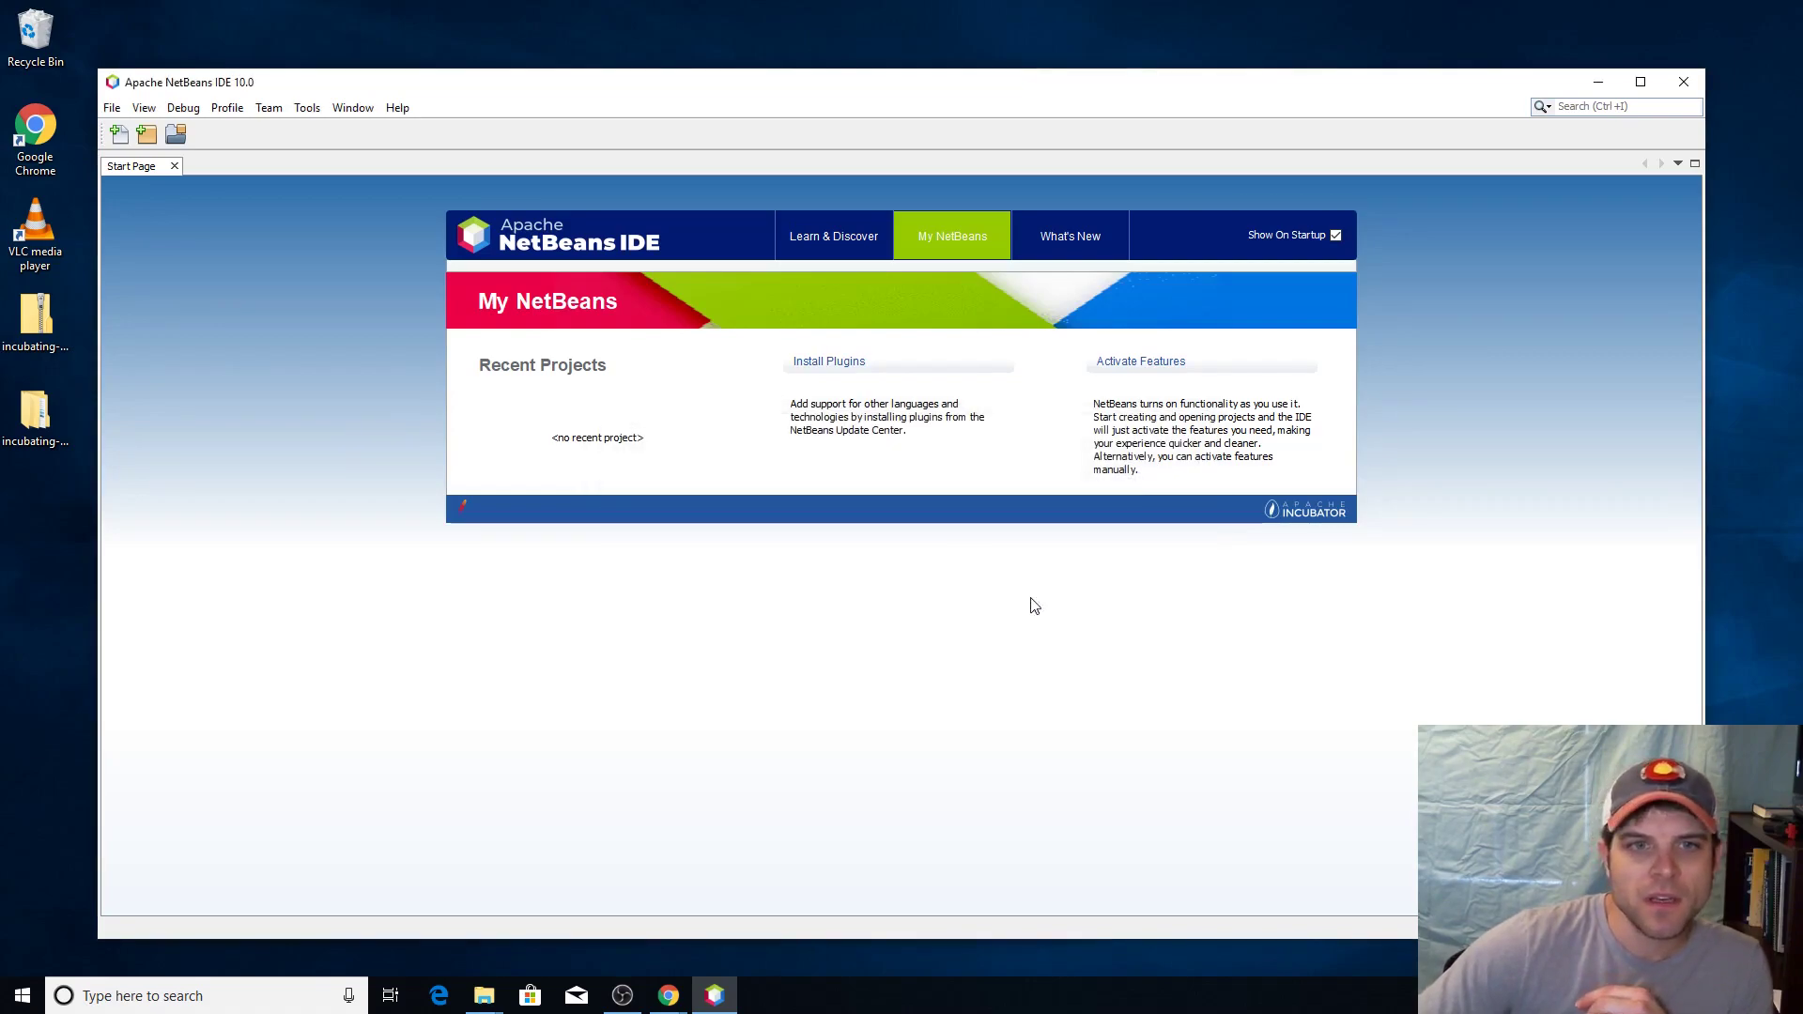
{"action": "left_click", "coordinate": [832, 236]}
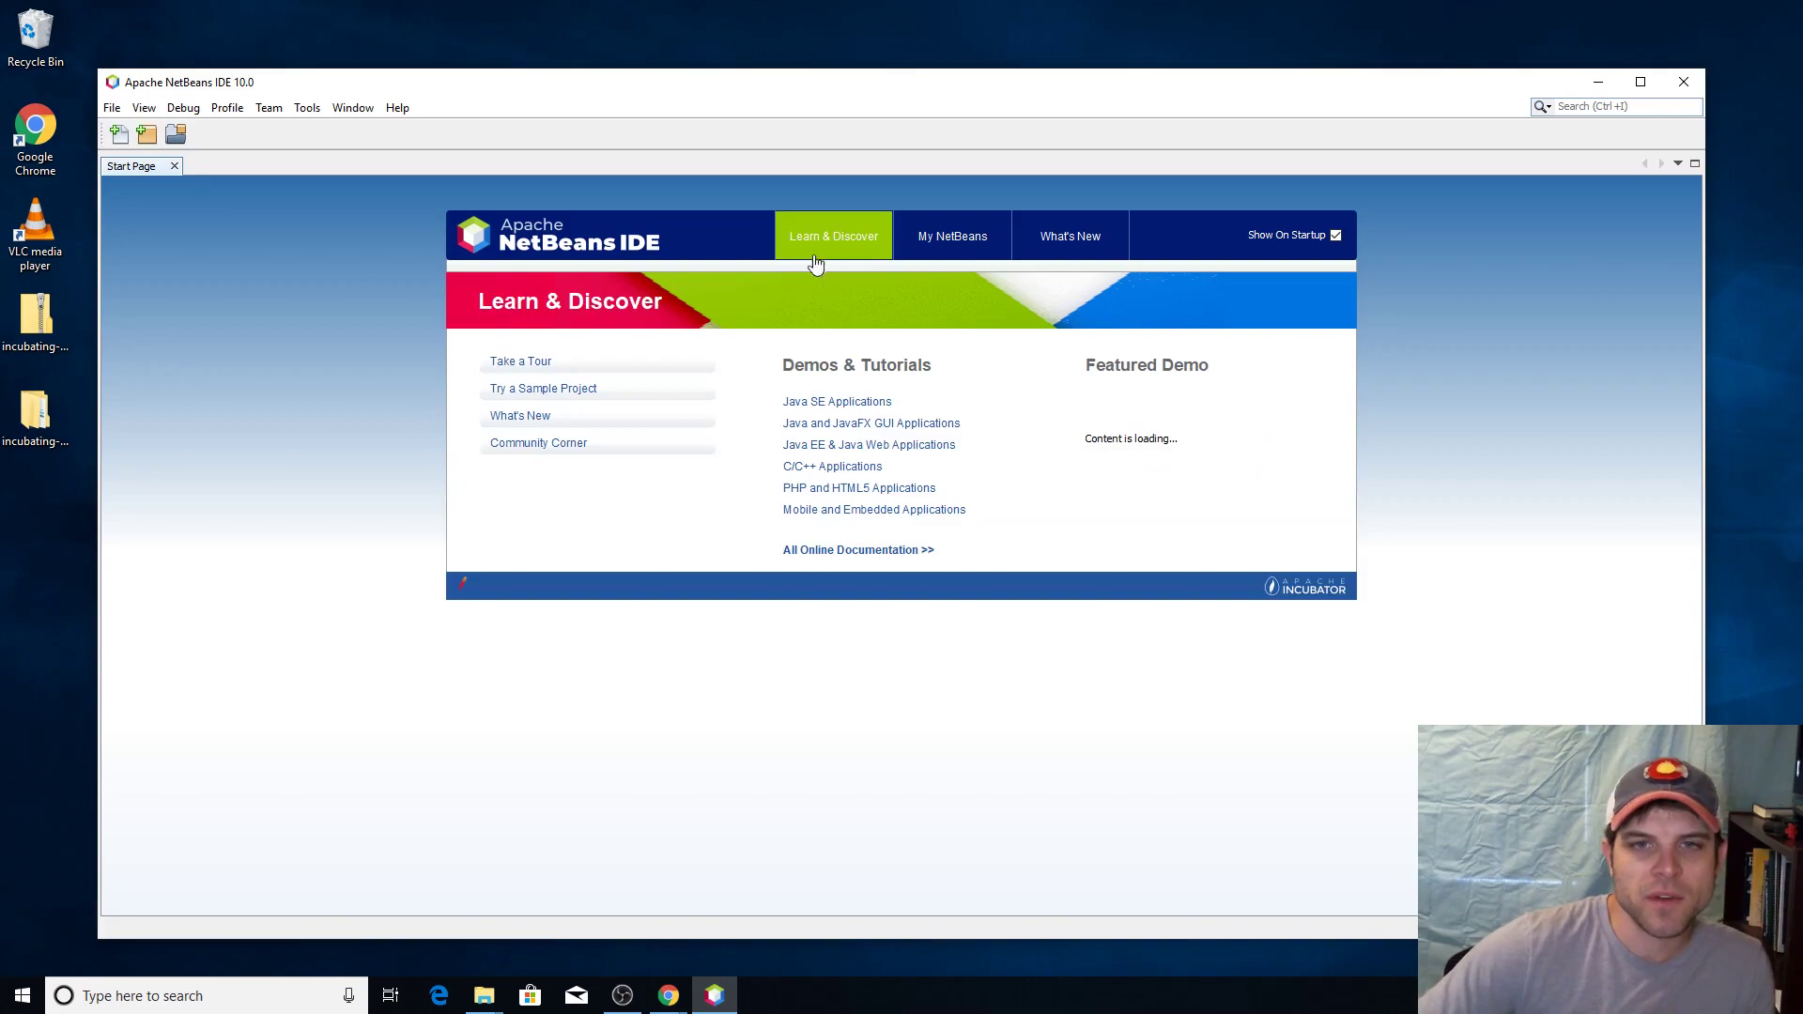
{"action": "mouse_move", "coordinate": [1009, 393]}
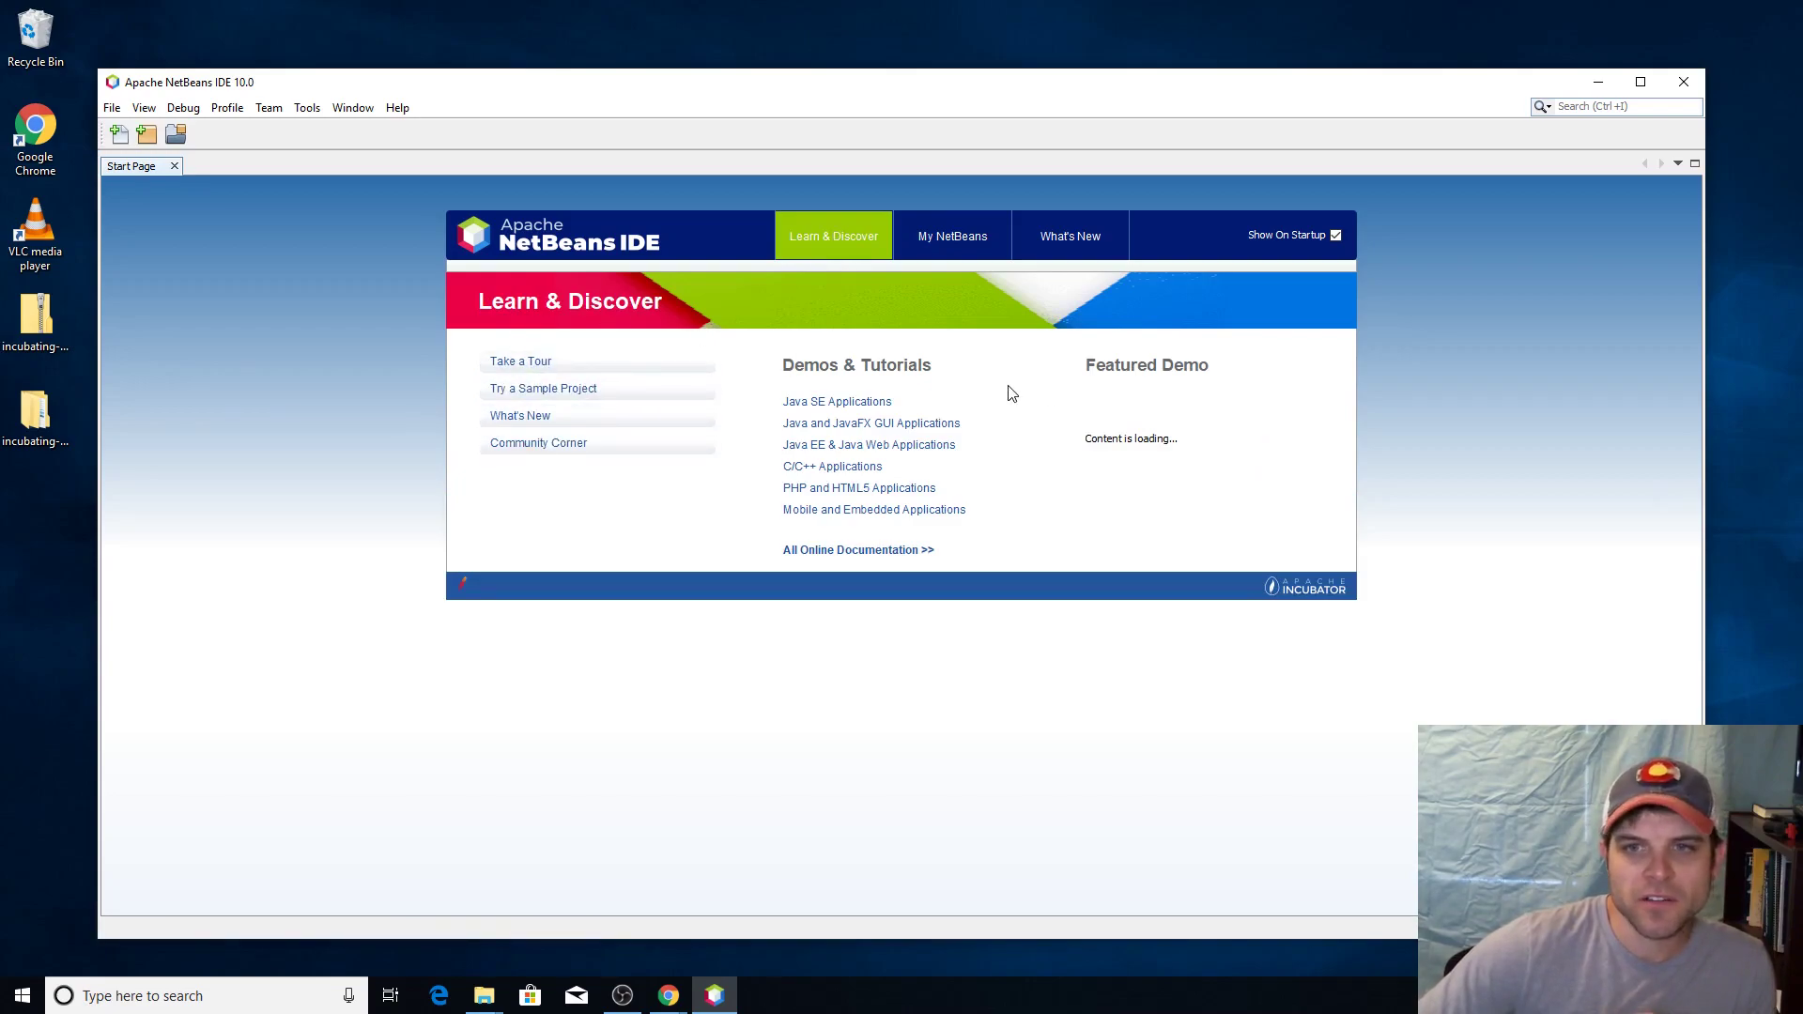
{"action": "mouse_move", "coordinate": [191, 179]}
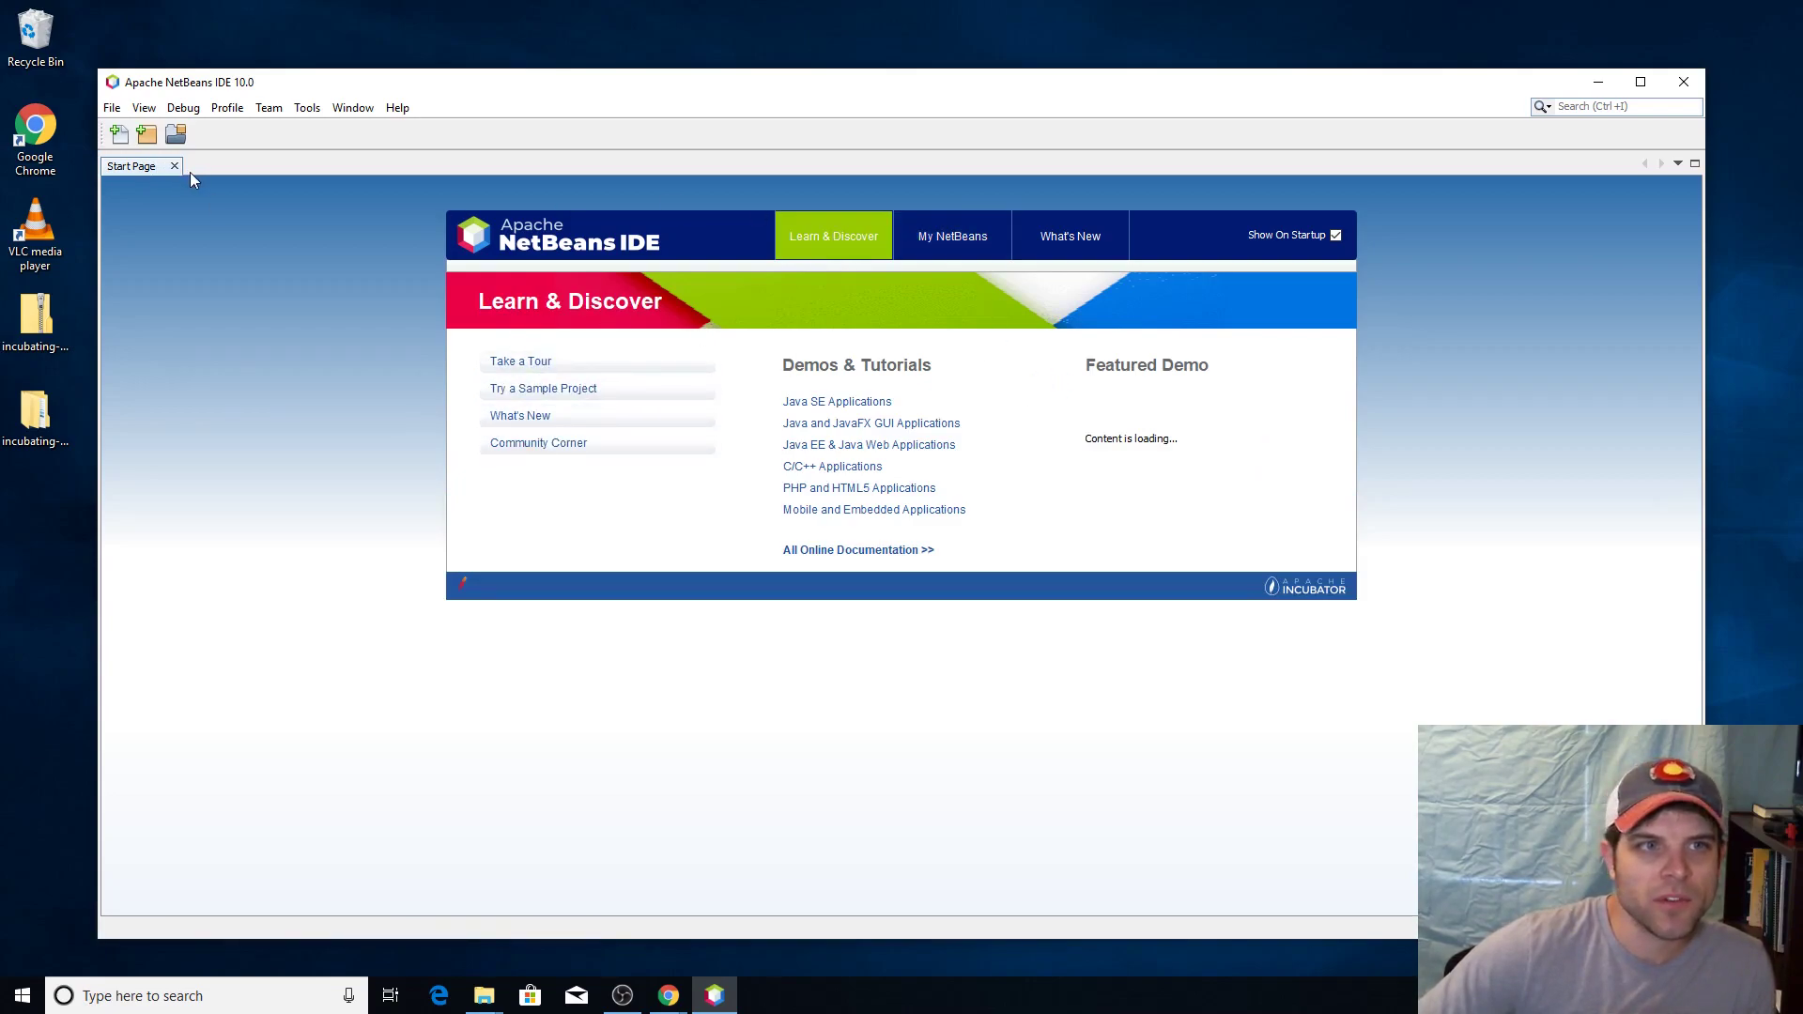
Close the Start Page, review the New Project categories for C/C++, and cancel
{"action": "left_click", "coordinate": [173, 165]}
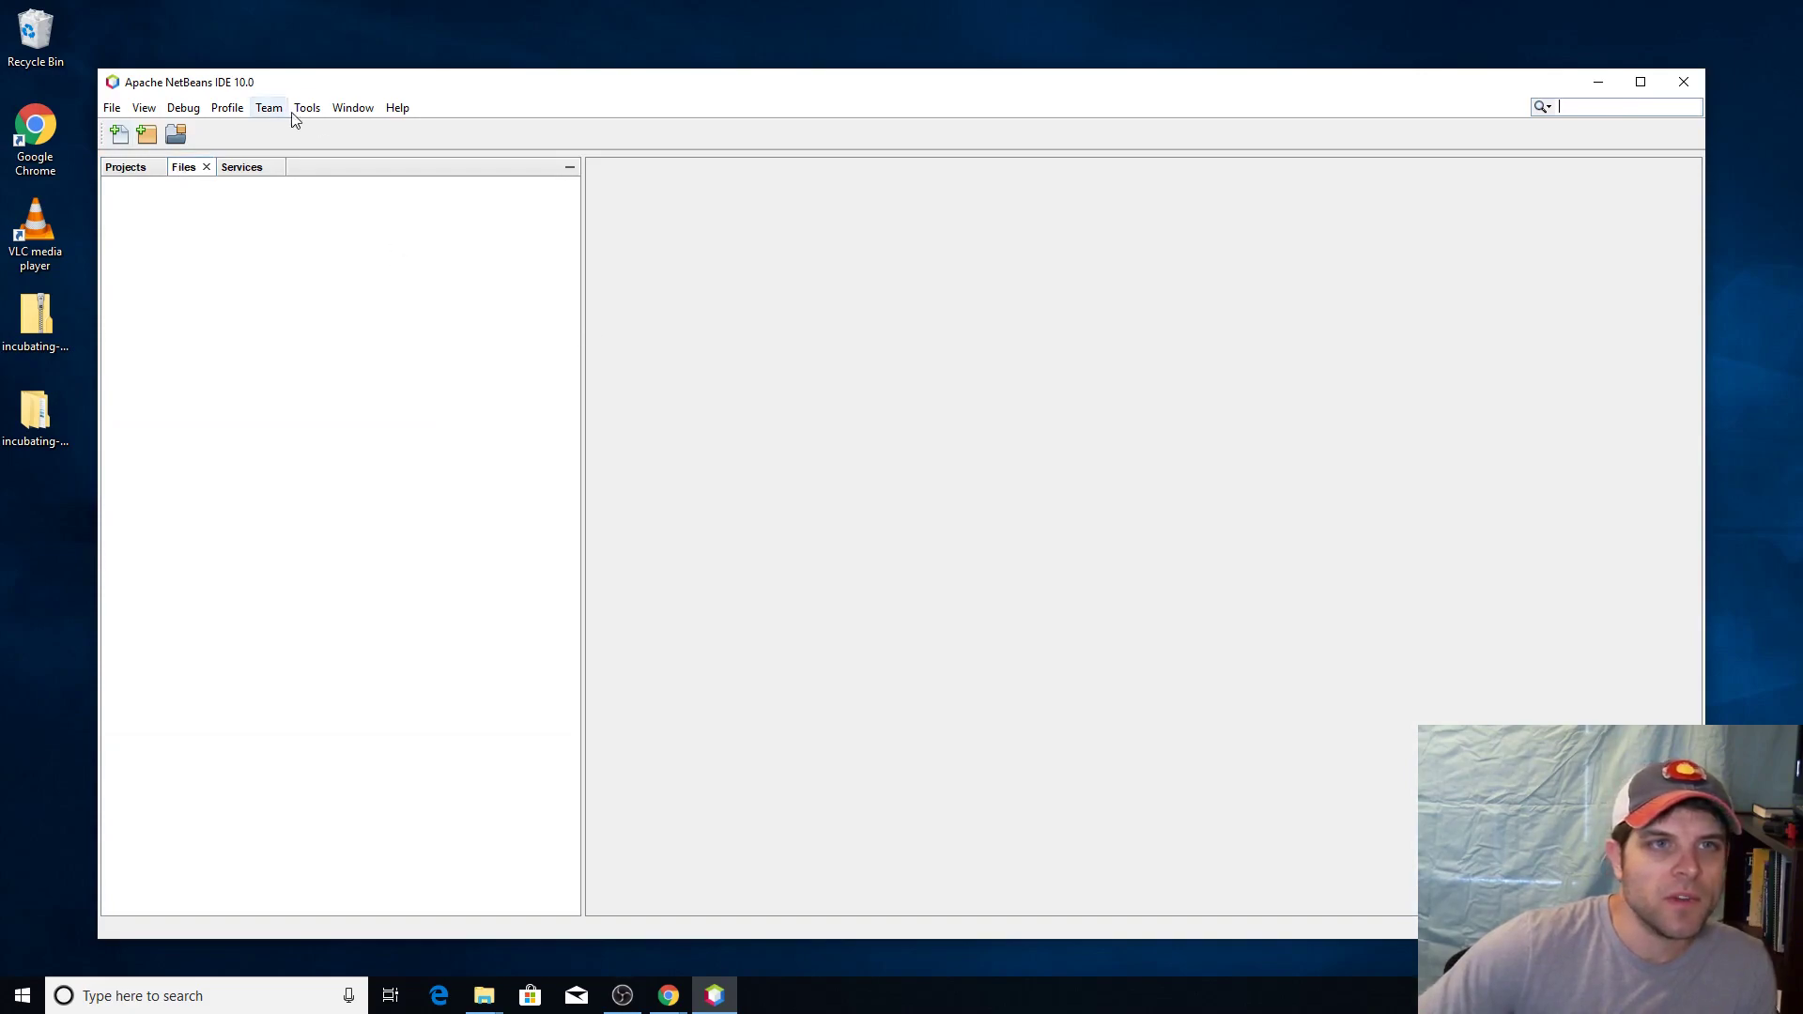
{"action": "mouse_move", "coordinate": [112, 107]}
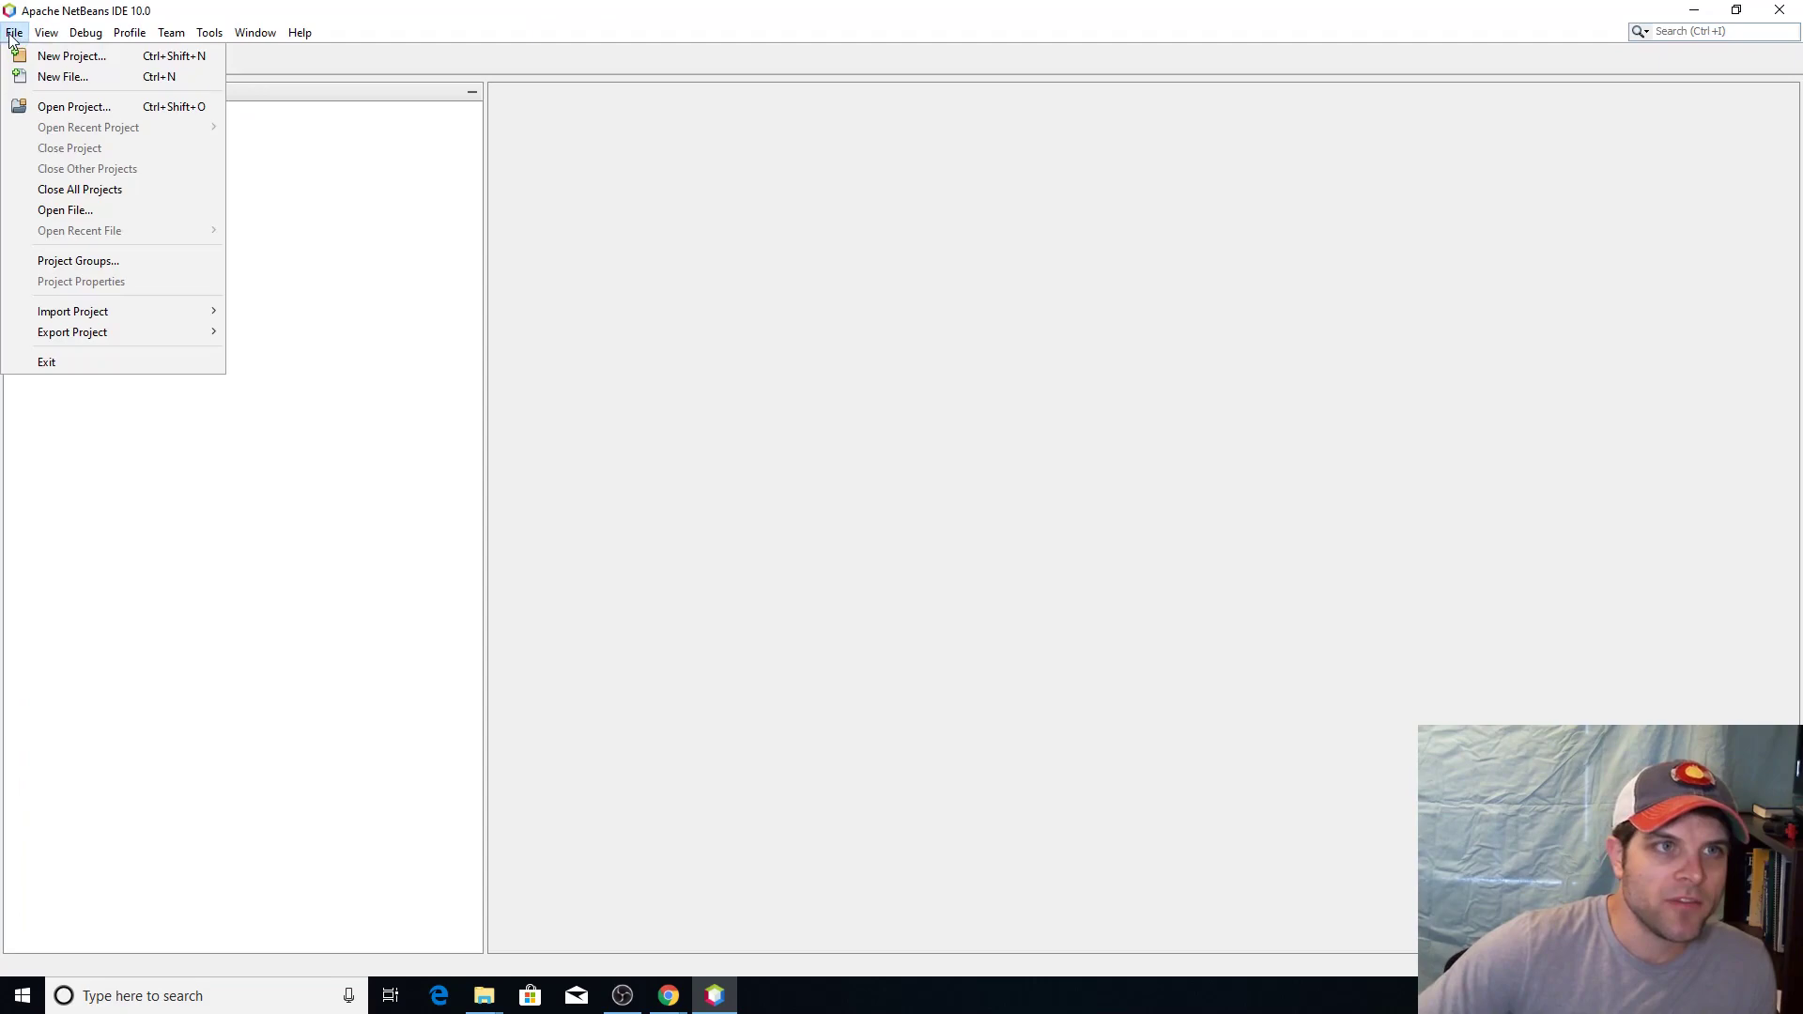
{"action": "left_click", "coordinate": [71, 56]}
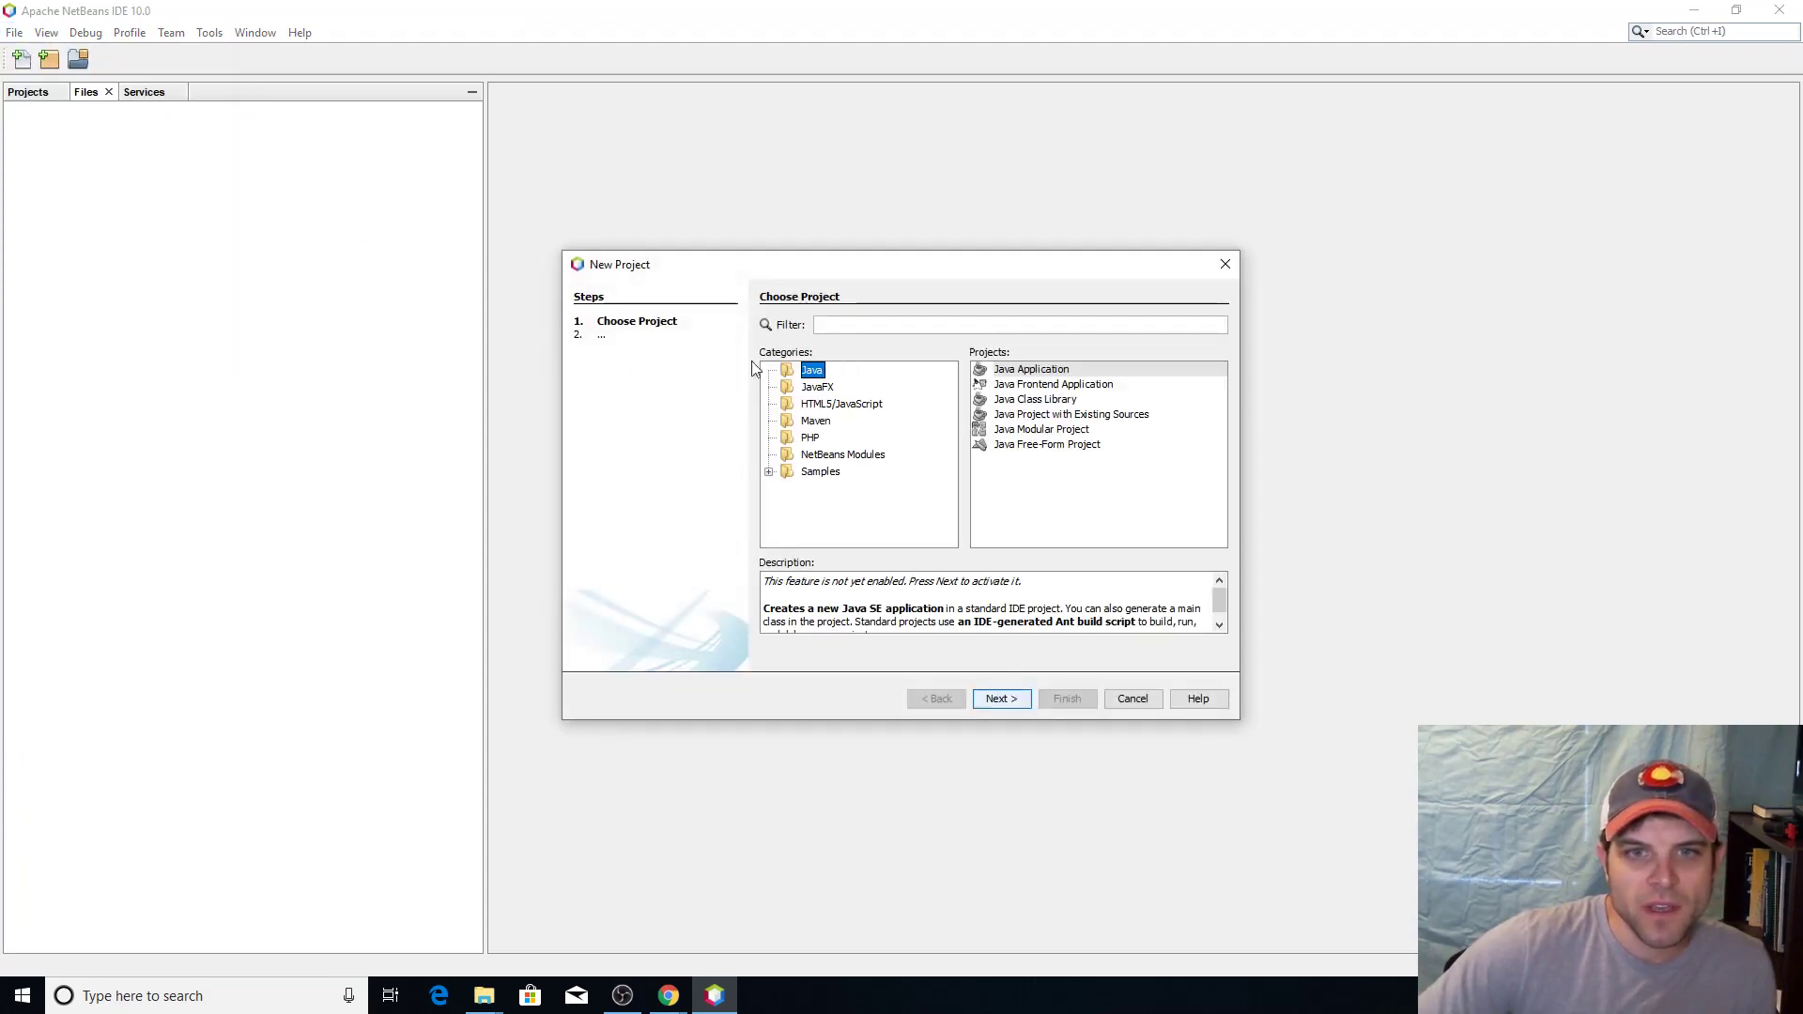
{"action": "mouse_move", "coordinate": [830, 420]}
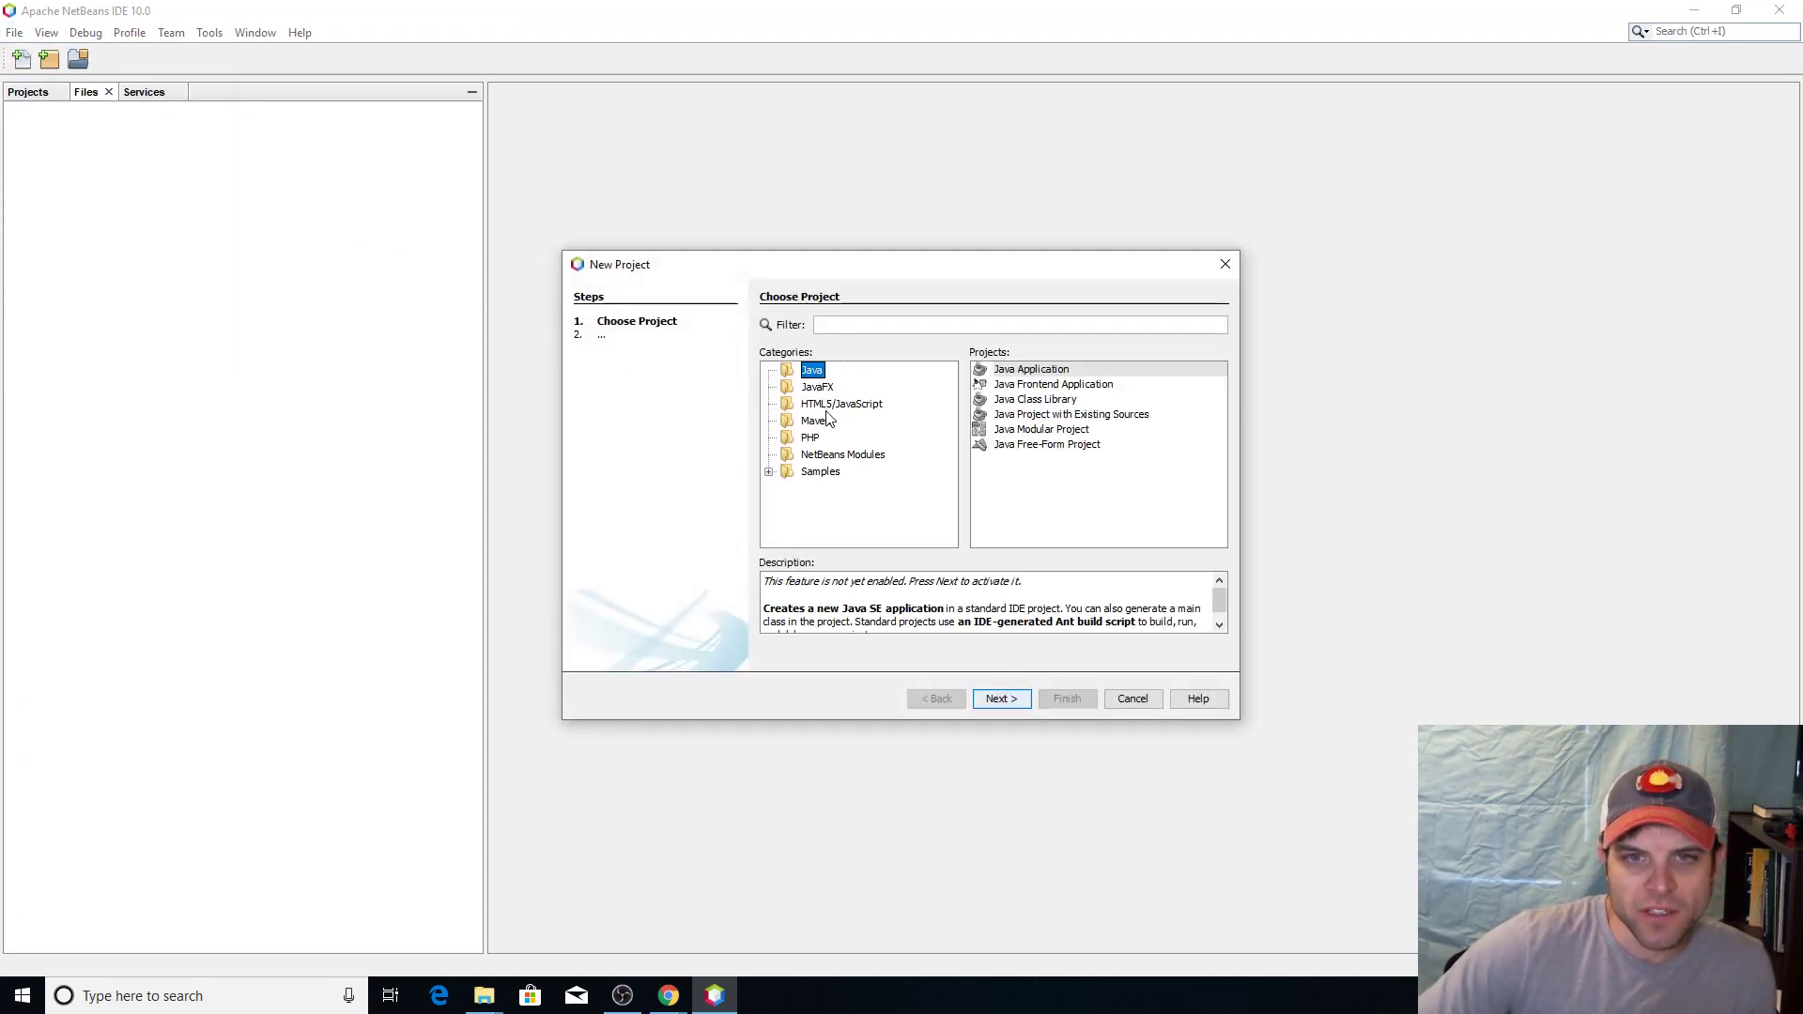
{"action": "mouse_move", "coordinate": [821, 489]}
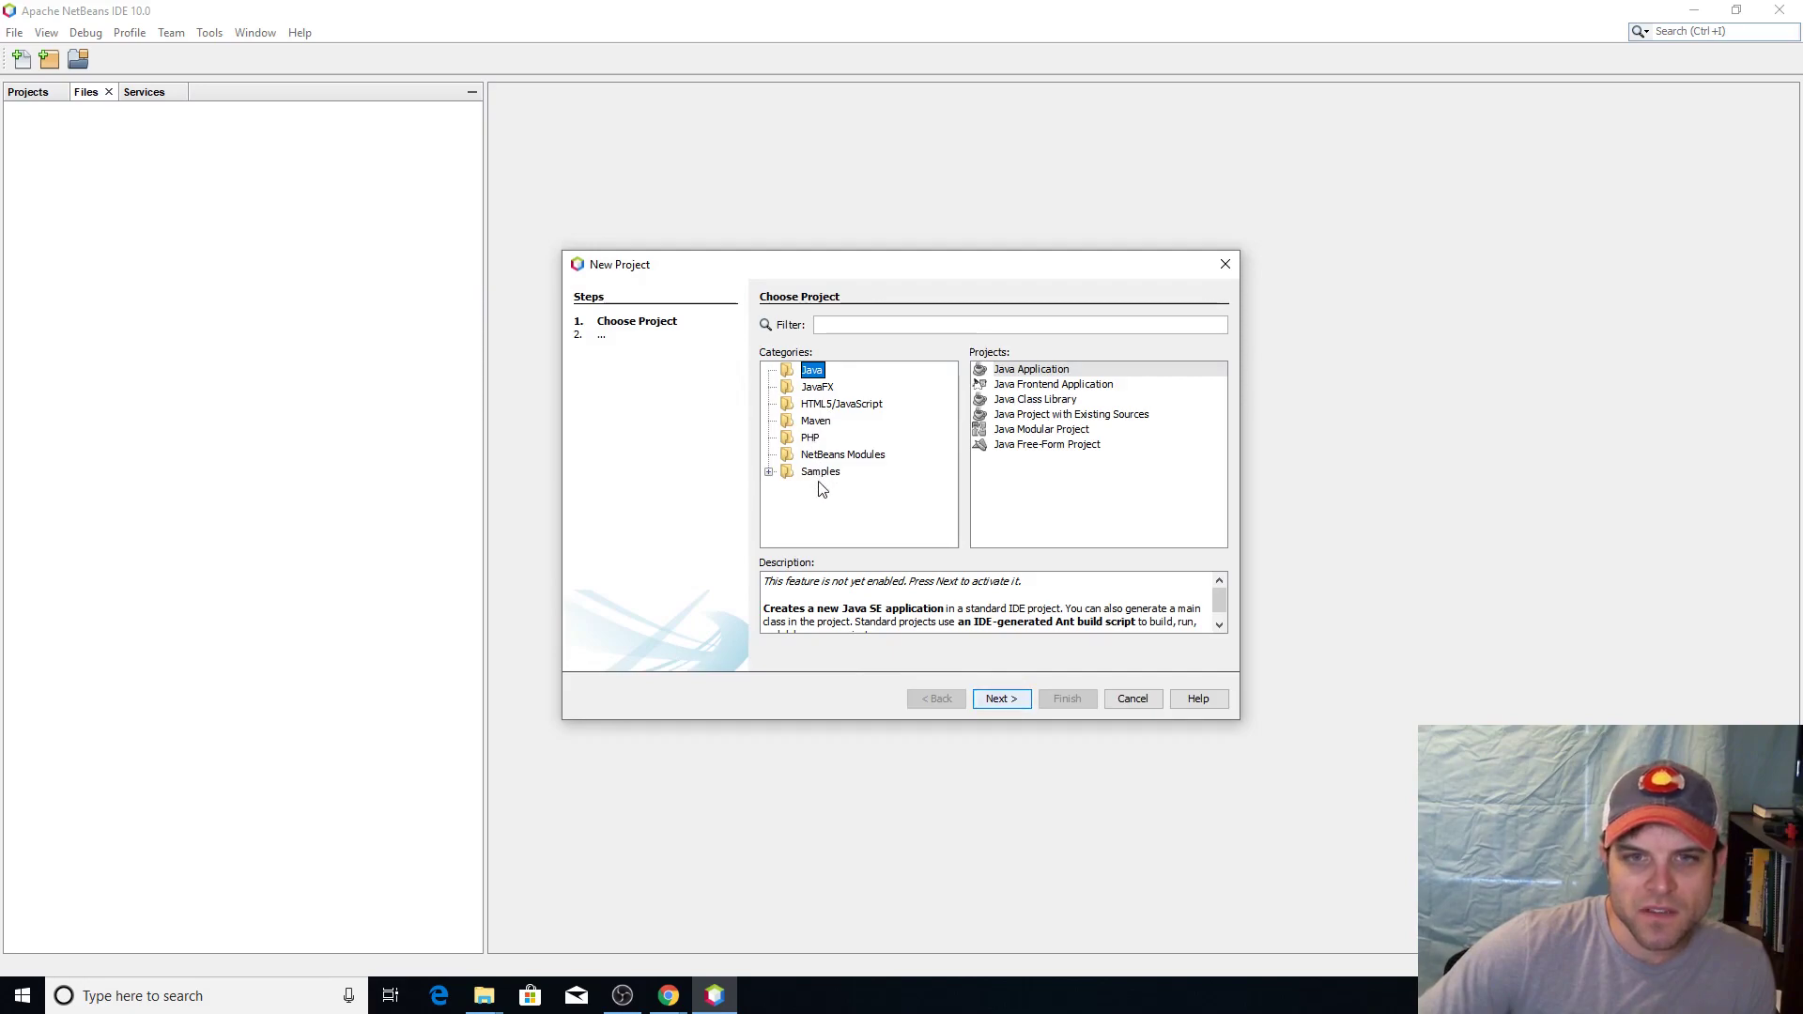
{"action": "mouse_move", "coordinate": [821, 424]}
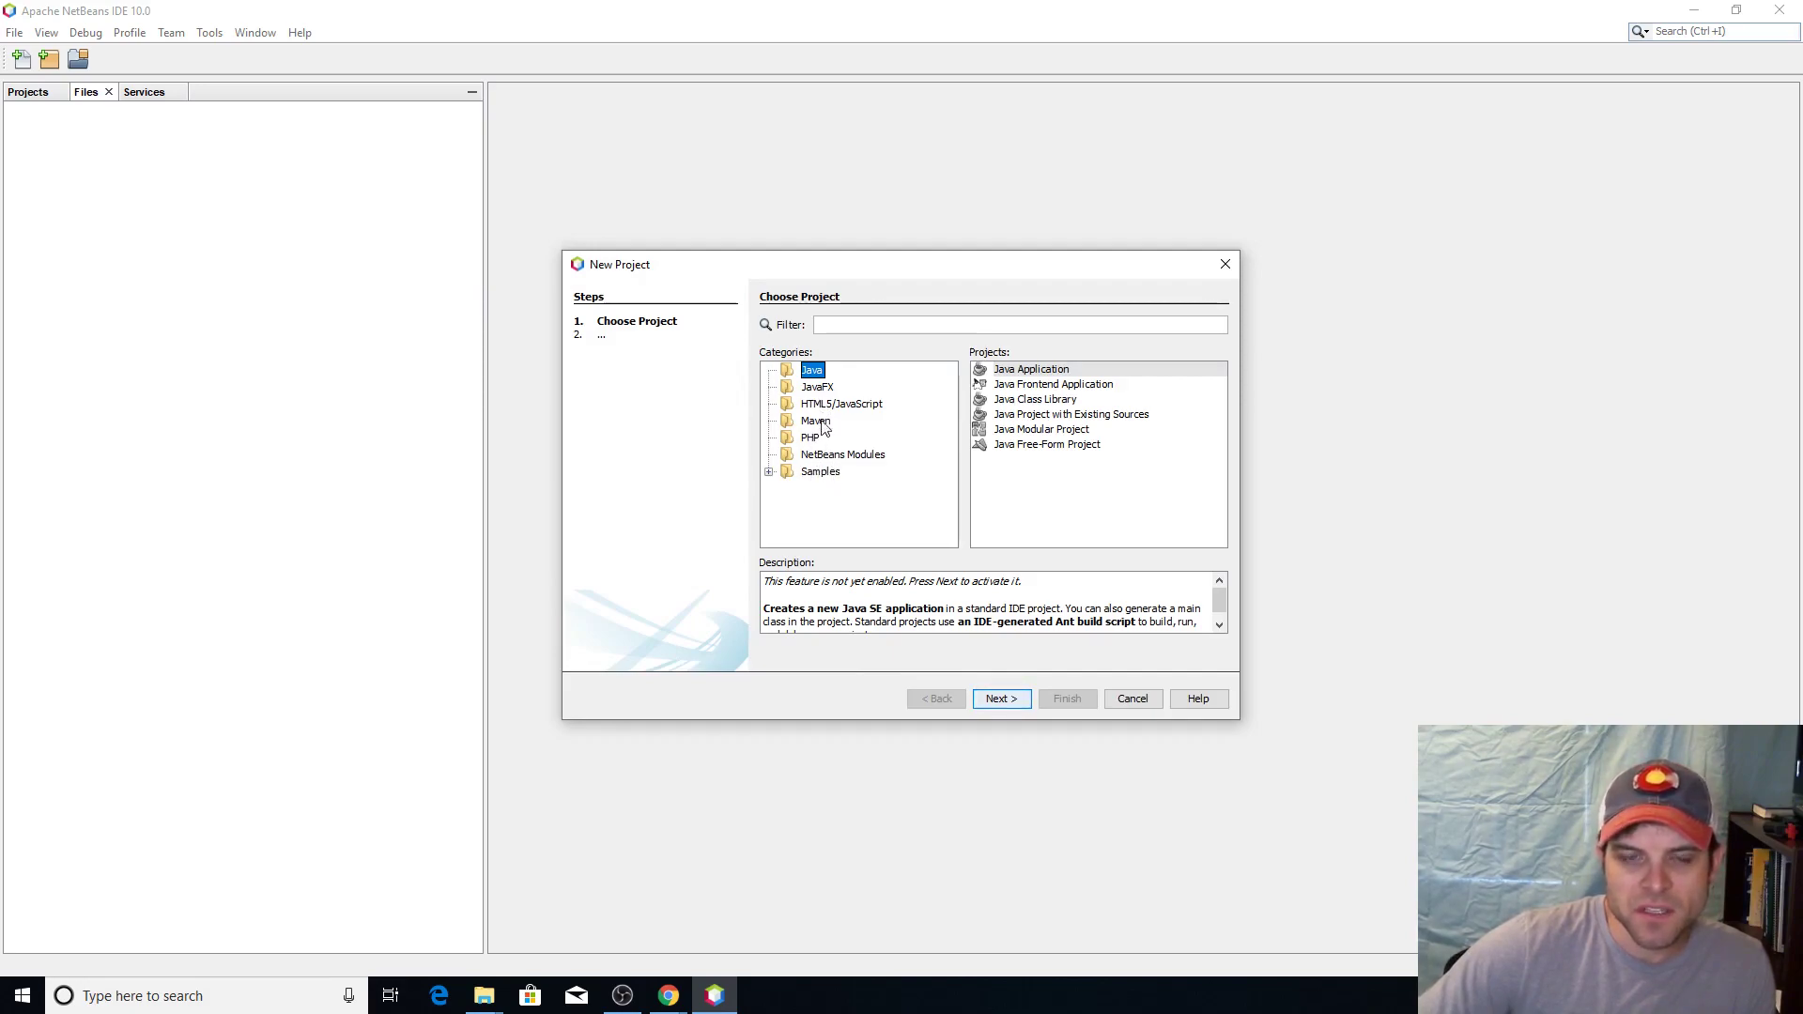
{"action": "mouse_move", "coordinate": [825, 466]}
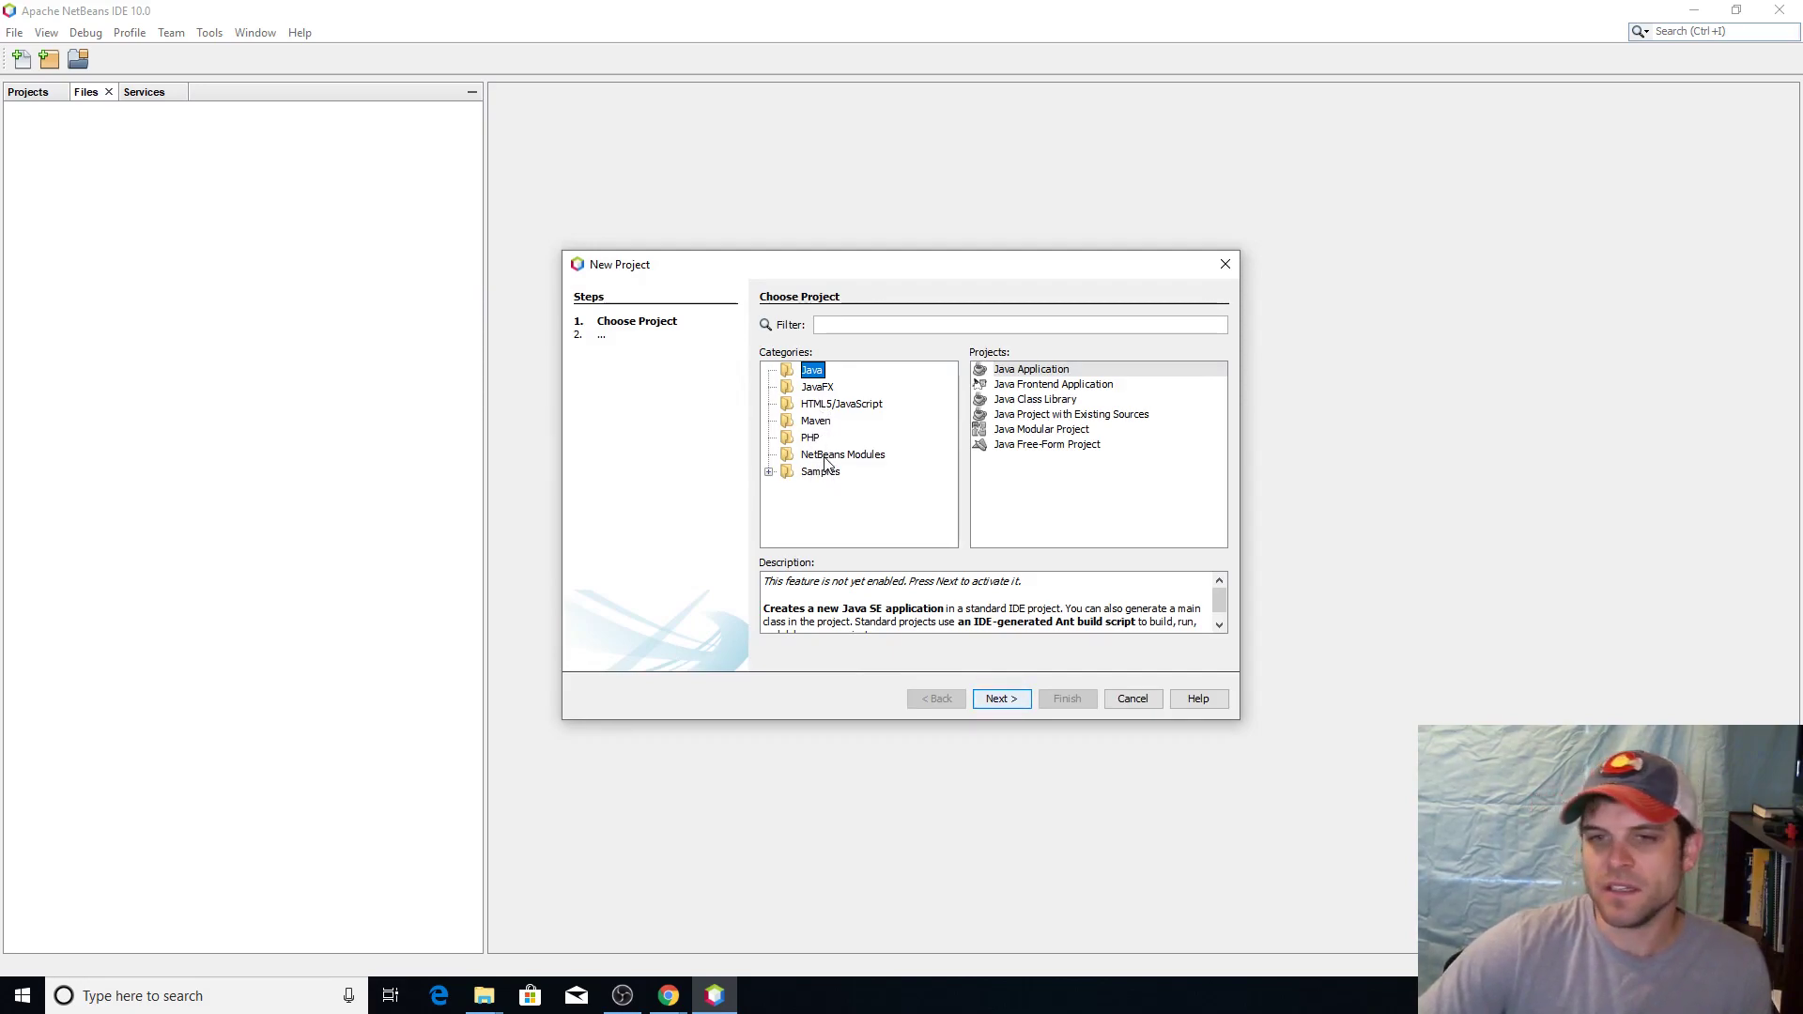
{"action": "mouse_move", "coordinate": [829, 442]}
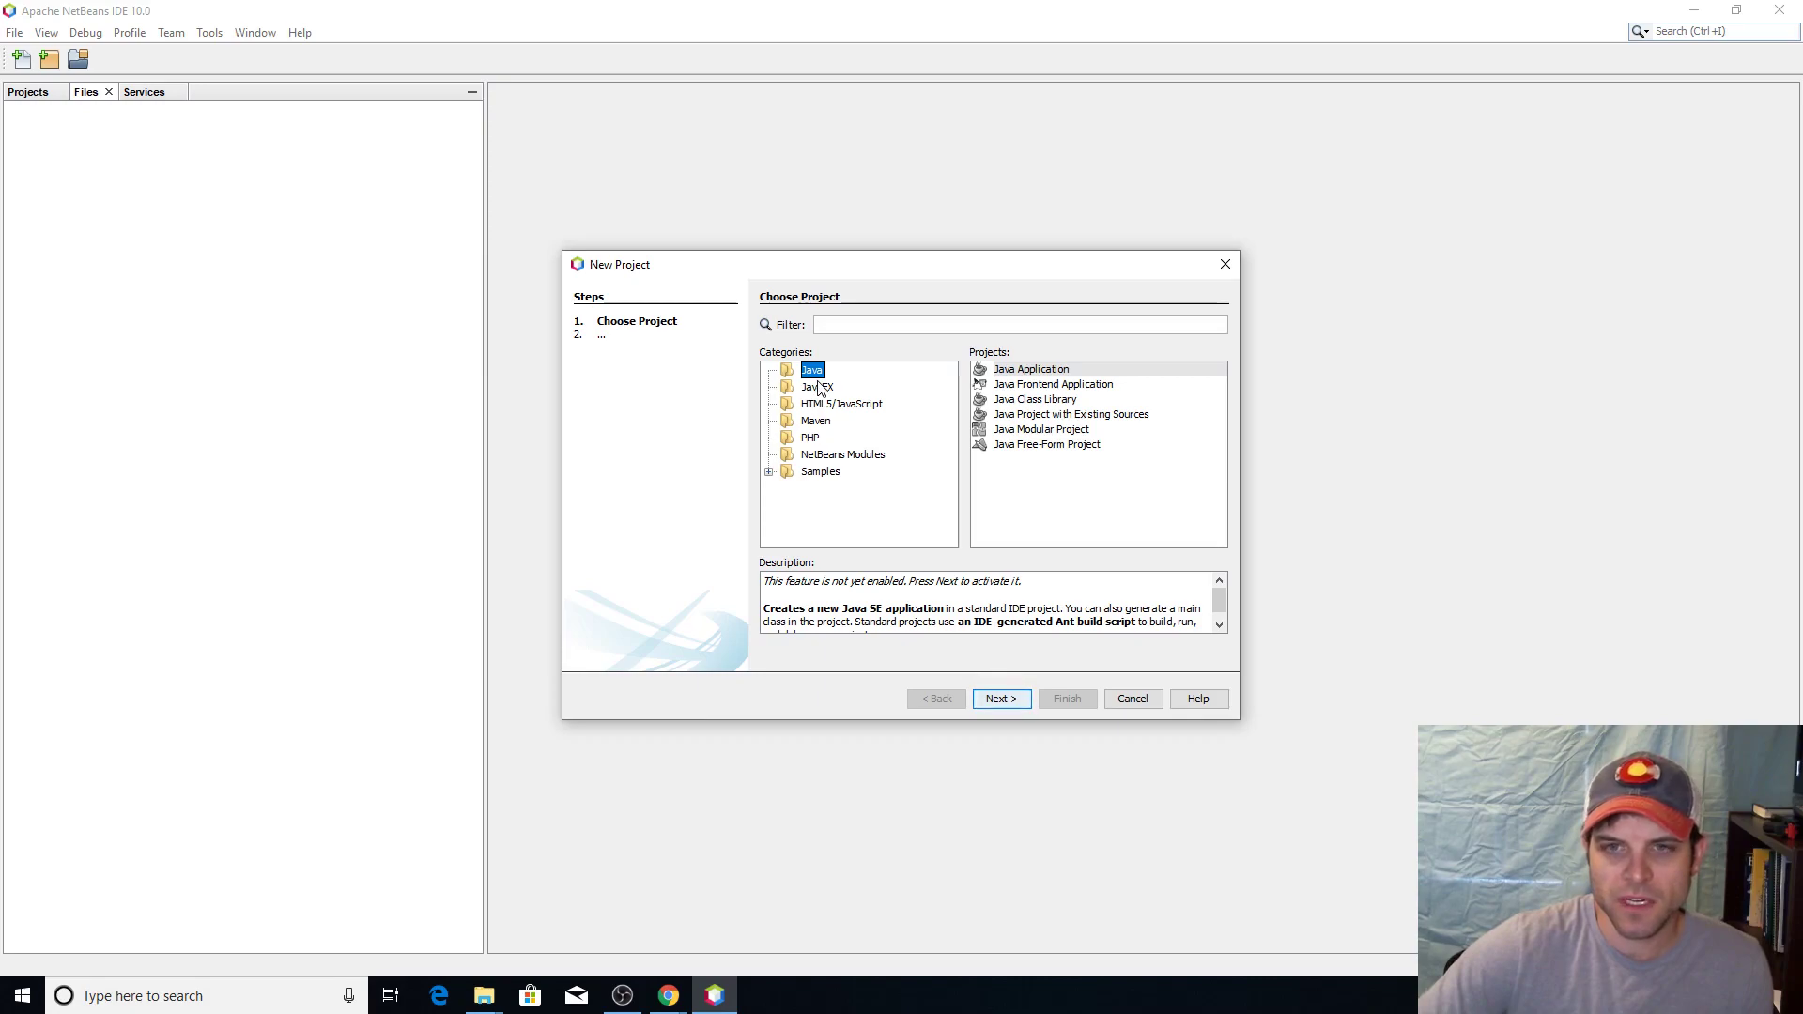
{"action": "left_click", "coordinate": [1131, 698]}
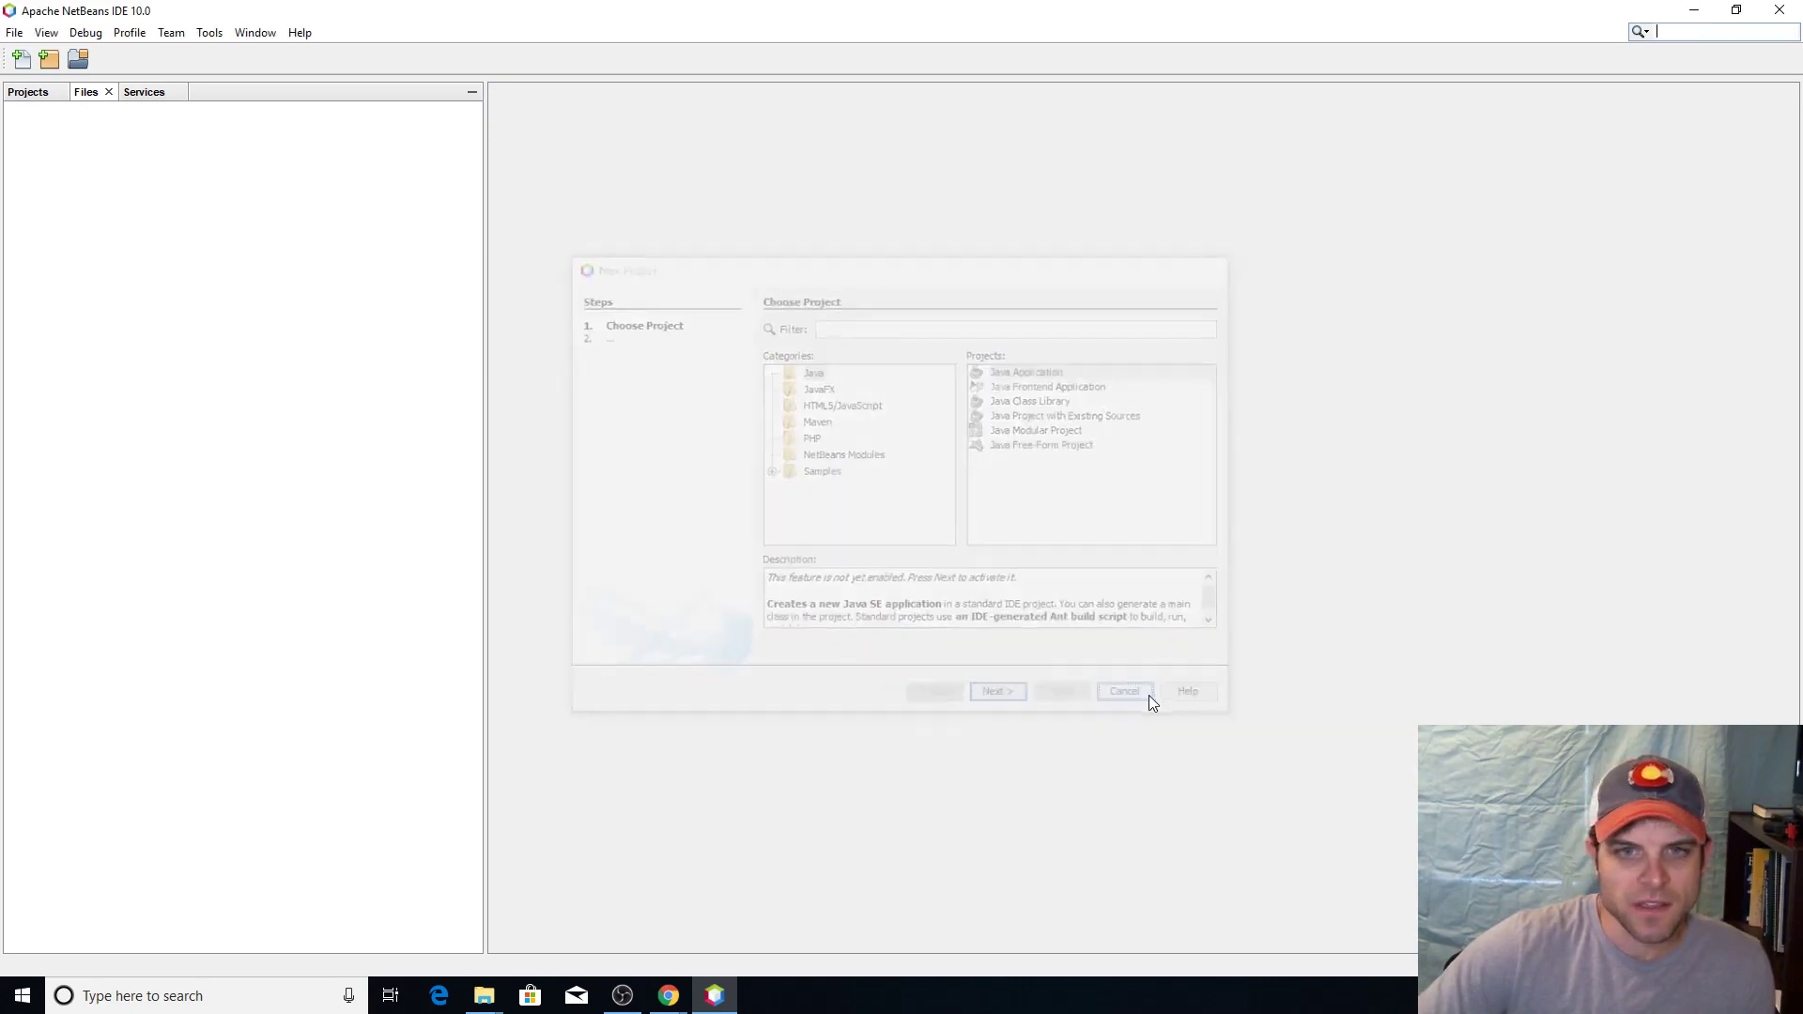
Open Tools > Plugins and scroll through the Available Plugins tab
{"action": "left_click", "coordinate": [208, 31]}
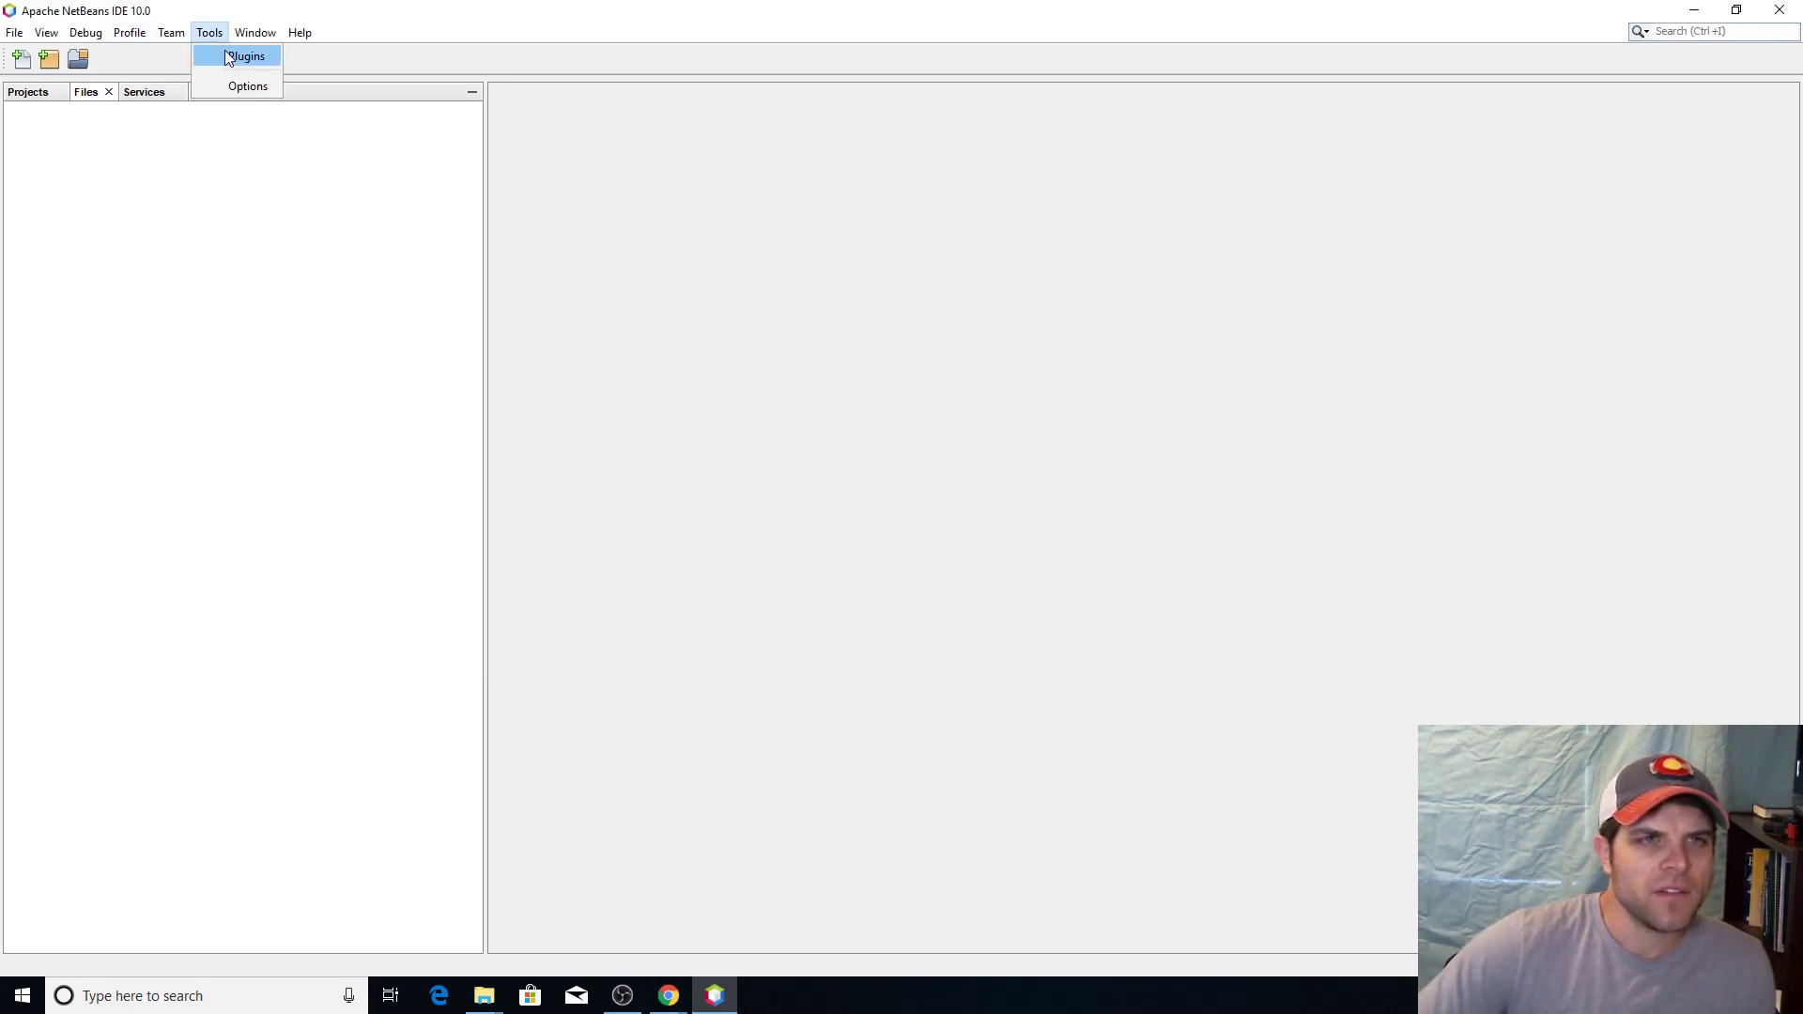
{"action": "left_click", "coordinate": [246, 55]}
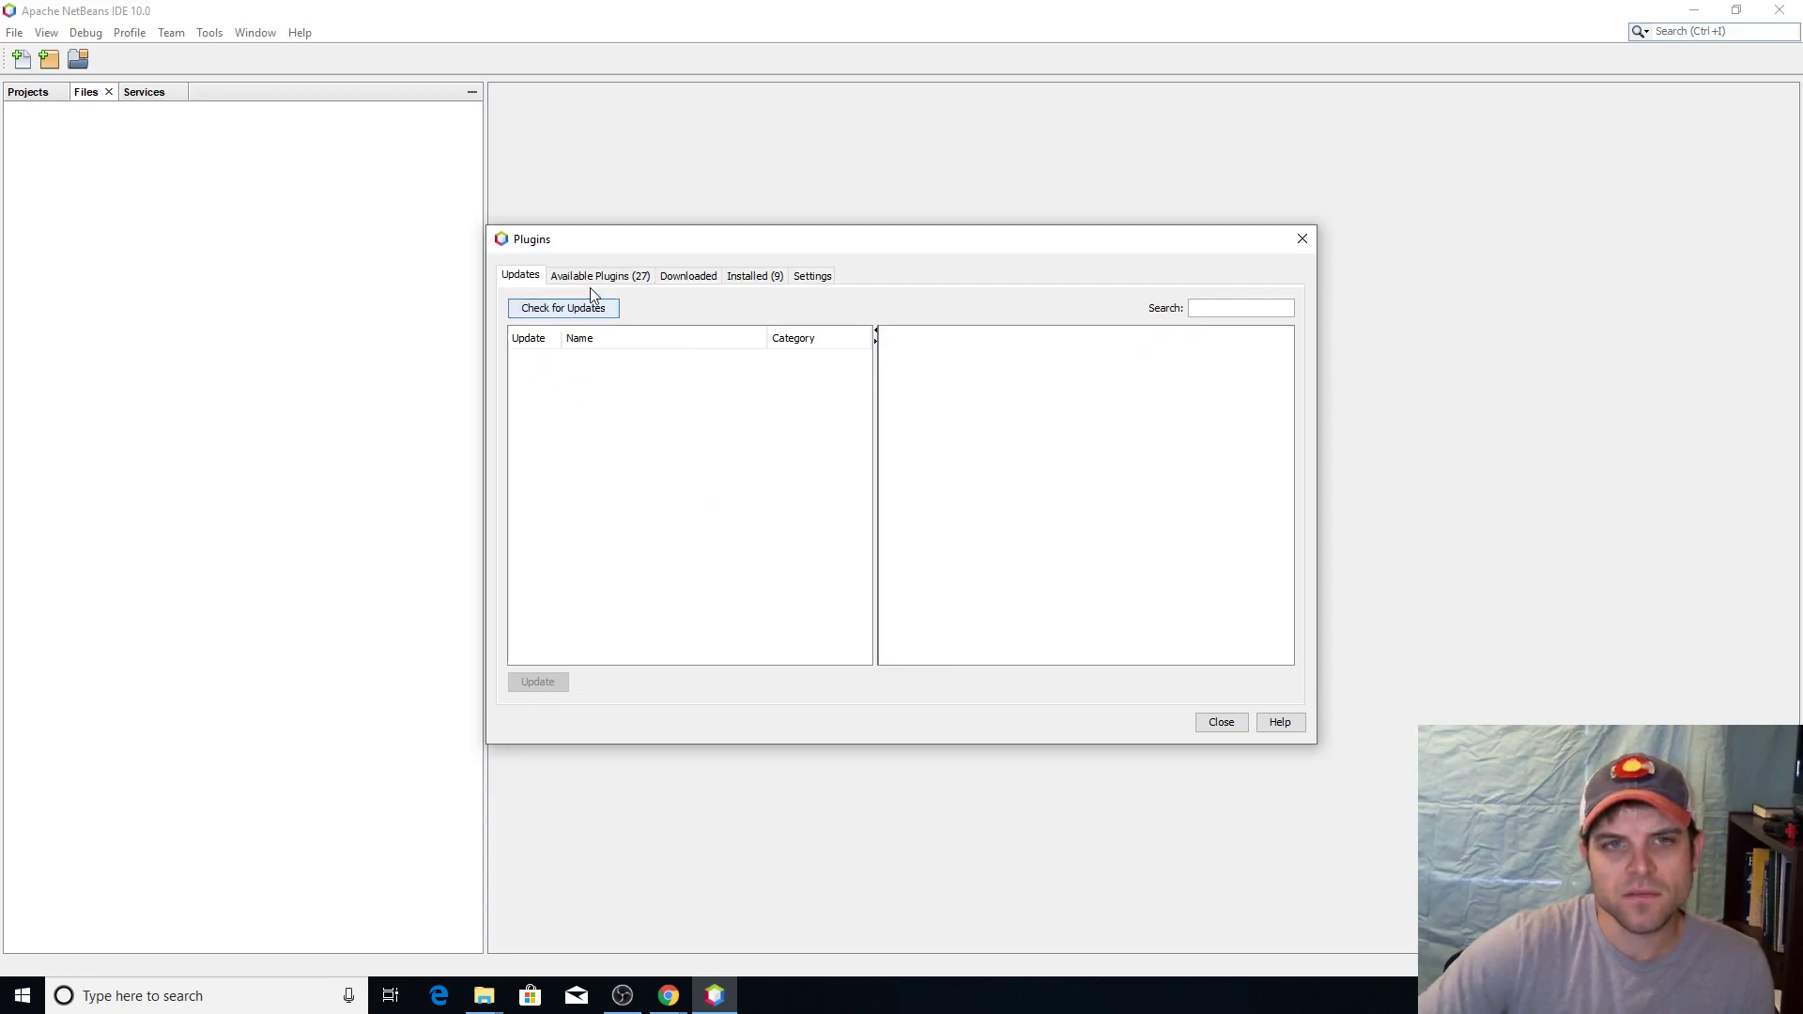
{"action": "left_click", "coordinate": [599, 275]}
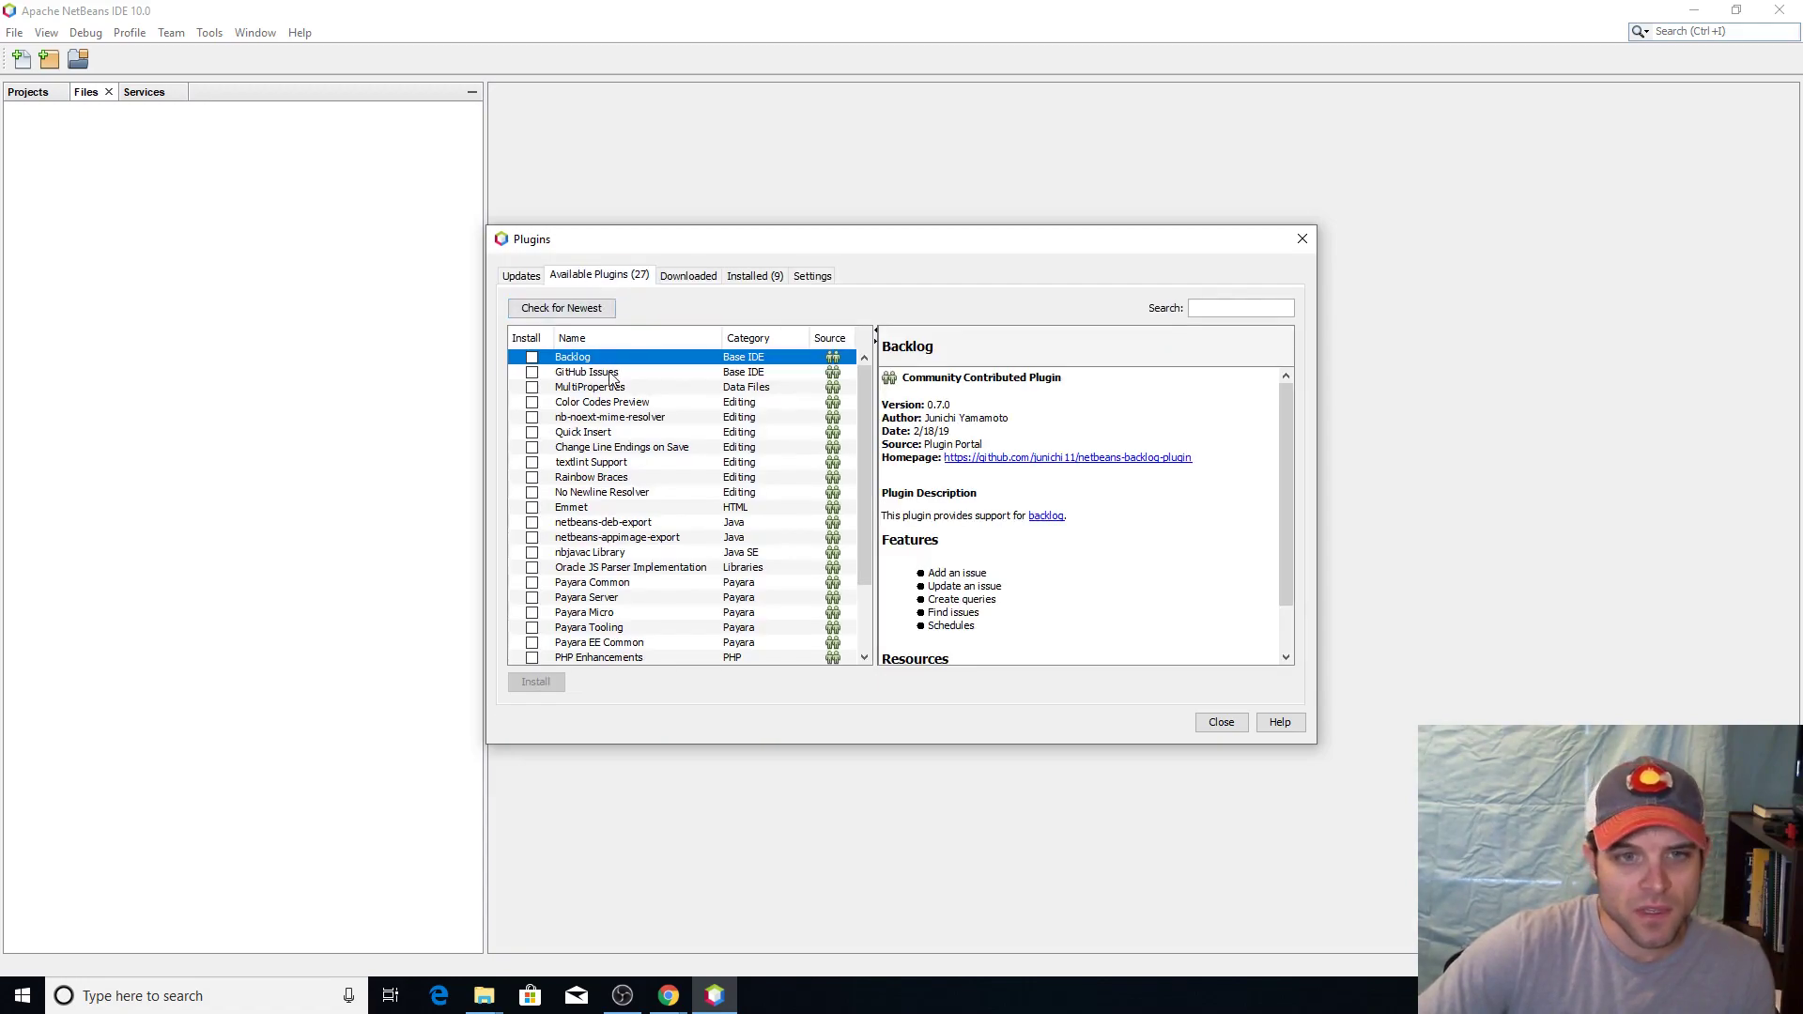
{"action": "scroll", "scroll_direction": "down", "scroll_amount": 3}
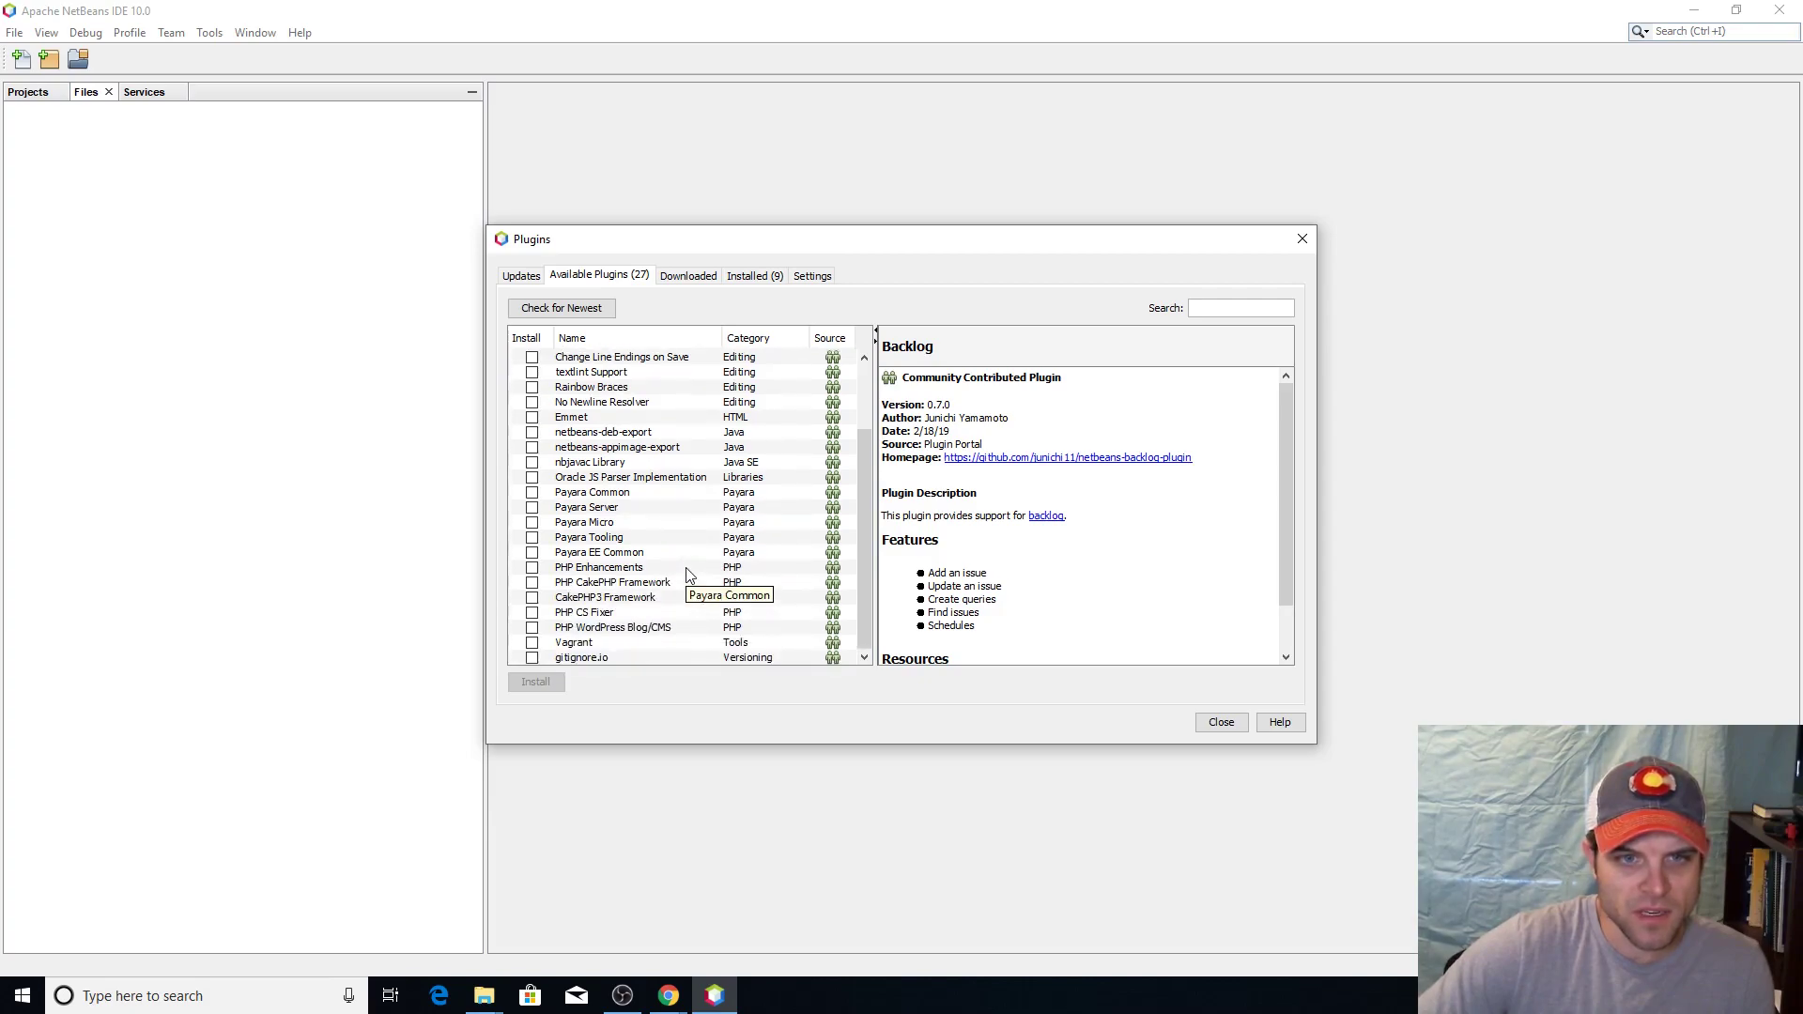
{"action": "mouse_move", "coordinate": [684, 575]}
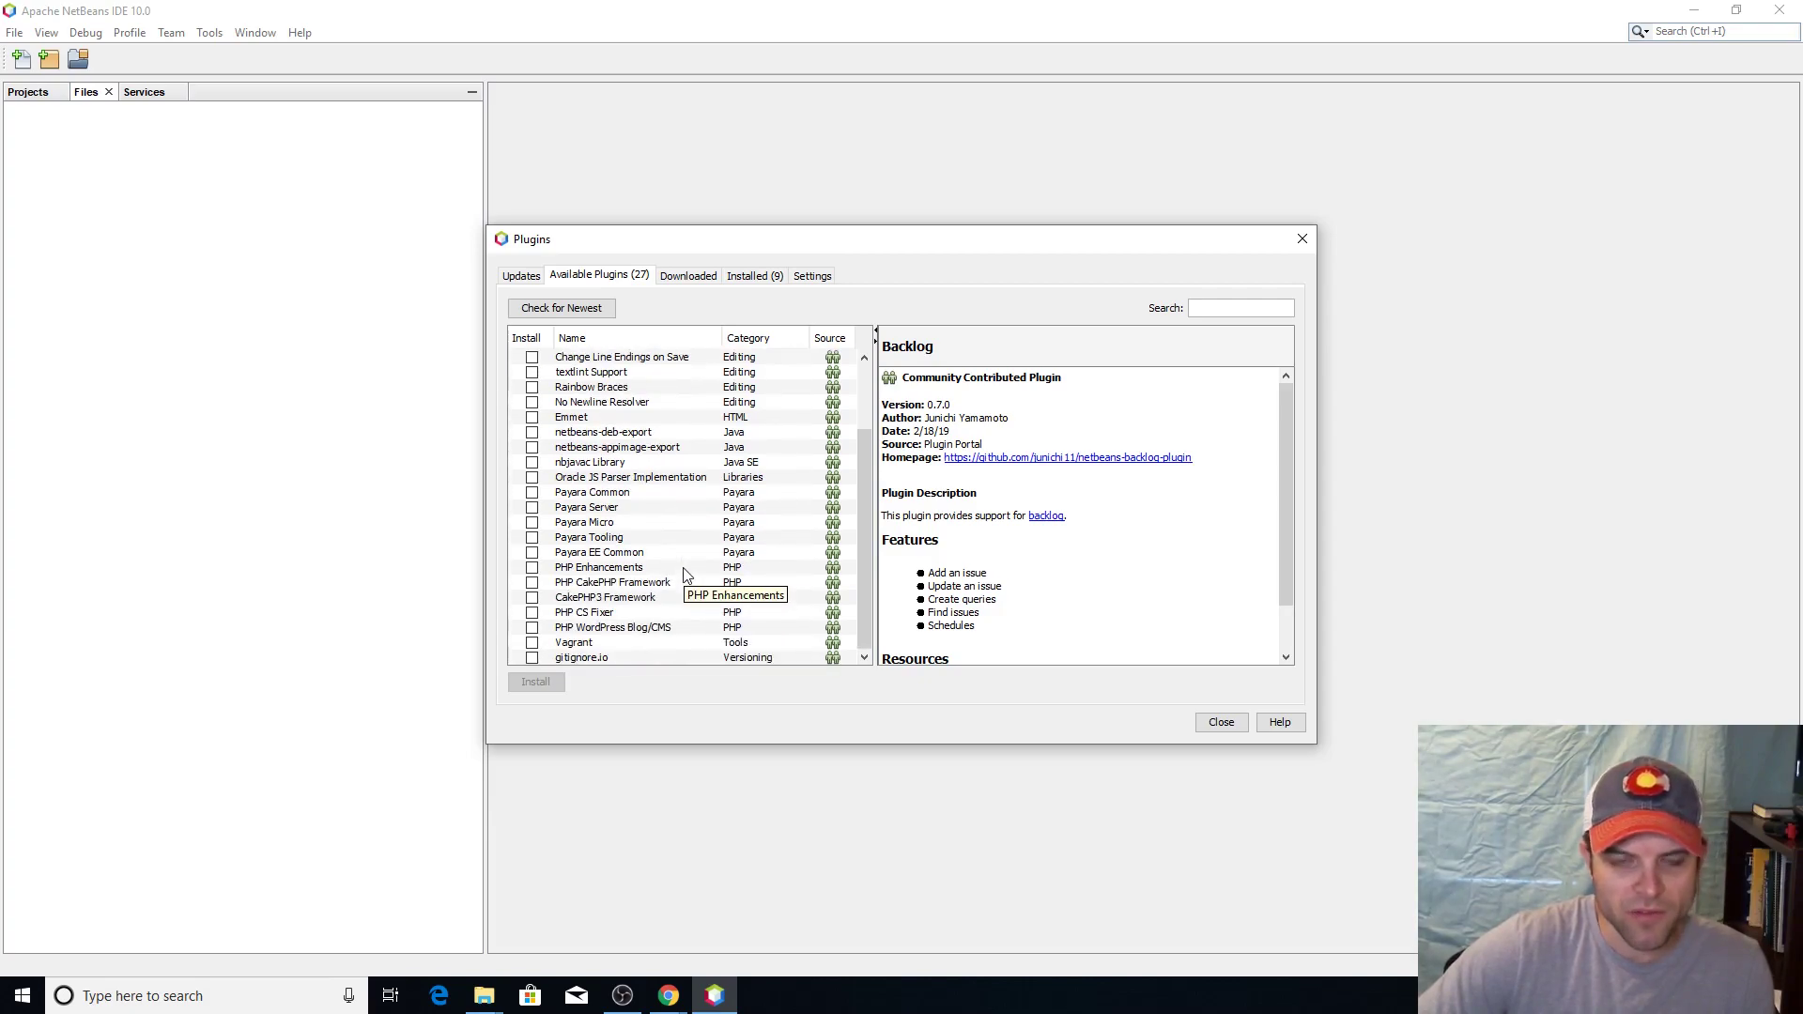
{"action": "mouse_move", "coordinate": [644, 477]}
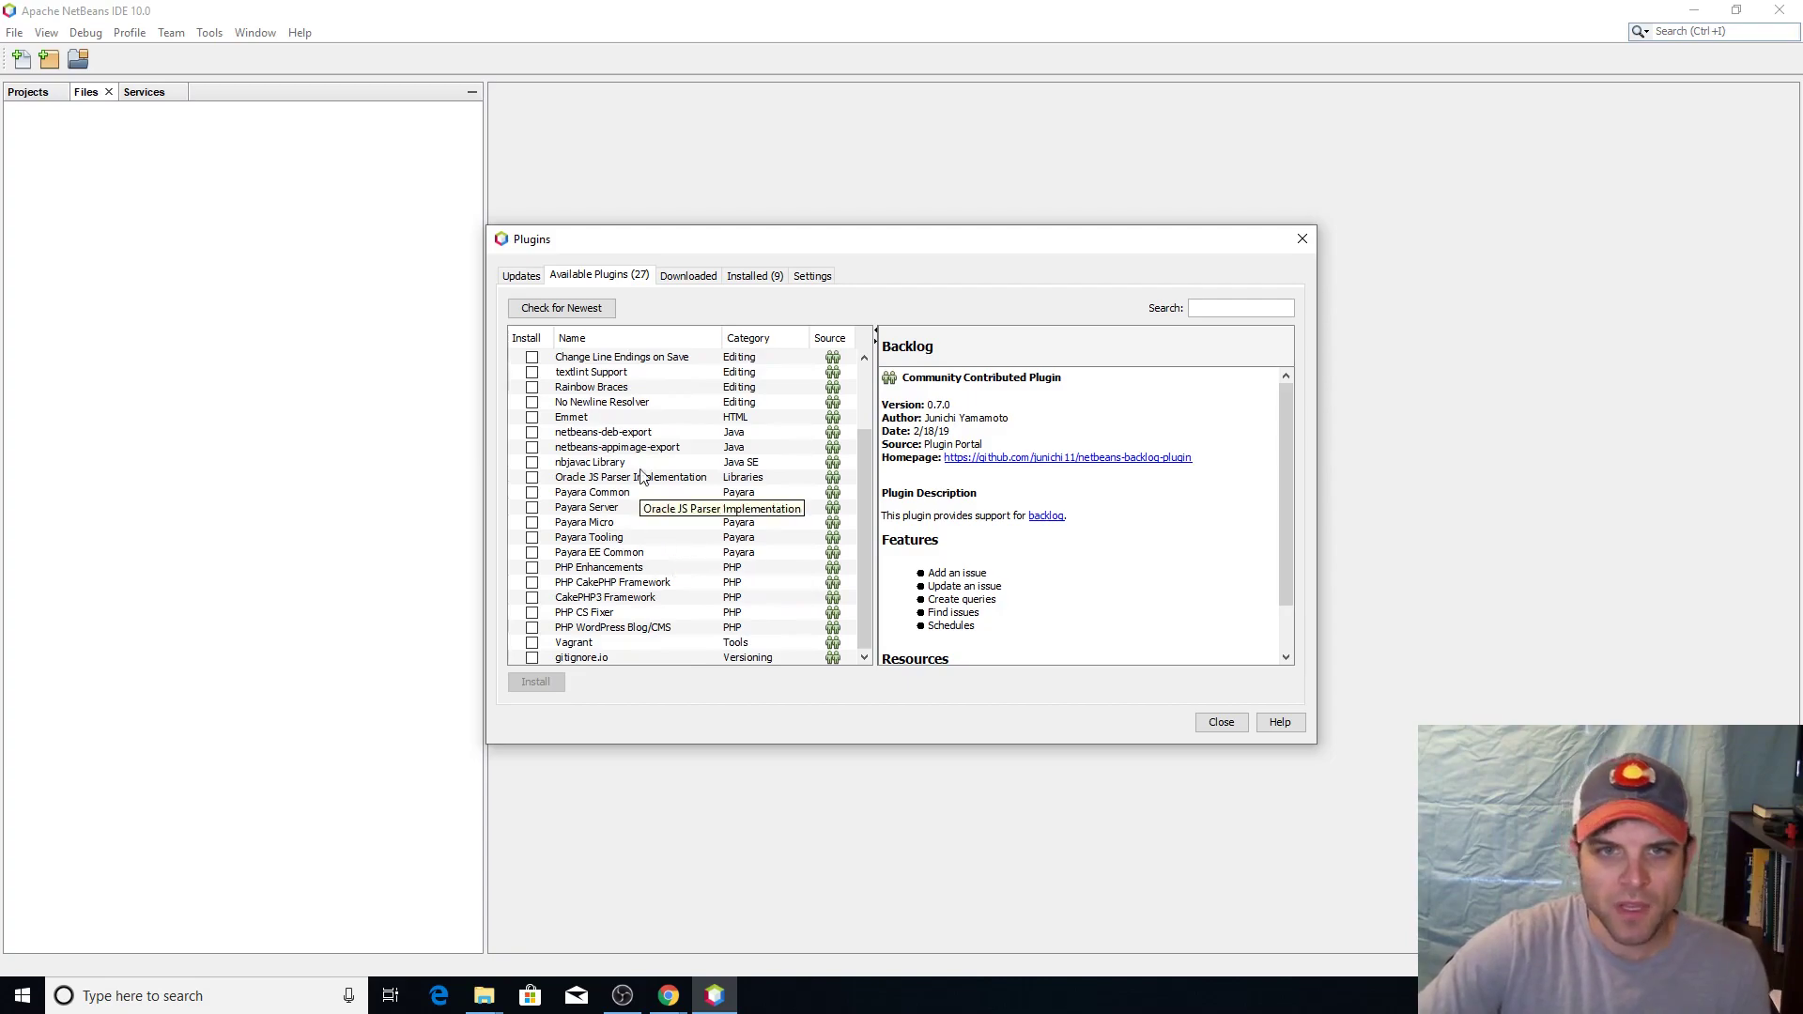
{"action": "mouse_move", "coordinate": [811, 285]}
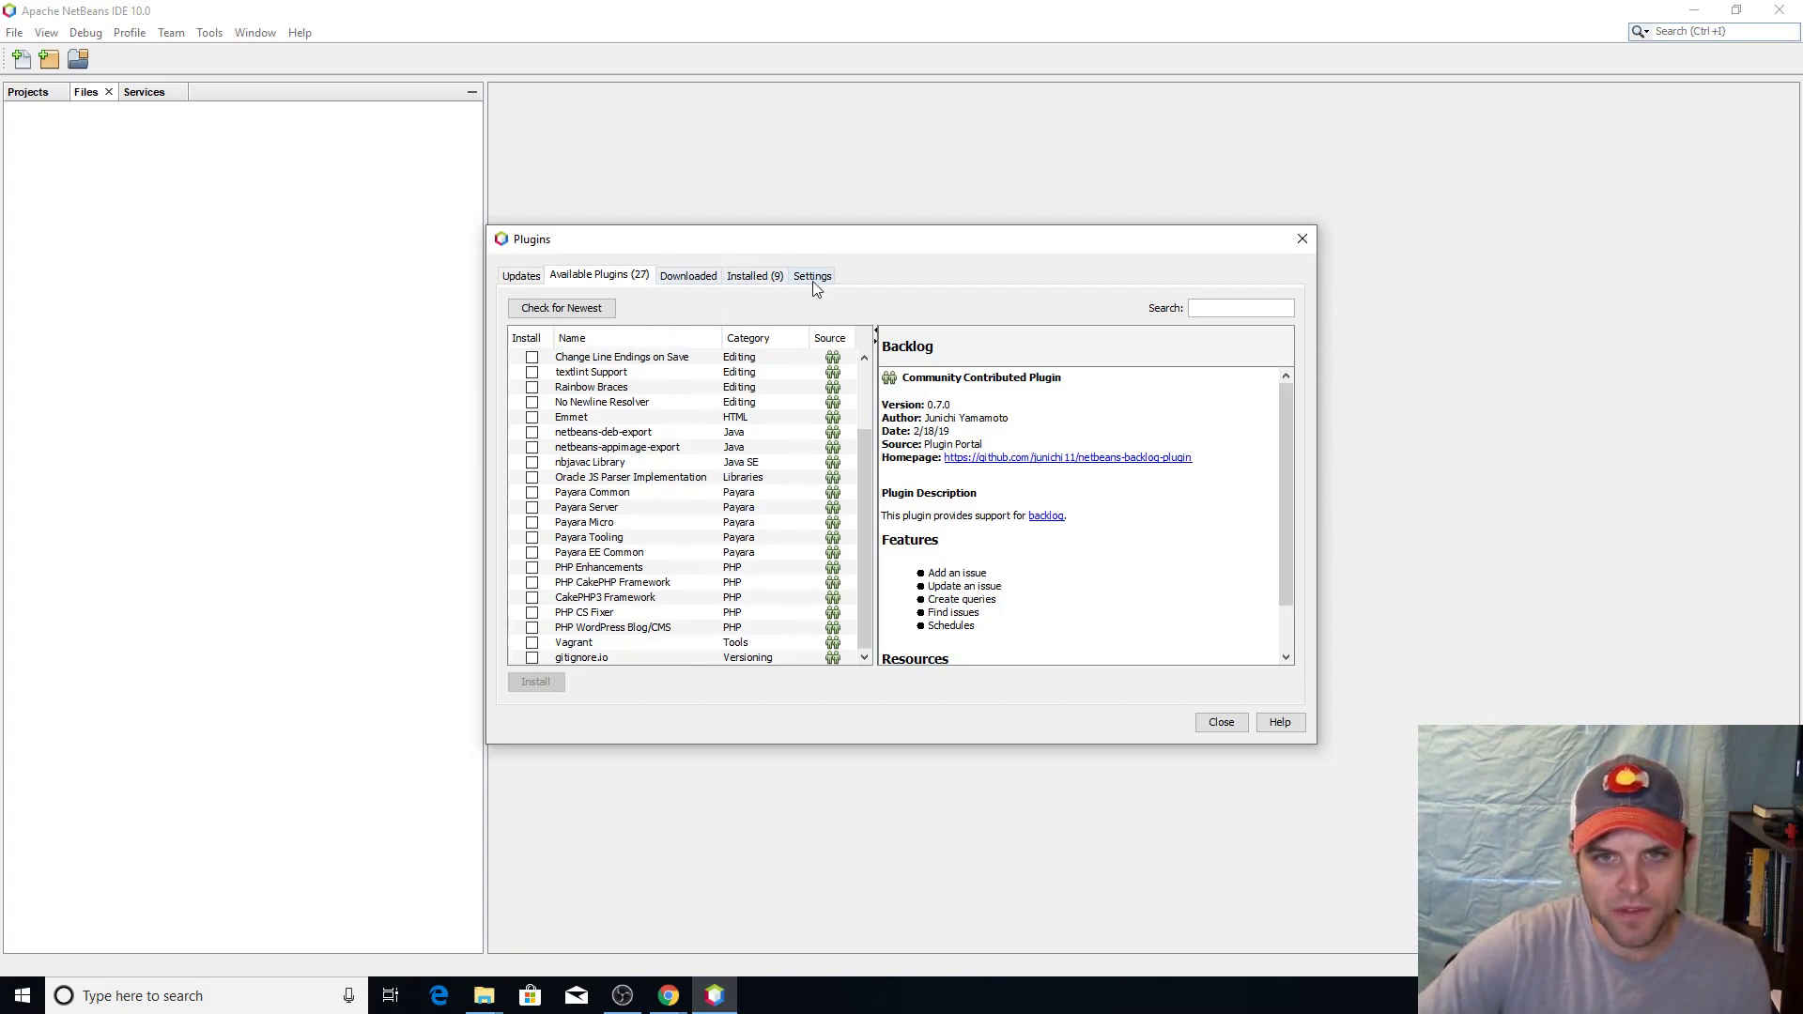
Enable the NetBeans 8.2 Plugin Portal in the Plugins Settings tab
{"action": "left_click", "coordinate": [811, 276]}
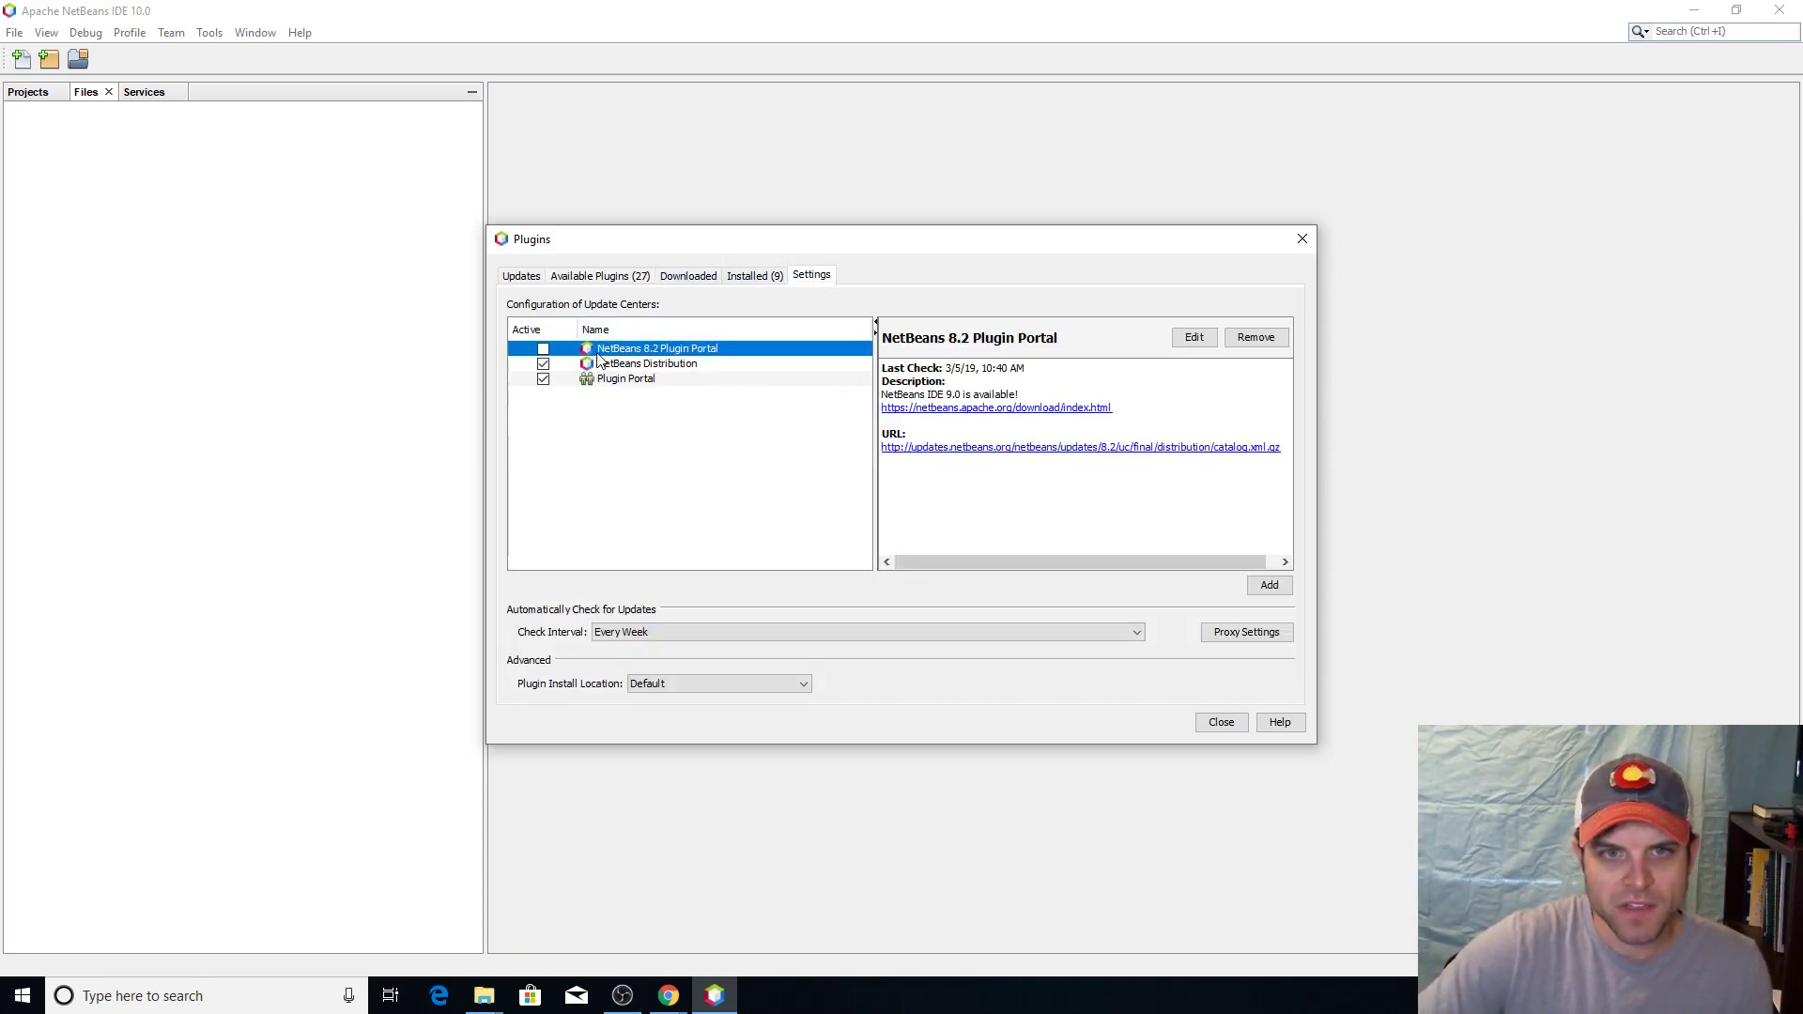
{"action": "mouse_move", "coordinate": [690, 354]}
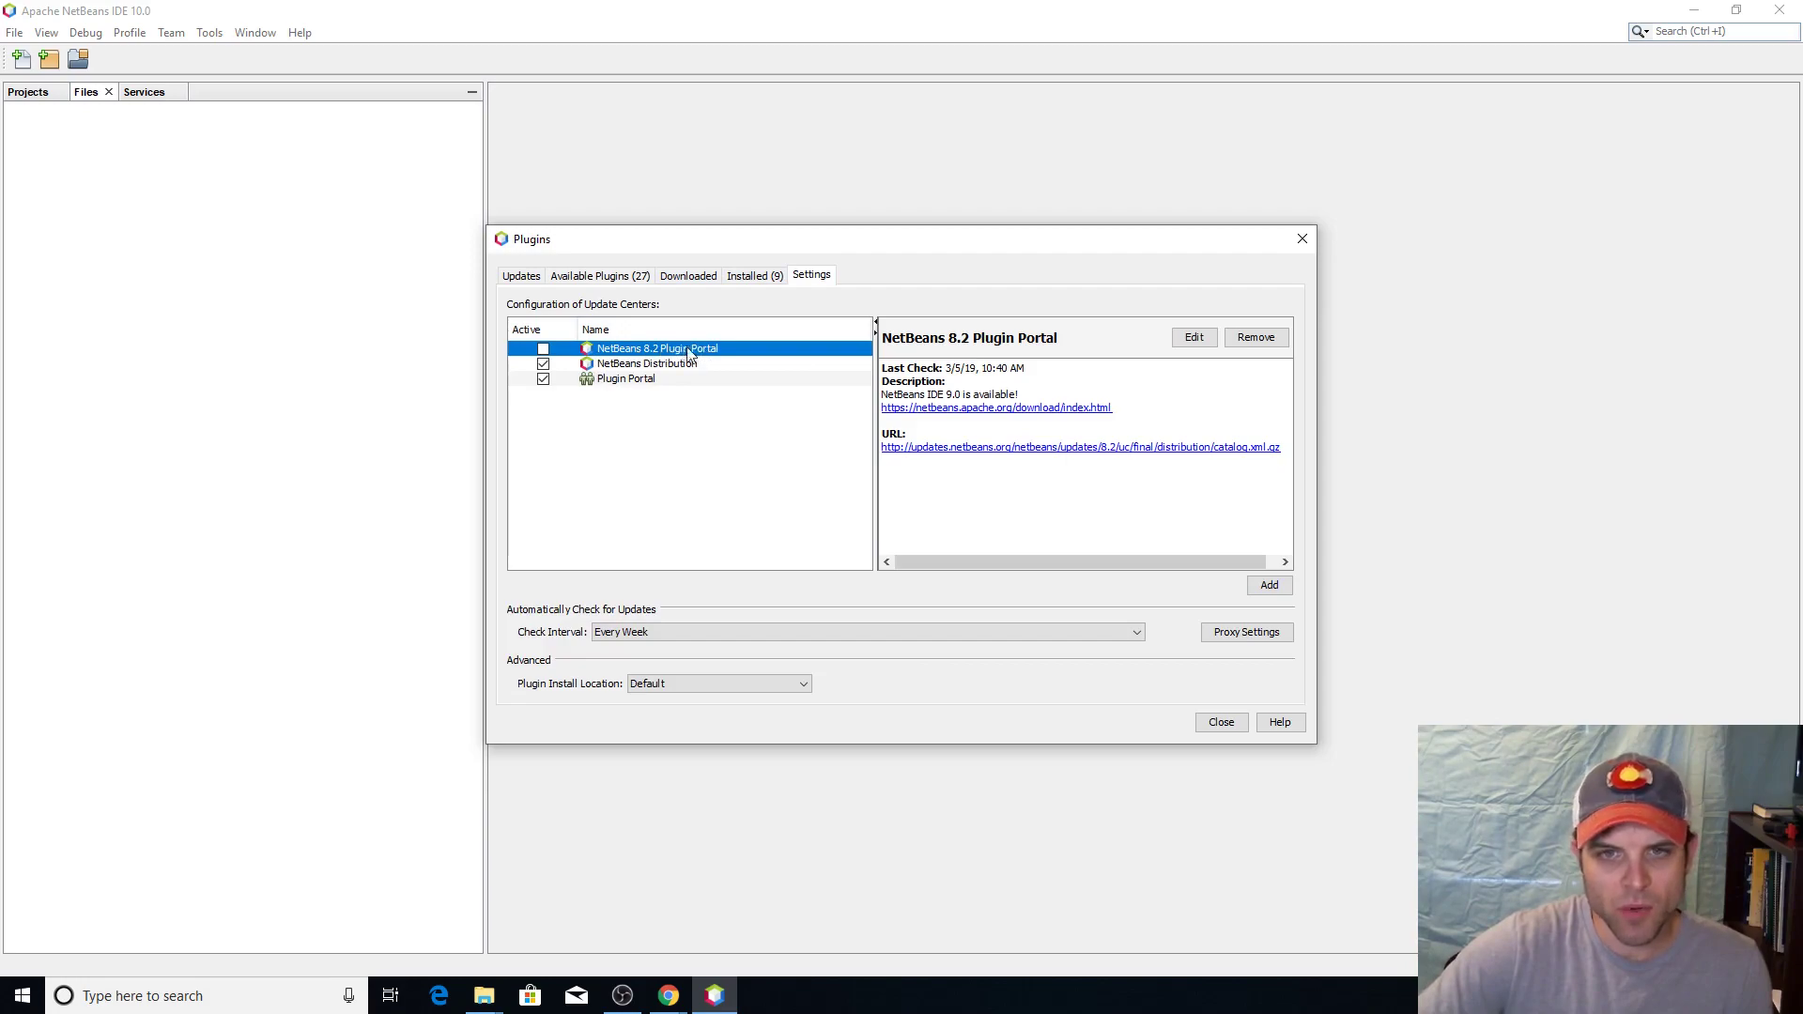
{"action": "left_click", "coordinate": [543, 348]}
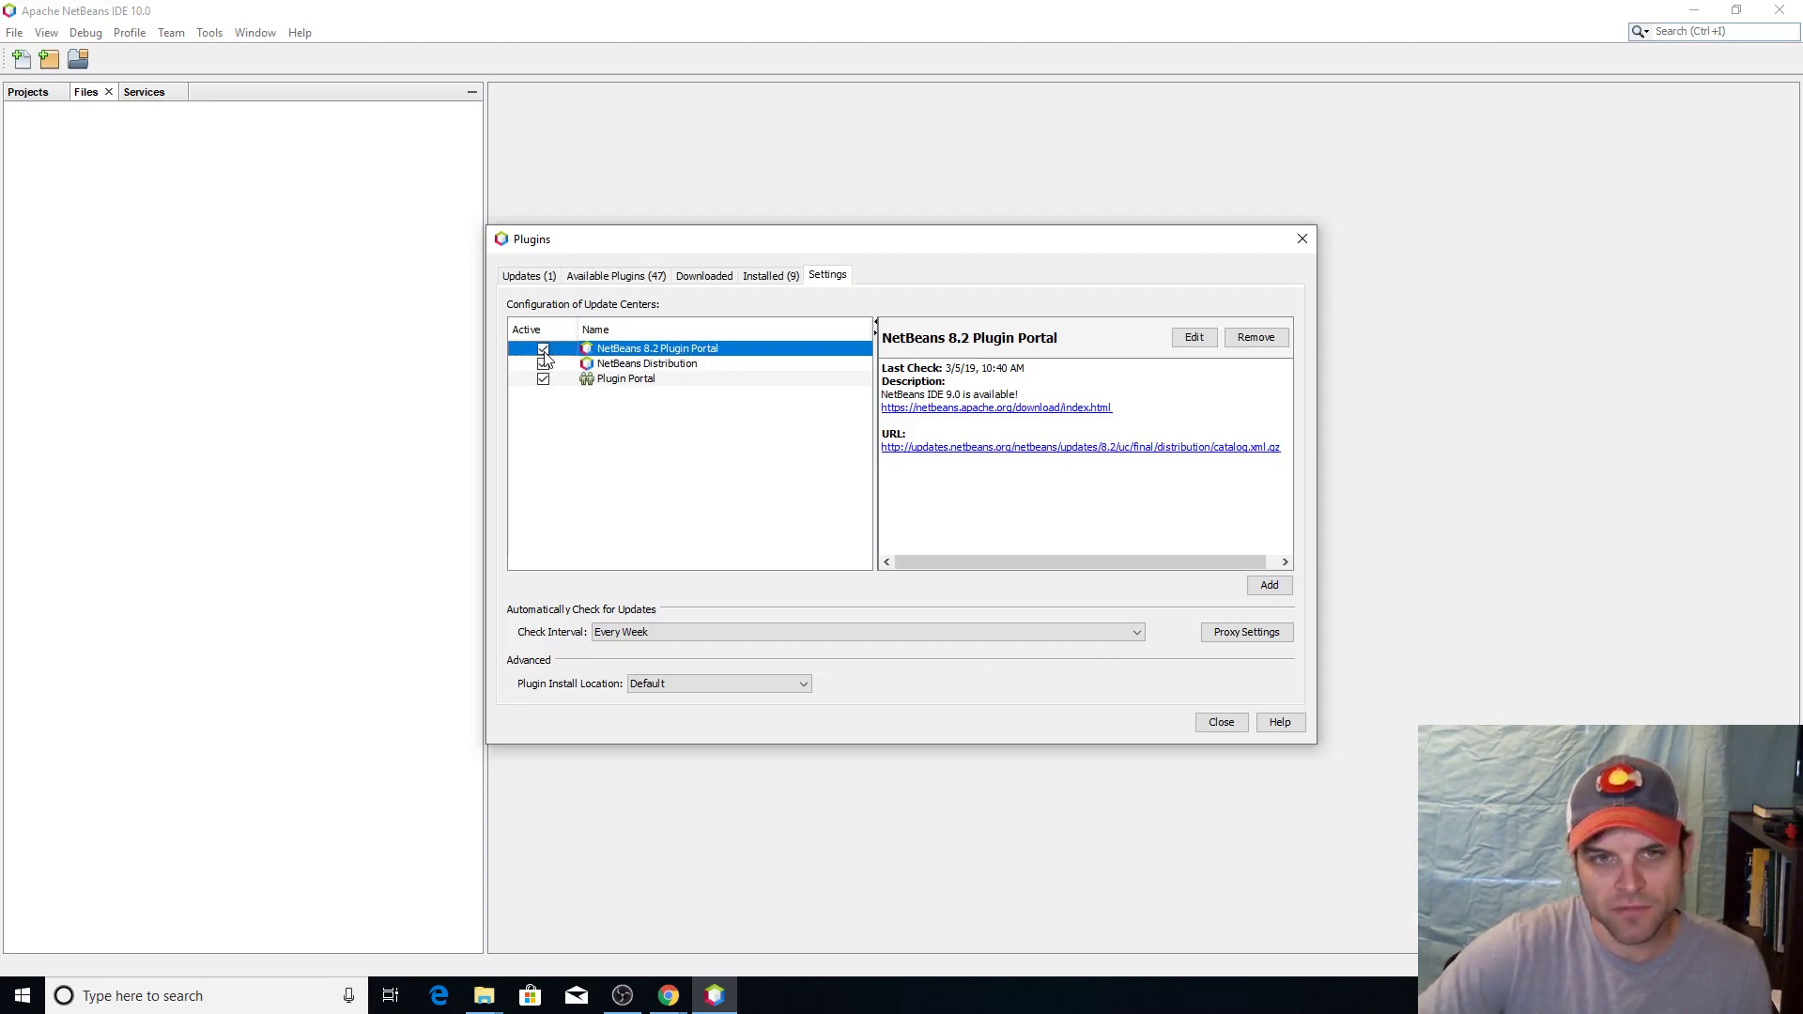
{"action": "left_click", "coordinate": [543, 363]}
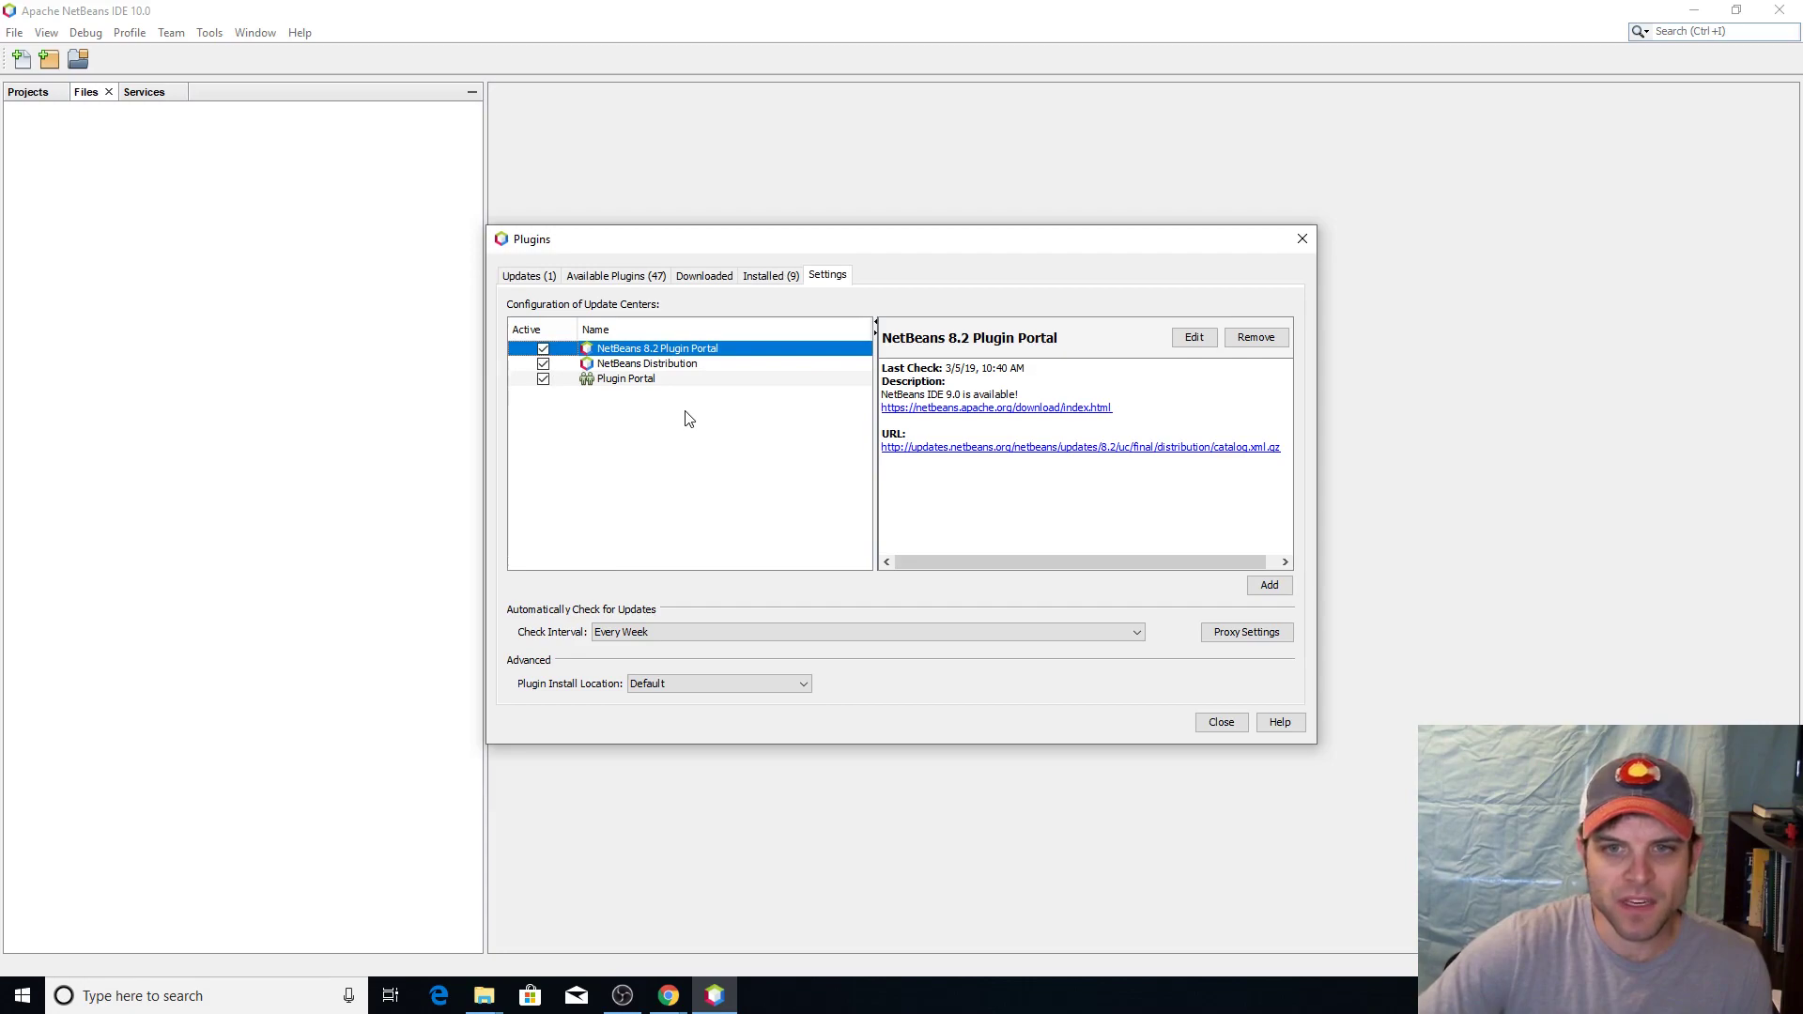
Tick the C/C++ plugin in Available Plugins and start its installation
{"action": "left_click", "coordinate": [614, 275]}
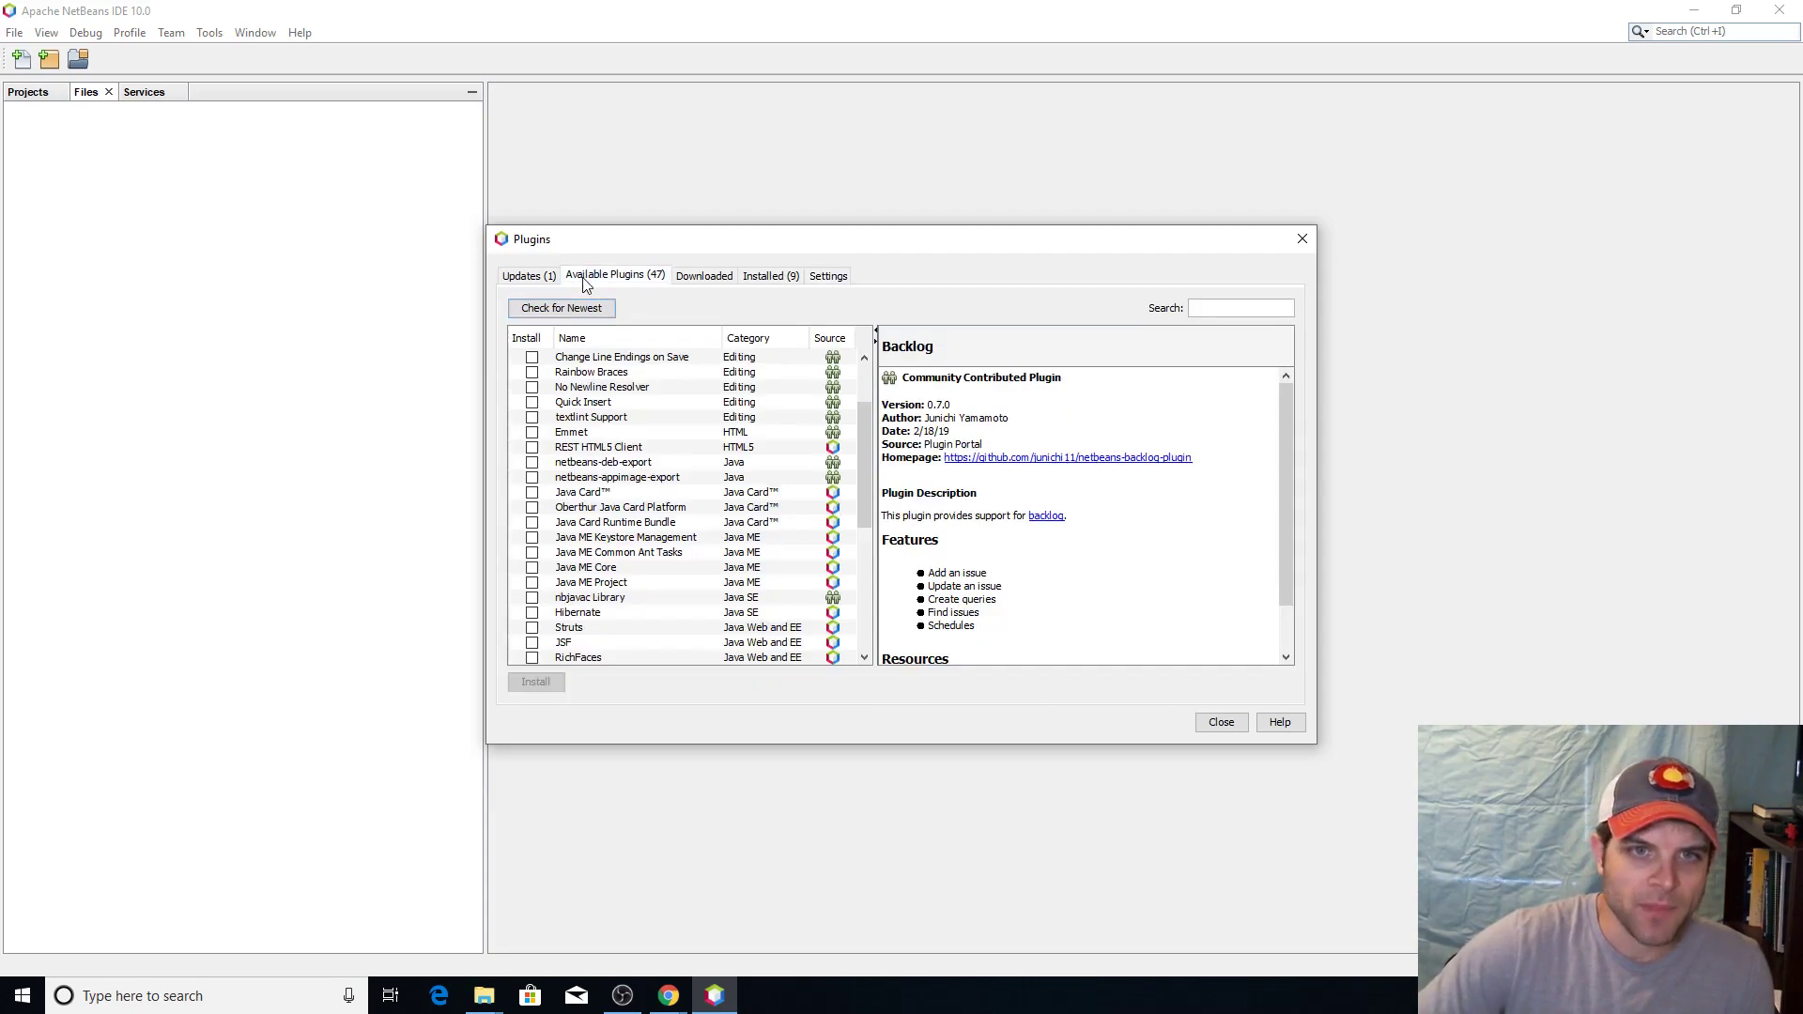
{"action": "left_click", "coordinate": [561, 307]}
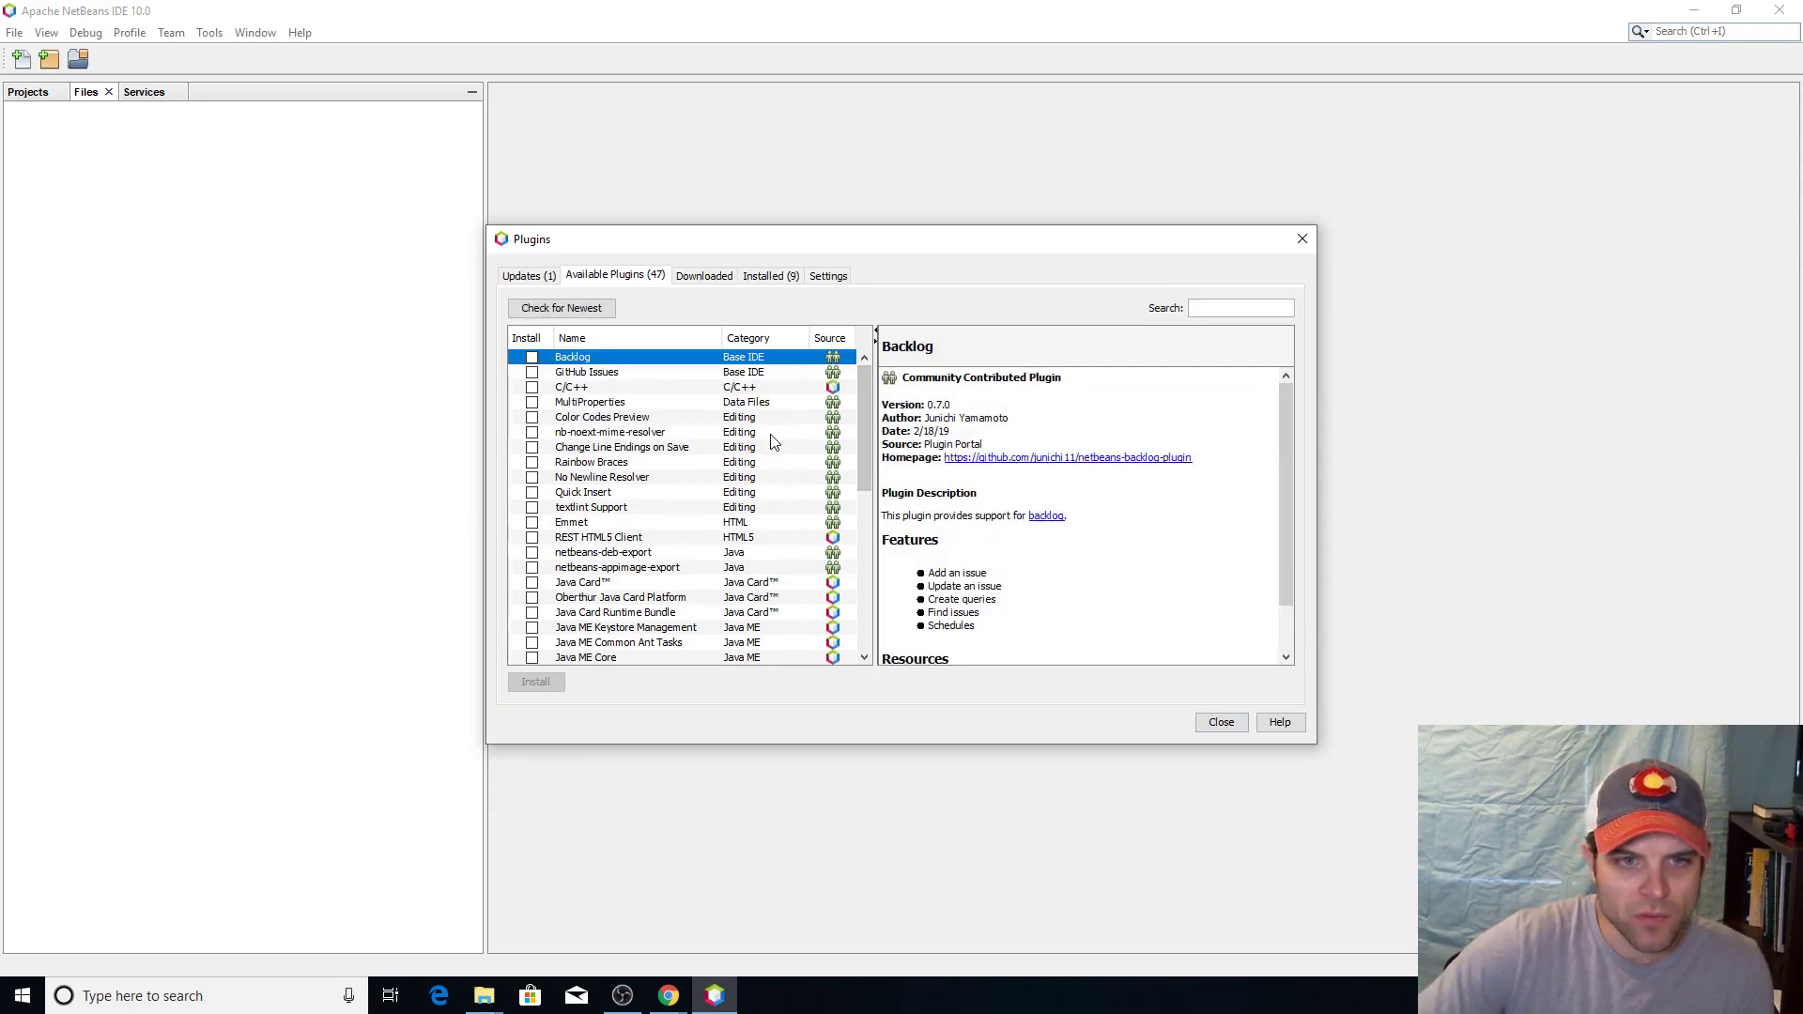
{"action": "left_click", "coordinate": [571, 386]}
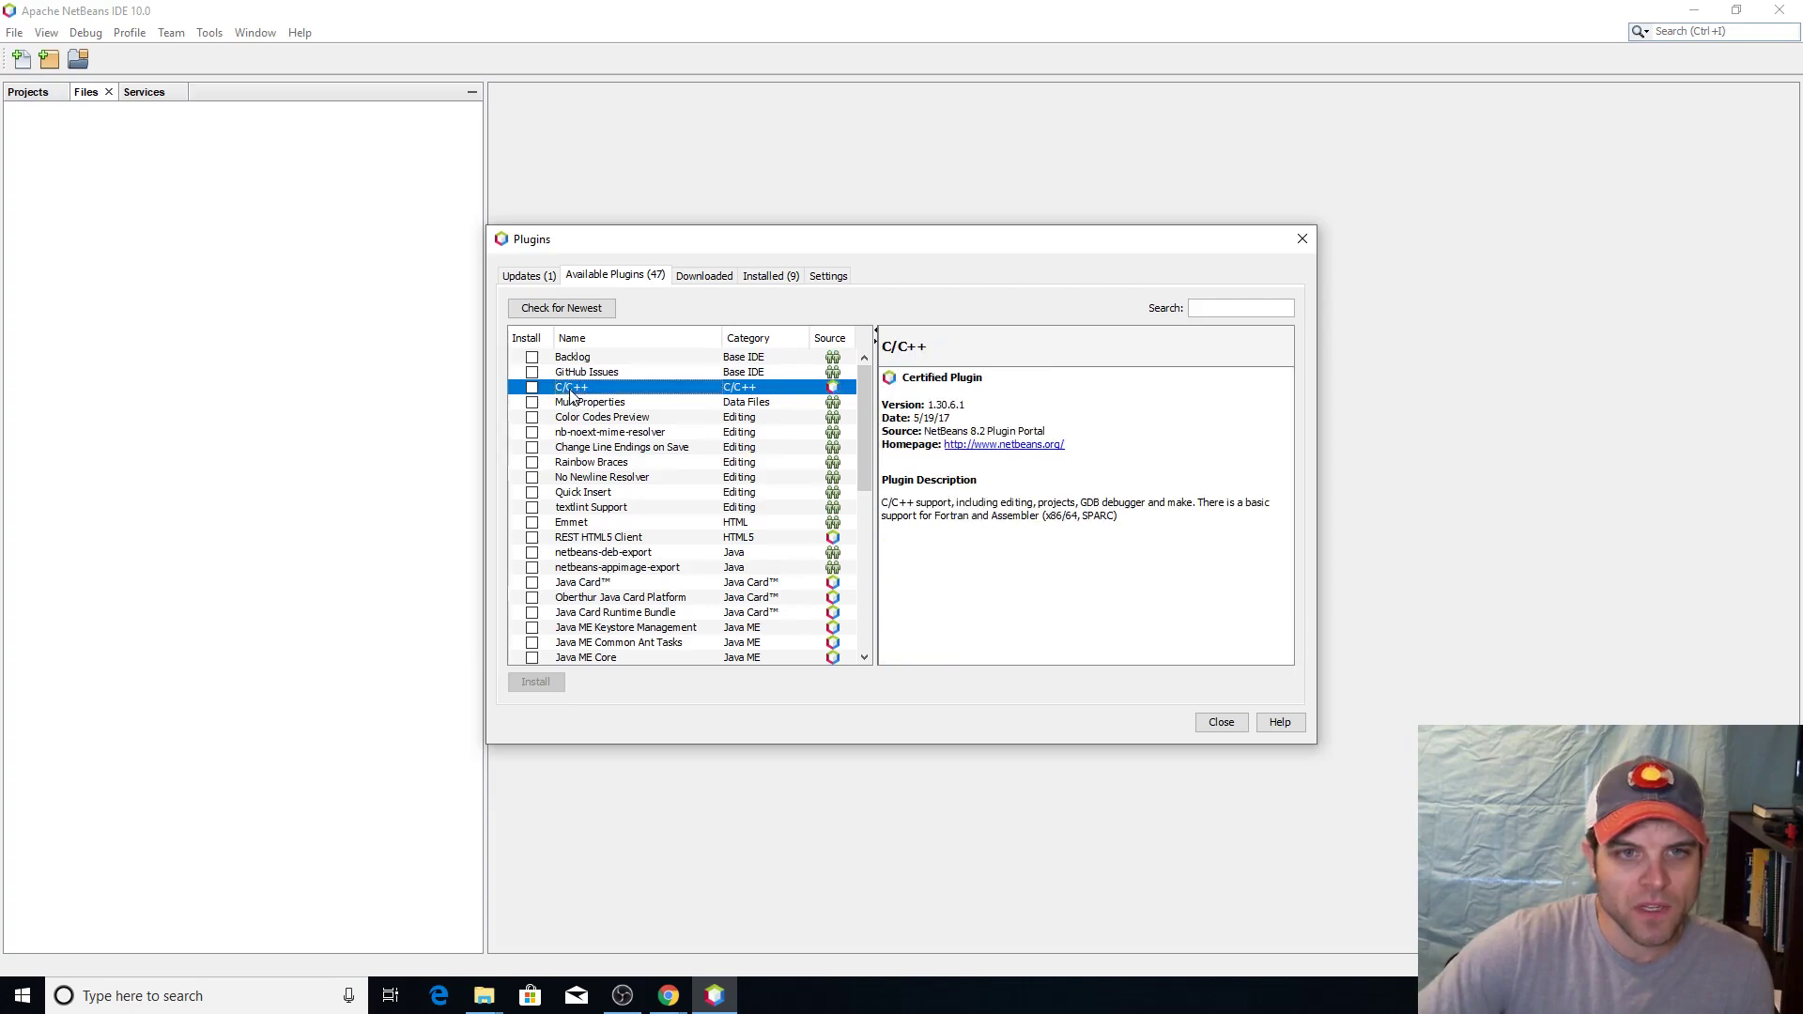
{"action": "mouse_move", "coordinate": [650, 477]}
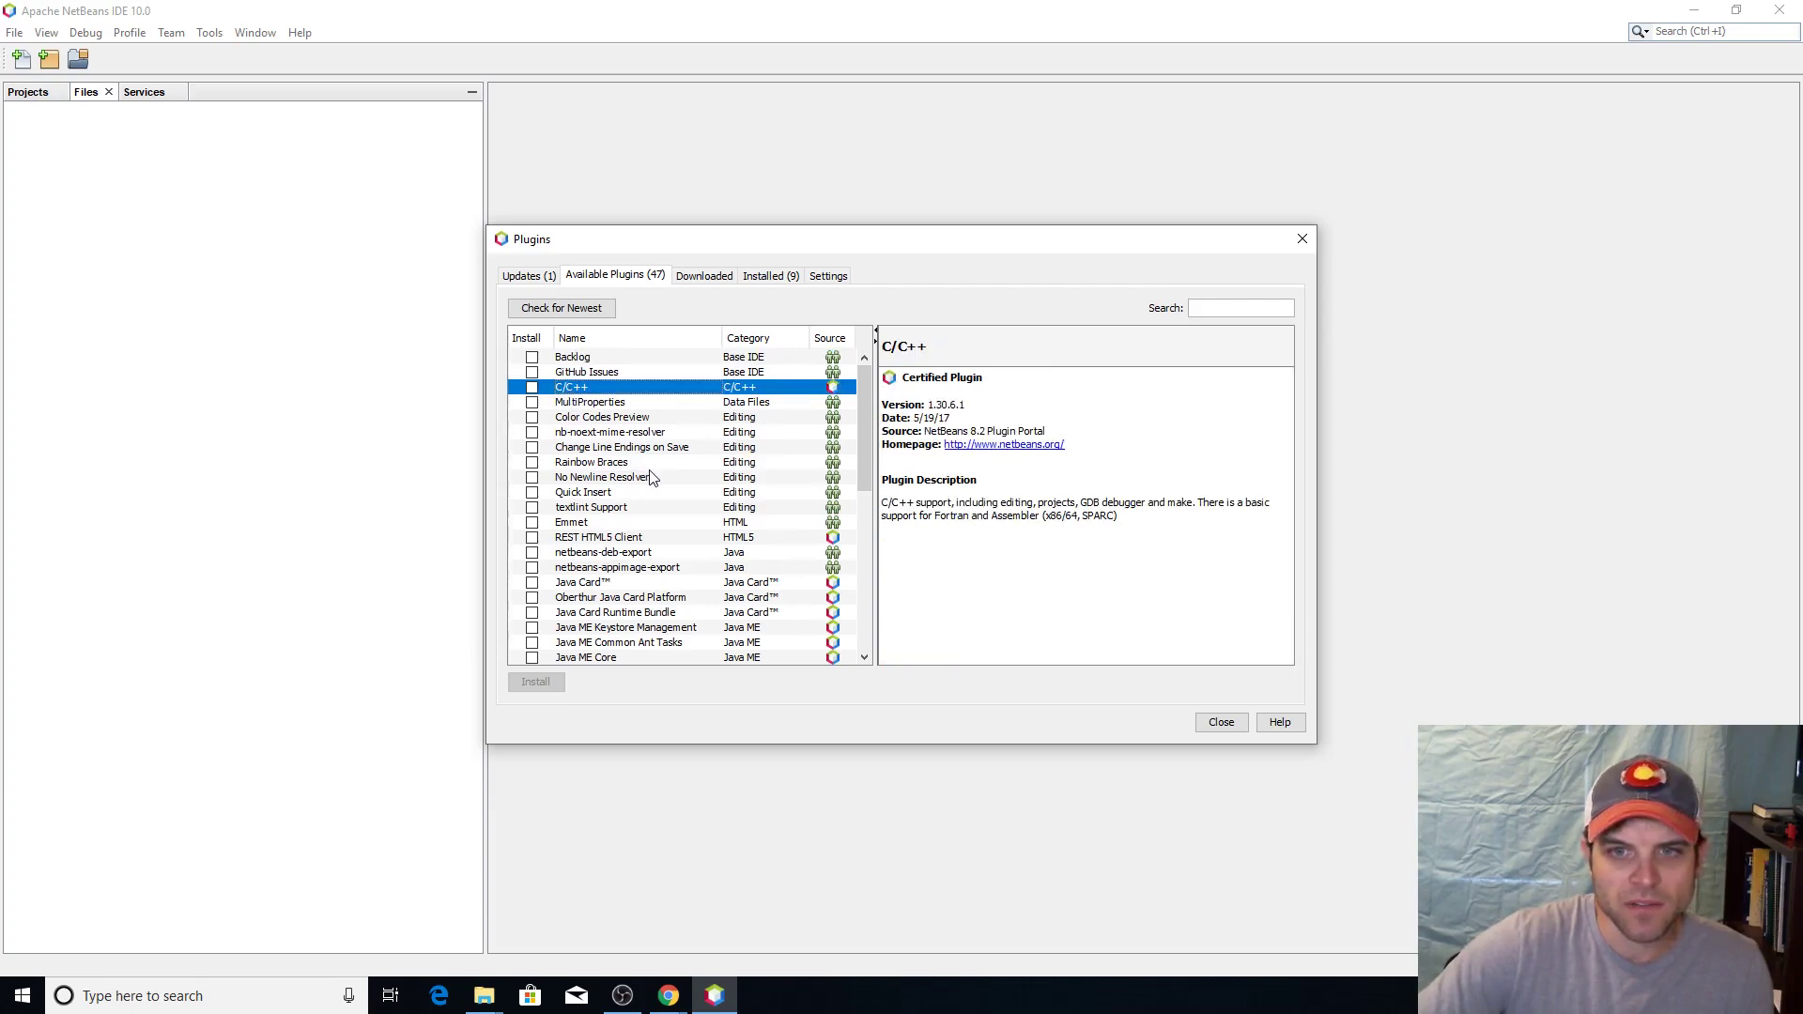
{"action": "left_click", "coordinate": [532, 386]}
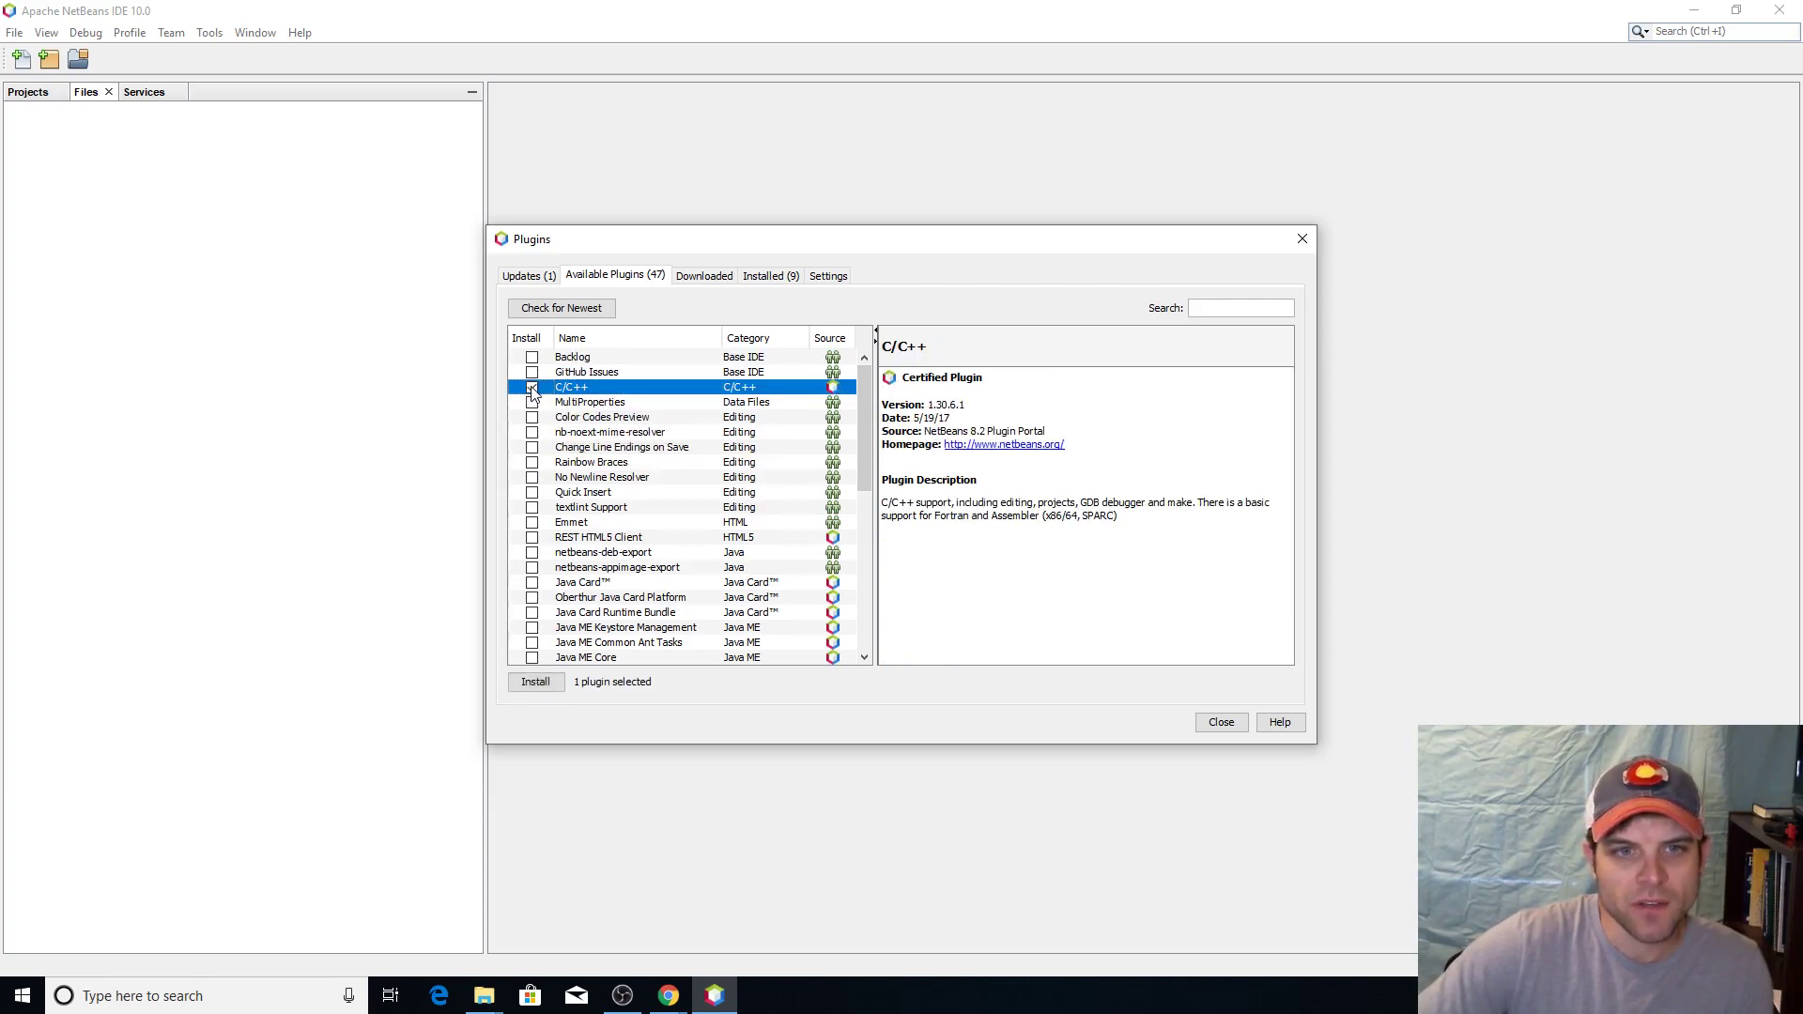
{"action": "left_click", "coordinate": [531, 386]}
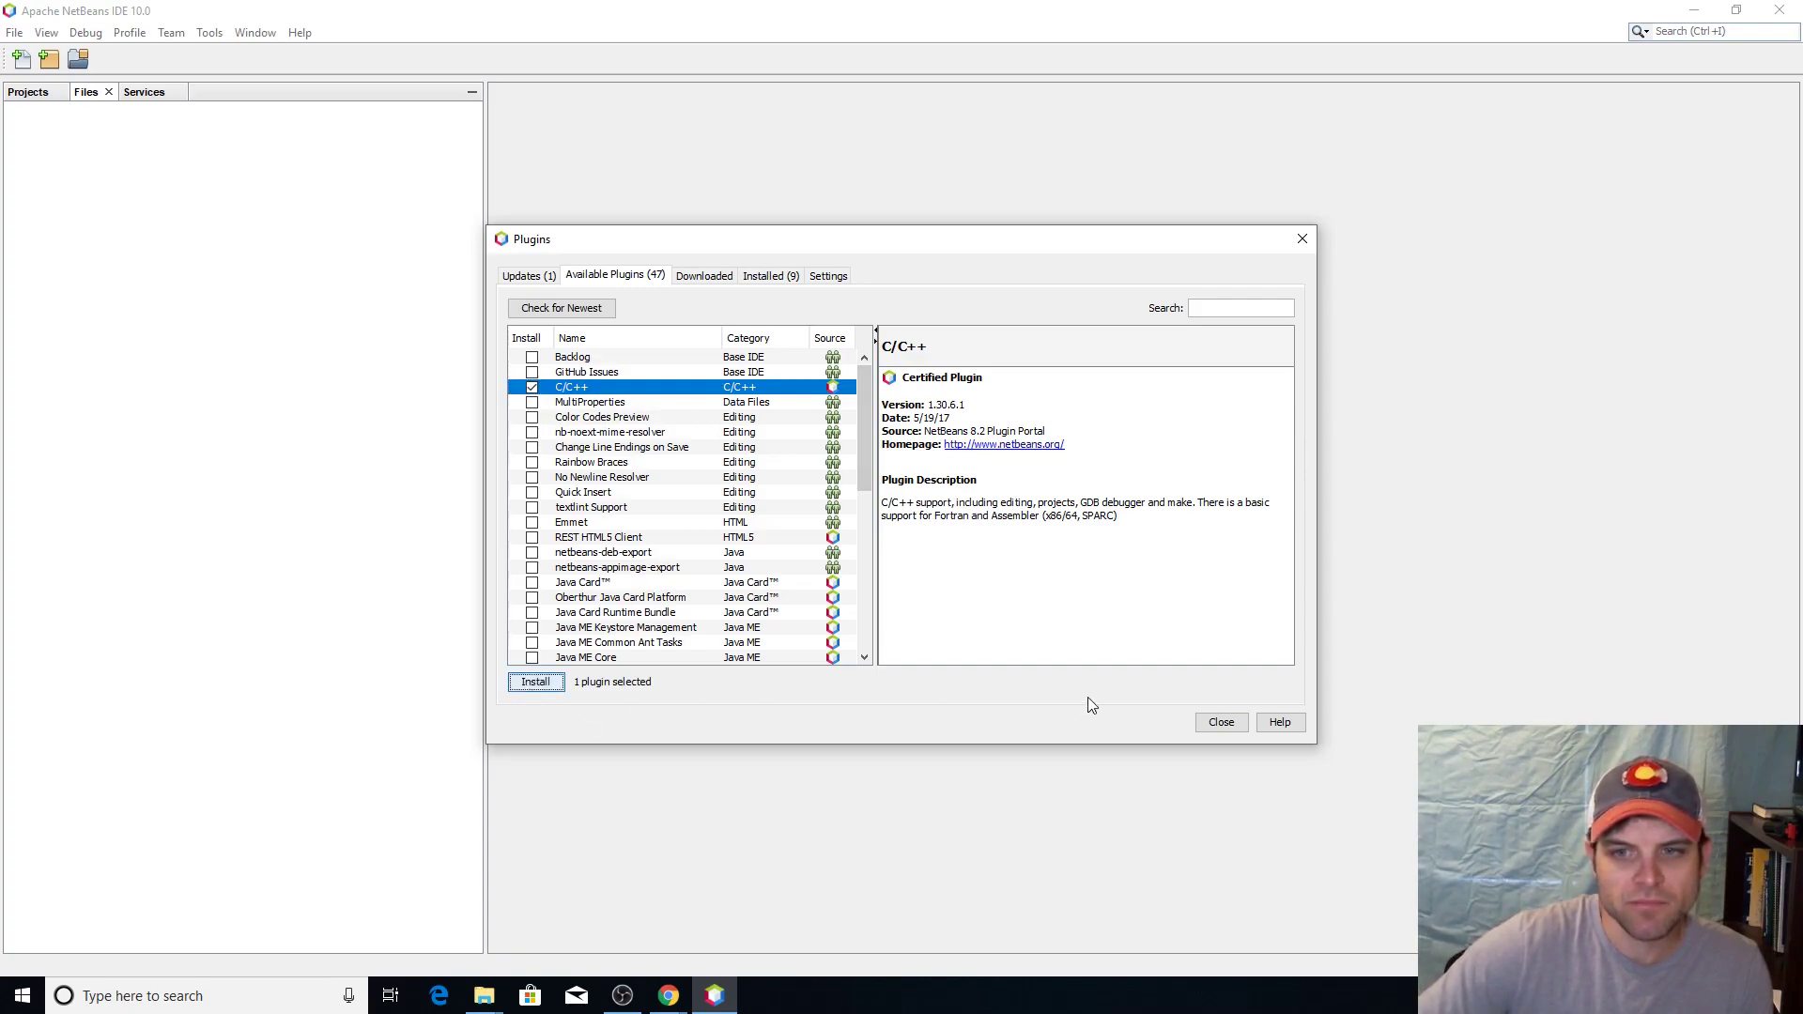
{"action": "left_click", "coordinate": [534, 680]}
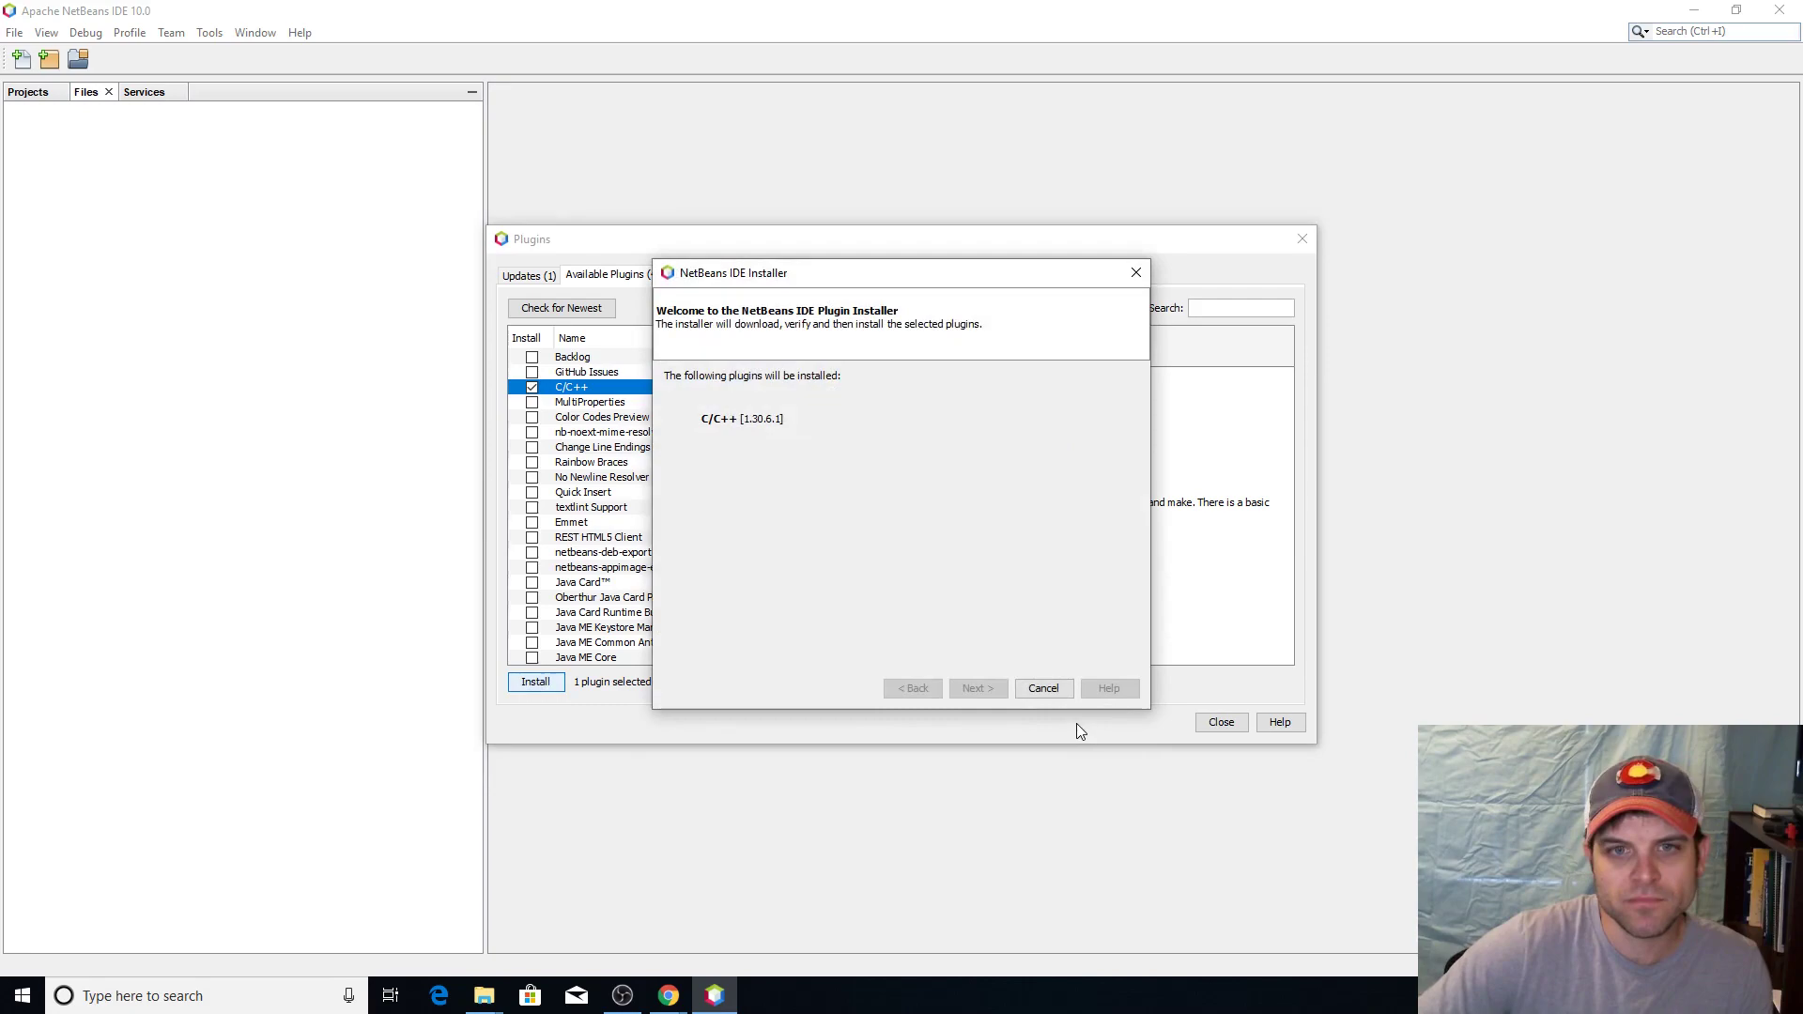
Accept the C/C++ plugin licenses, install, and continue past the self-signed certificate warning
{"action": "left_click", "coordinate": [976, 688]}
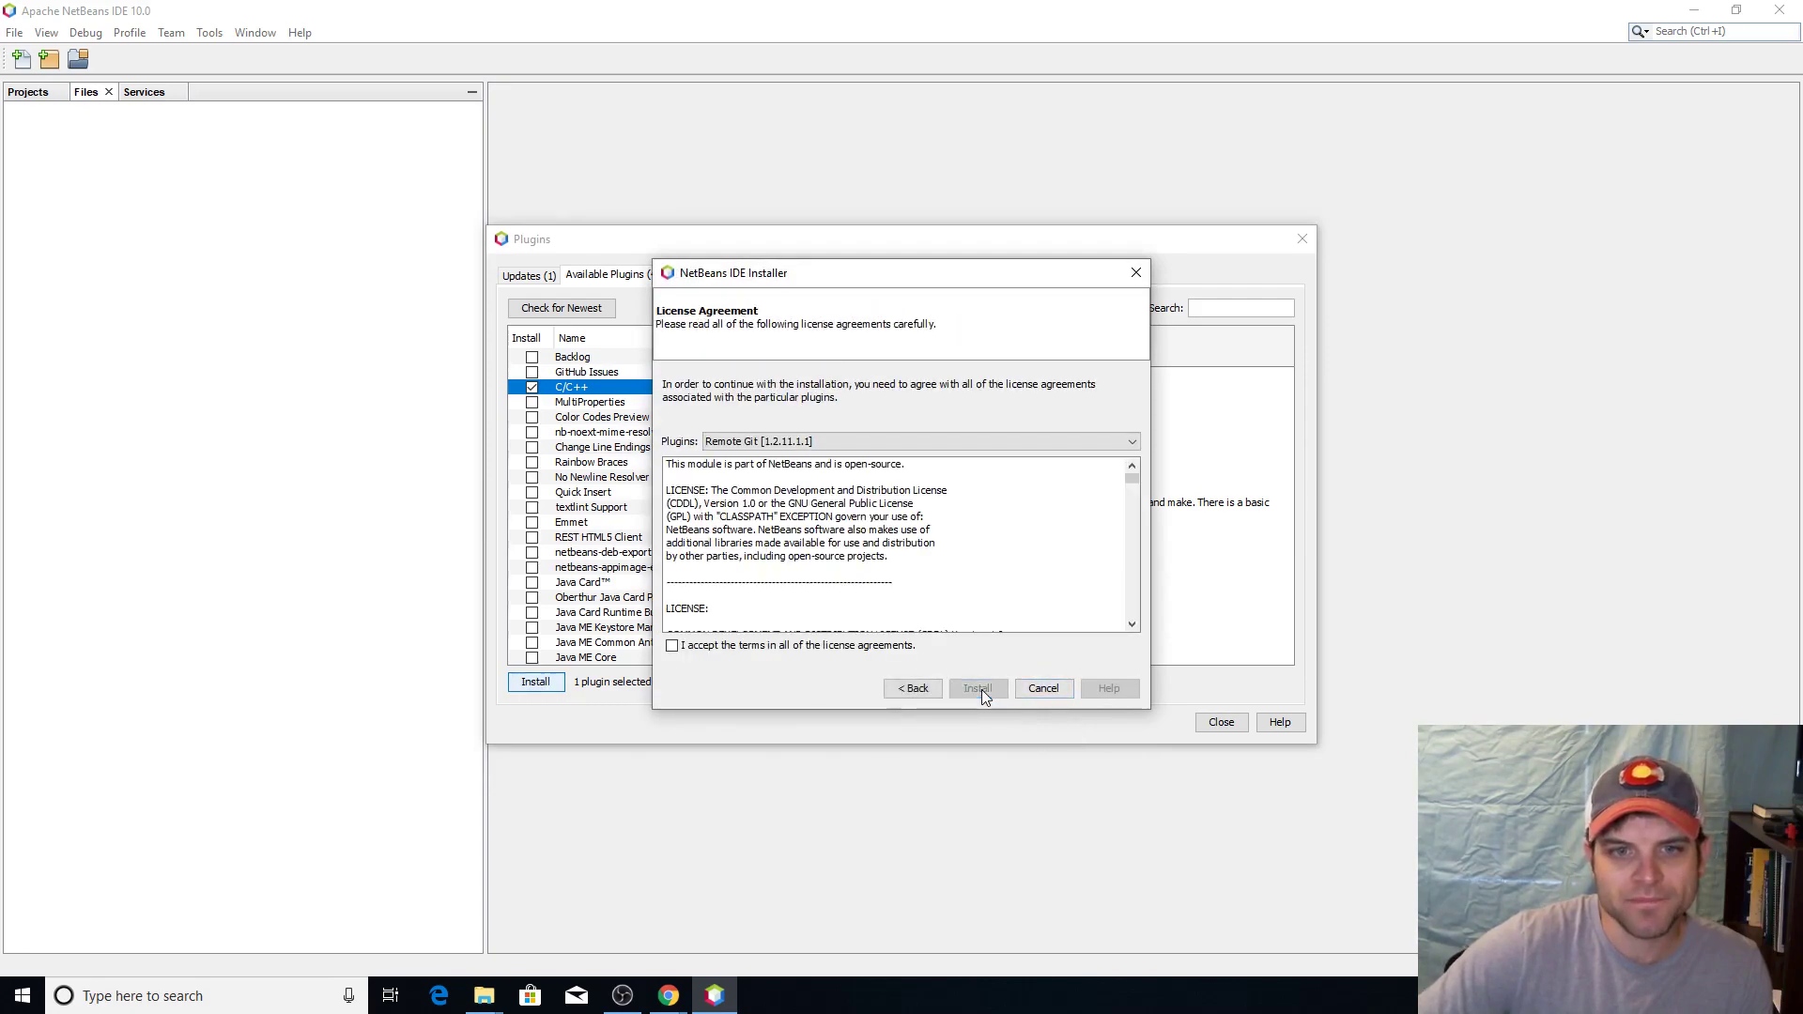
{"action": "left_click", "coordinate": [671, 645]}
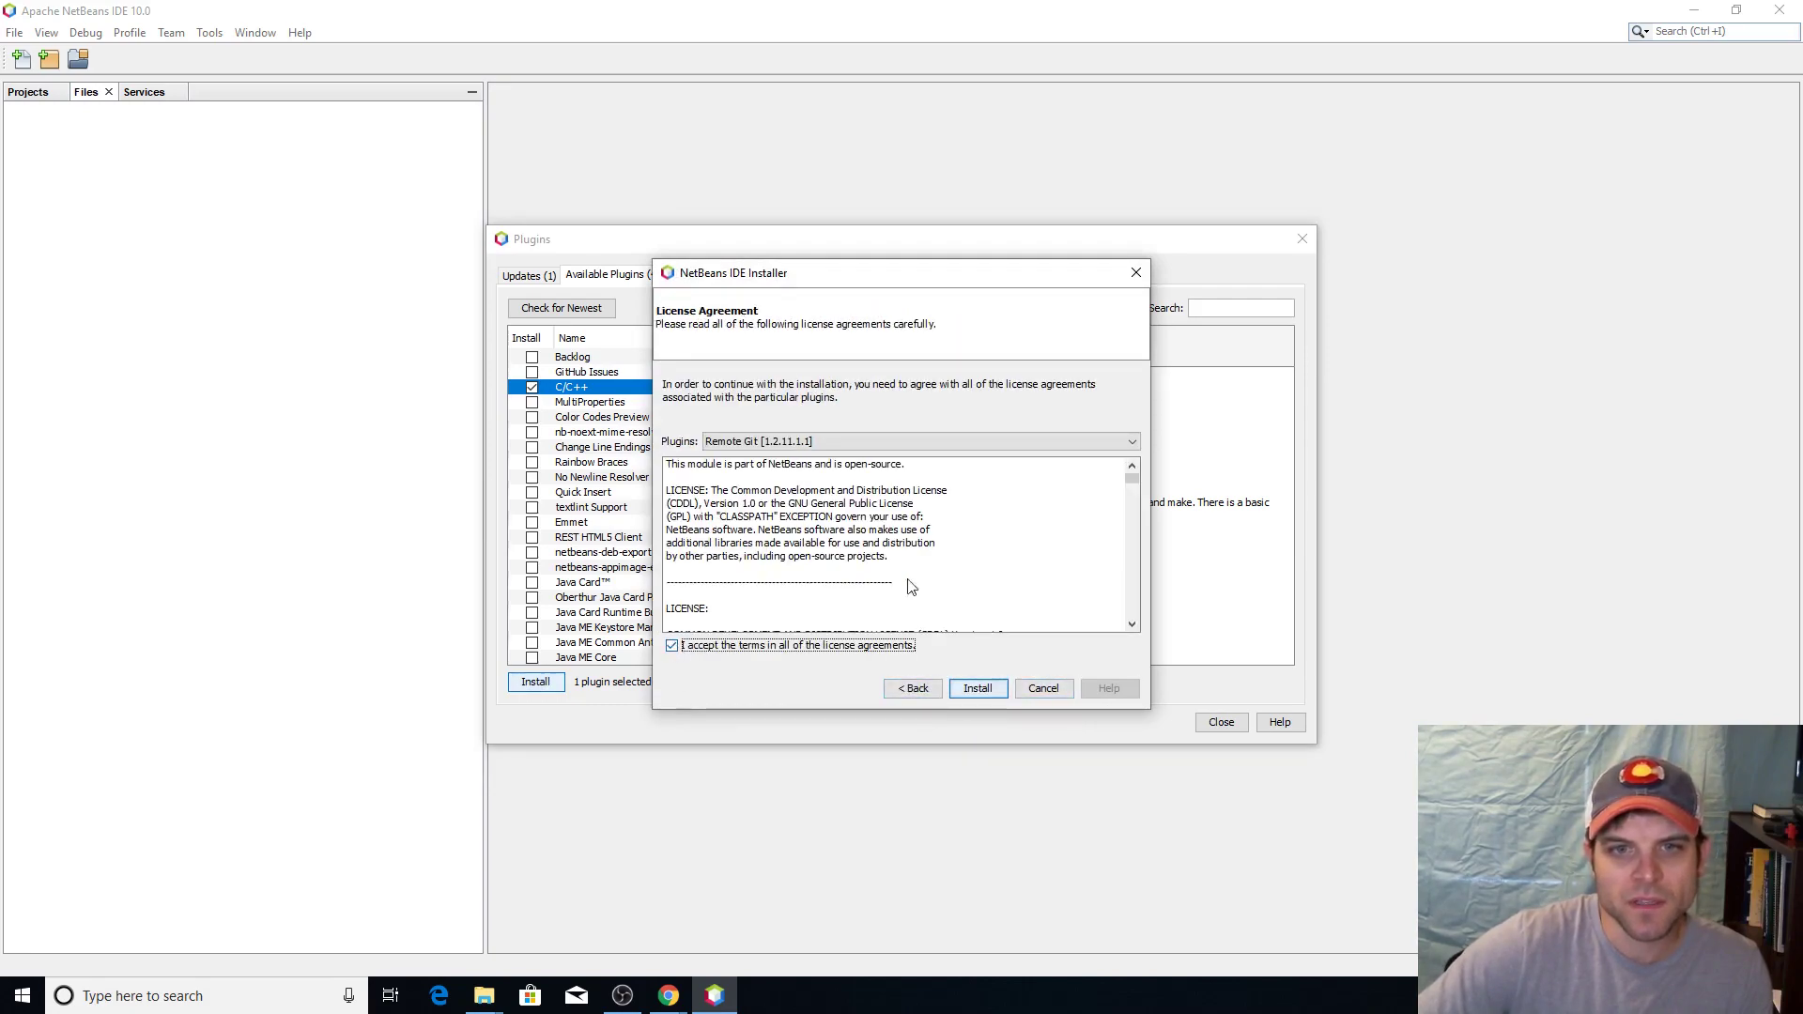
{"action": "left_click", "coordinate": [1130, 440]}
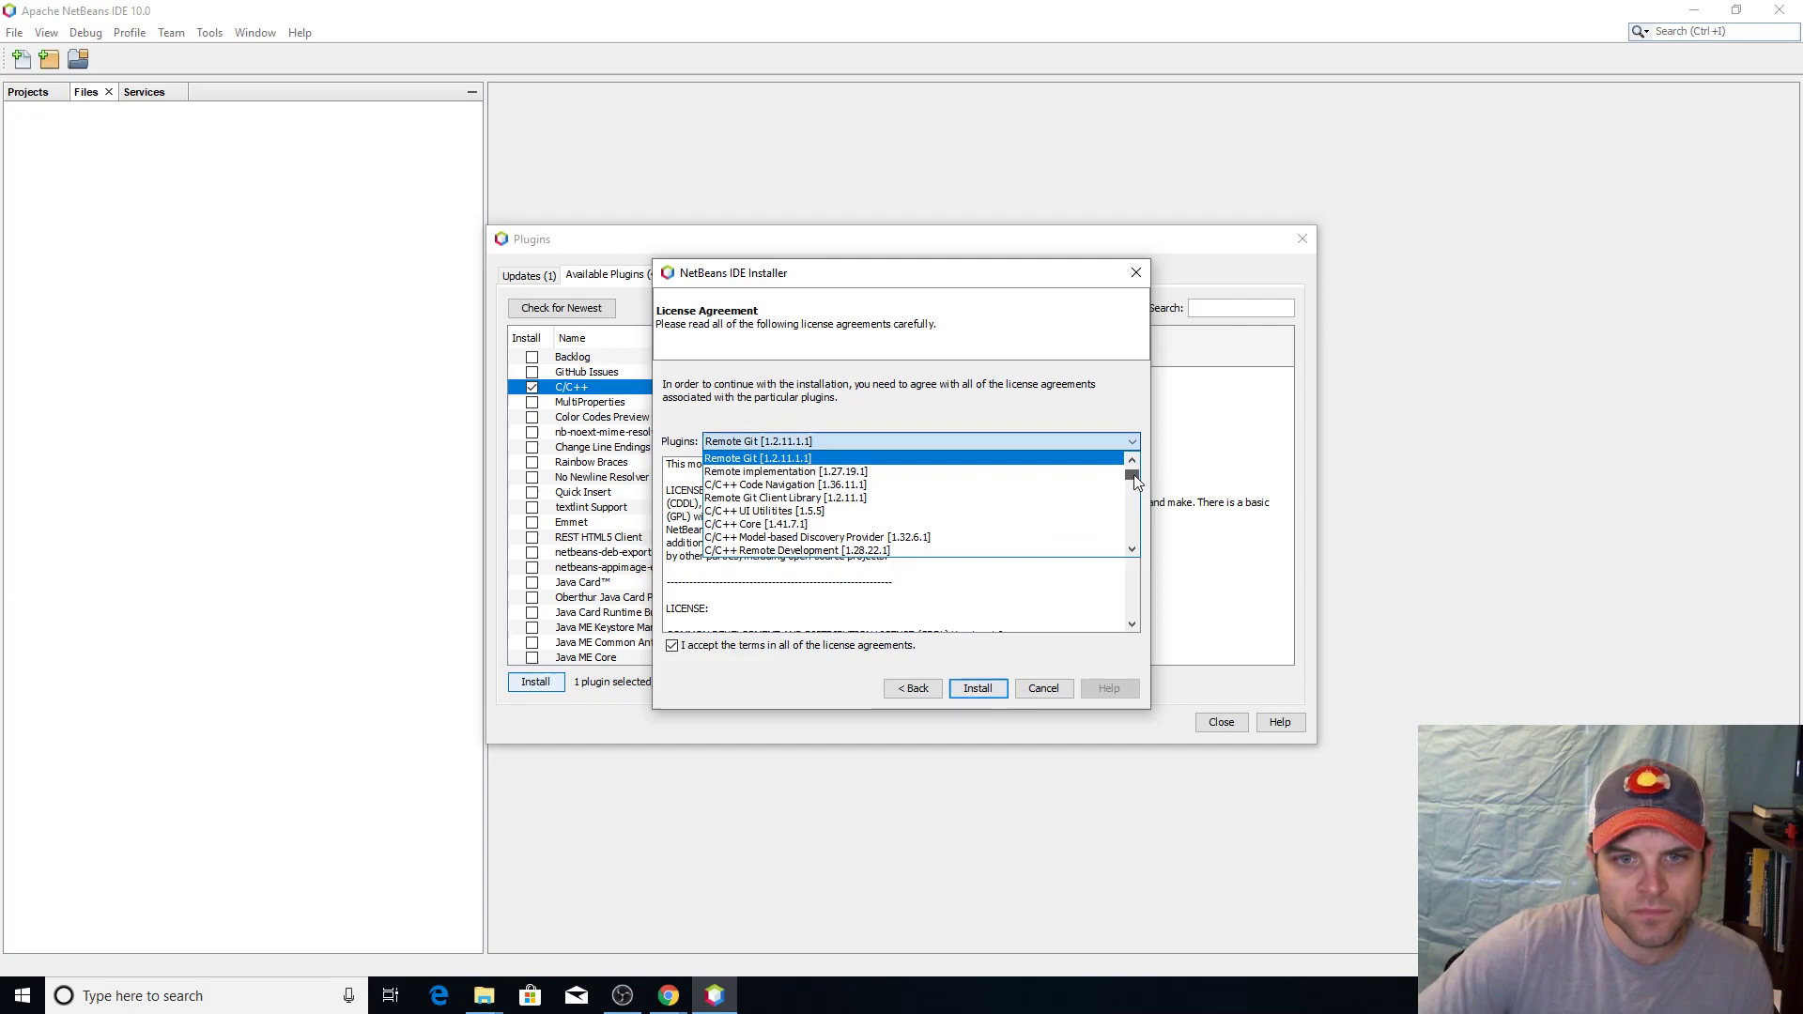
{"action": "scroll", "scroll_direction": "down", "scroll_amount": 3}
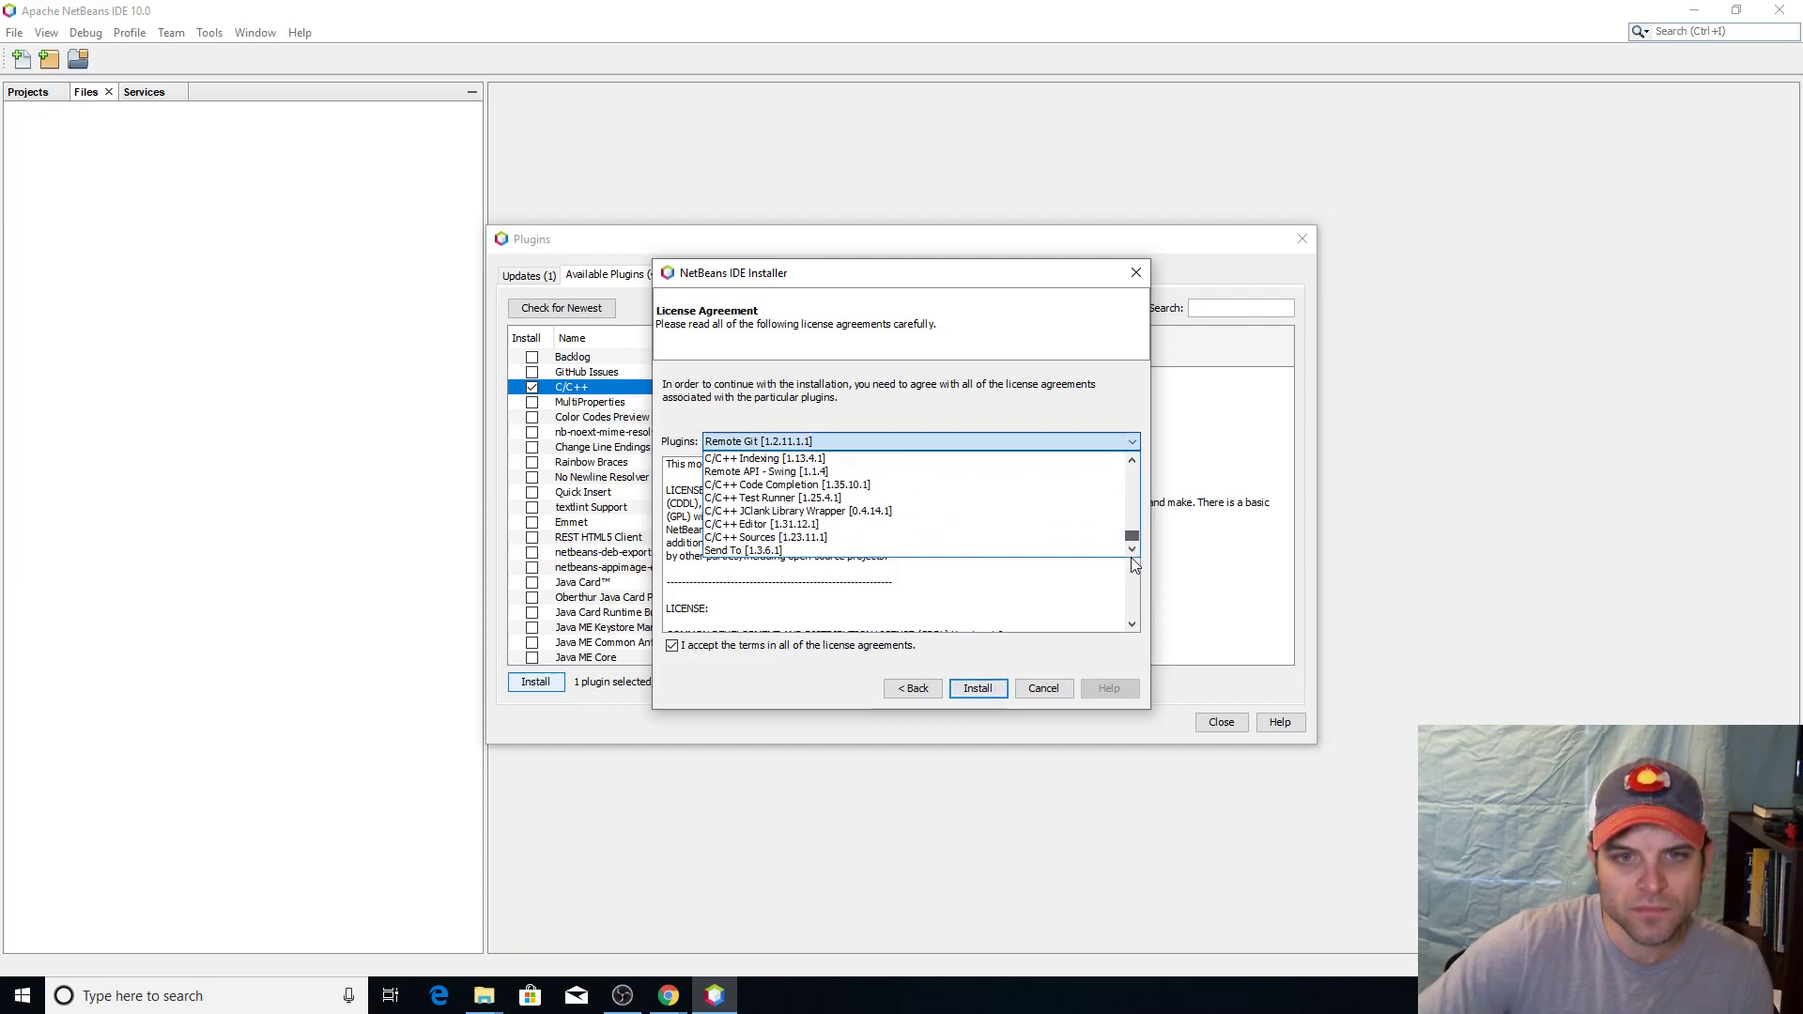
{"action": "left_click", "coordinate": [1129, 441]}
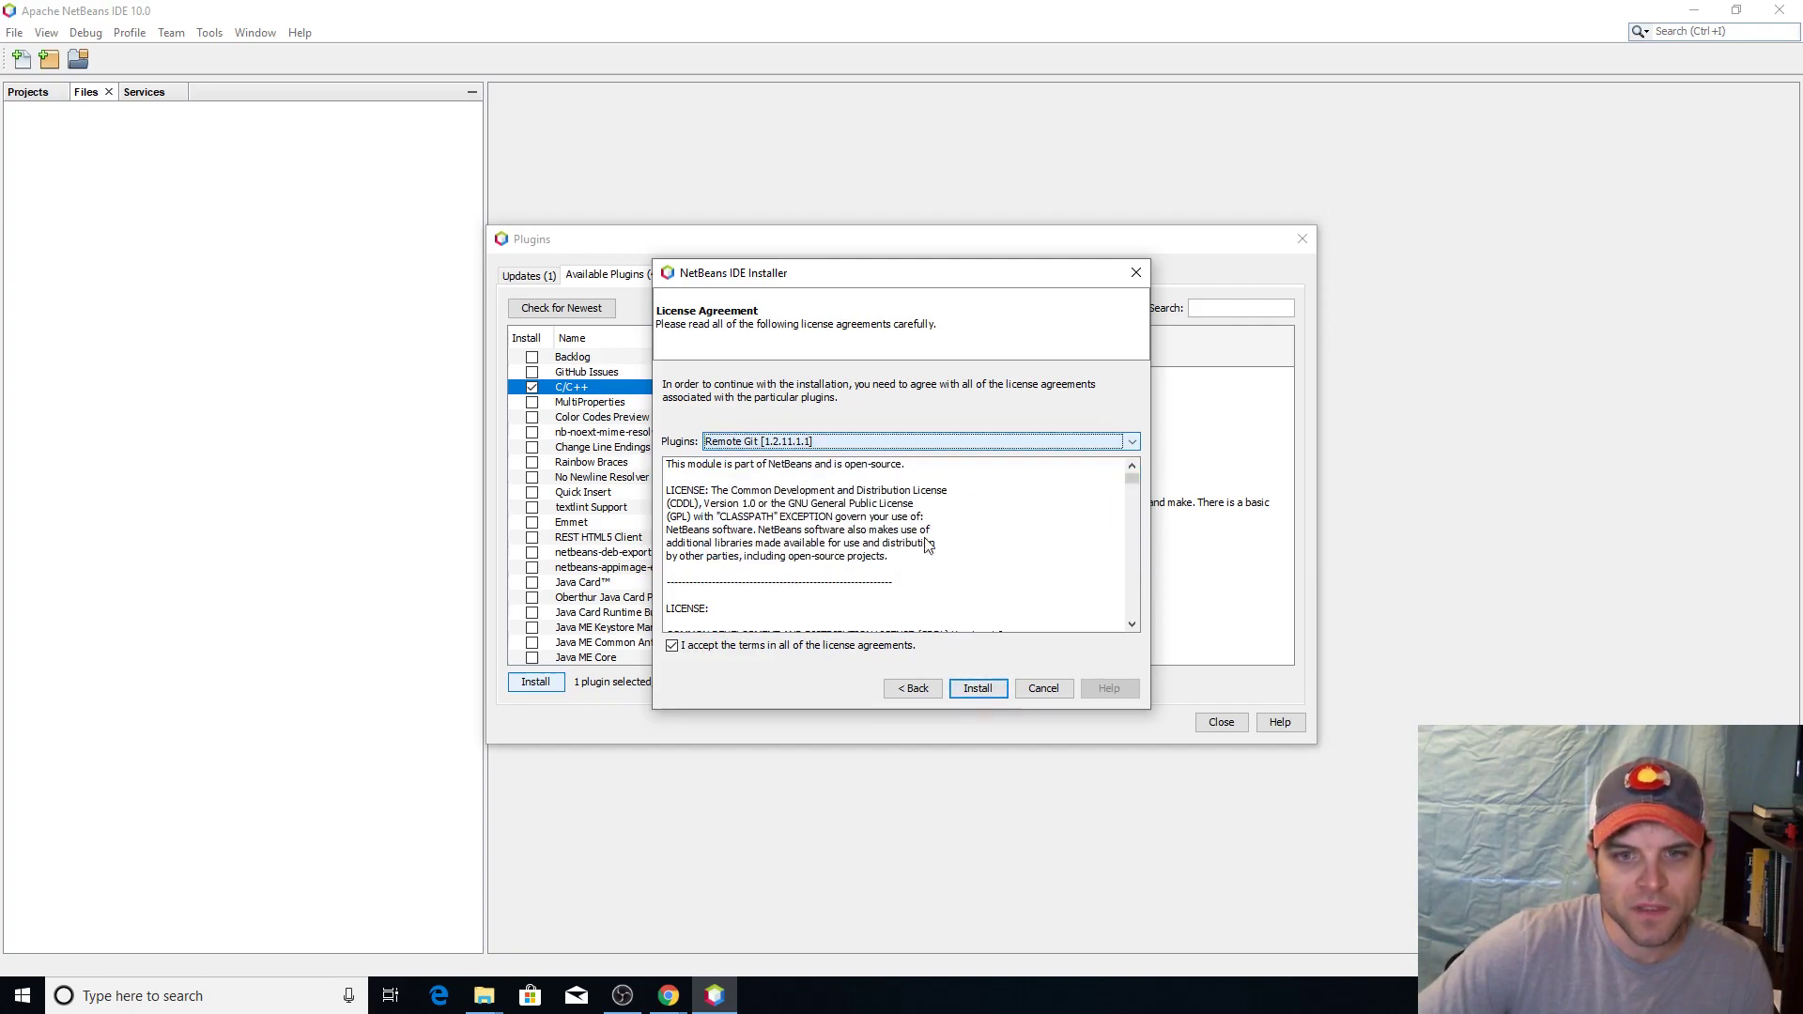
{"action": "left_click", "coordinate": [977, 687]}
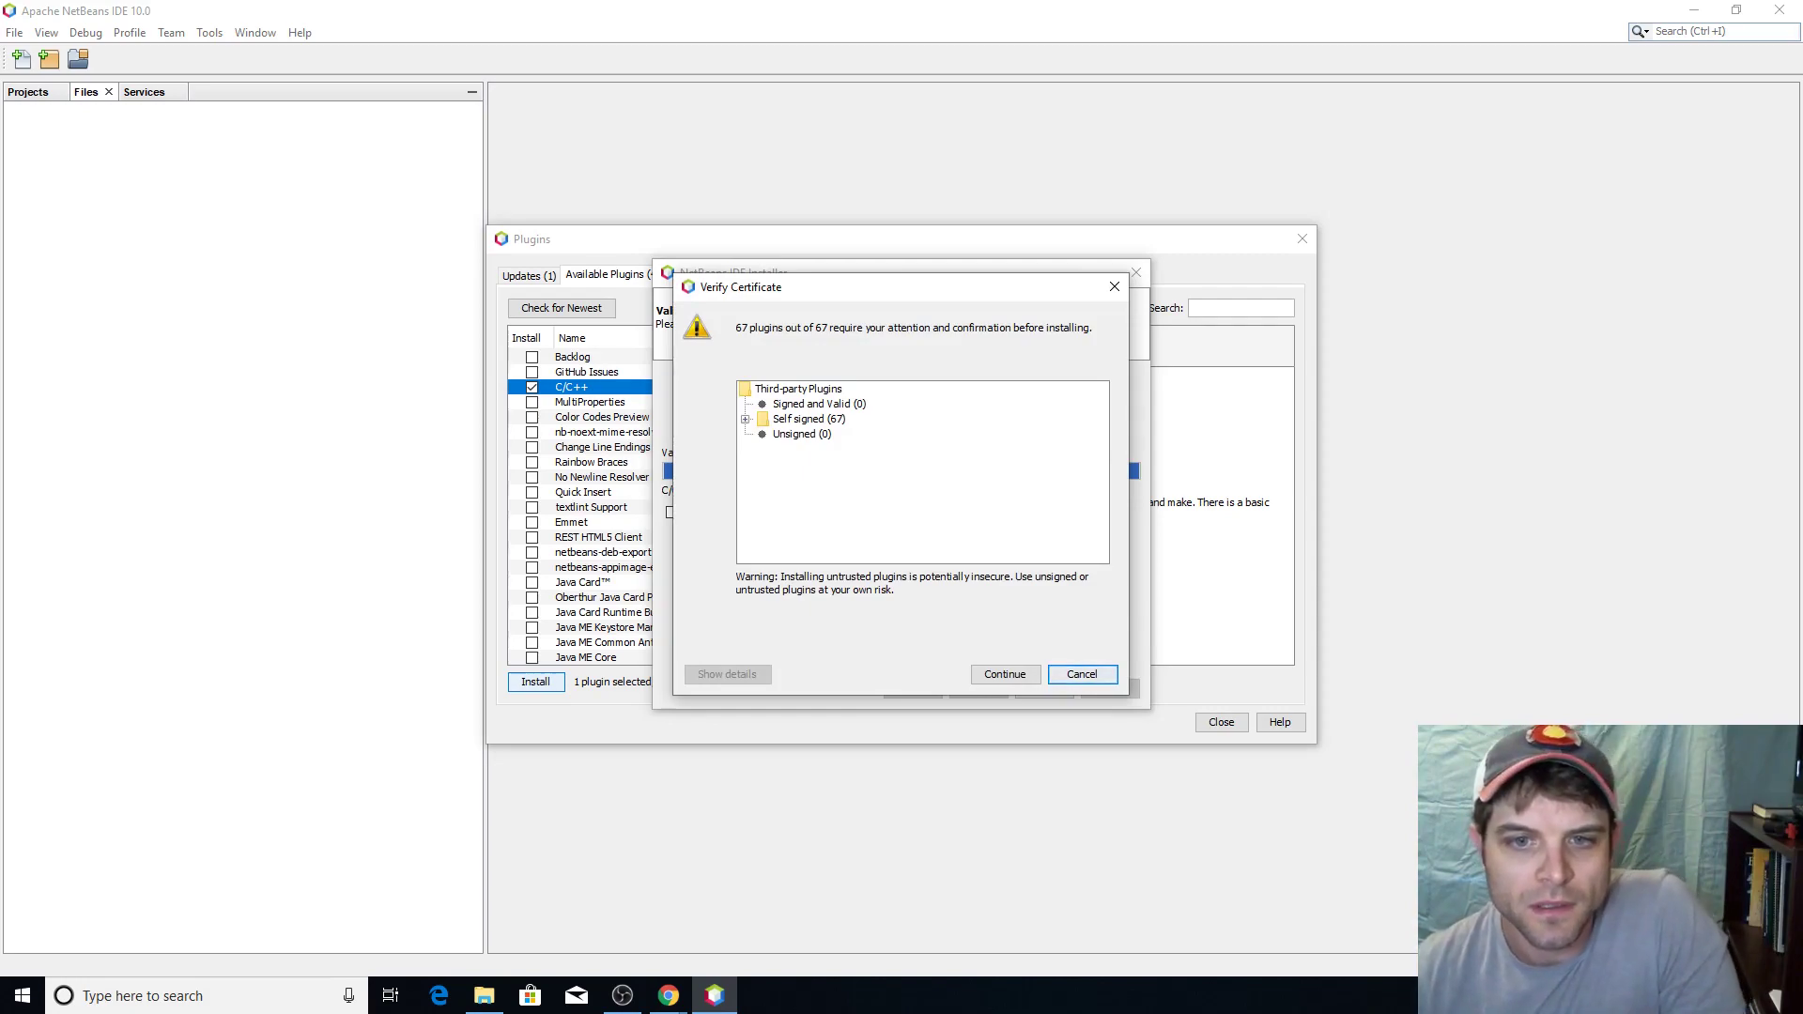
{"action": "left_click", "coordinate": [1003, 674]}
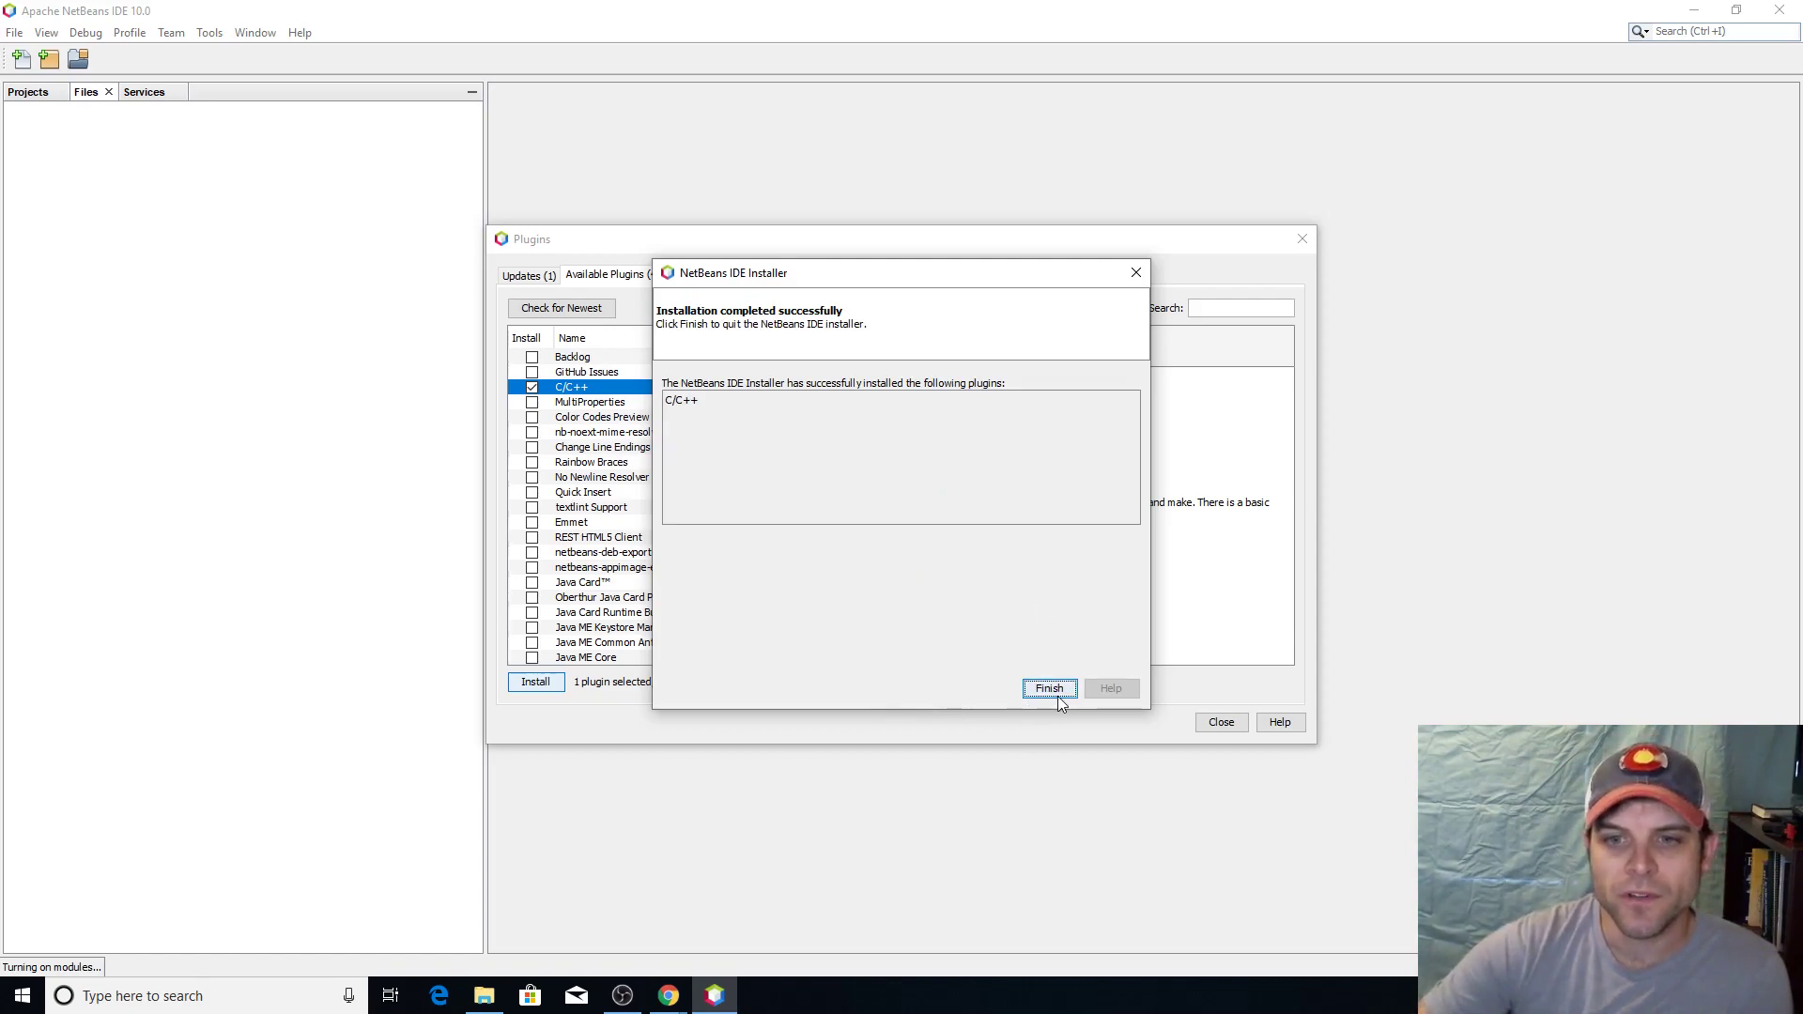
Finish the installer, close Plugins, and reopen New Project on the C/C++ category
{"action": "left_click", "coordinate": [1048, 687]}
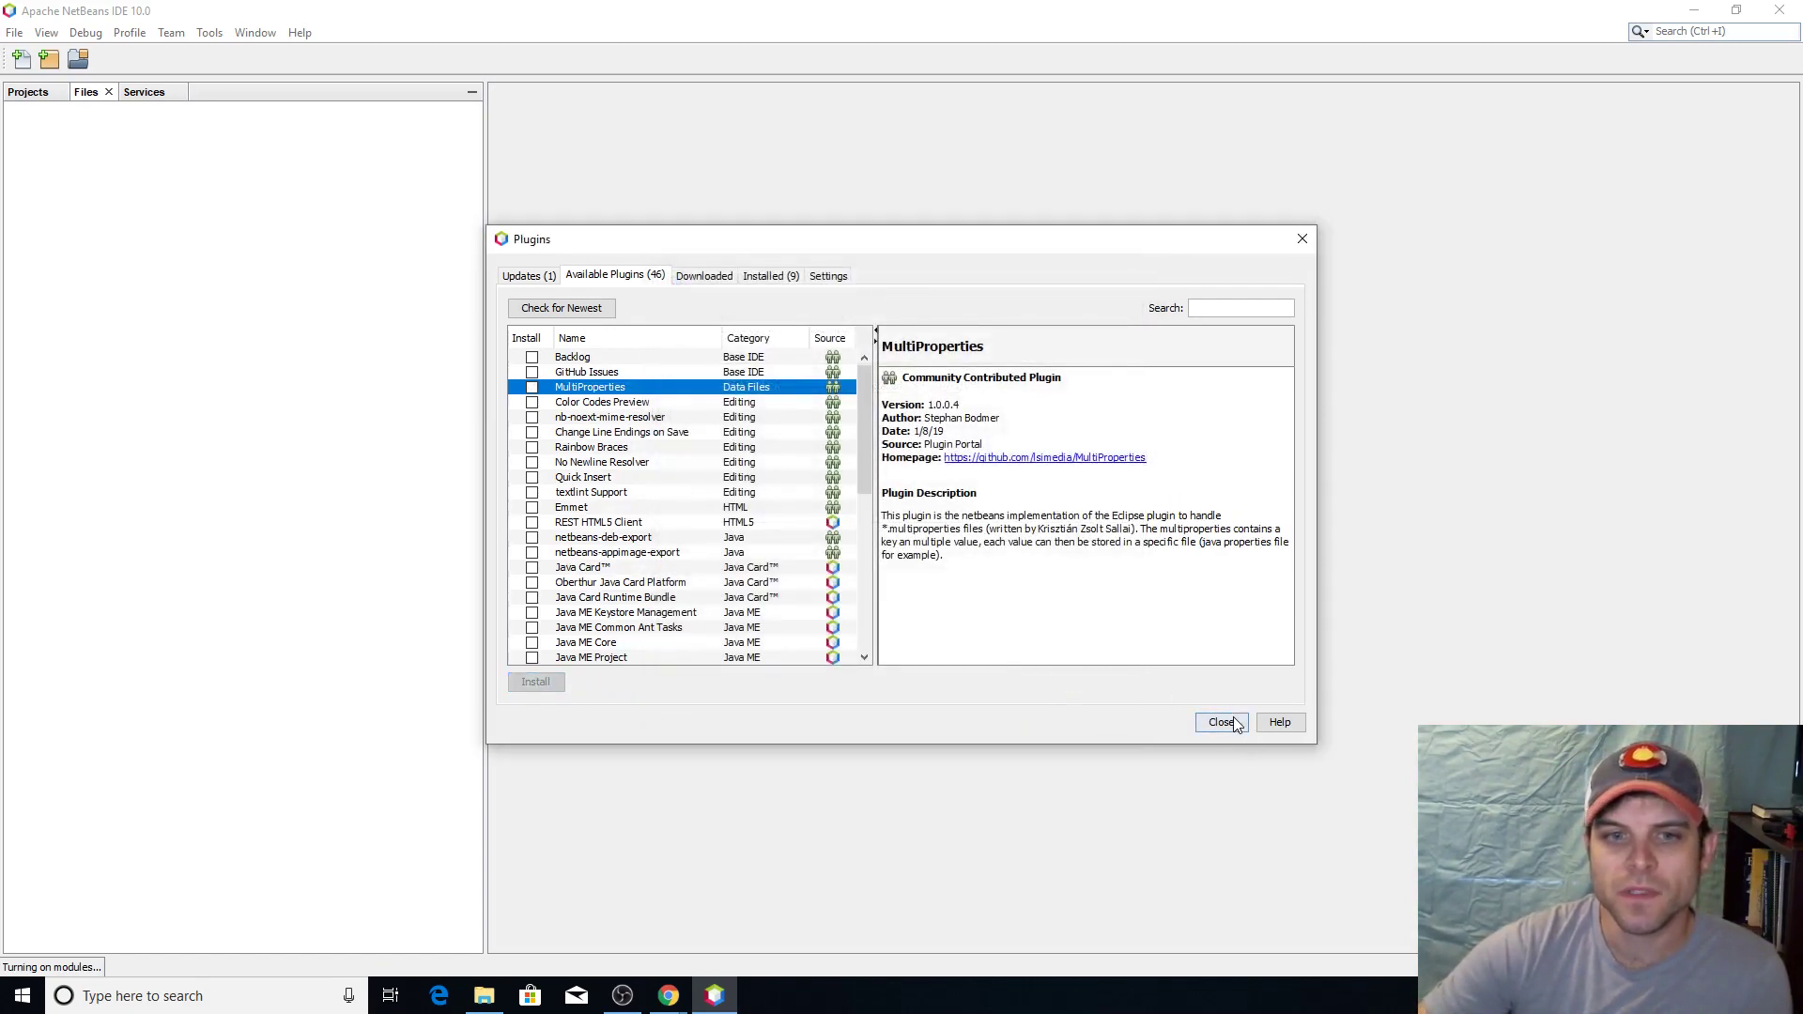
{"action": "left_click", "coordinate": [15, 32]}
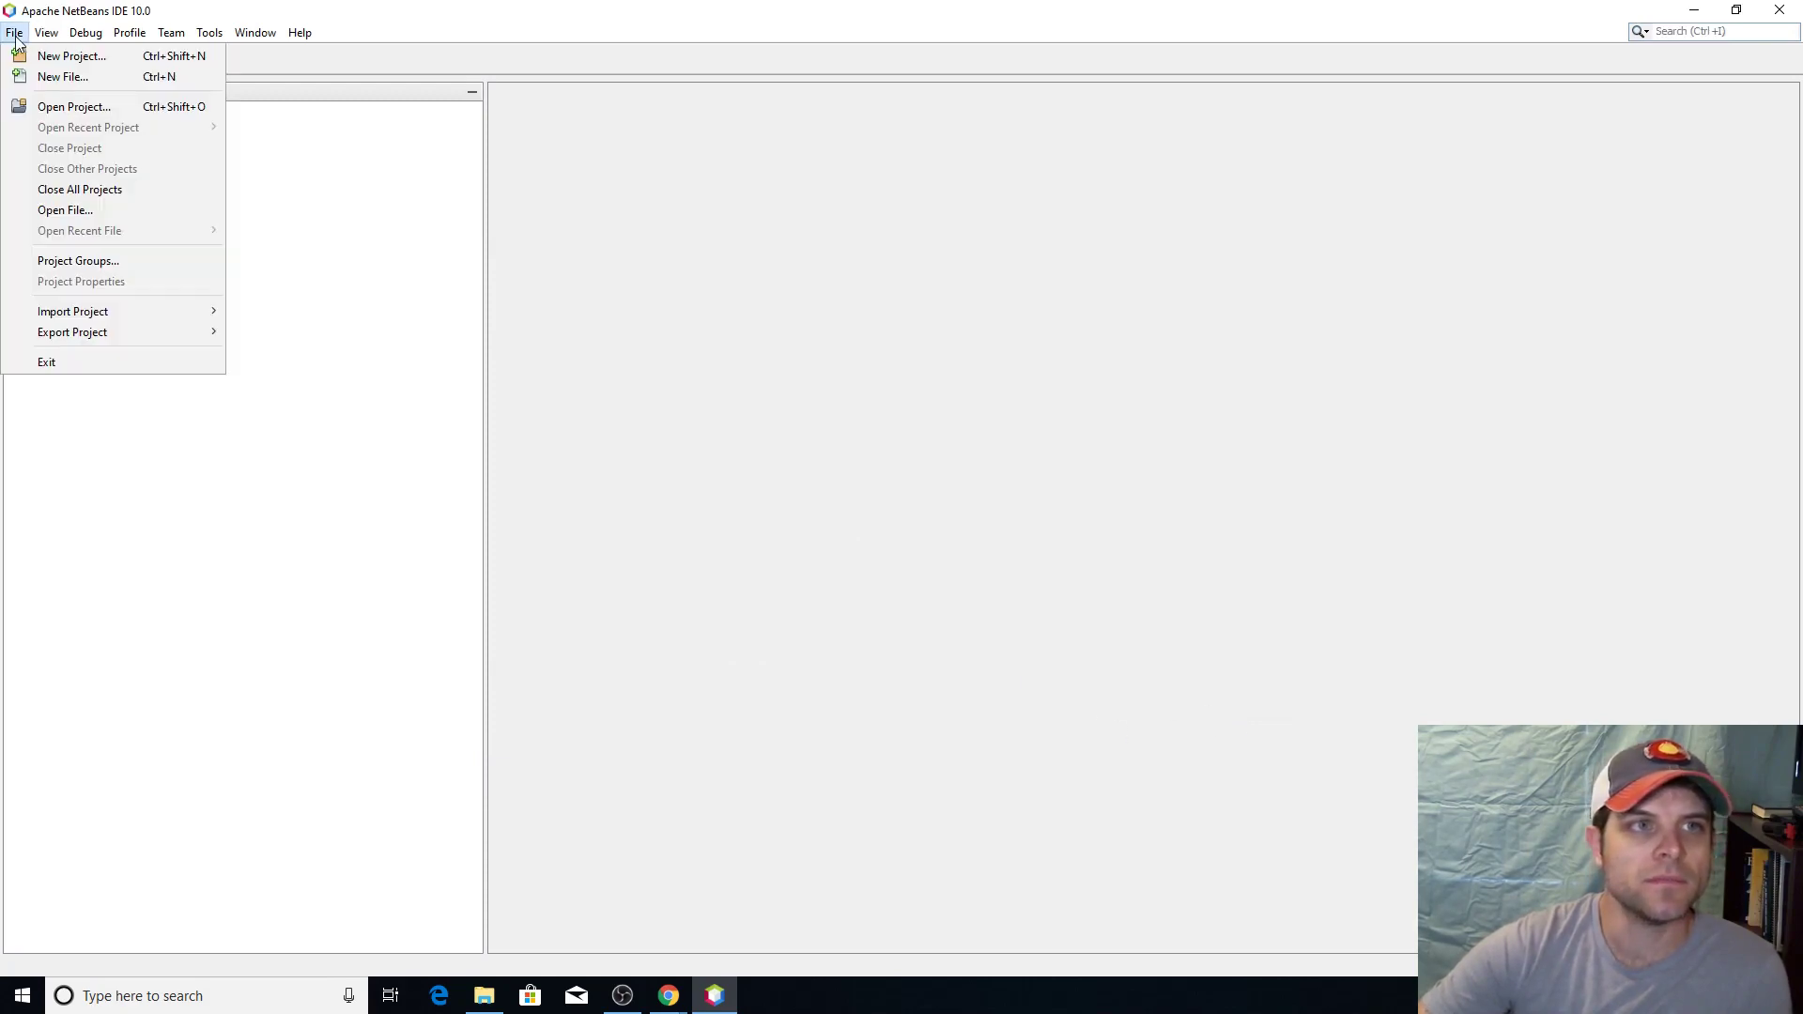
{"action": "left_click", "coordinate": [71, 55]}
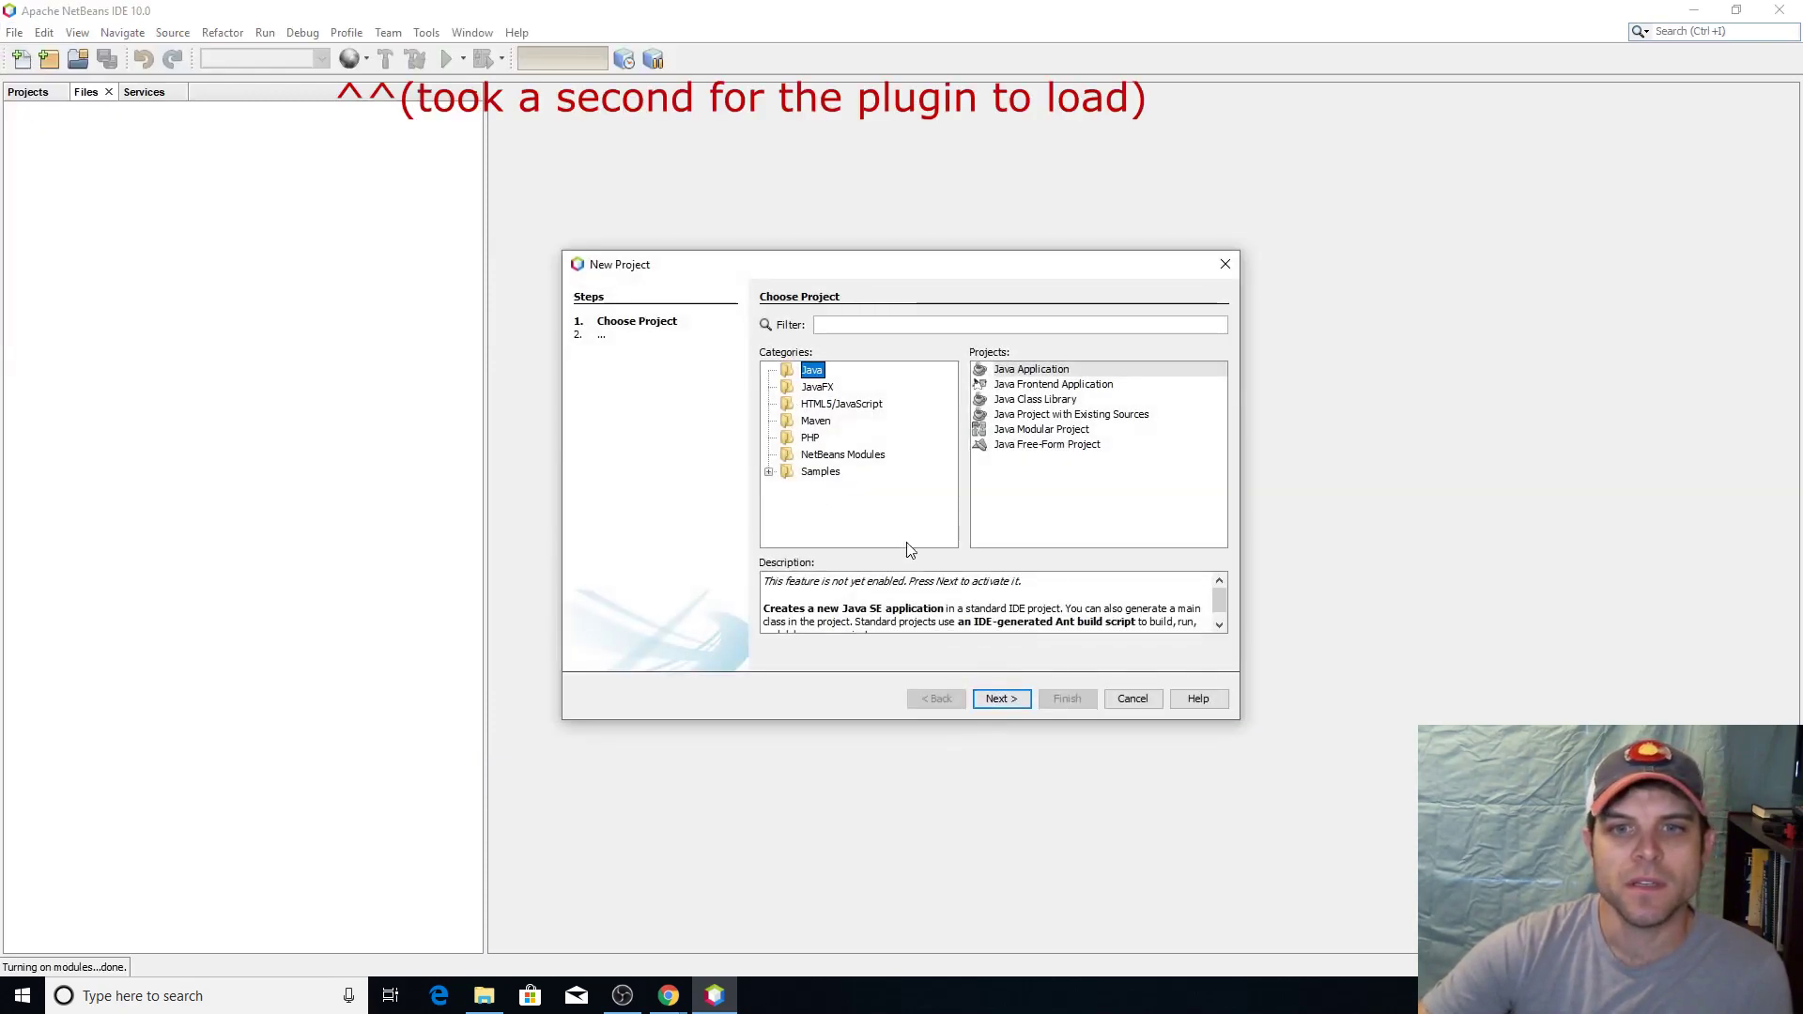
{"action": "mouse_move", "coordinate": [1132, 698]}
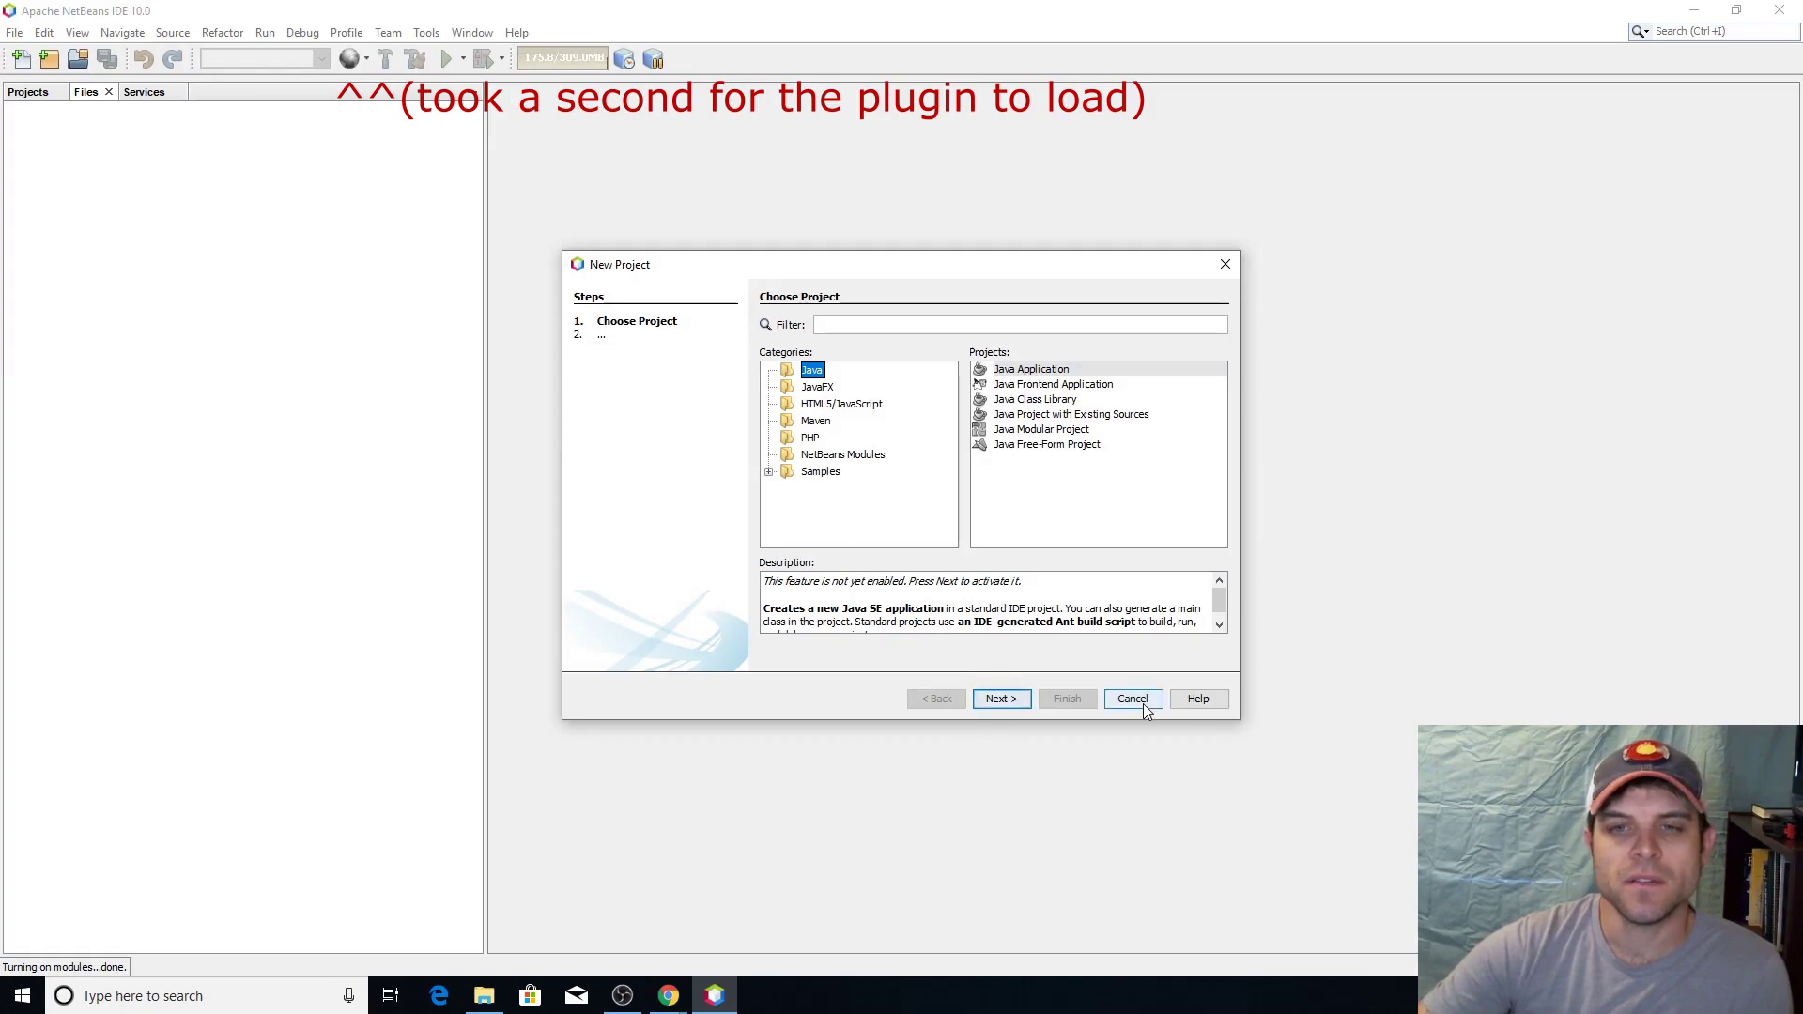
{"action": "left_click", "coordinate": [15, 32]}
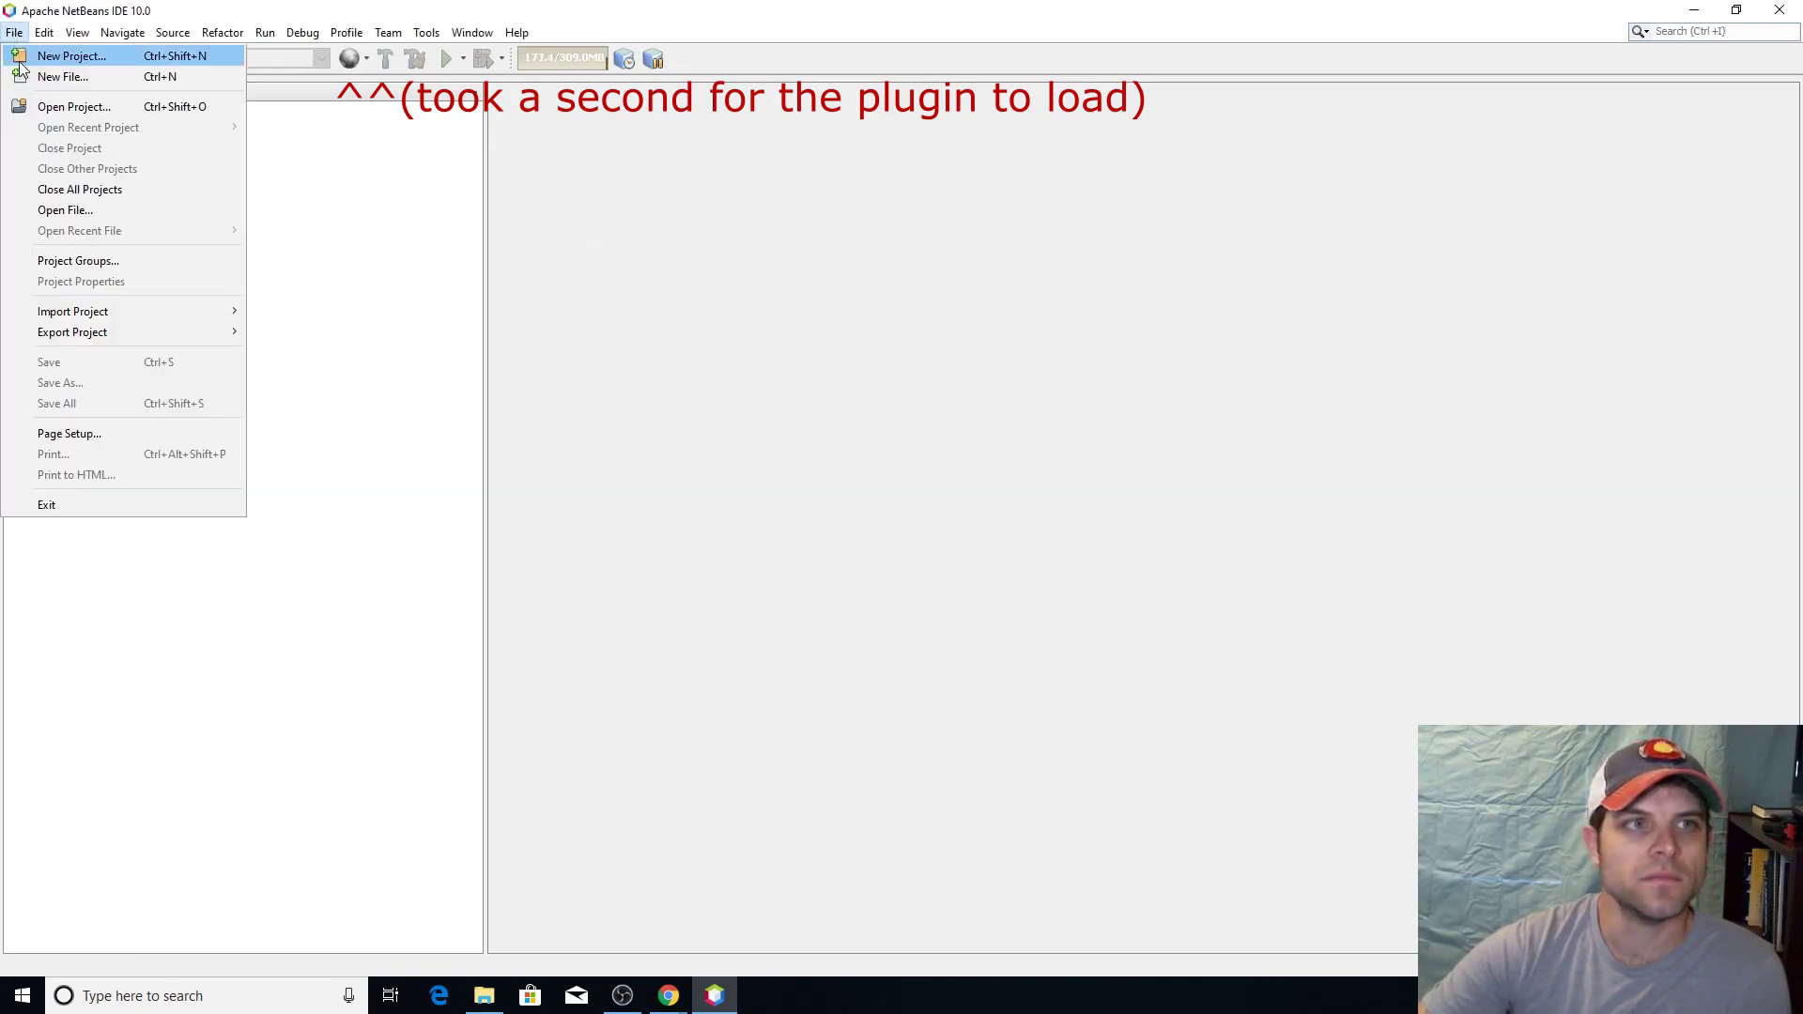
{"action": "left_click", "coordinate": [72, 55]}
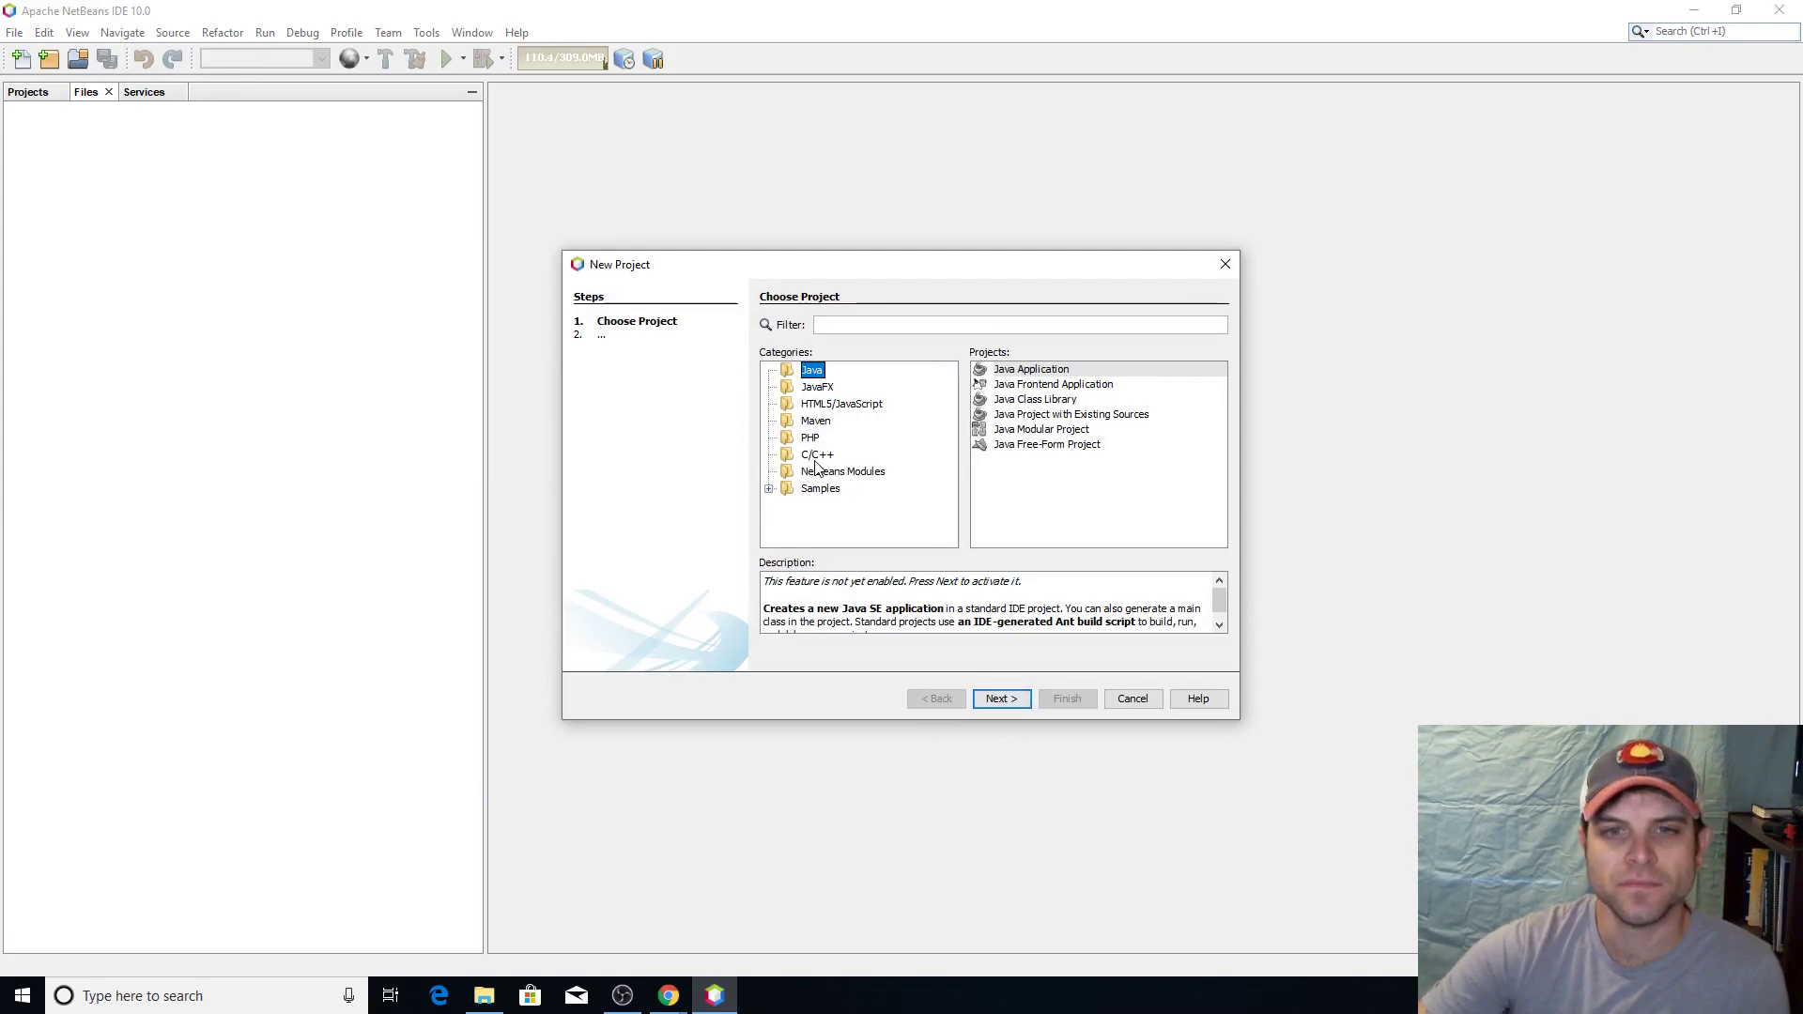
{"action": "left_click", "coordinate": [814, 455]}
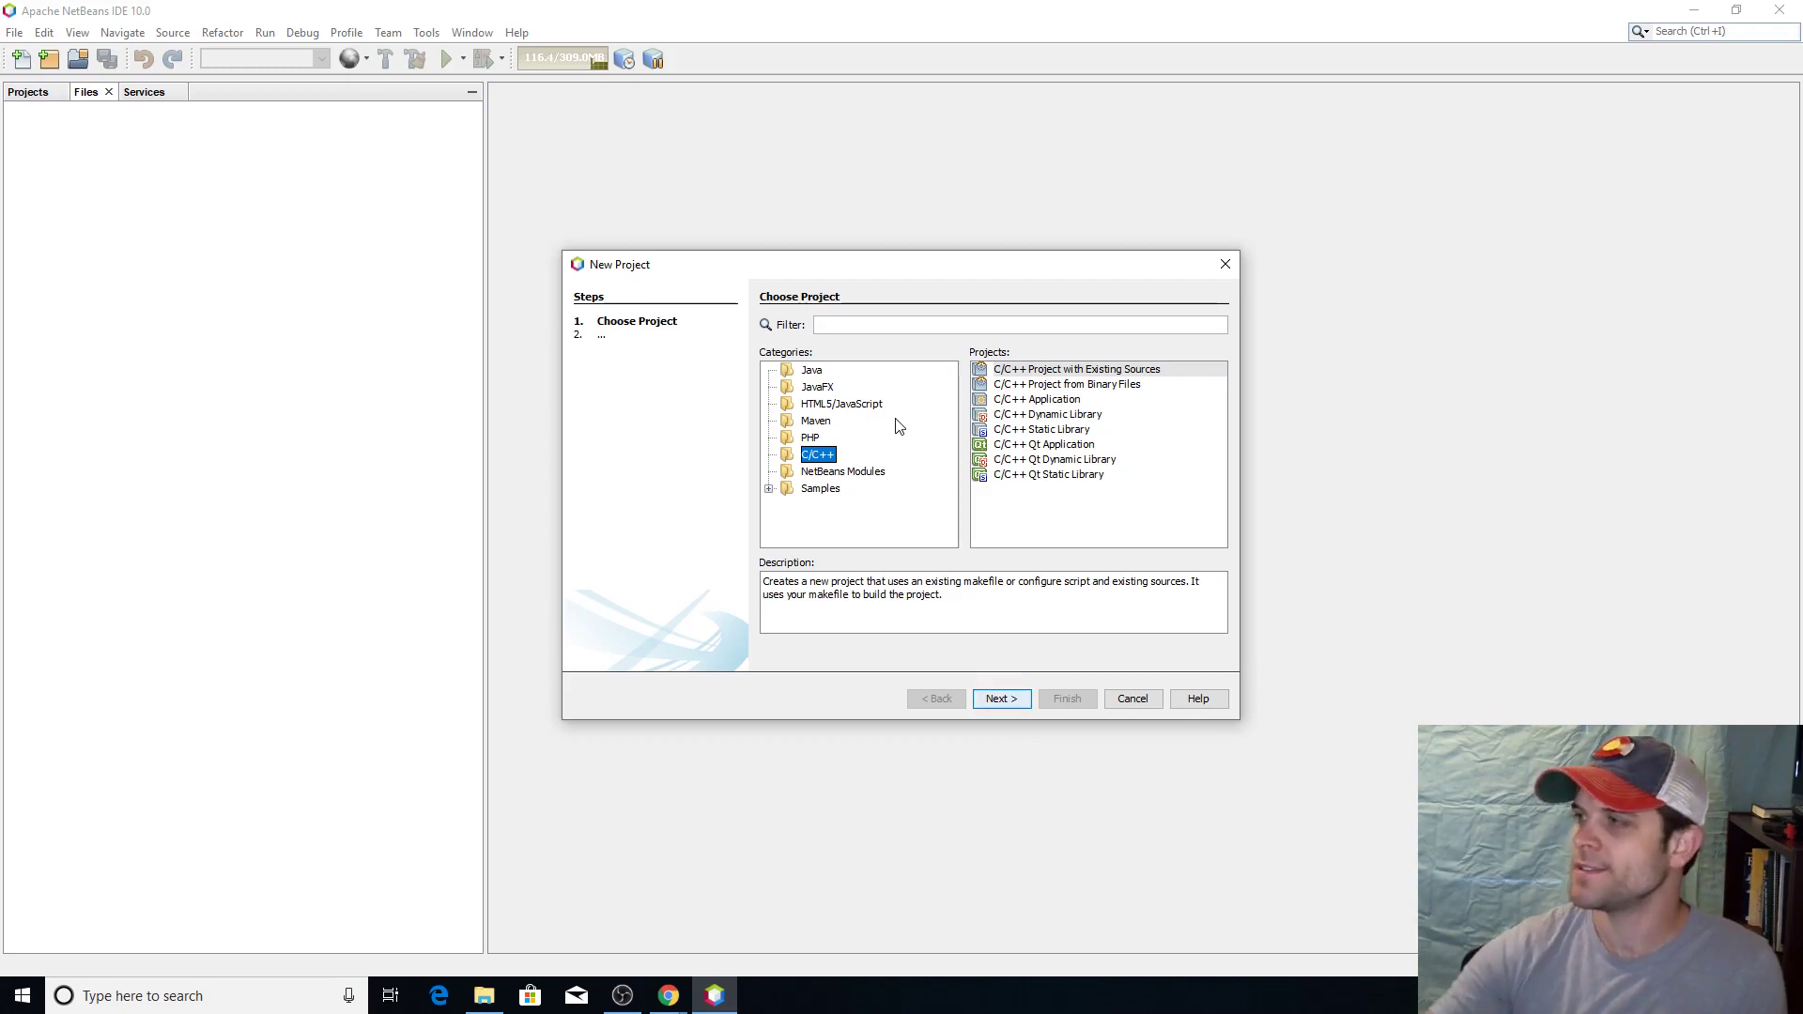
{"action": "mouse_move", "coordinate": [816, 441]}
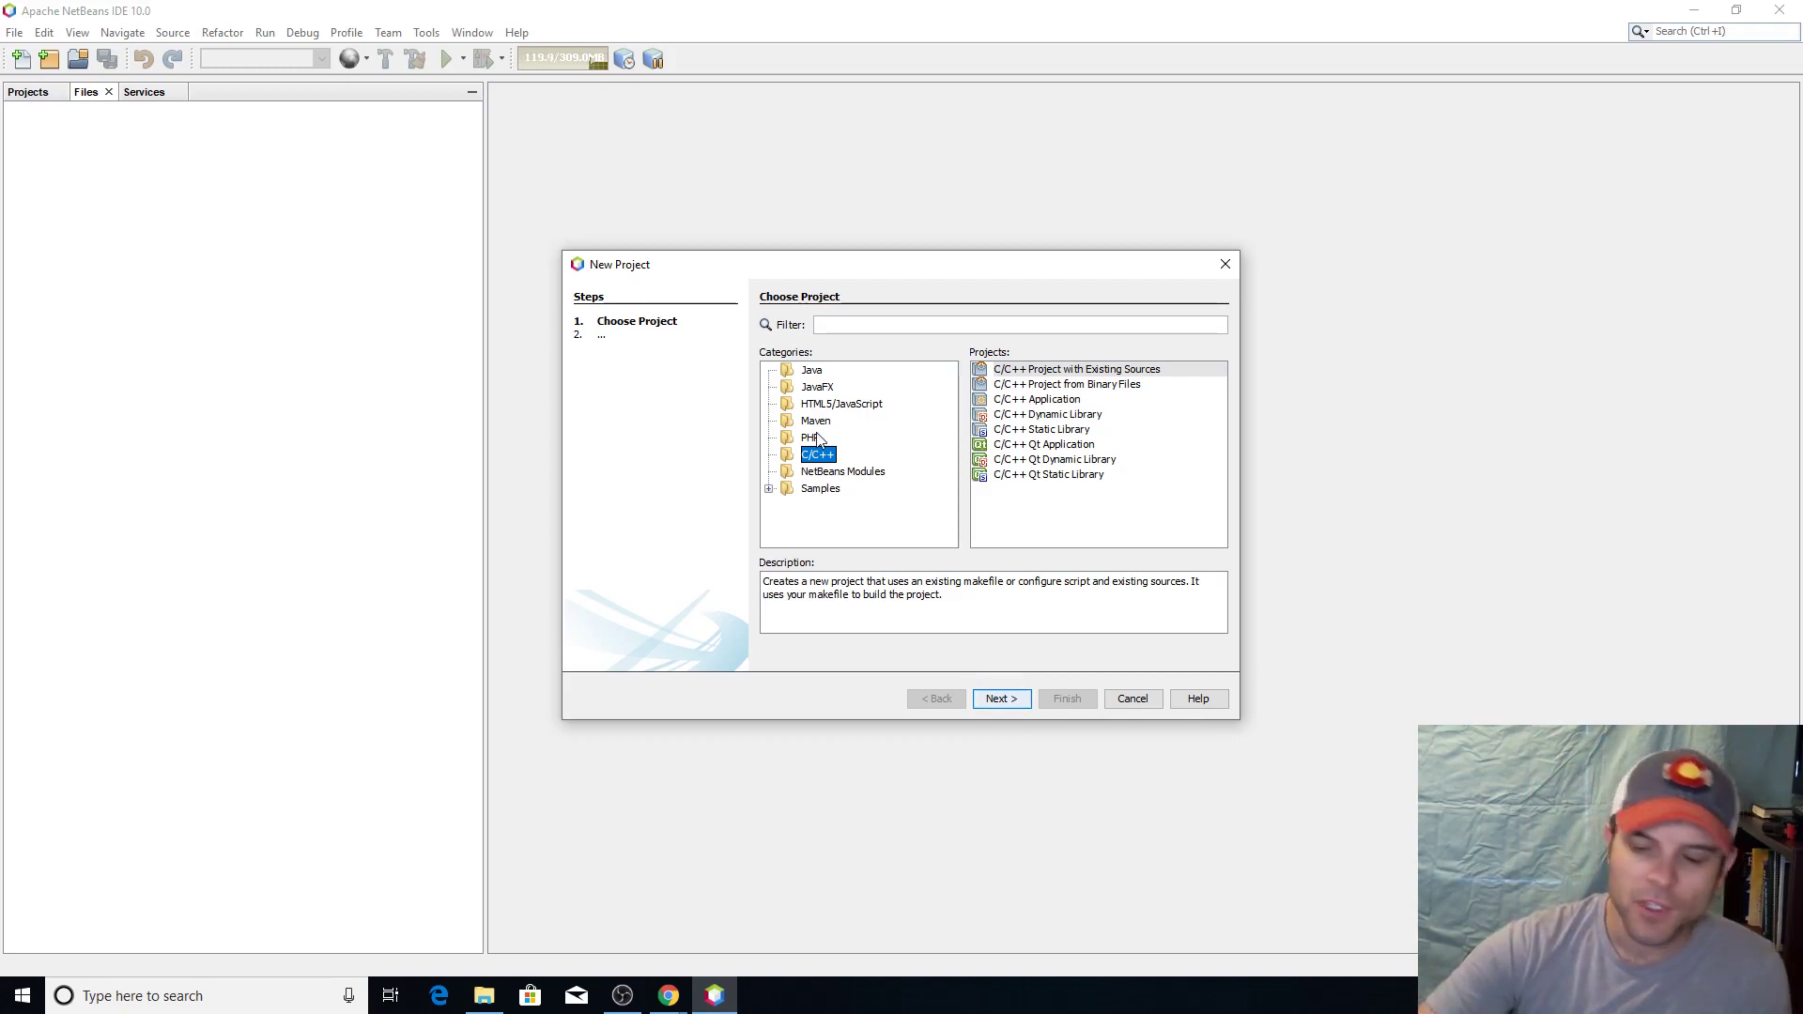
{"action": "mouse_move", "coordinate": [923, 533]}
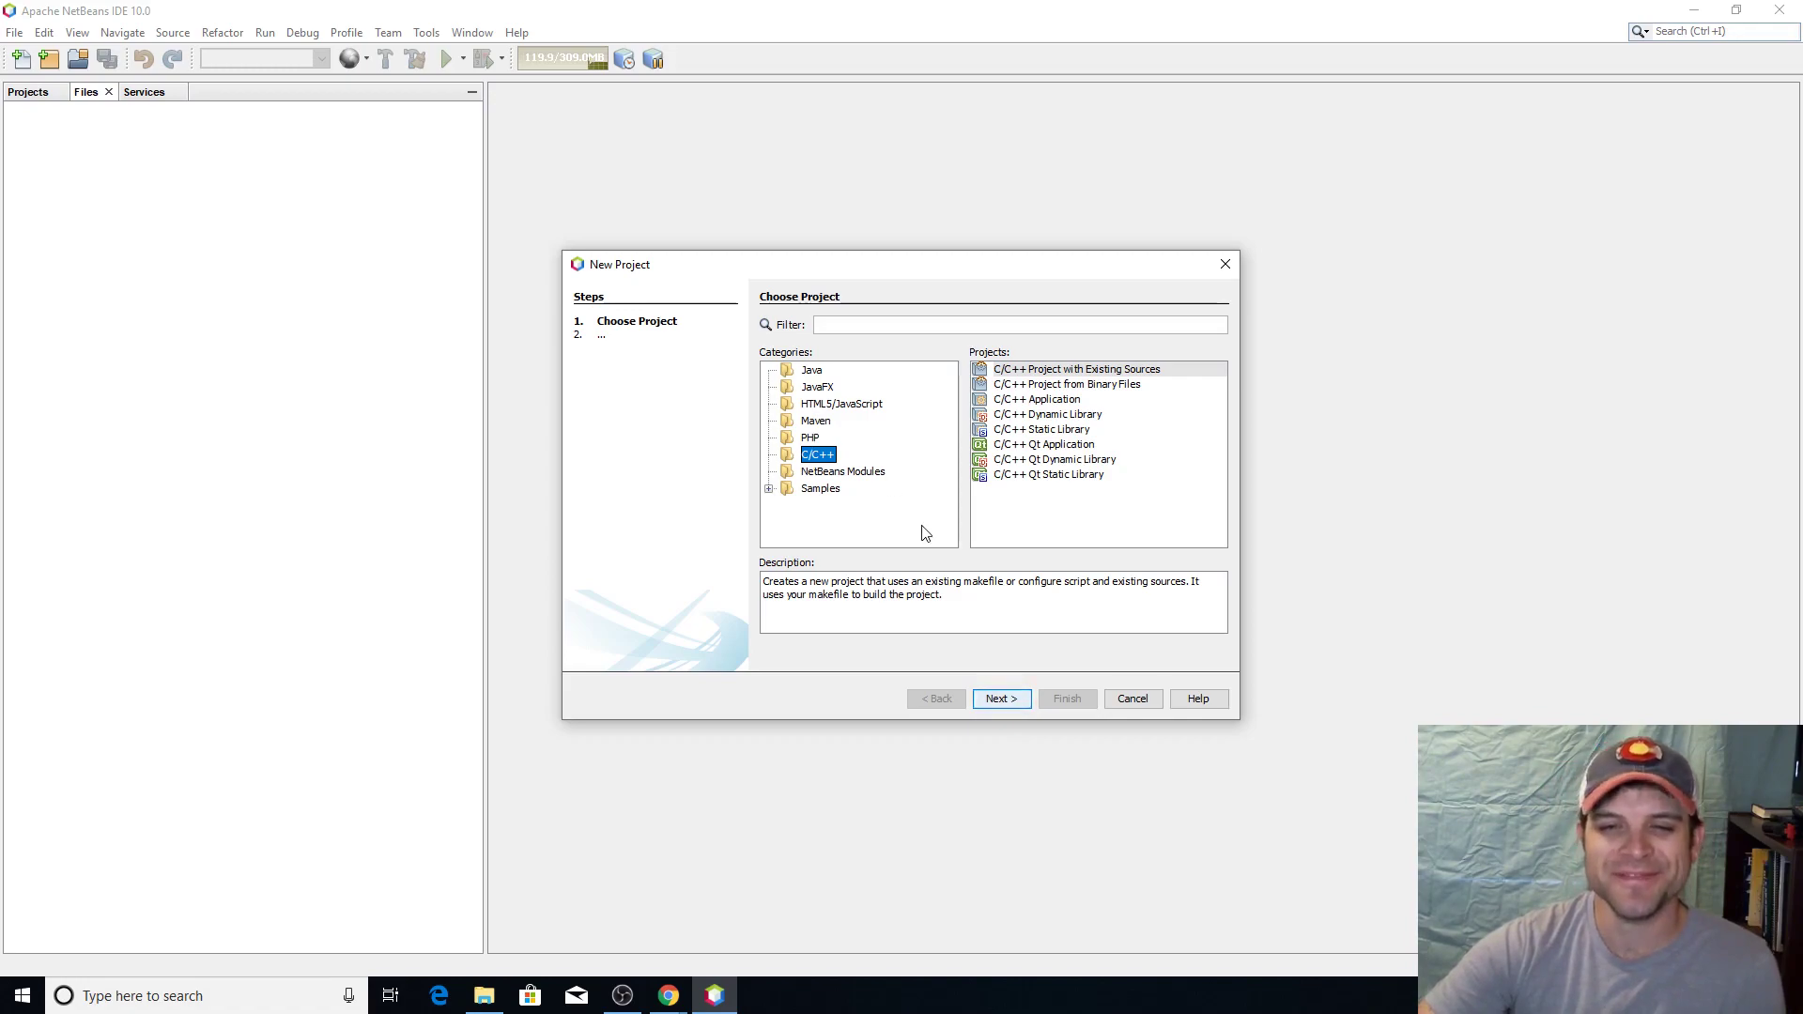